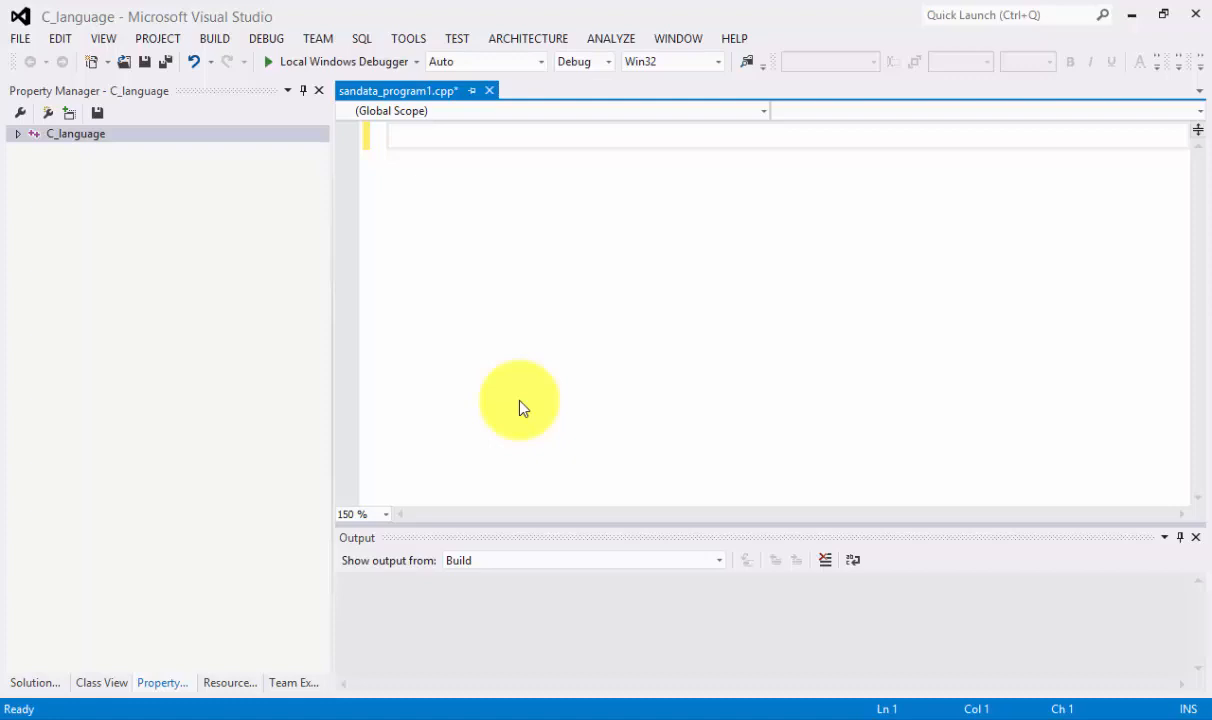
mouse_move(458, 142)
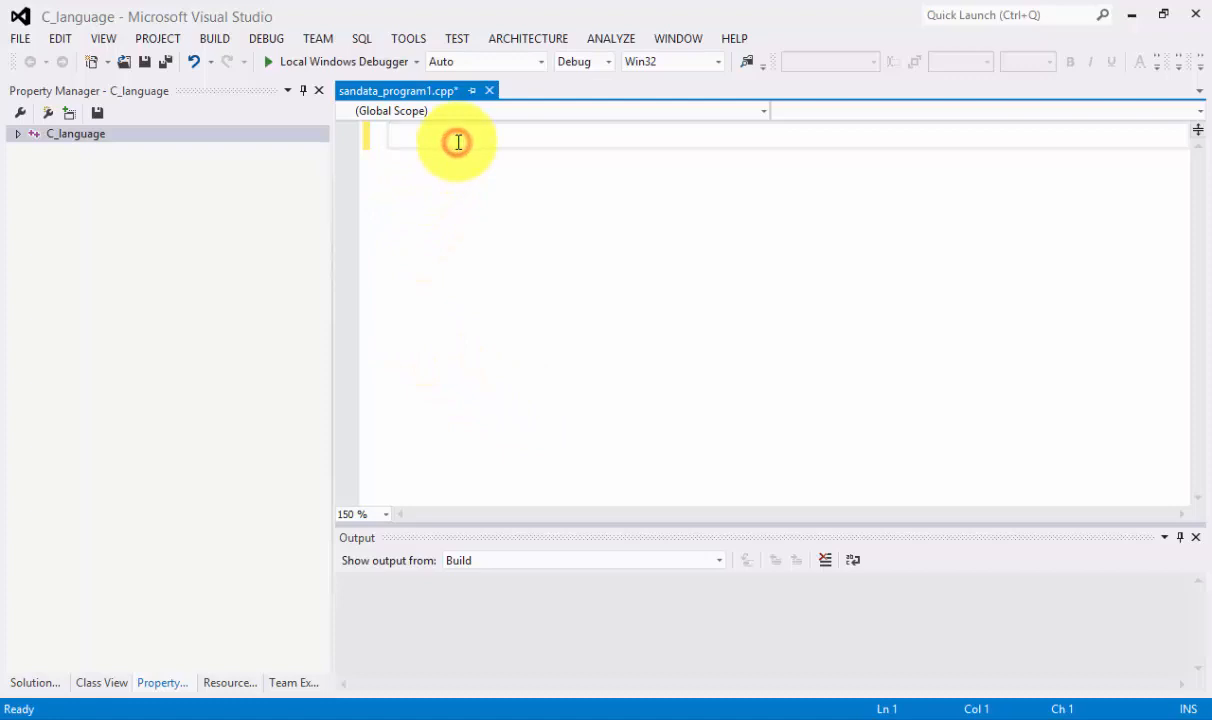
Enter test text 'visual12' in the code file and clear it again.
click(390, 136)
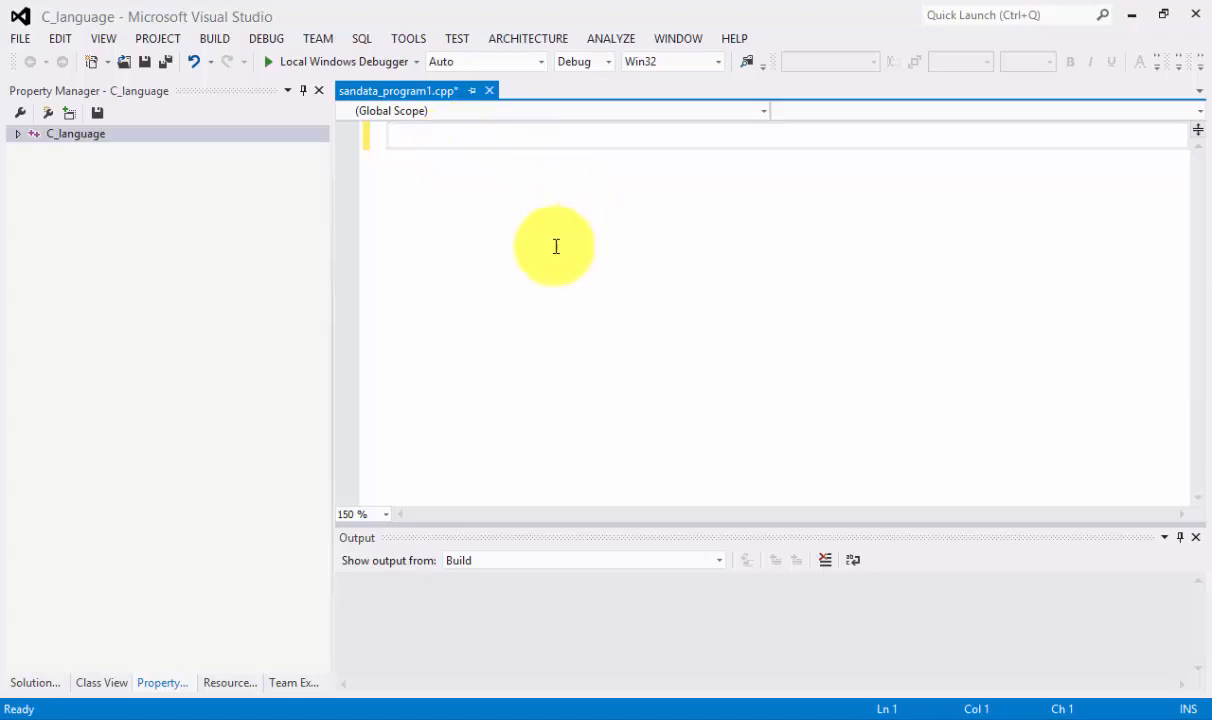
mouse_move(438, 140)
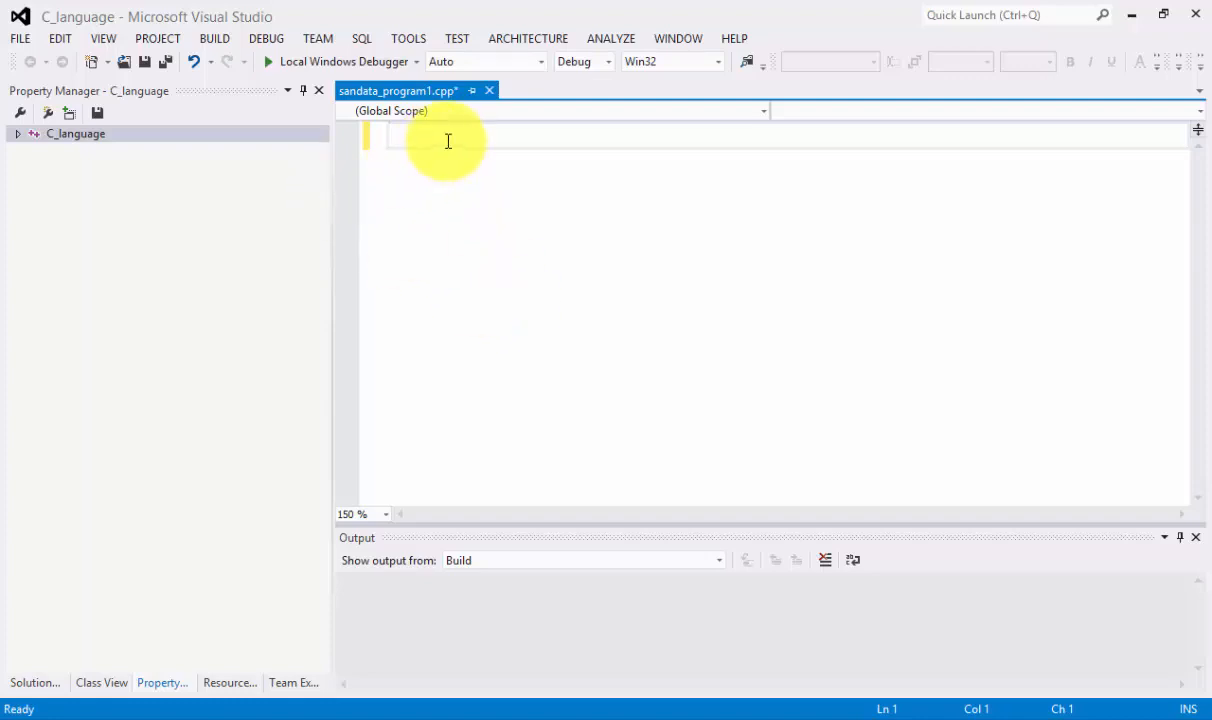
click(390, 136)
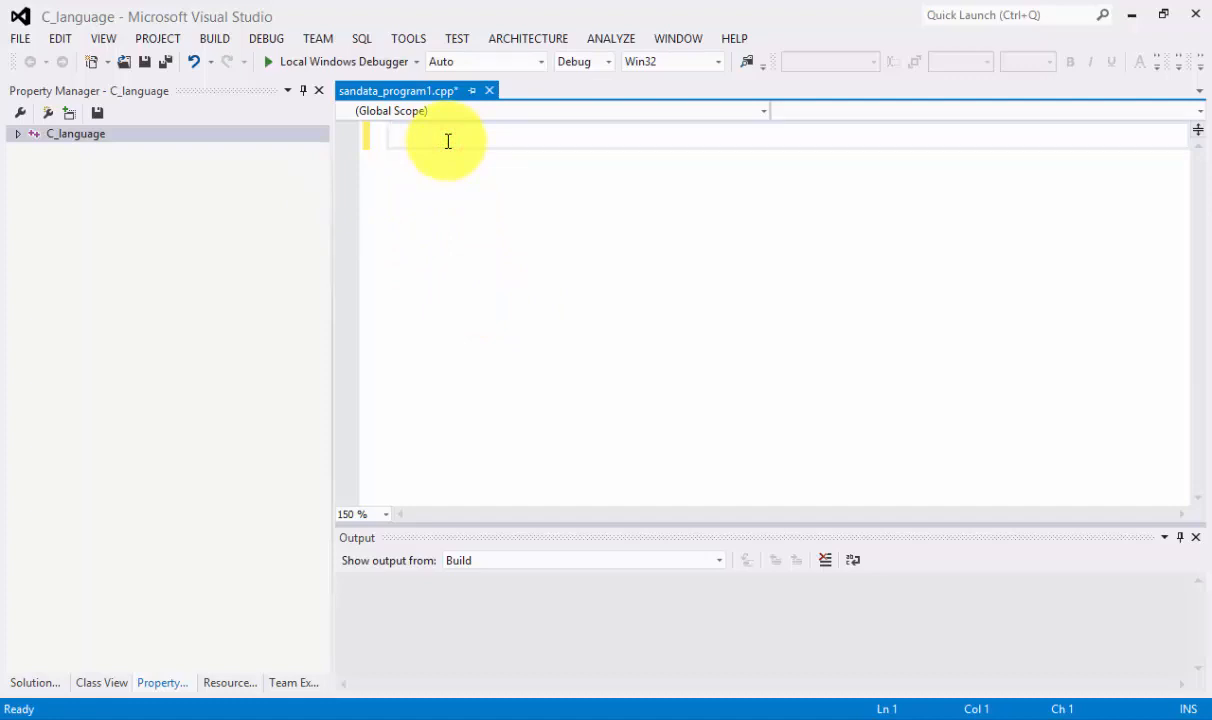
text(visual studio 20)
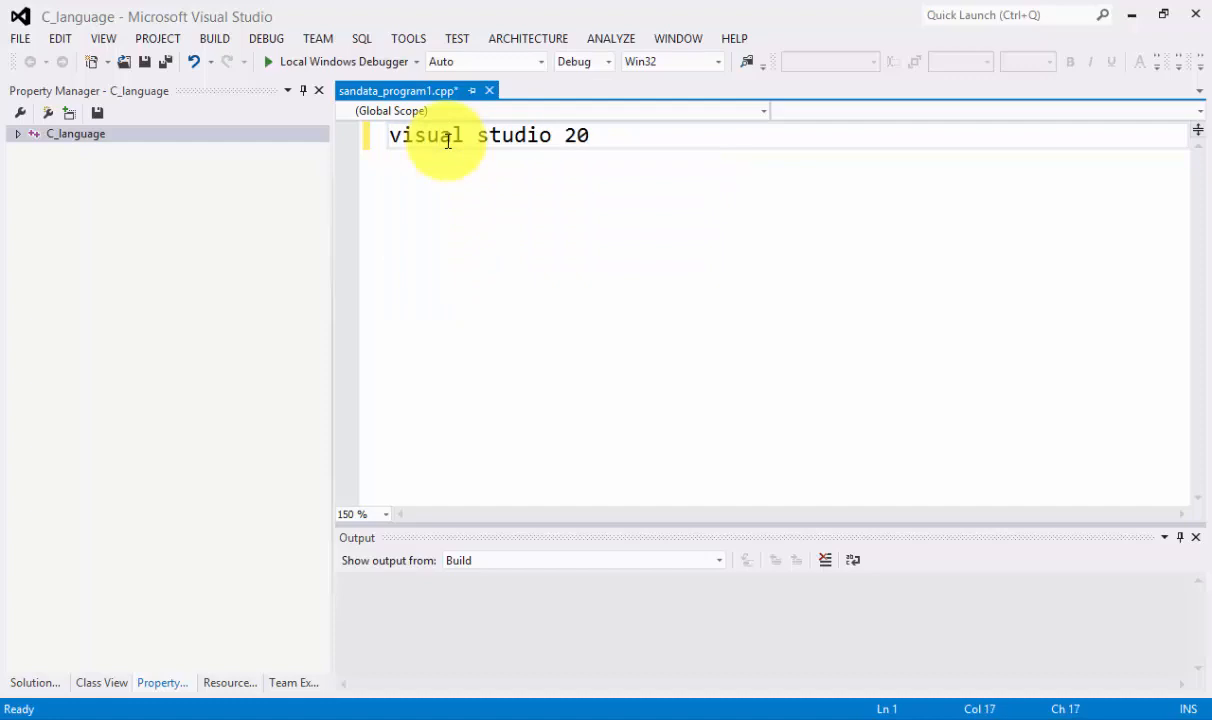
text(12)
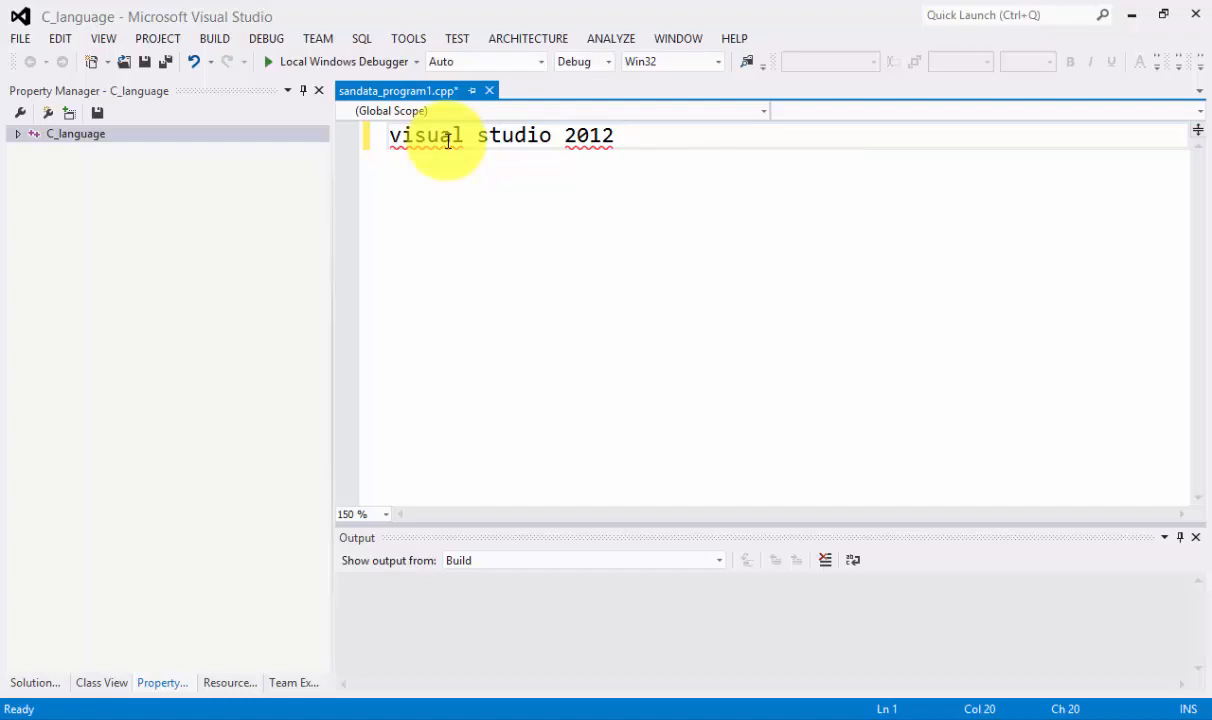
key(Backspace)
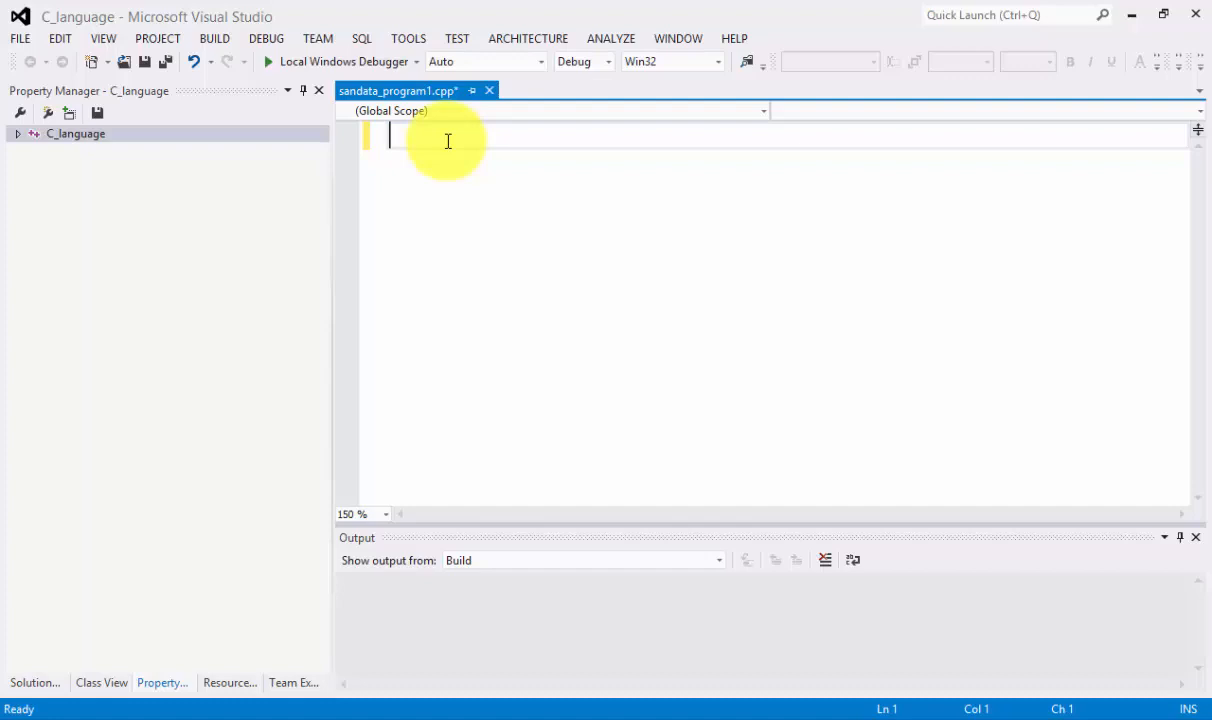
Write '#include<stdio.h>' on line 1 followed by '/*' to open a comment.
text(#i)
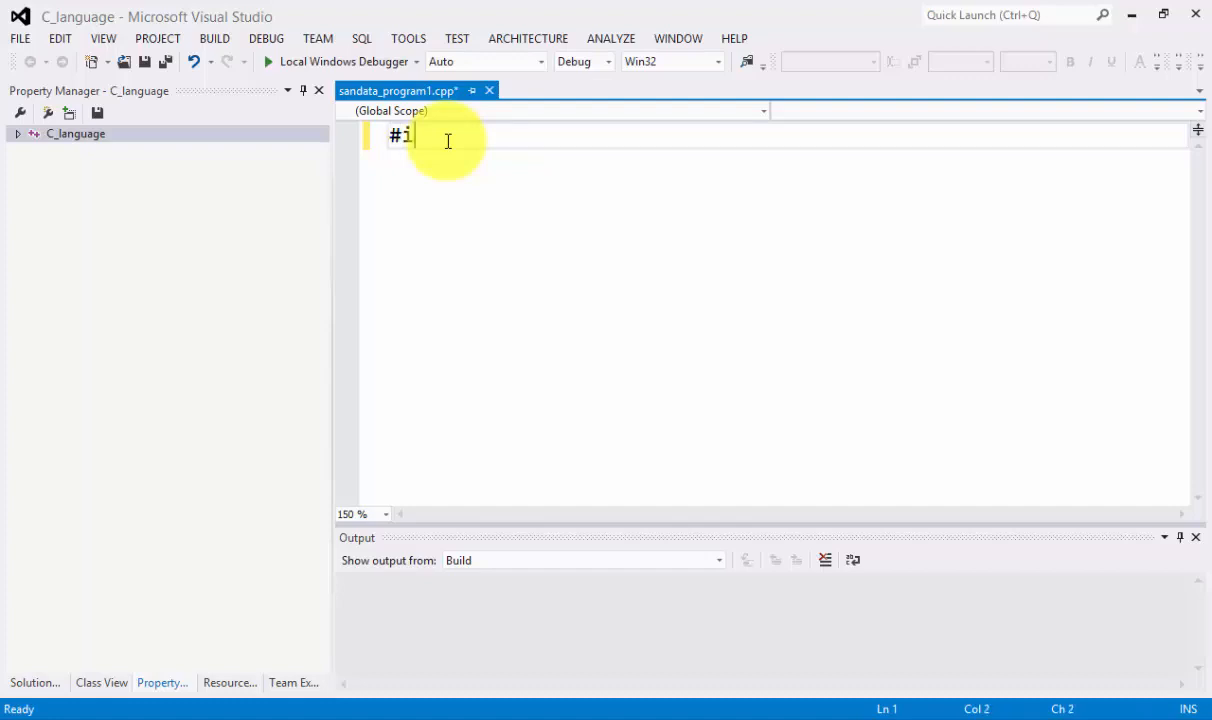
text(nclude<s)
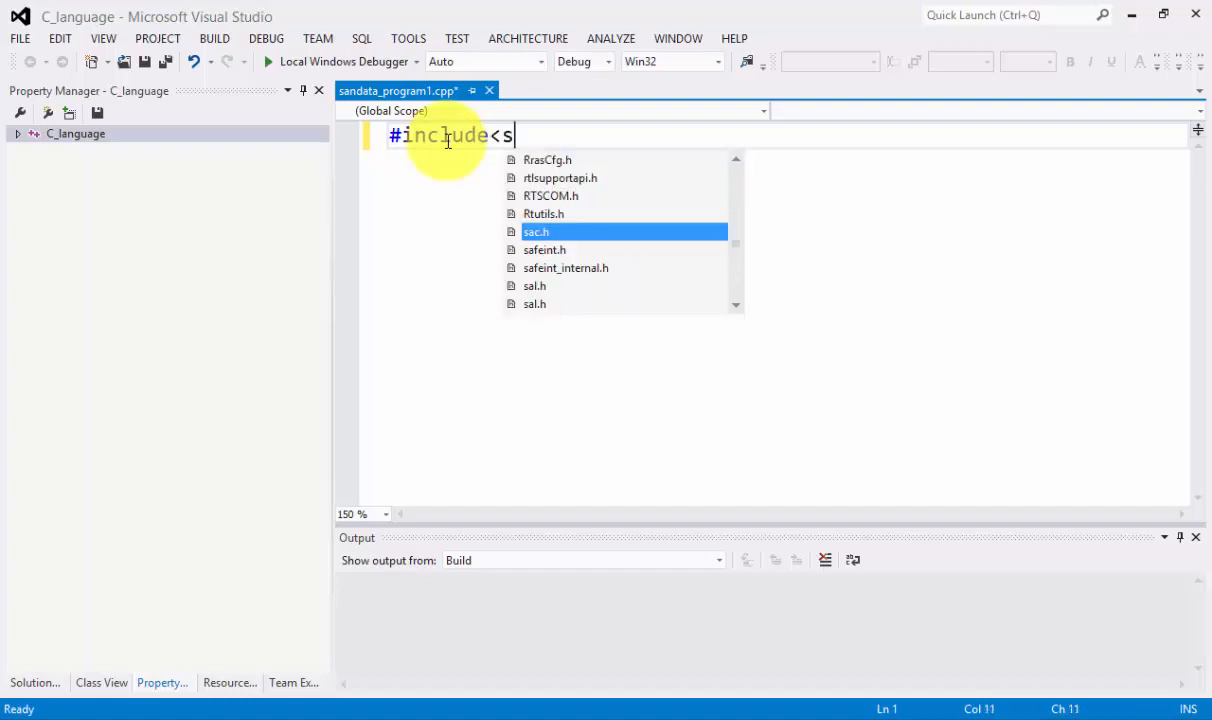
text(tdio.)
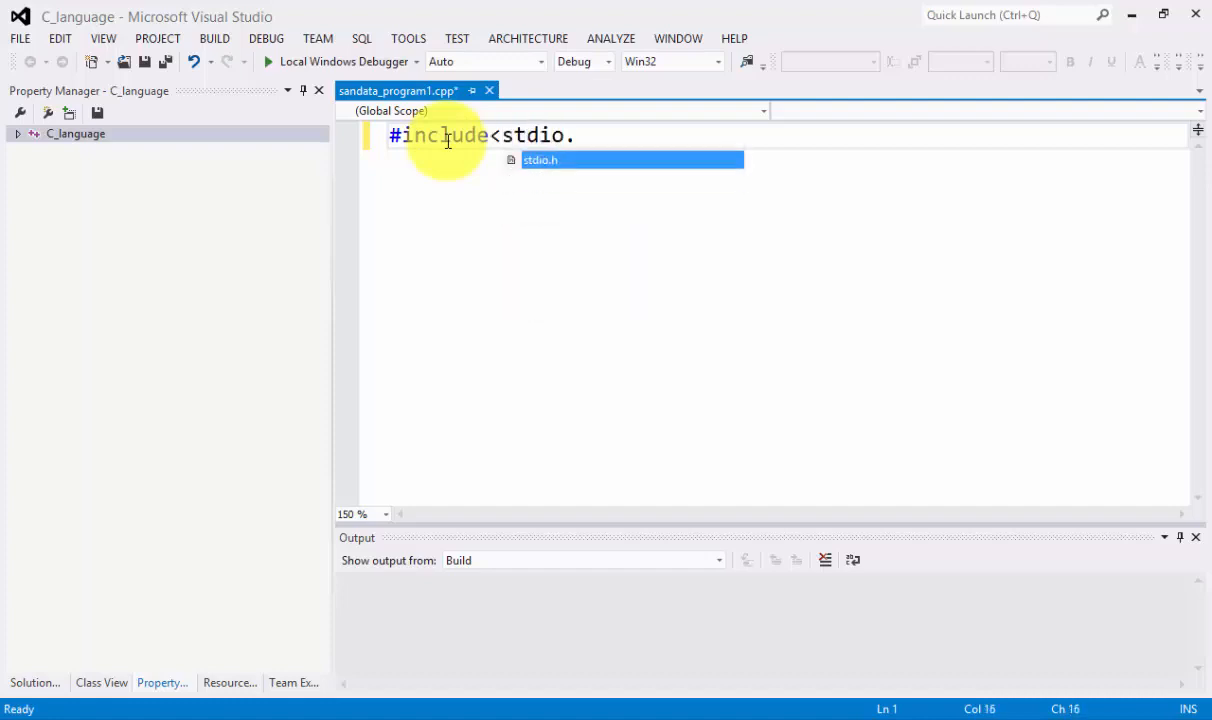
text(h>)
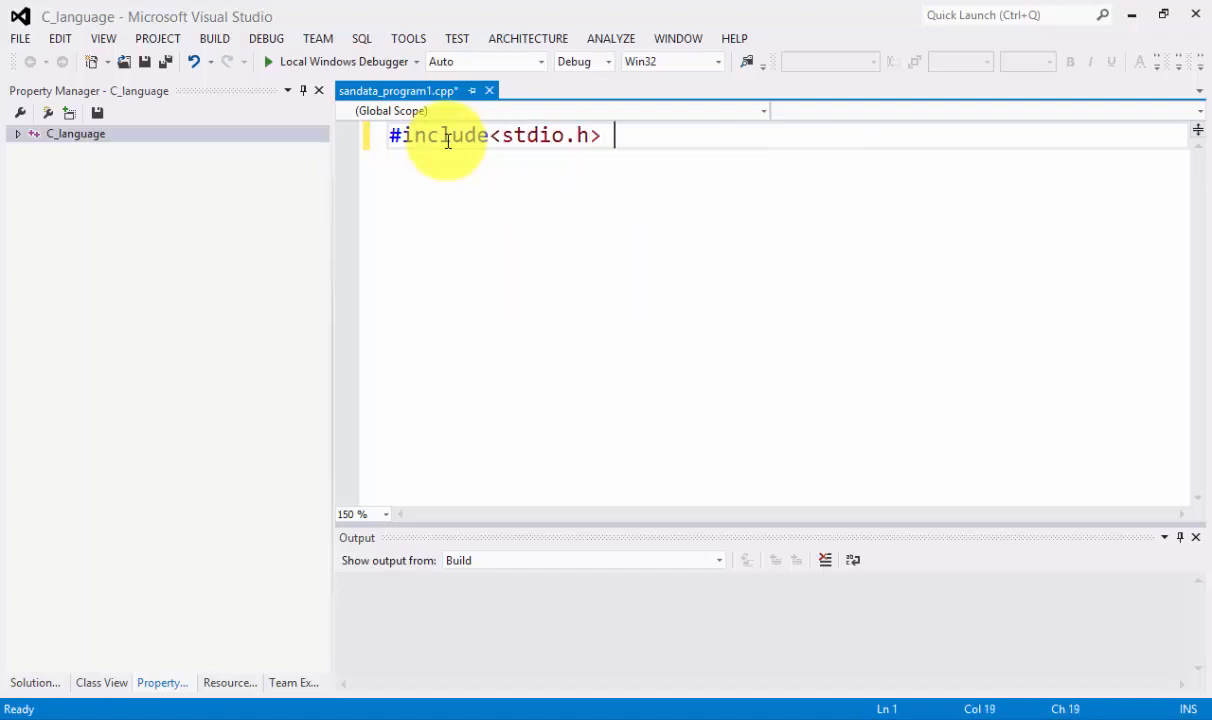
text(/*)
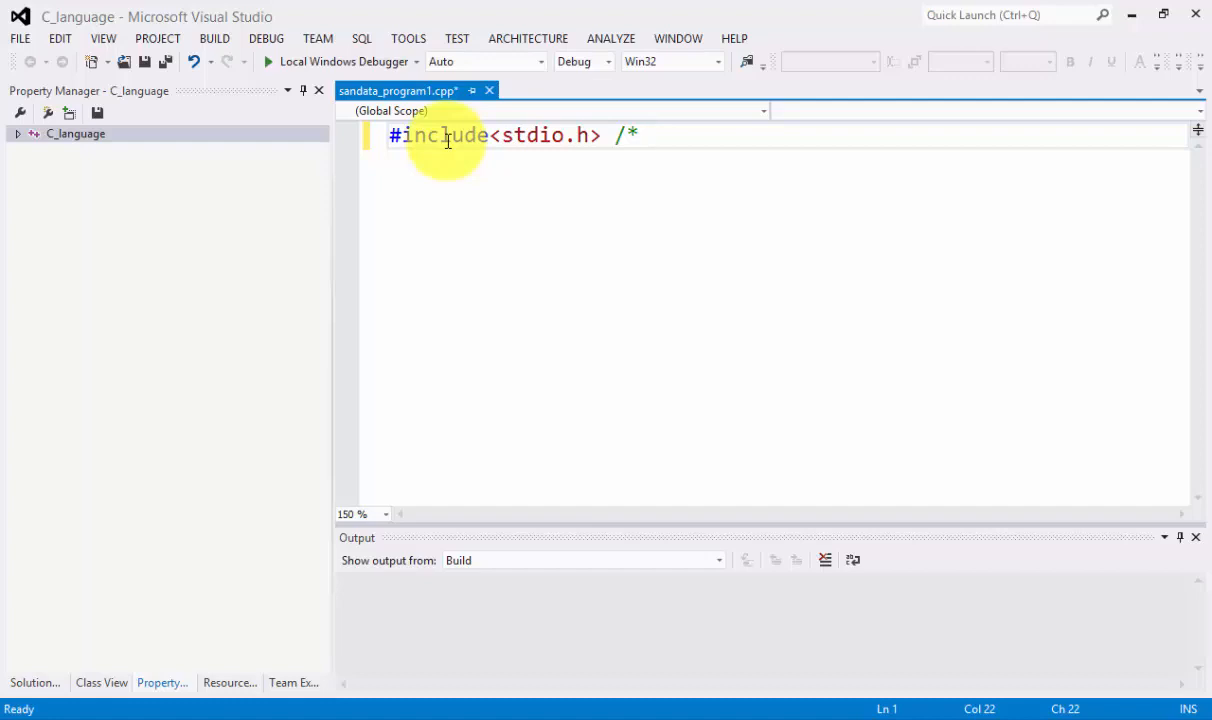
Add the comment line '#-sharp-preprocessor' and continue on a new line.
text(#)
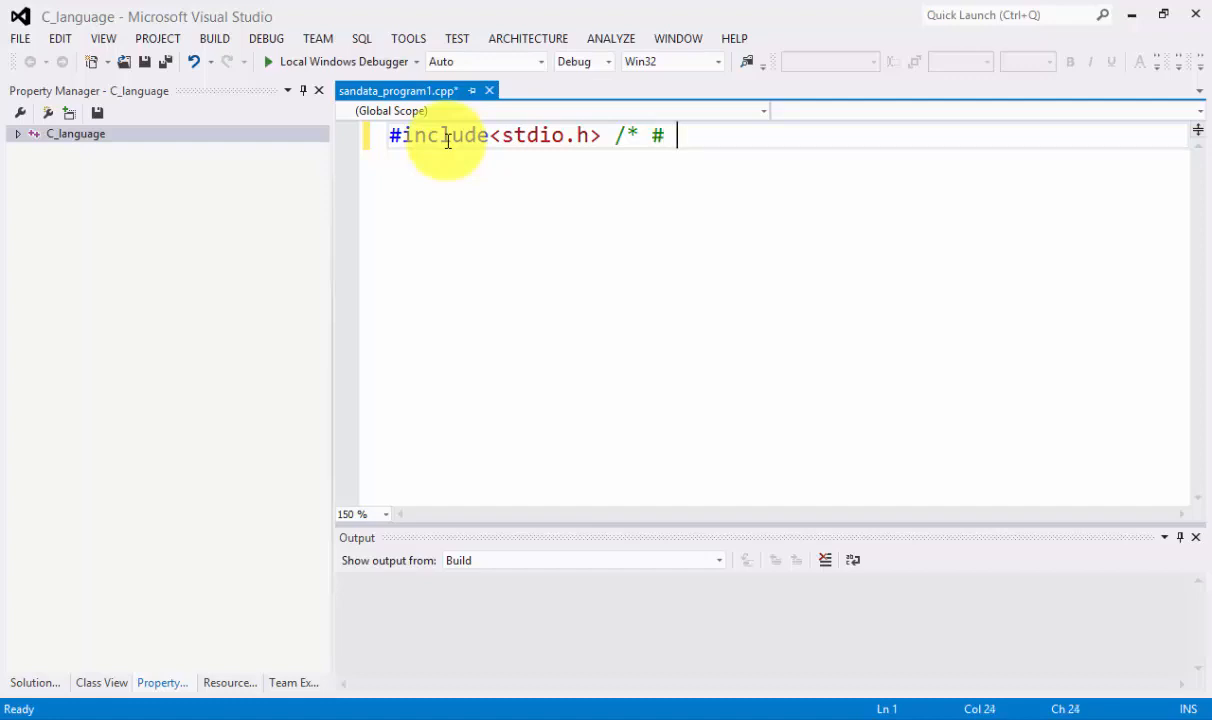
text(-)
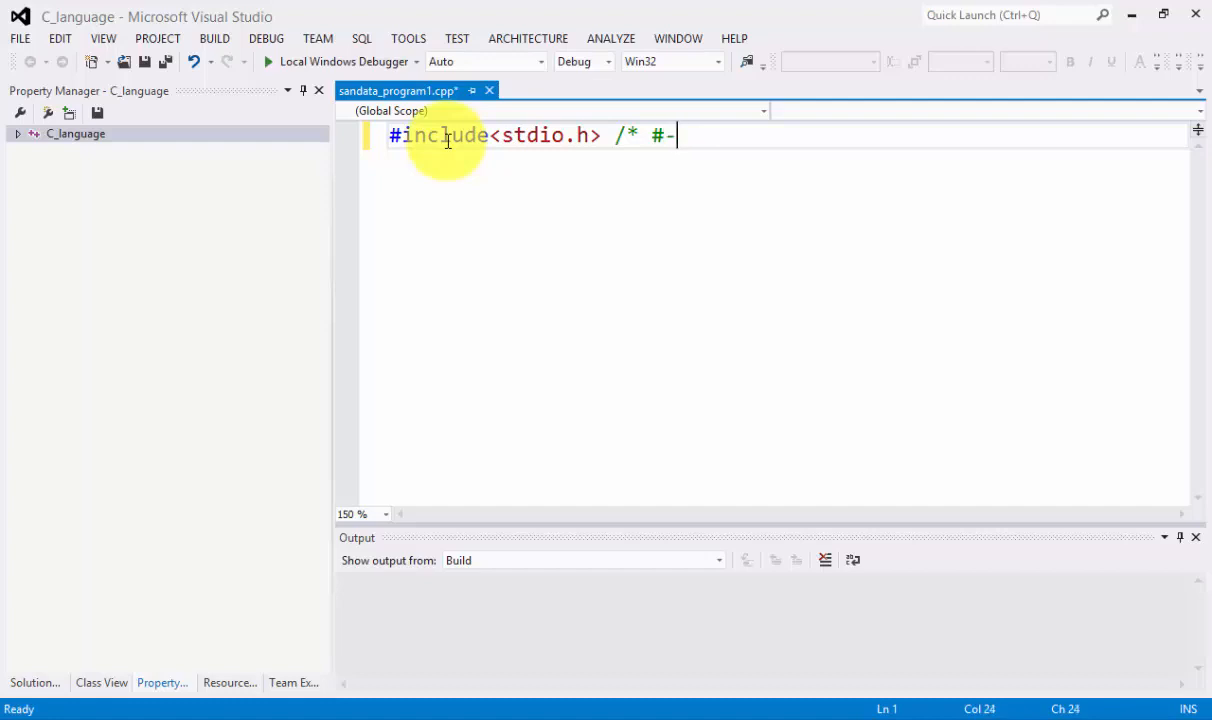
text(sharp)
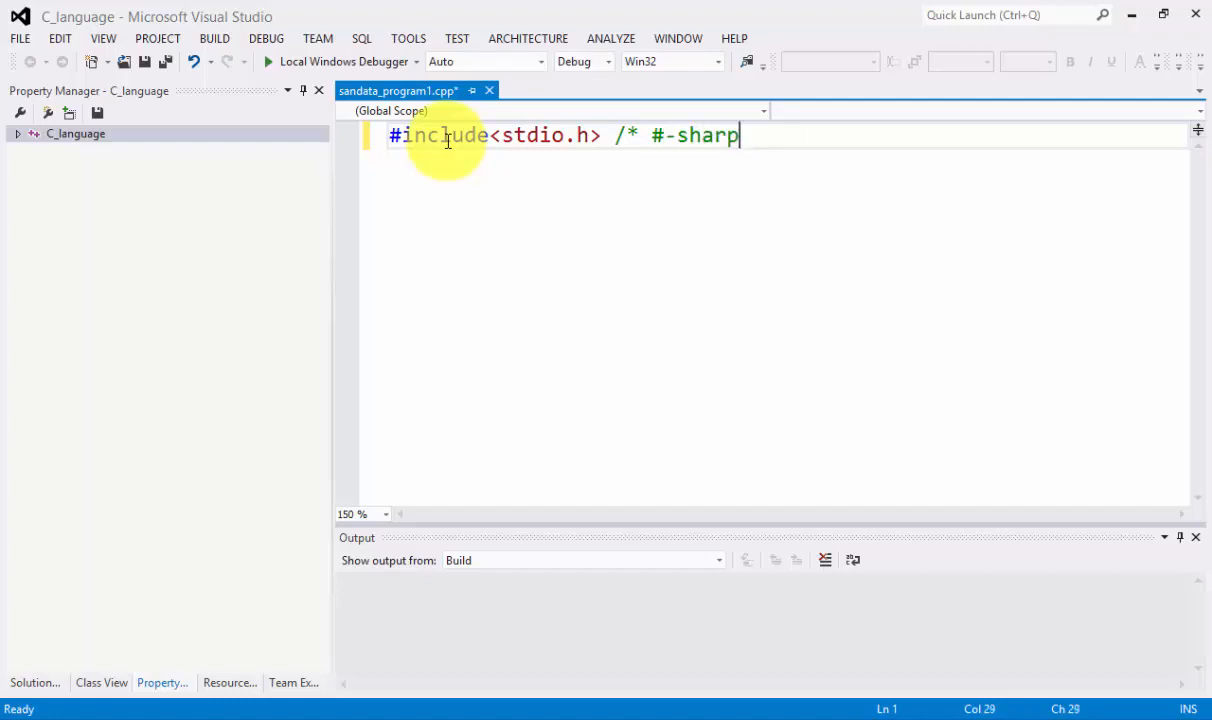
text(-)
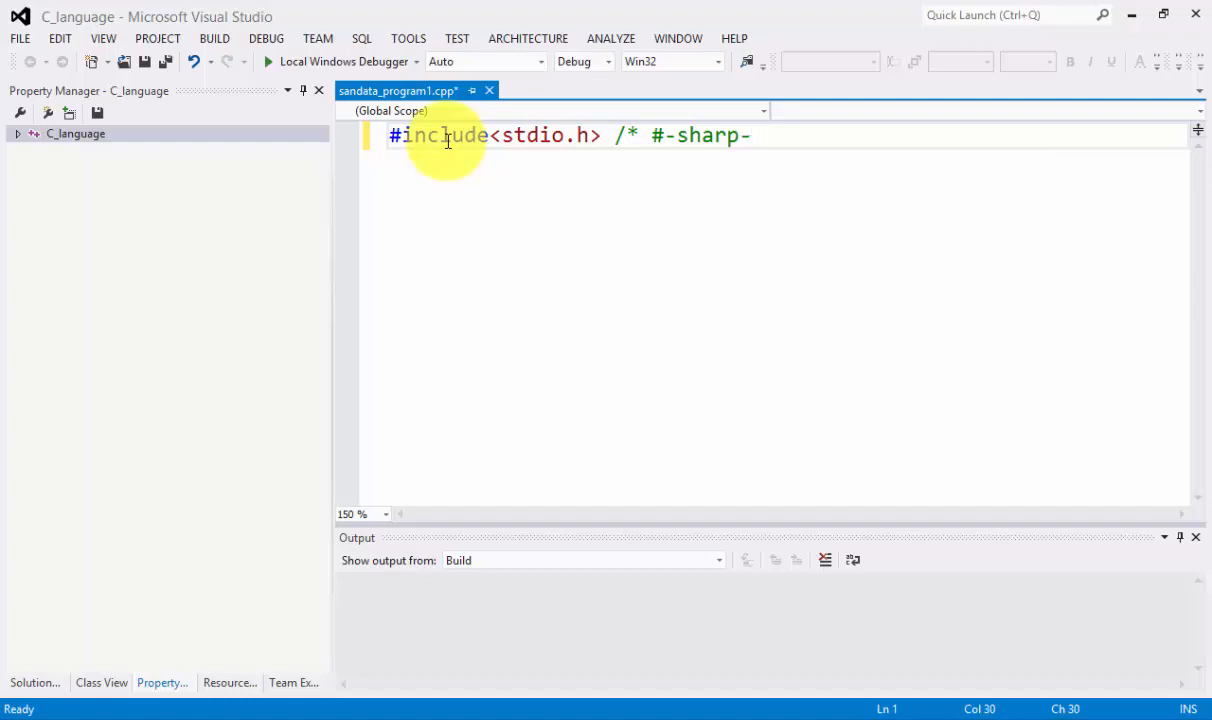
text(prep)
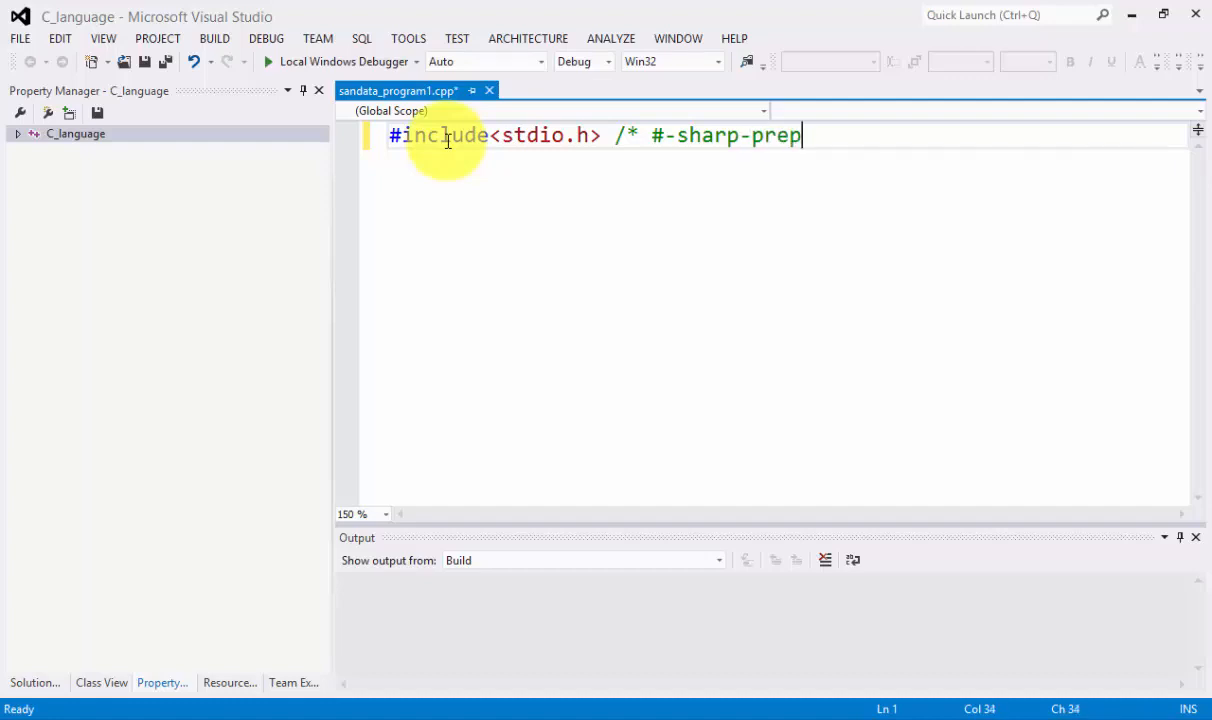
text(rocessor)
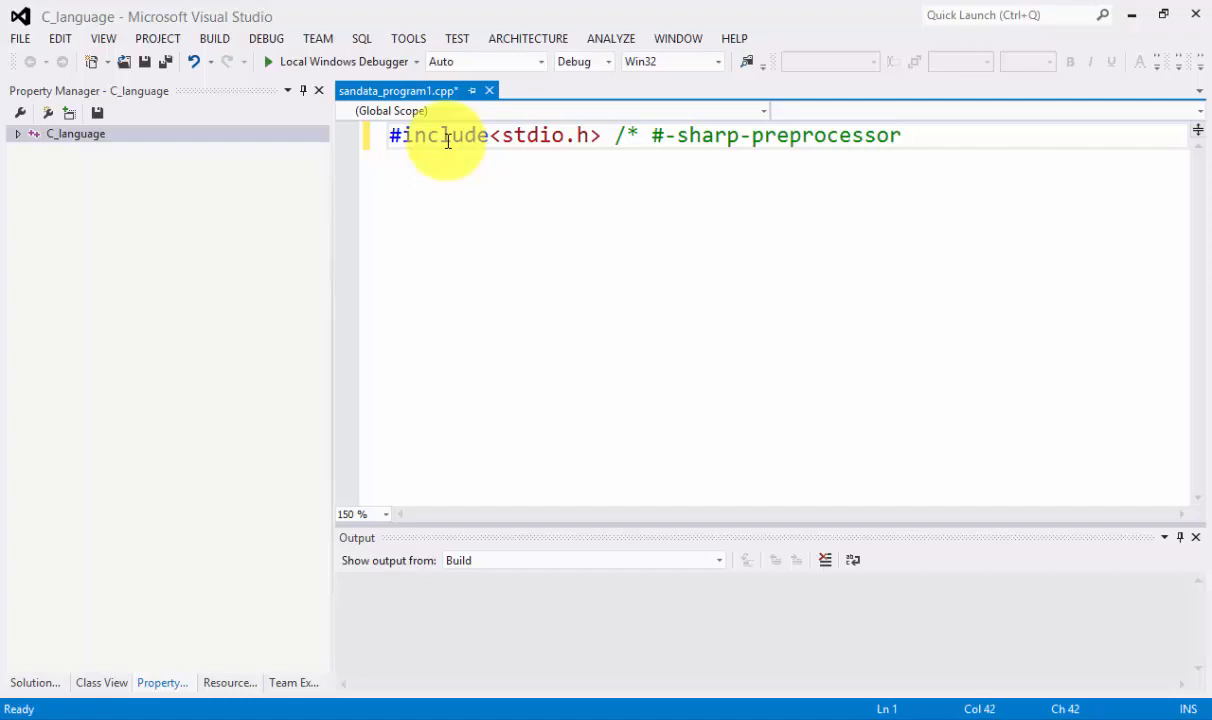
key(enter)
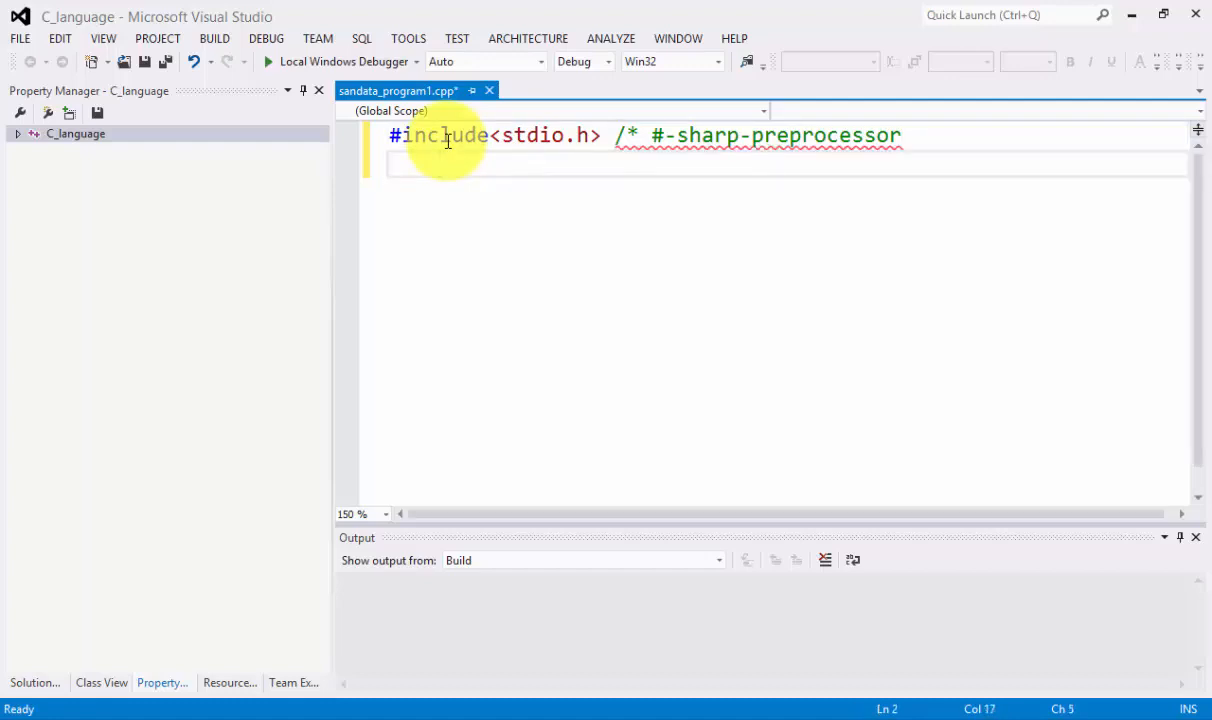
Add the comment line 'include-directive', correcting the misspelled 'directive', and start a new line.
text(i)
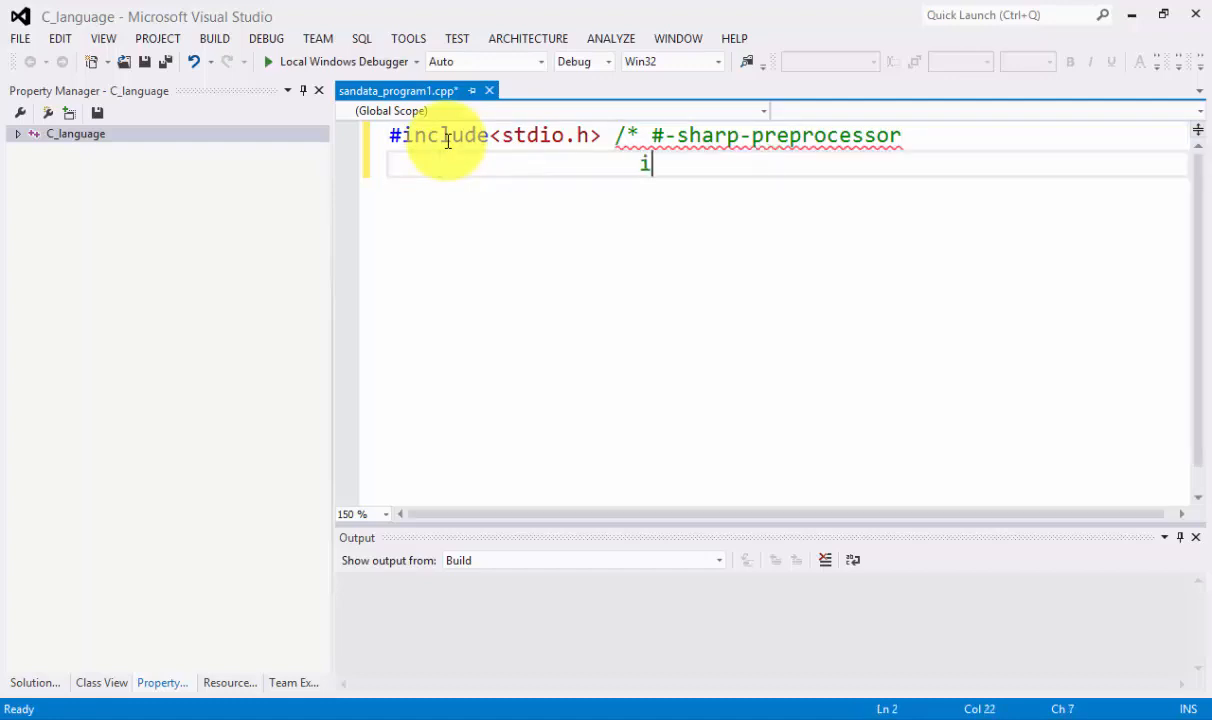
text(nclude)
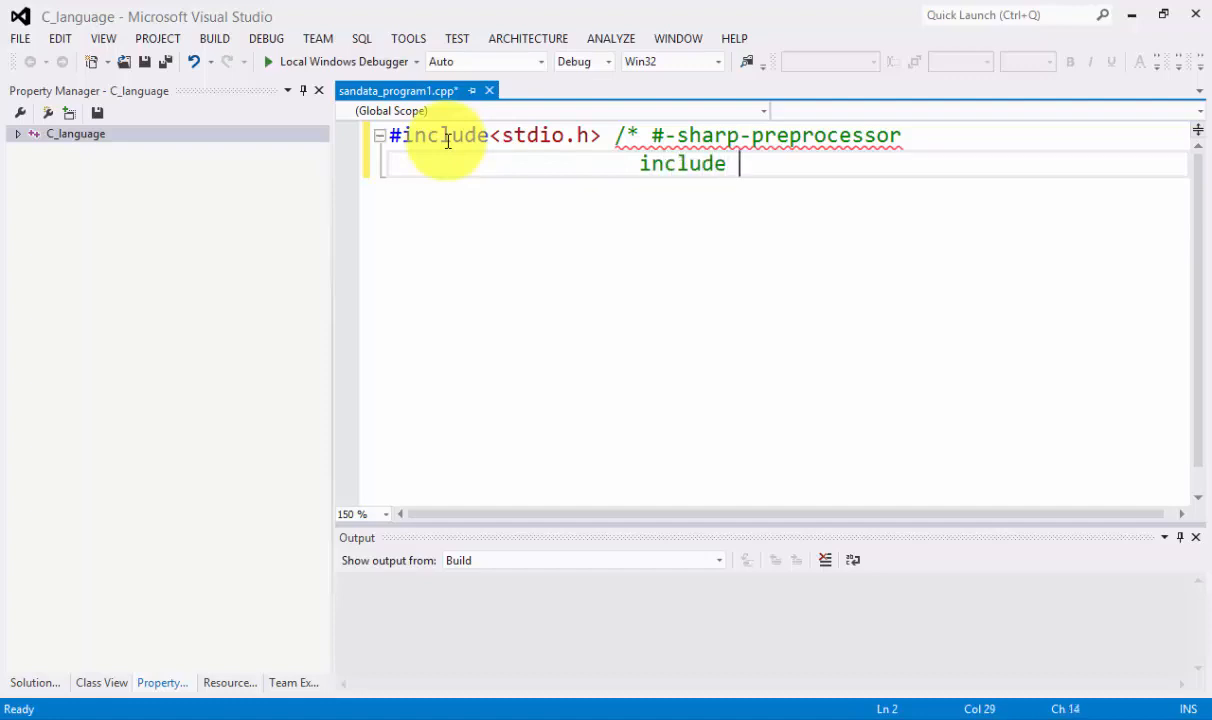
text(-)
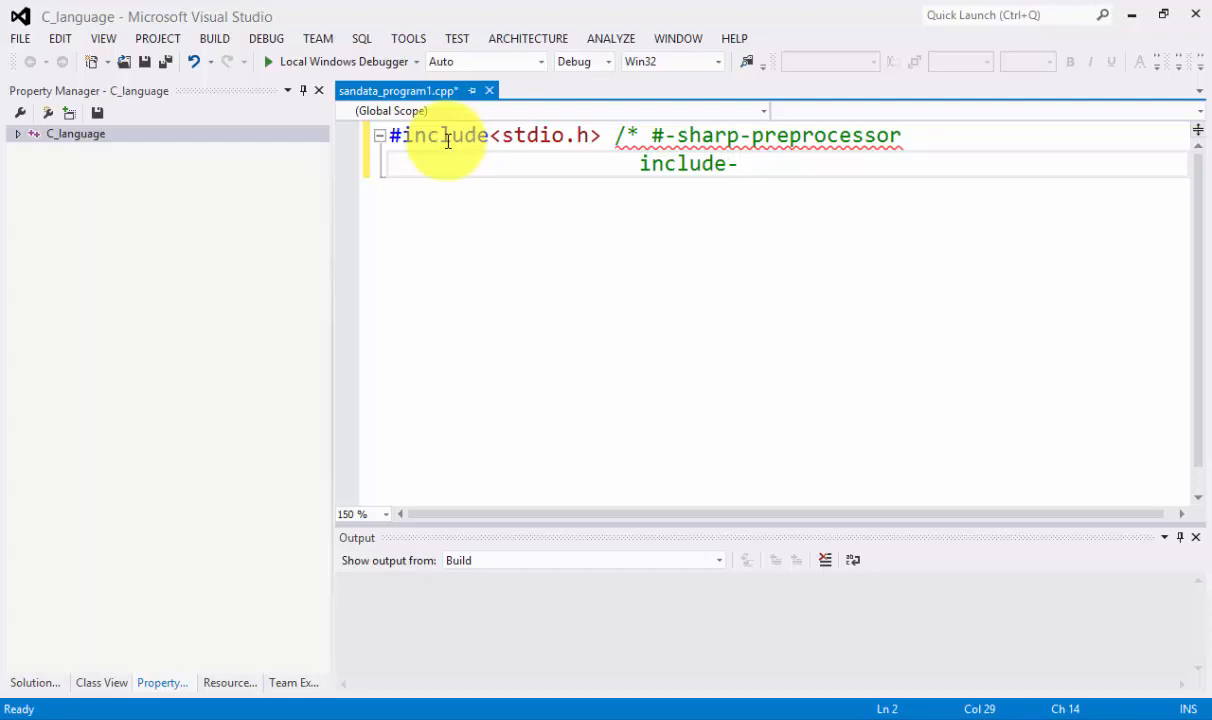
text(d)
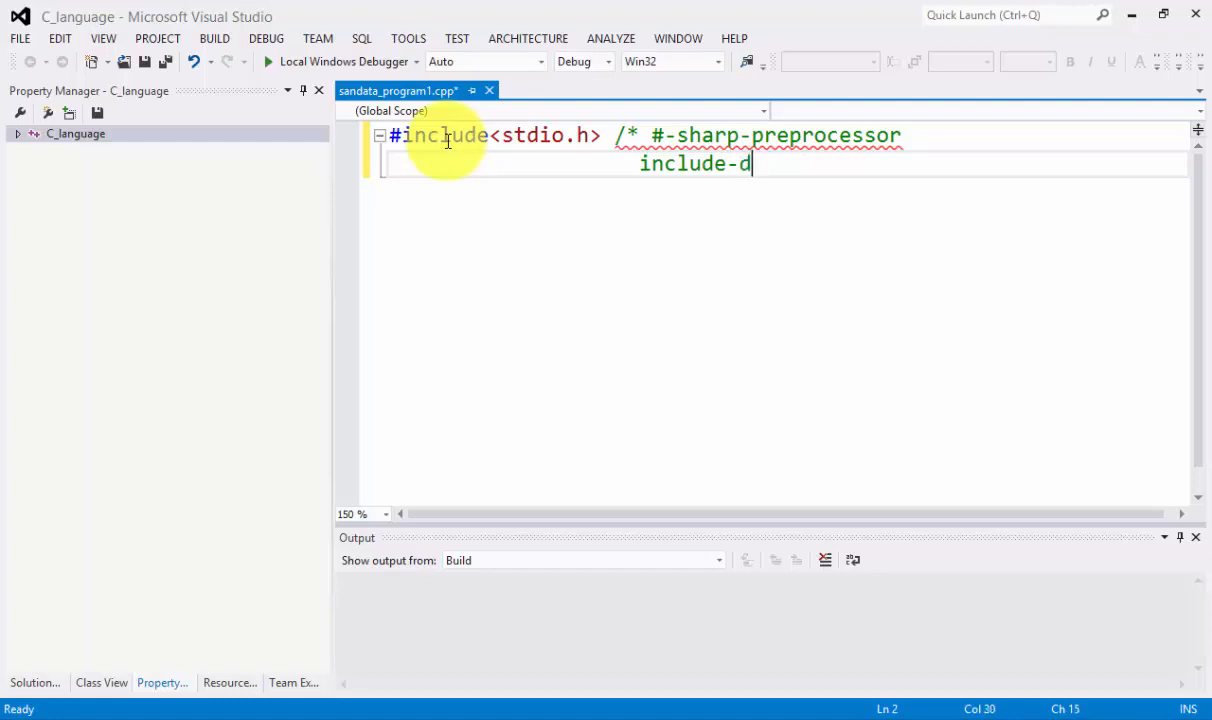
text(erict)
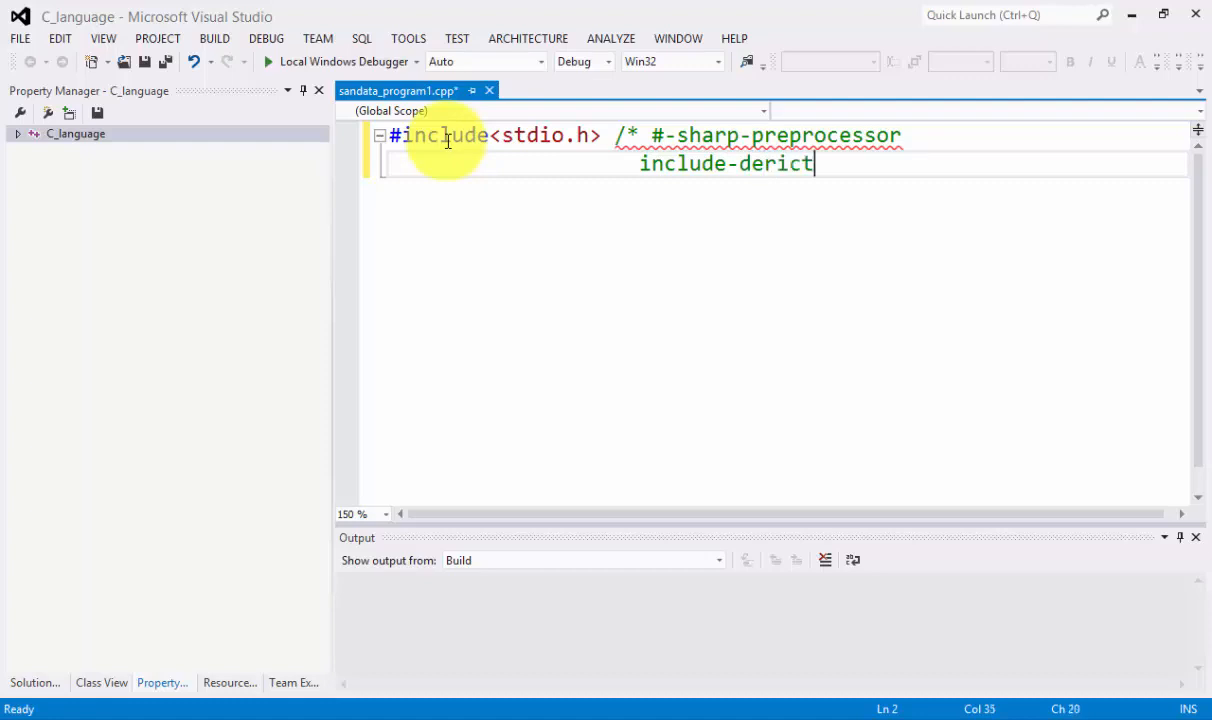
text(ive)
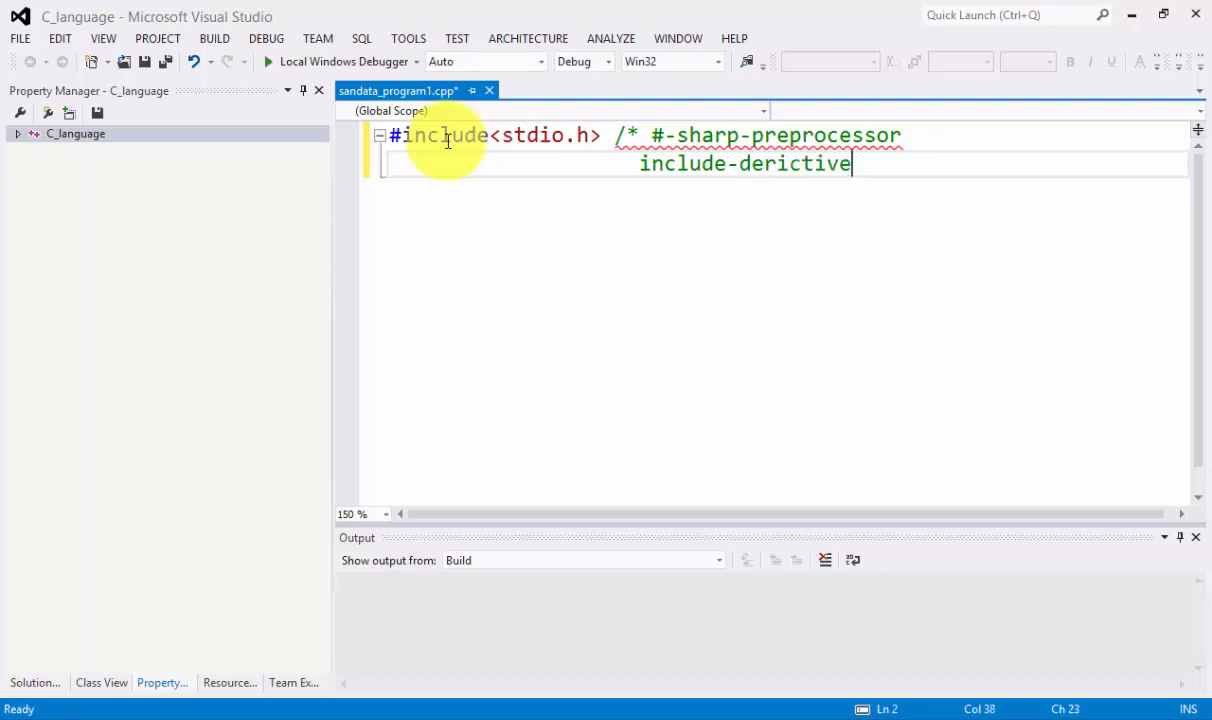
key(BackSpace)
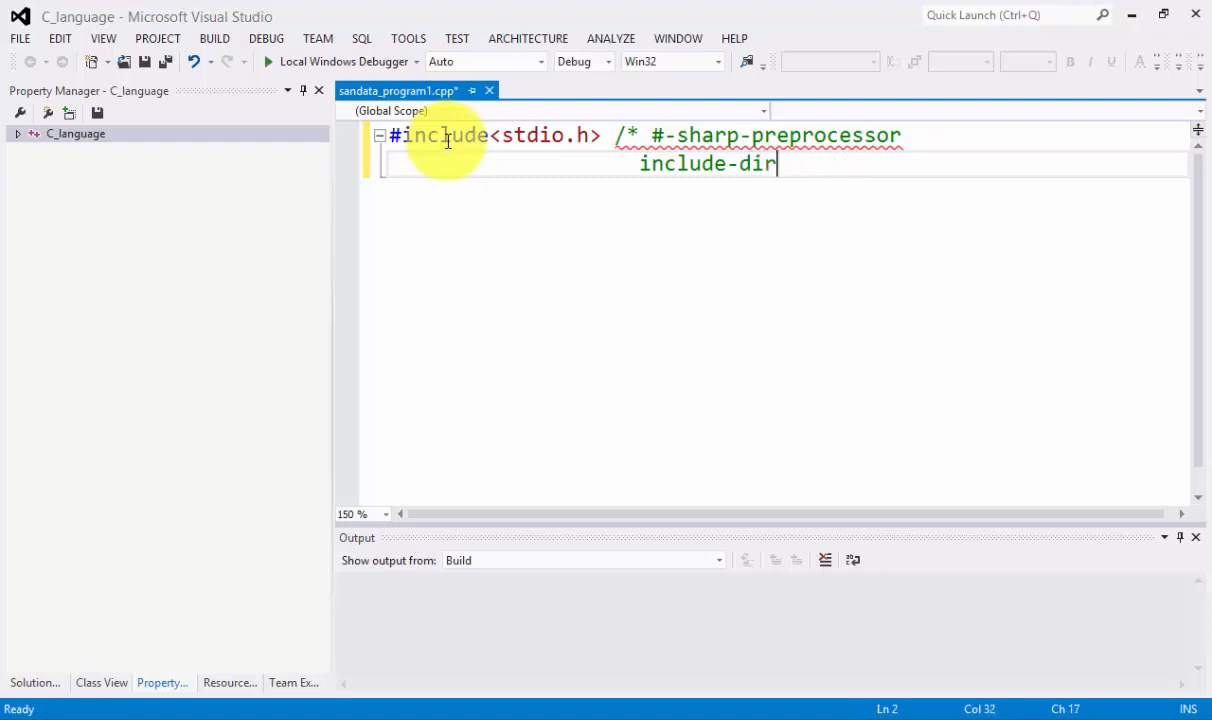
text(ective)
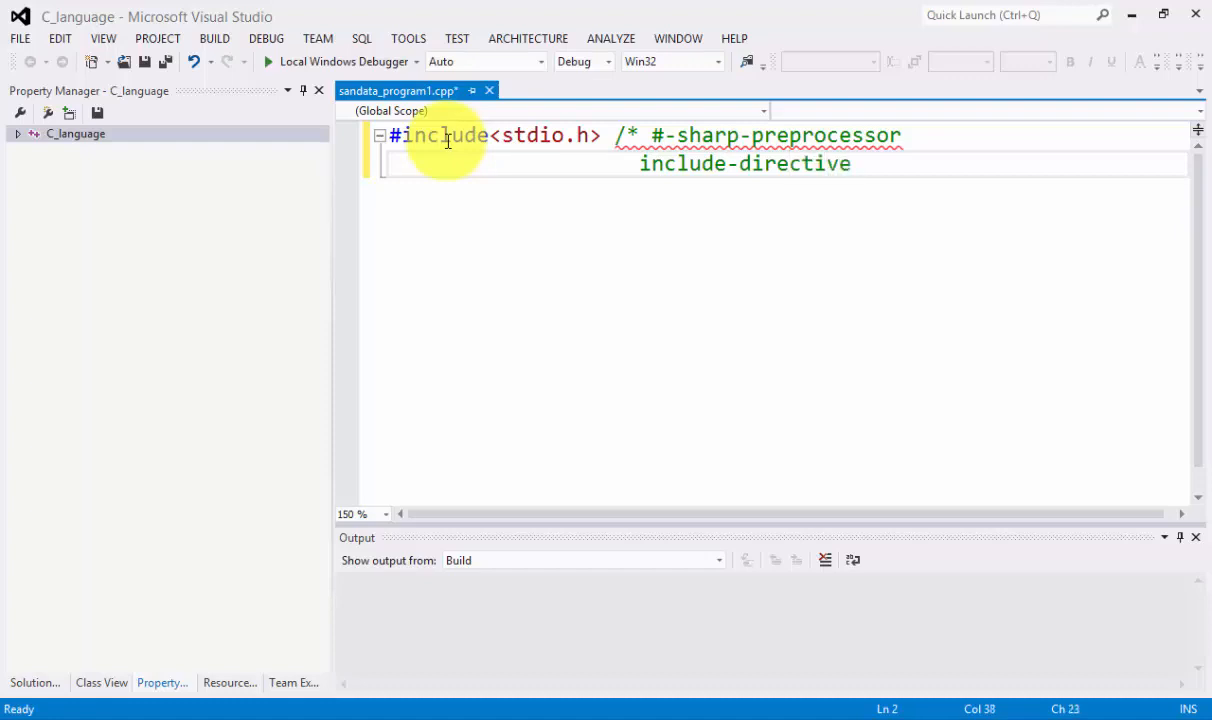
click(852, 164)
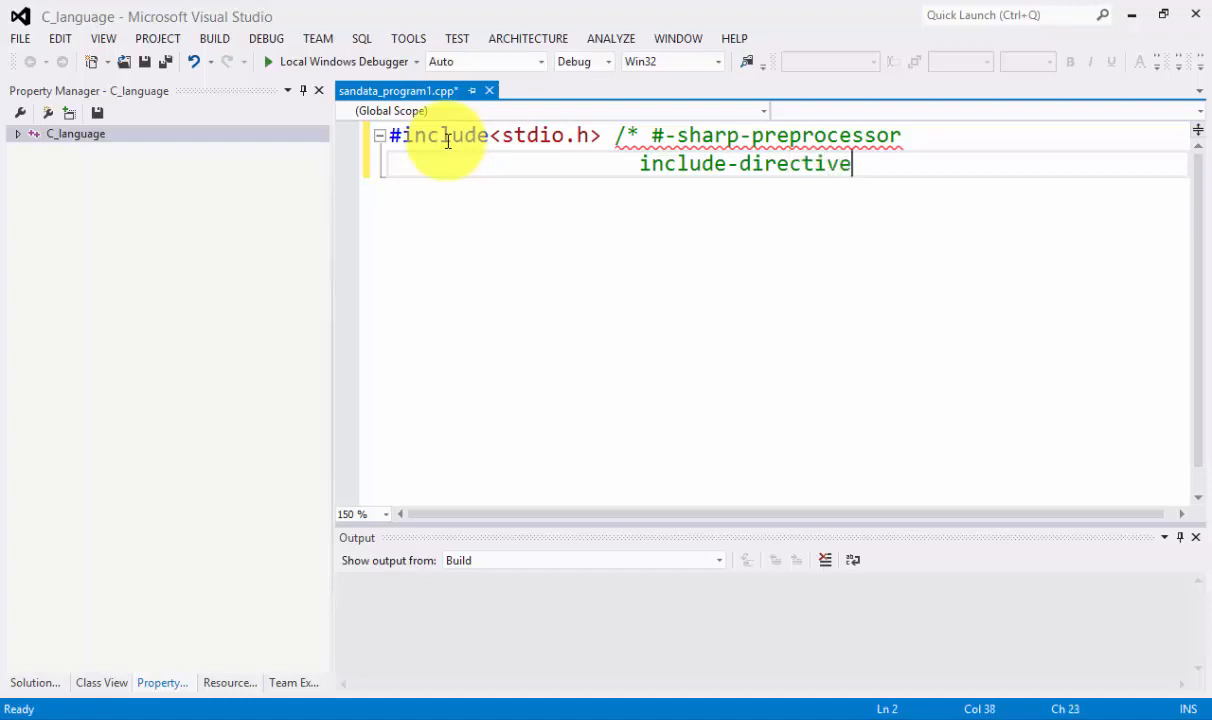
key(enter)
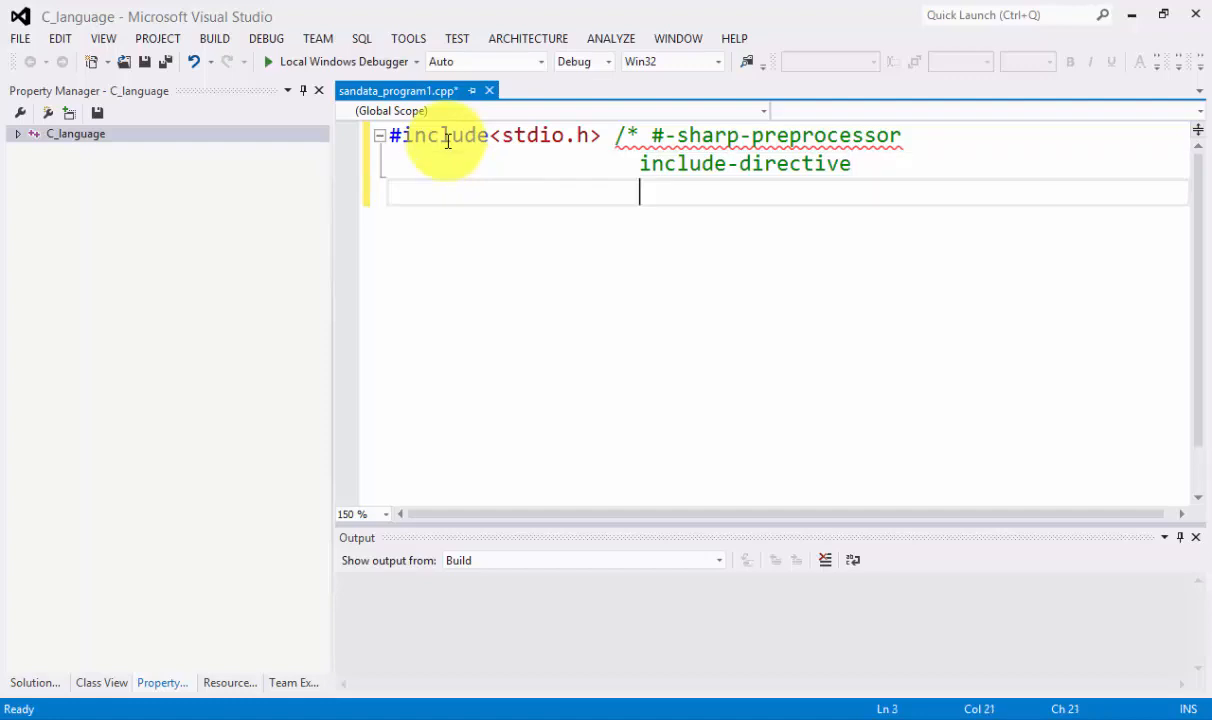
Add the comment line '<-lessthan-open delimeter', rewording 'beginning' to 'open'.
text(<)
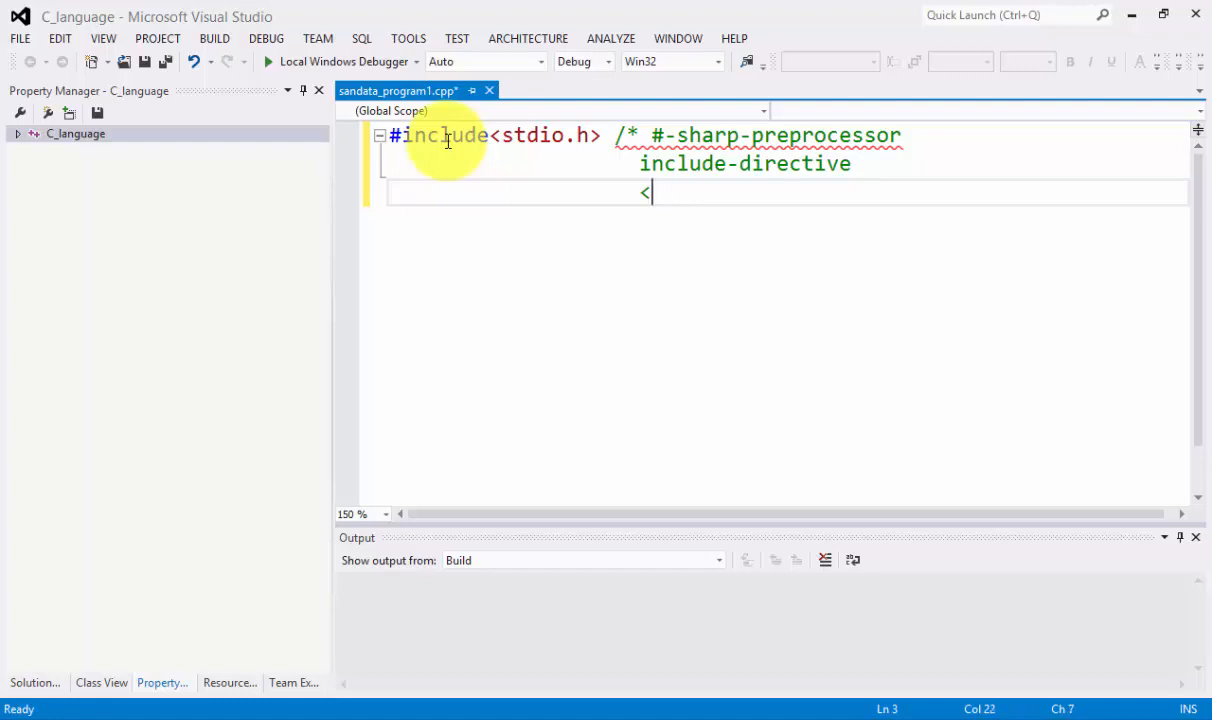
text(-less)
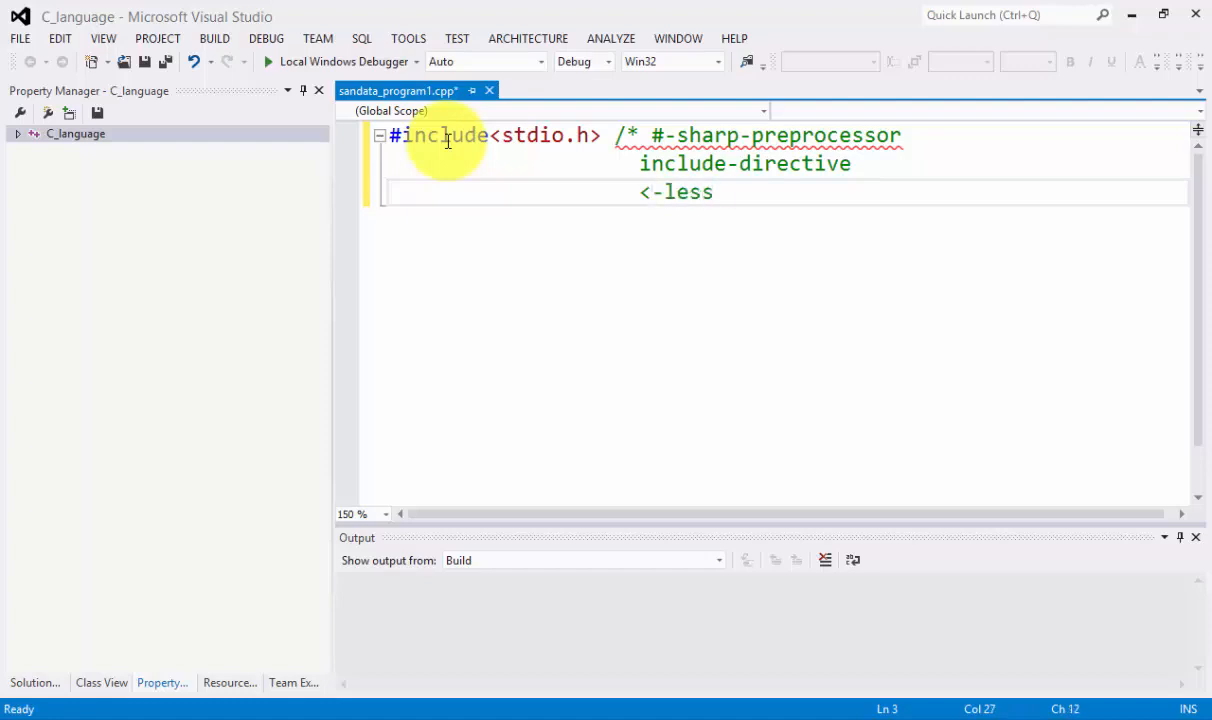
text(than)
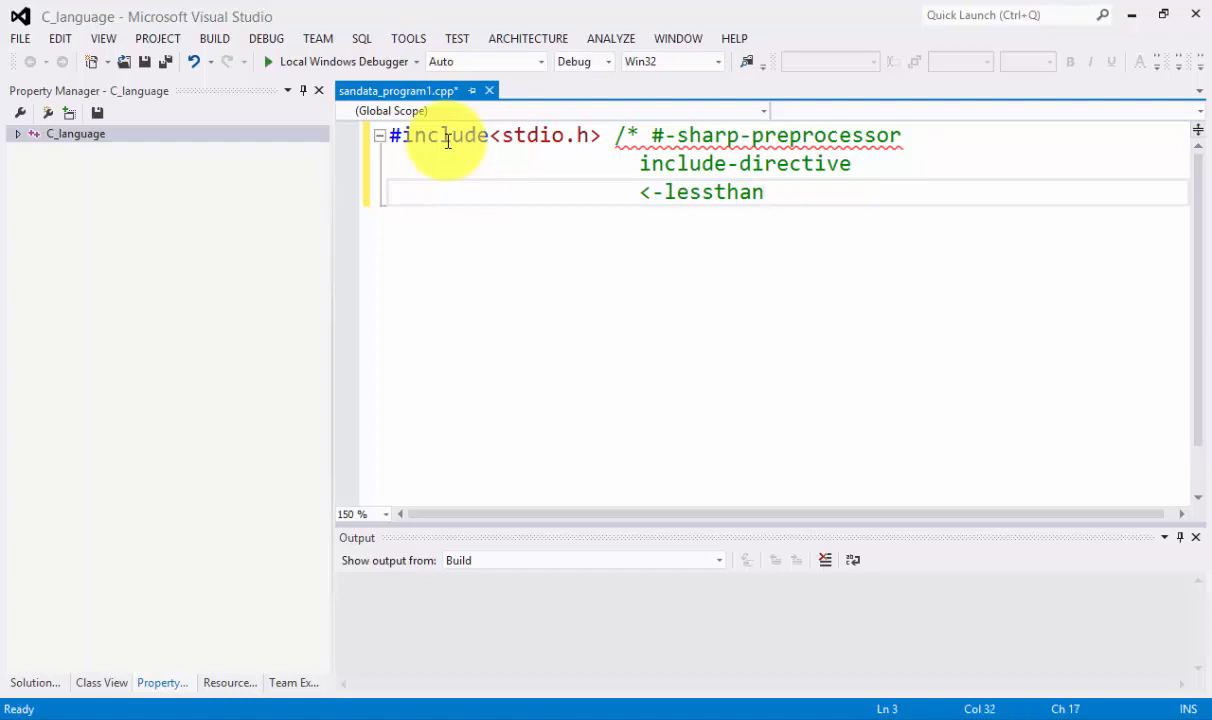
text(beginning)
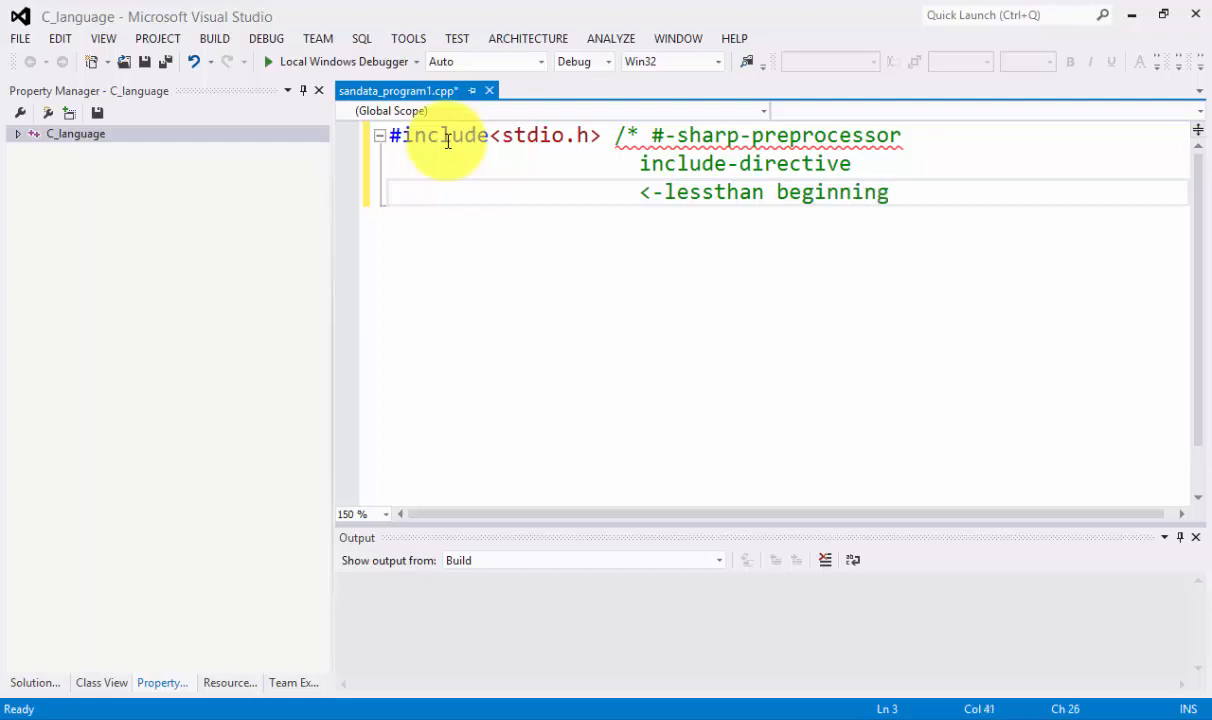
key(BackSpace)
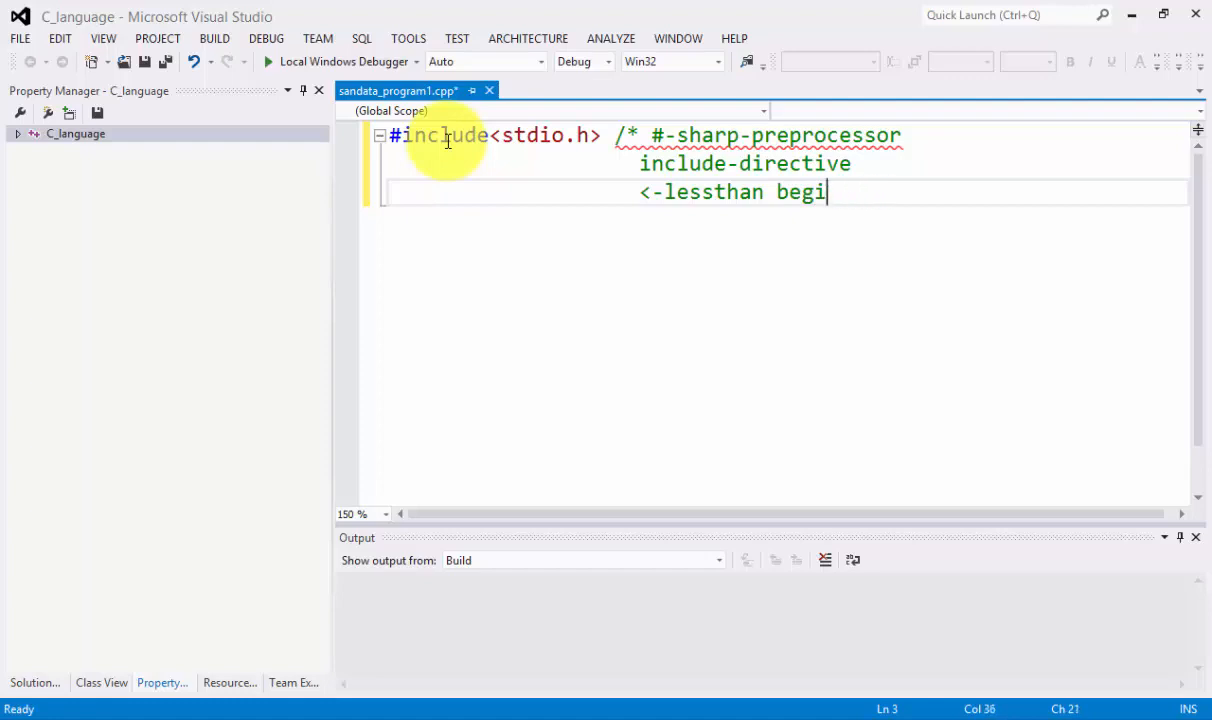
text(open)
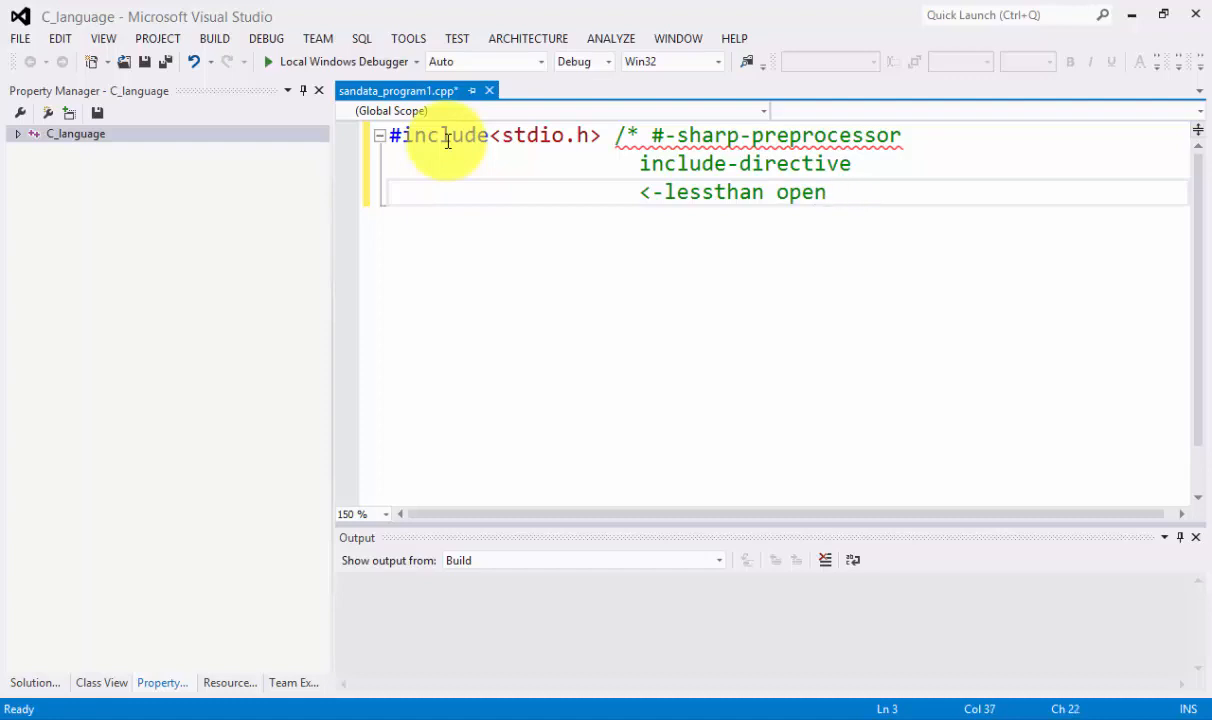
text(delimeter)
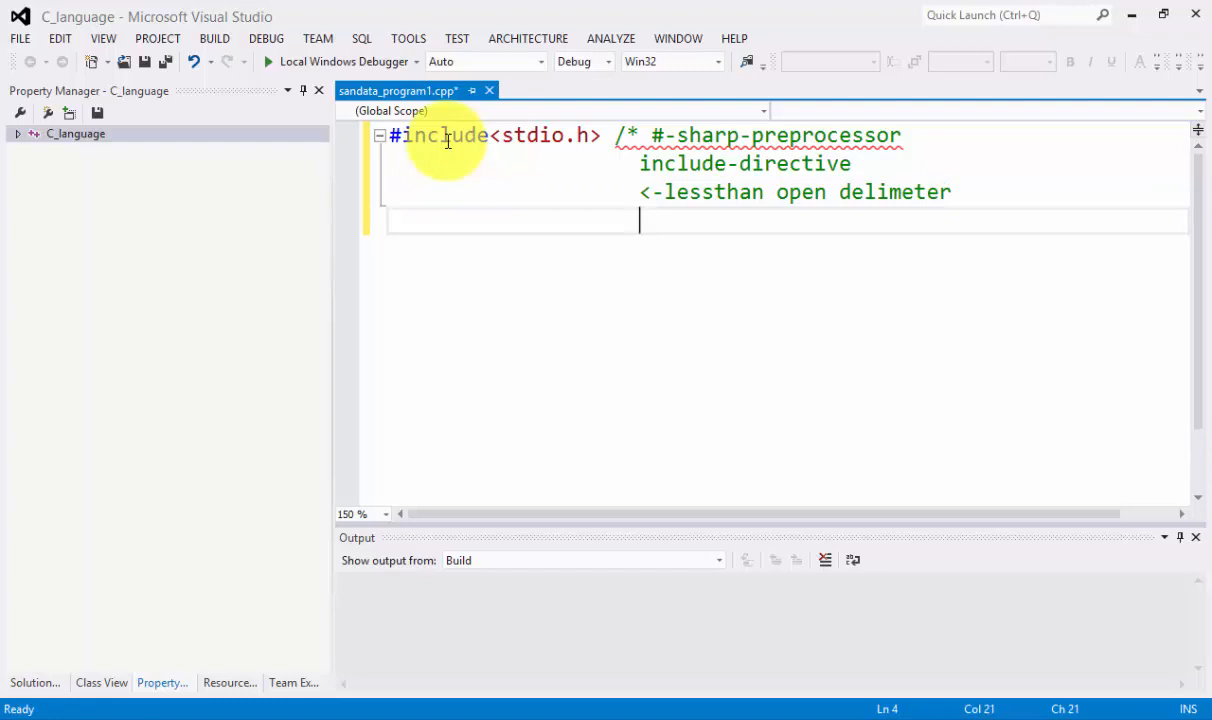
Add the comment line '>-greaterthan-close delimeter' and move to the next line.
text(>-)
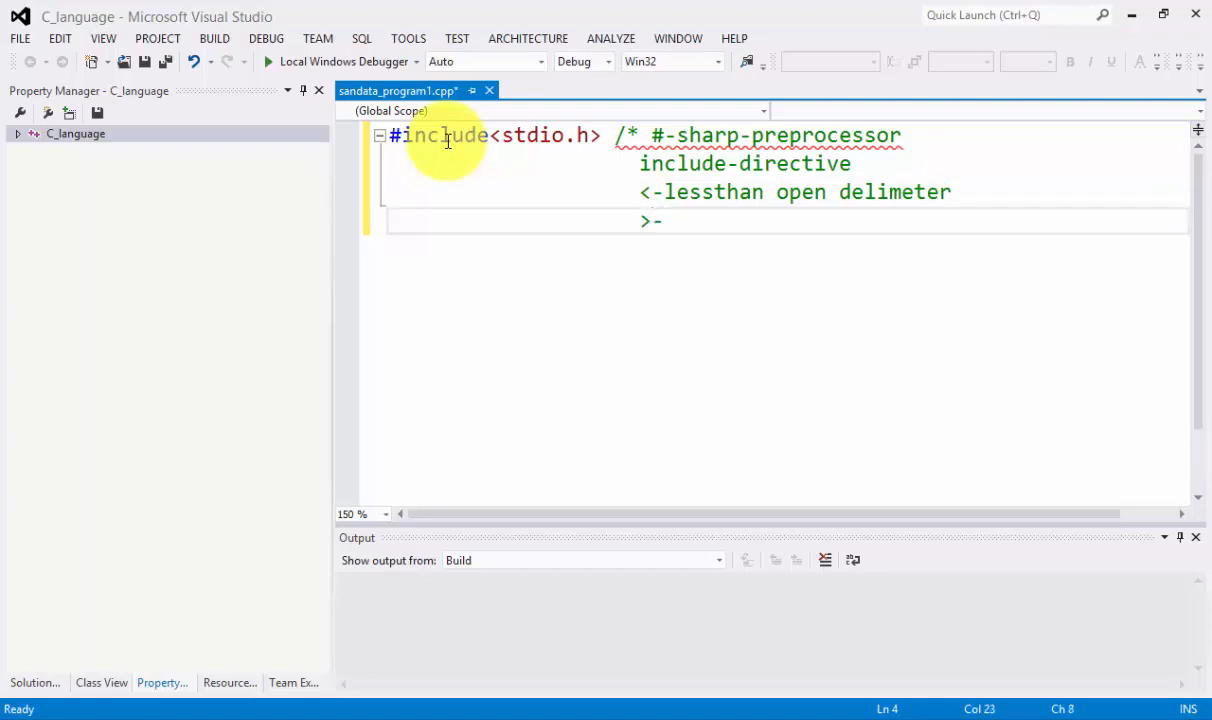
text(greater)
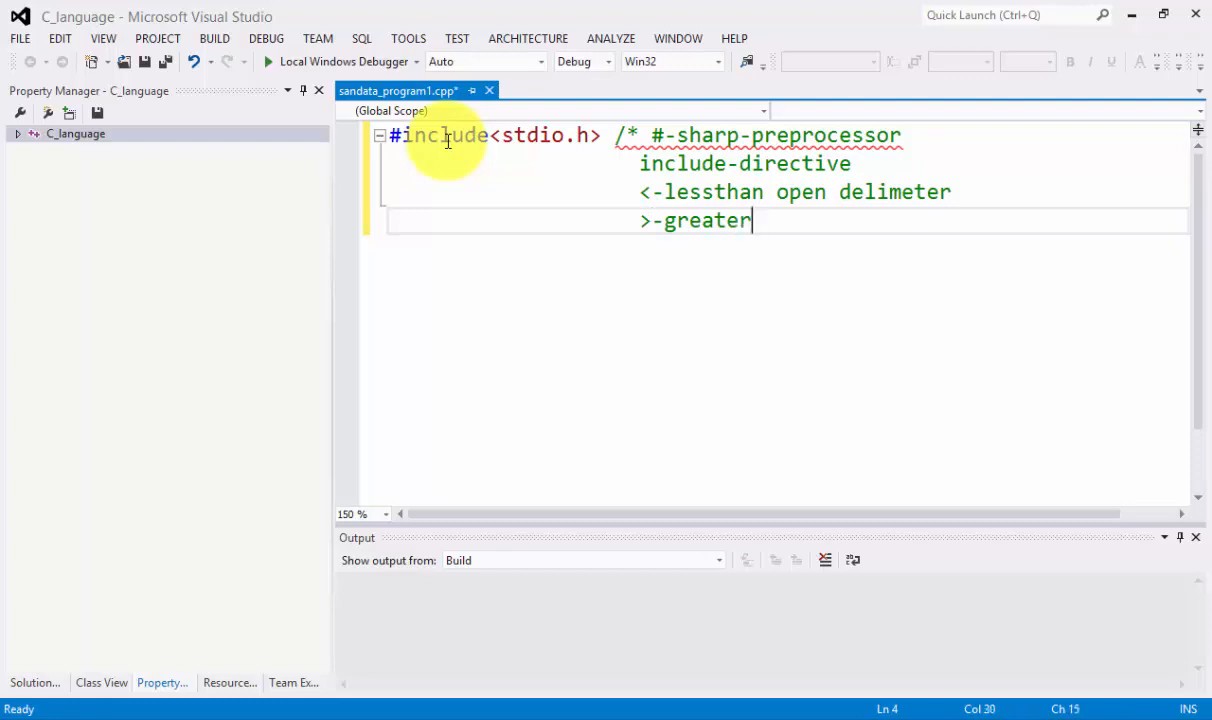
text(than)
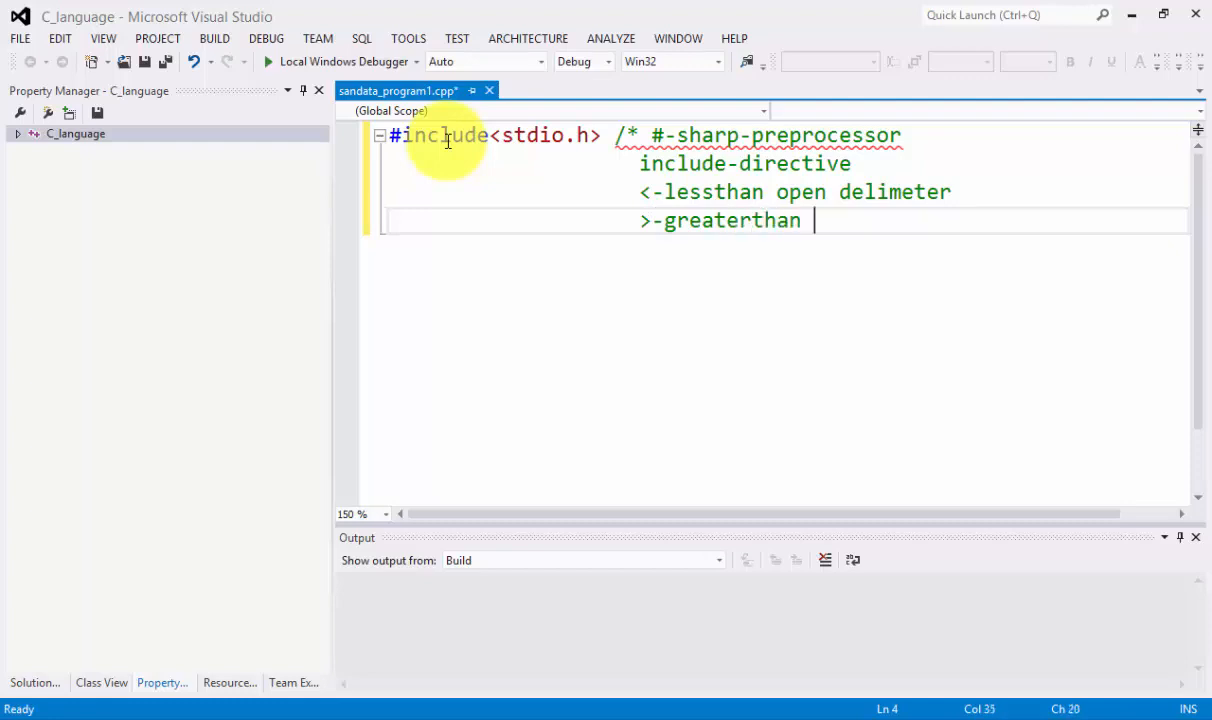
text(-col)
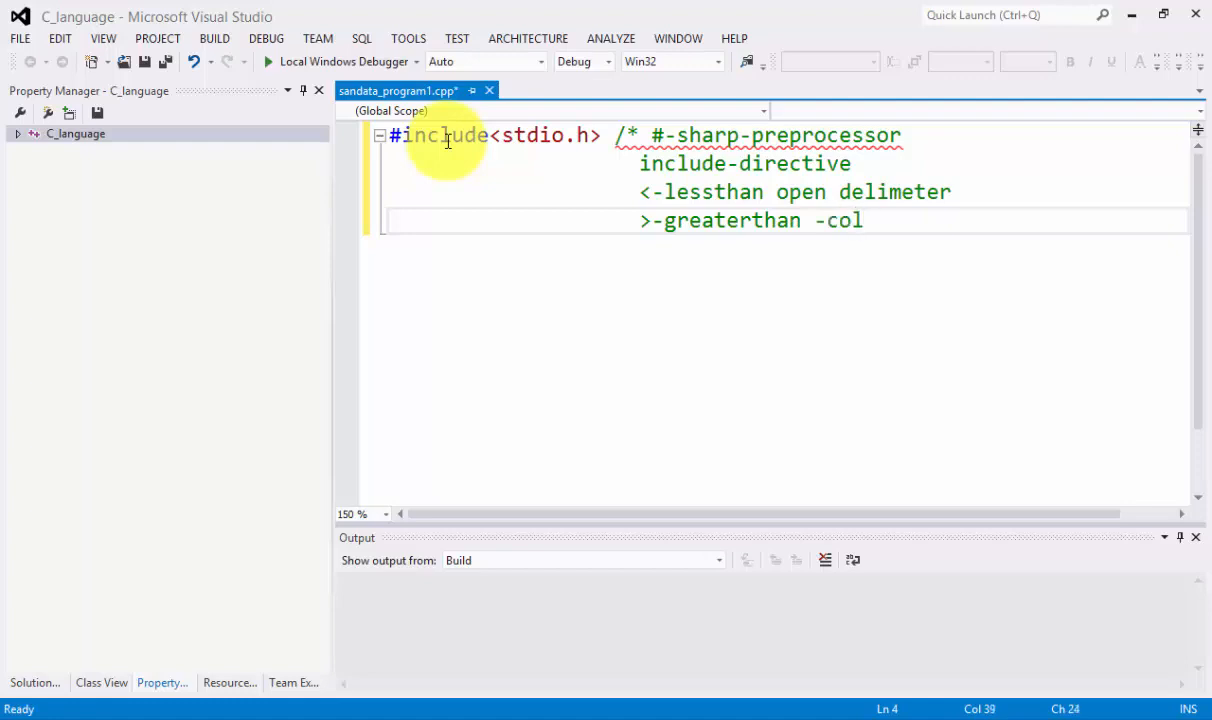
key(BackSpace)
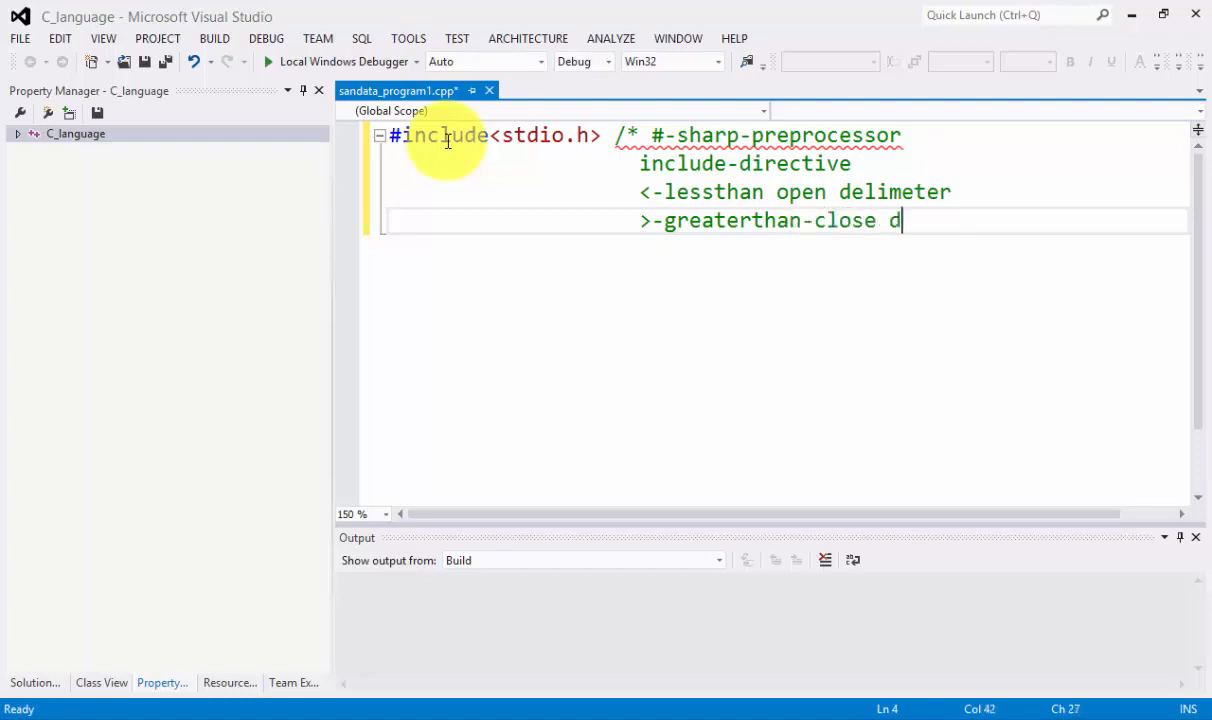
text(elime)
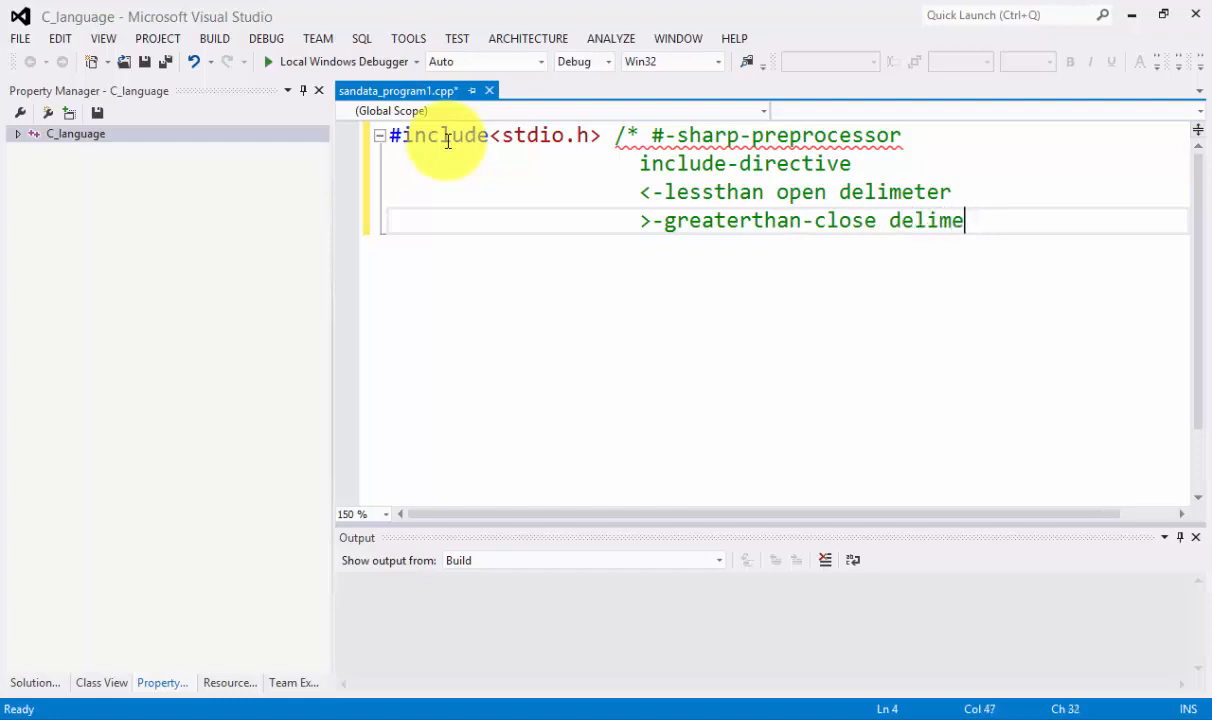
text(ter)
click(786, 192)
text(-)
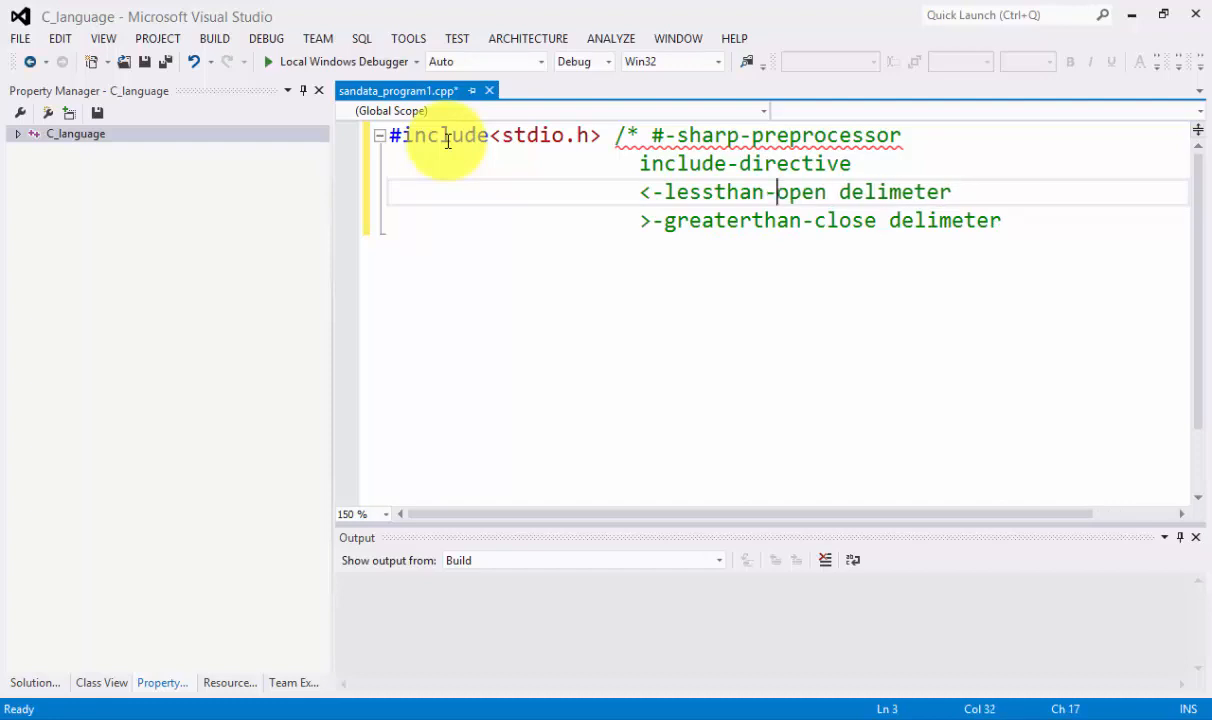
key(Down)
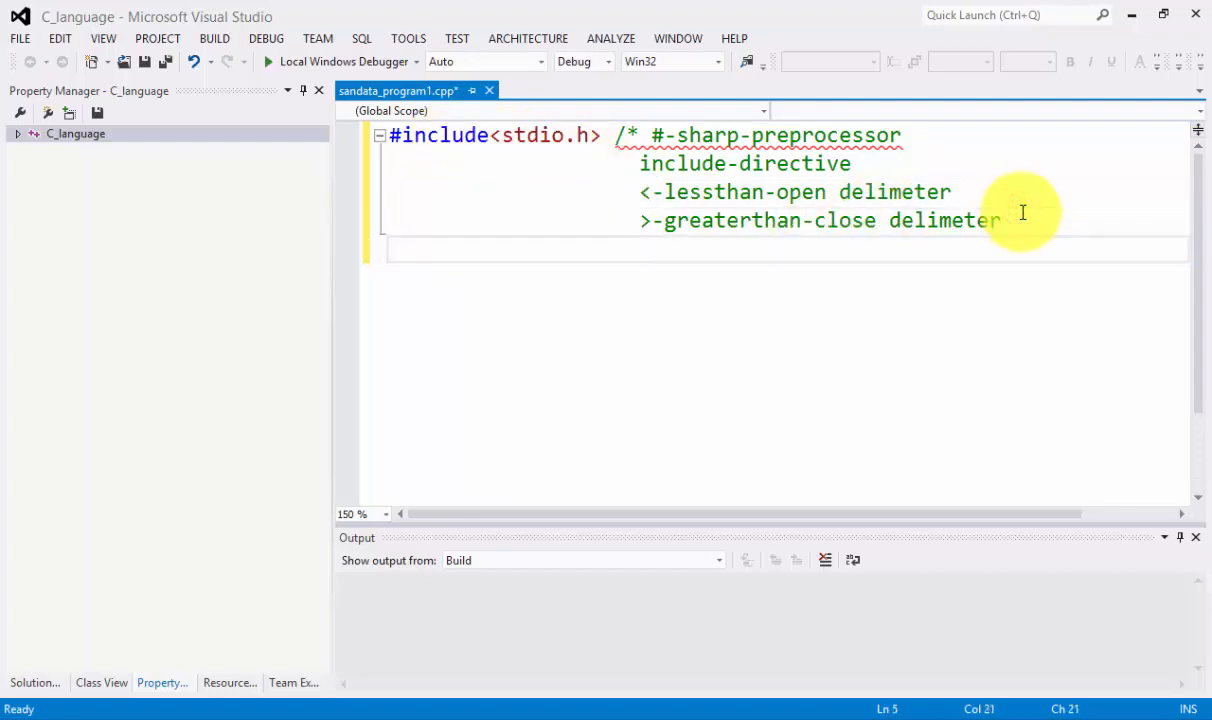
Begin the comment line 'stdio.h- (std)-standard'.
text(st)
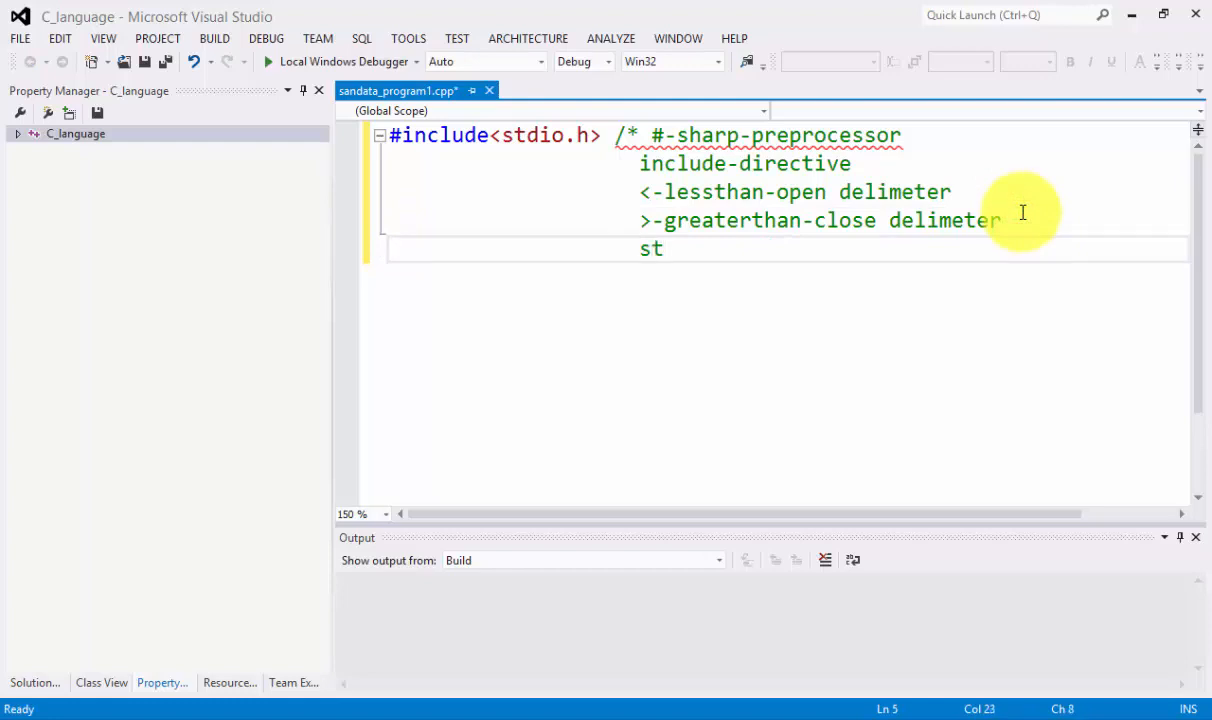
text(dio.h)
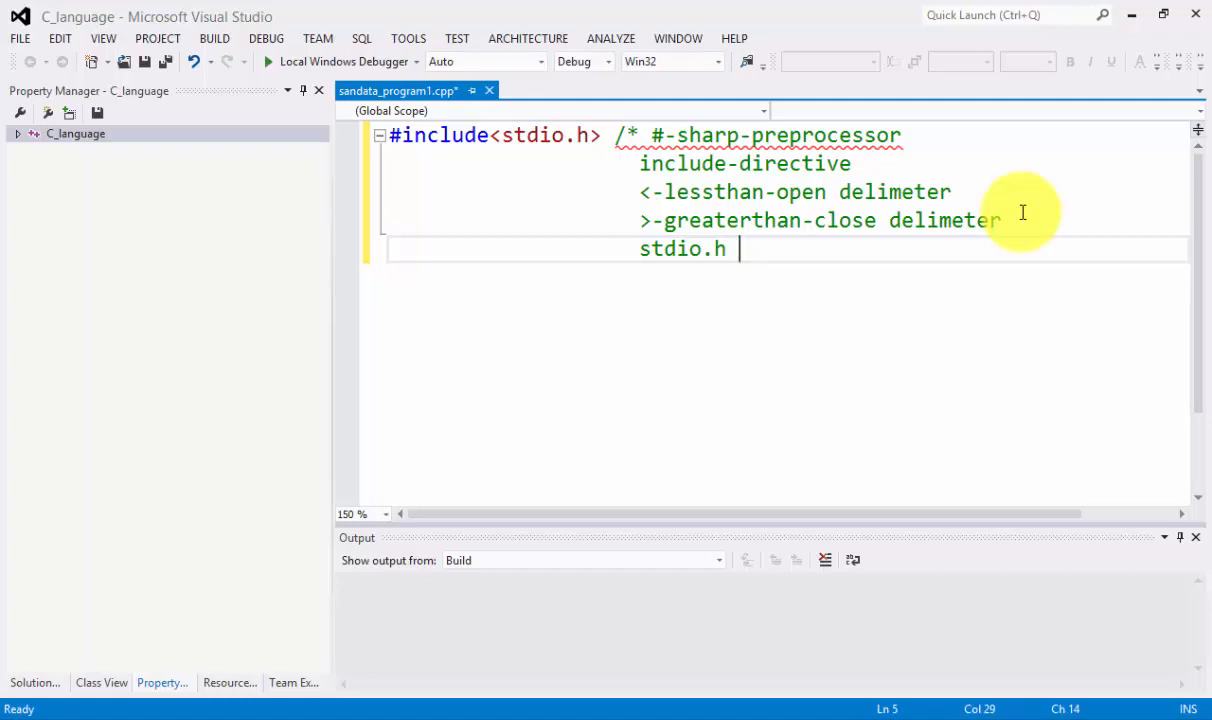
text(-)
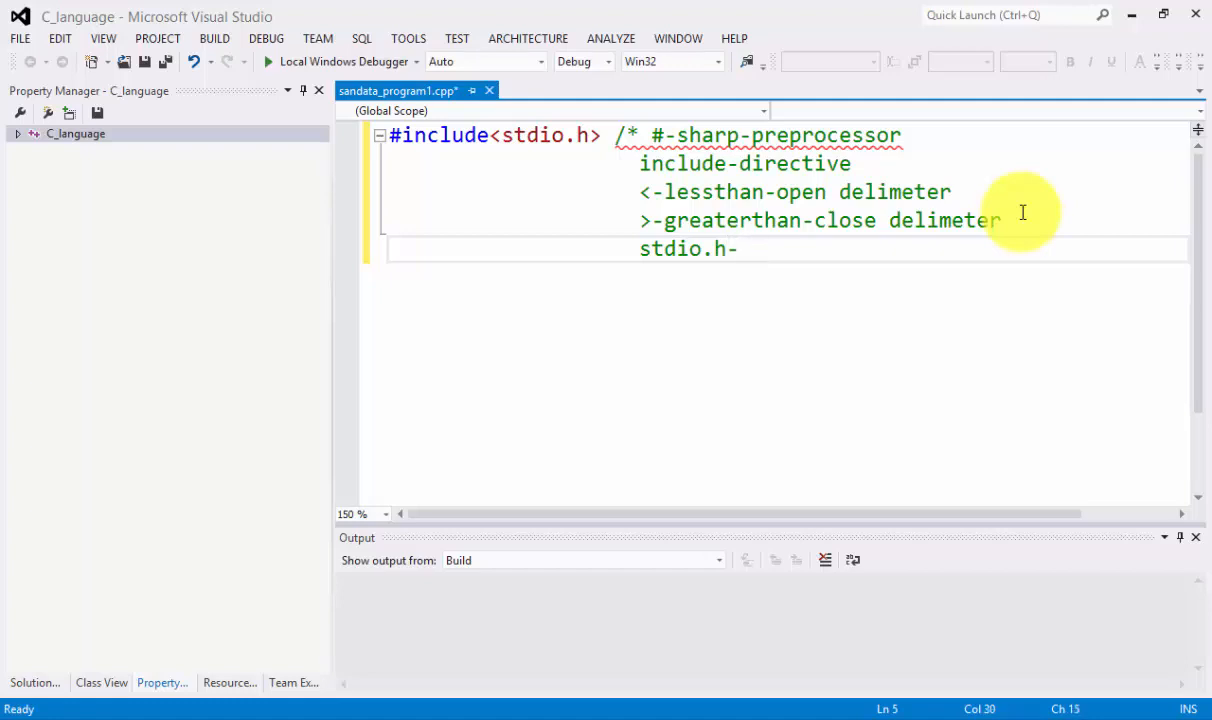
text(std))
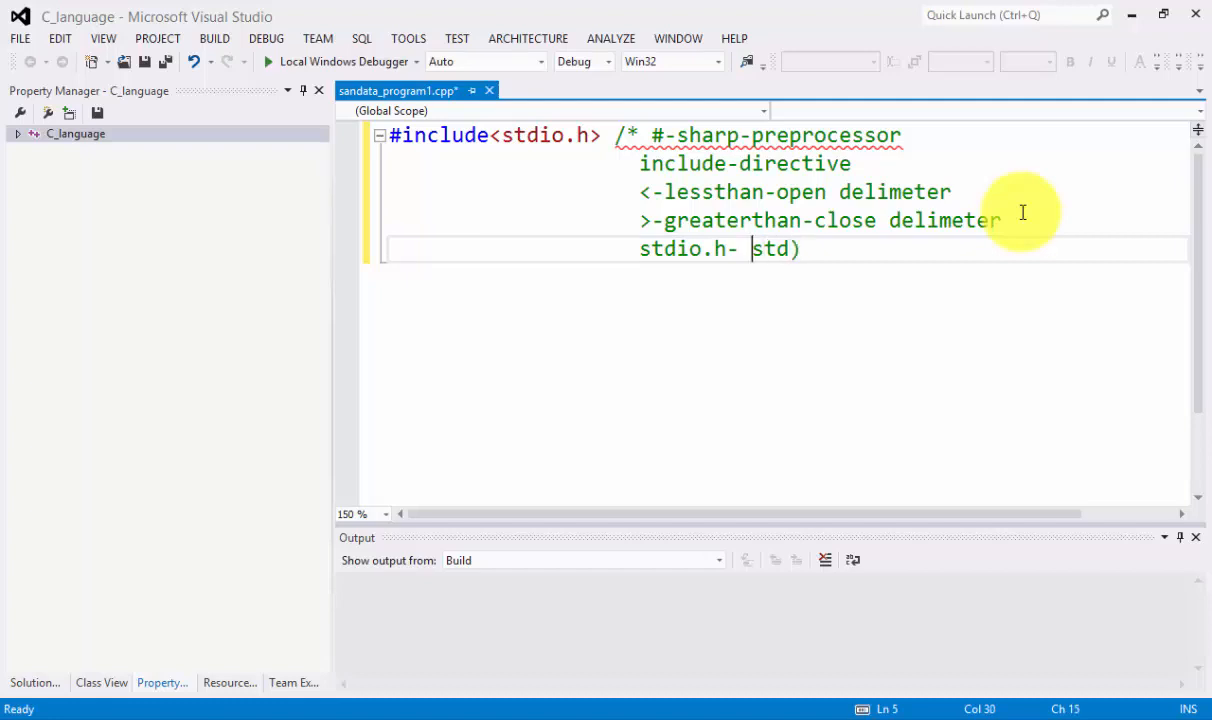
text(()
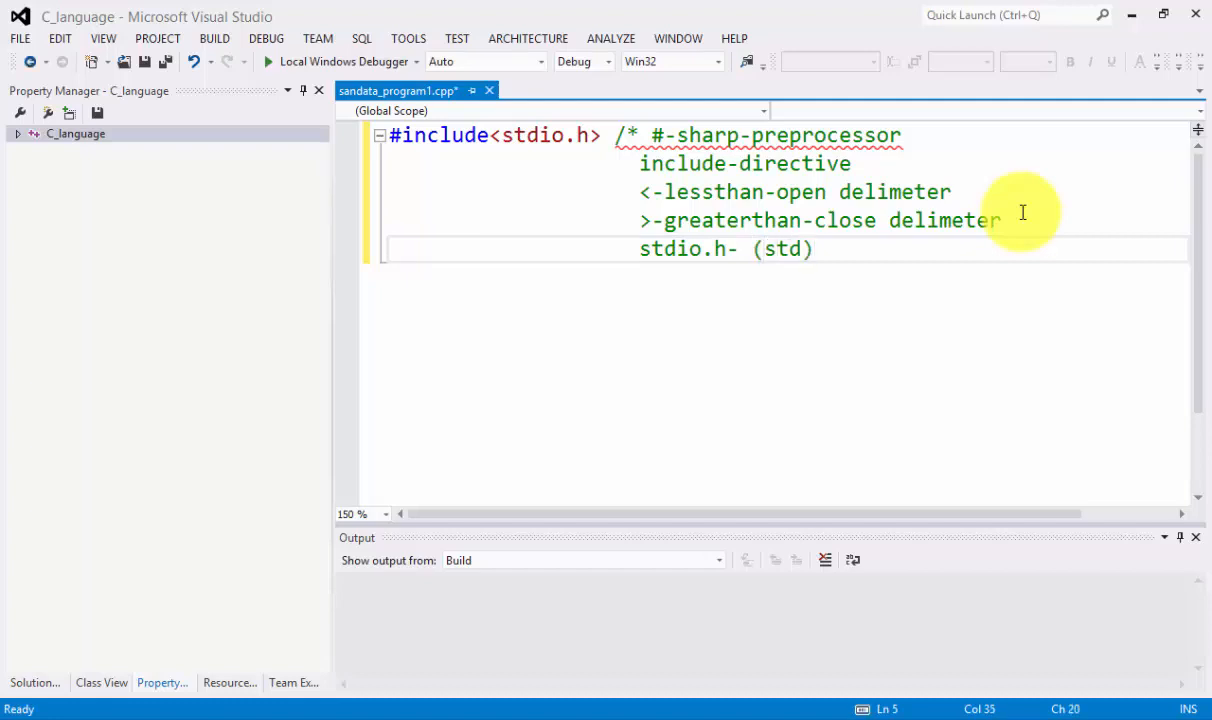
text(-standar)
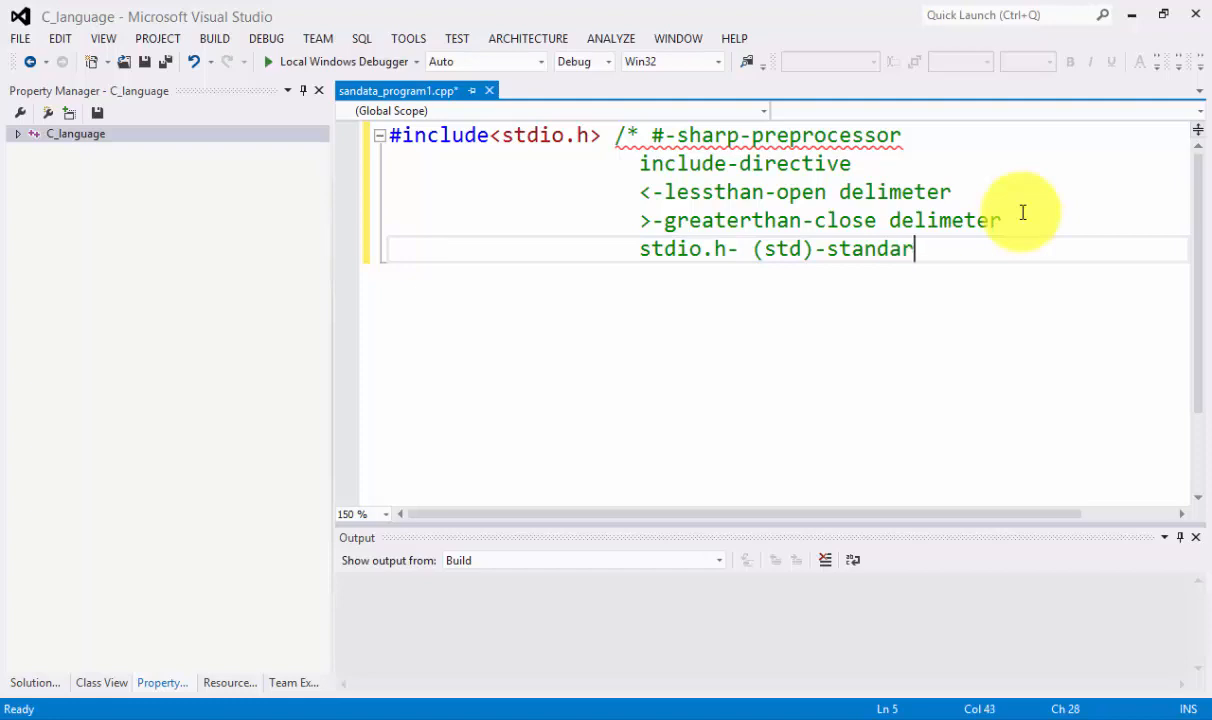
text(d)
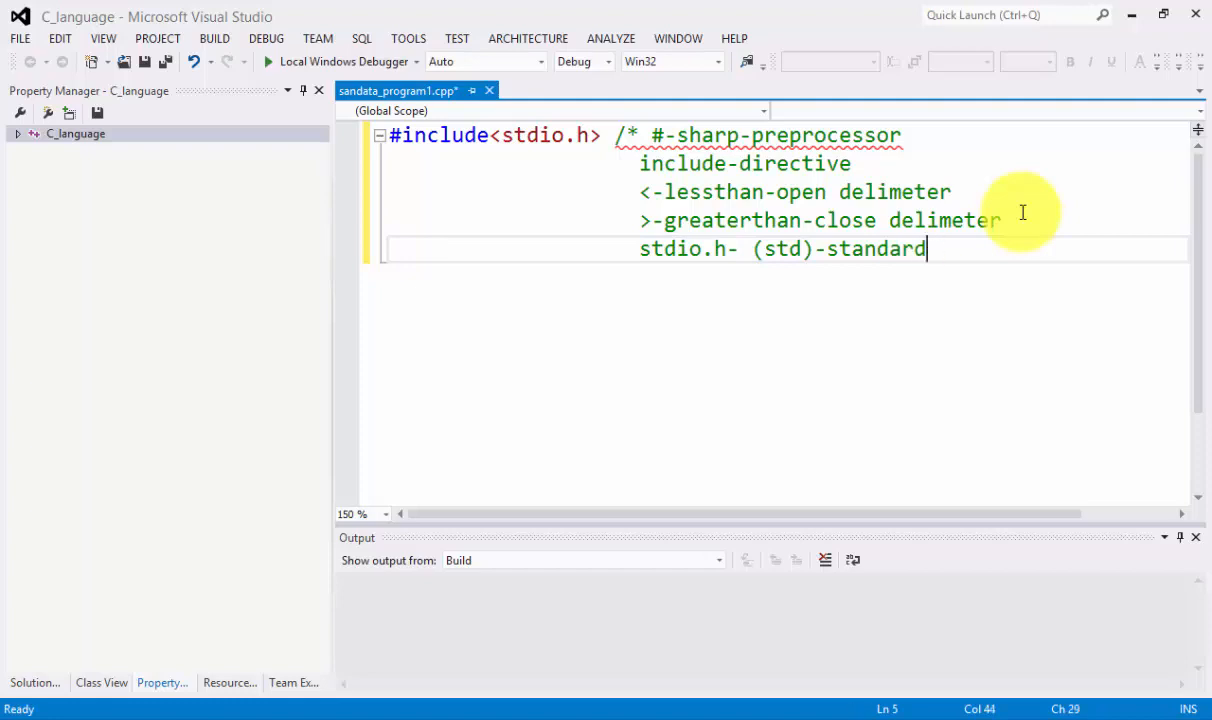
Complete the line with '-(i)-input-(o)-output'.
text(-()
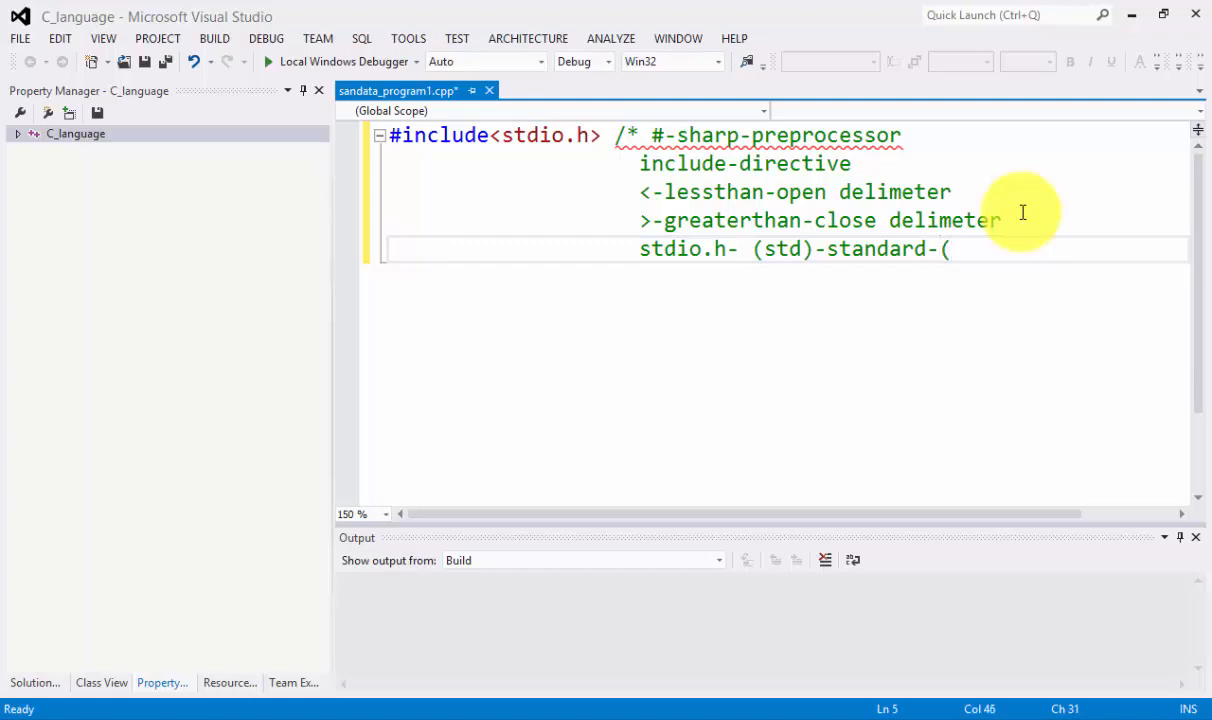
text(i))
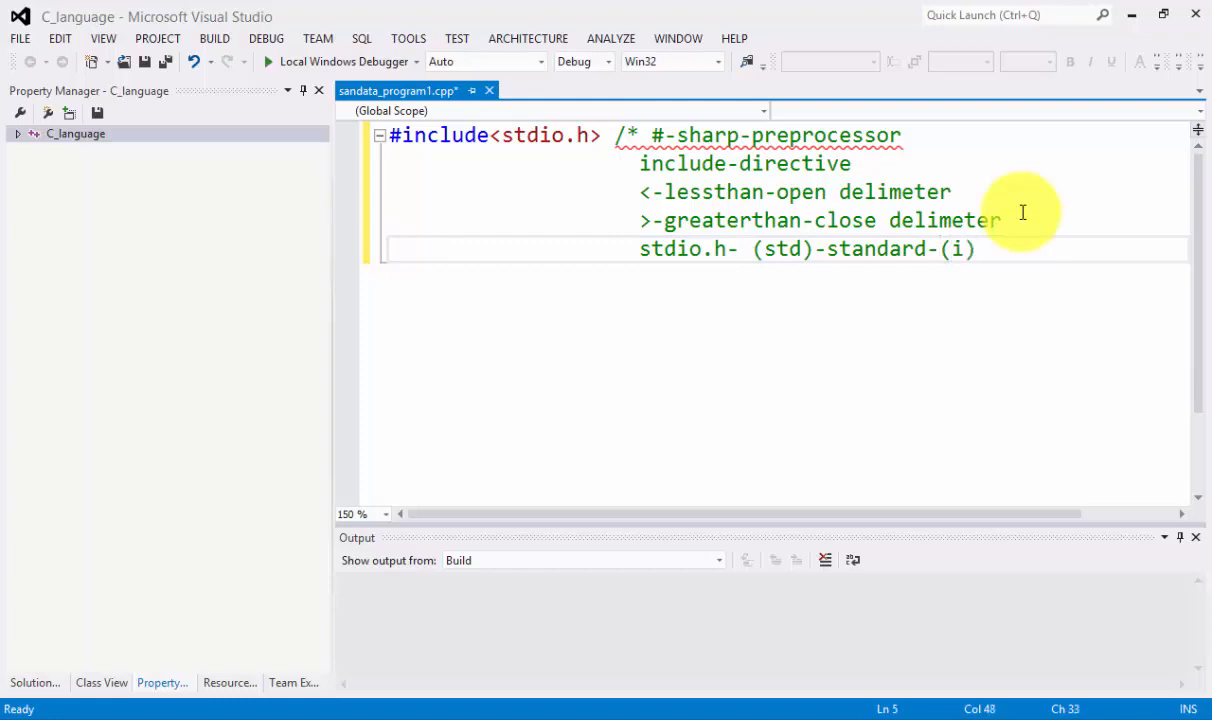
text(-)
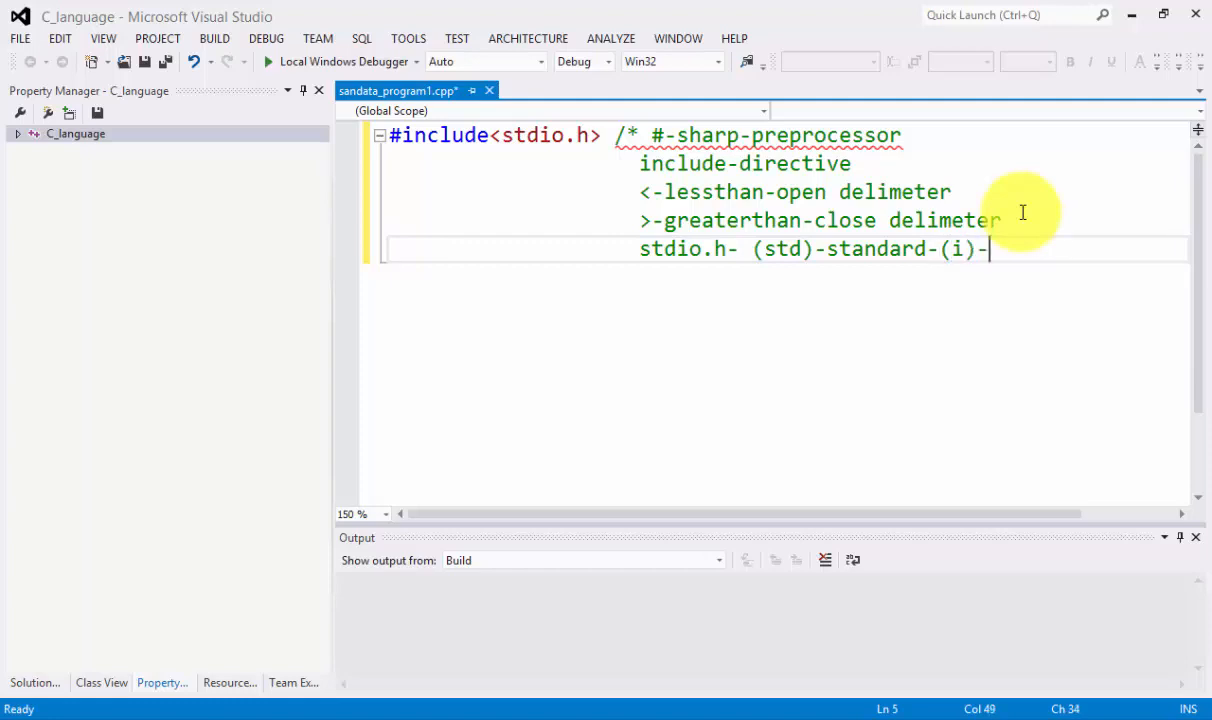
text(input)
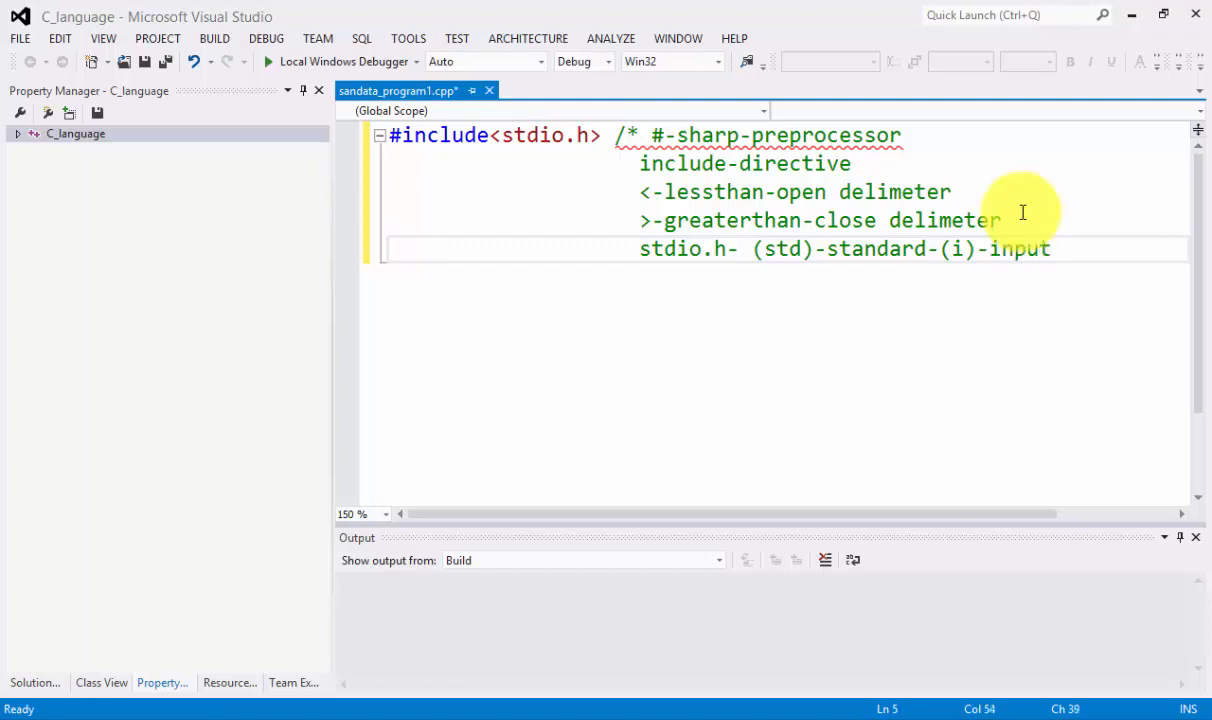
text(-()
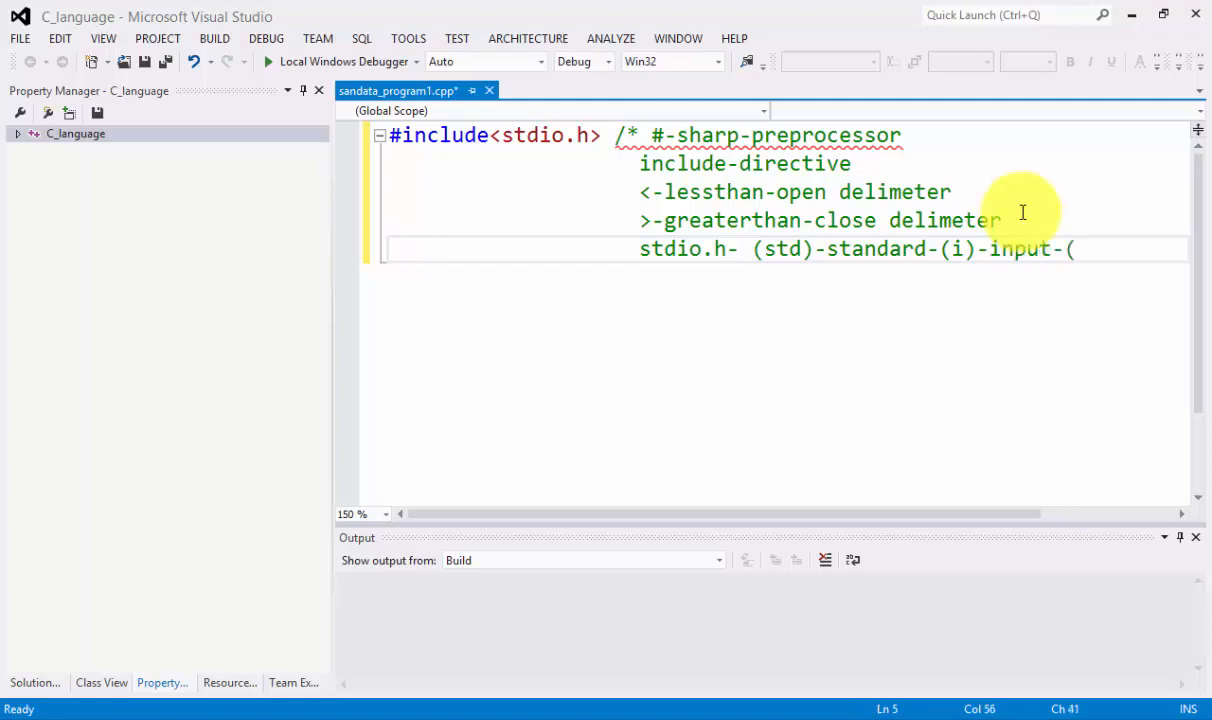
text((o))
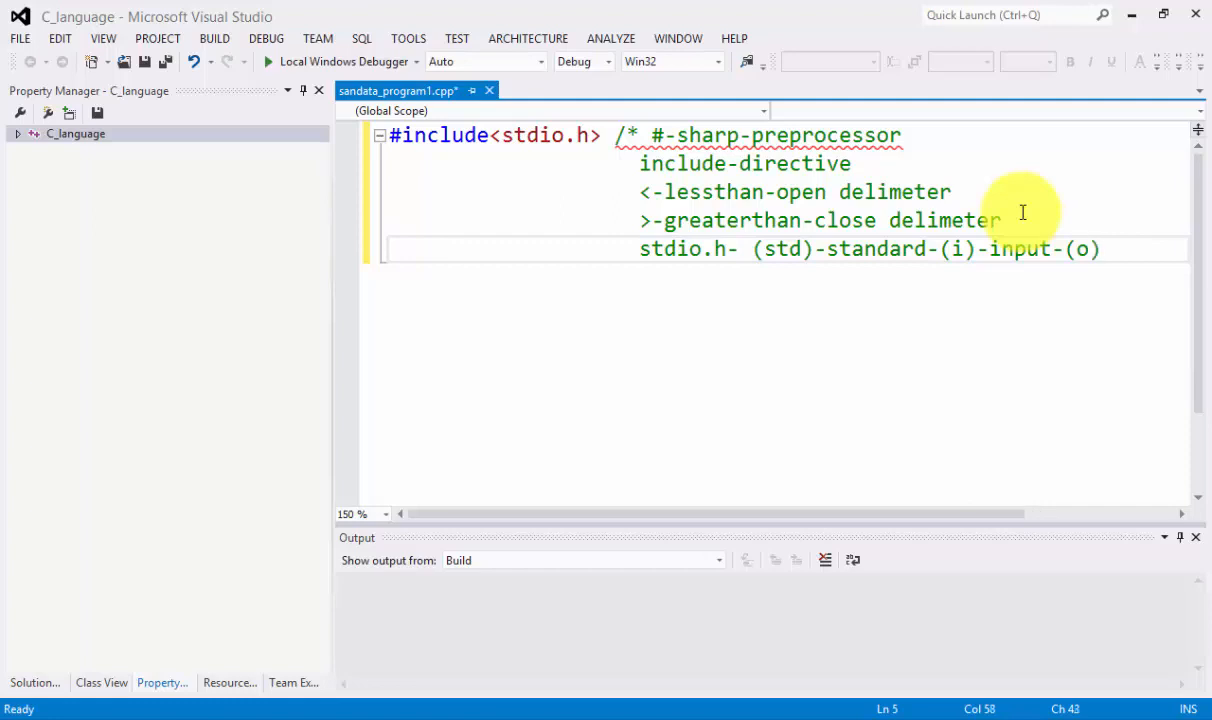
text(-out)
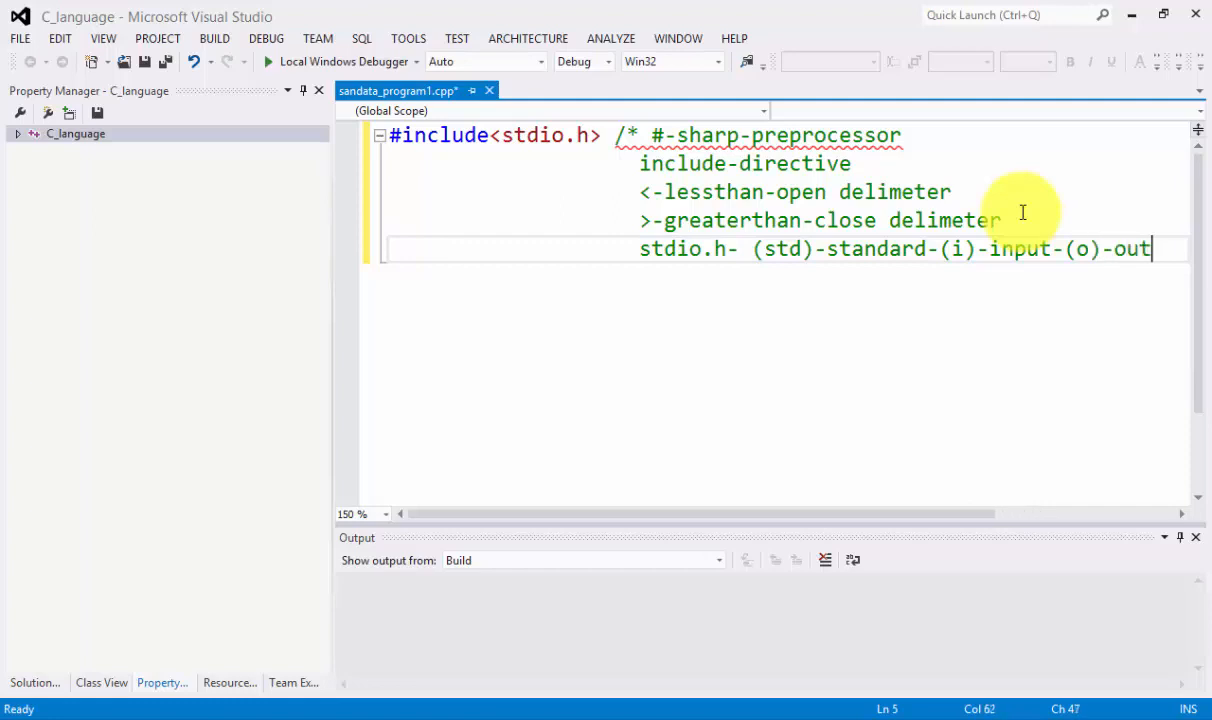
text(put)
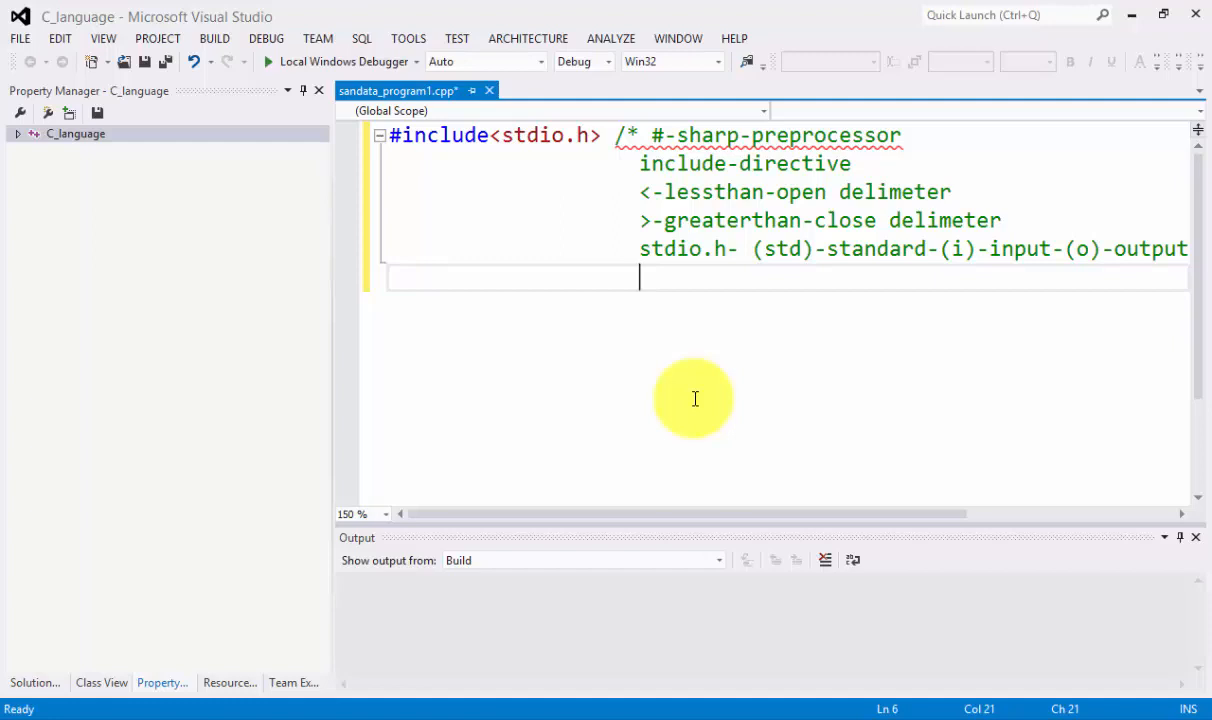
Add the comment line '.-dot-separate filename to extension name'.
text(.)
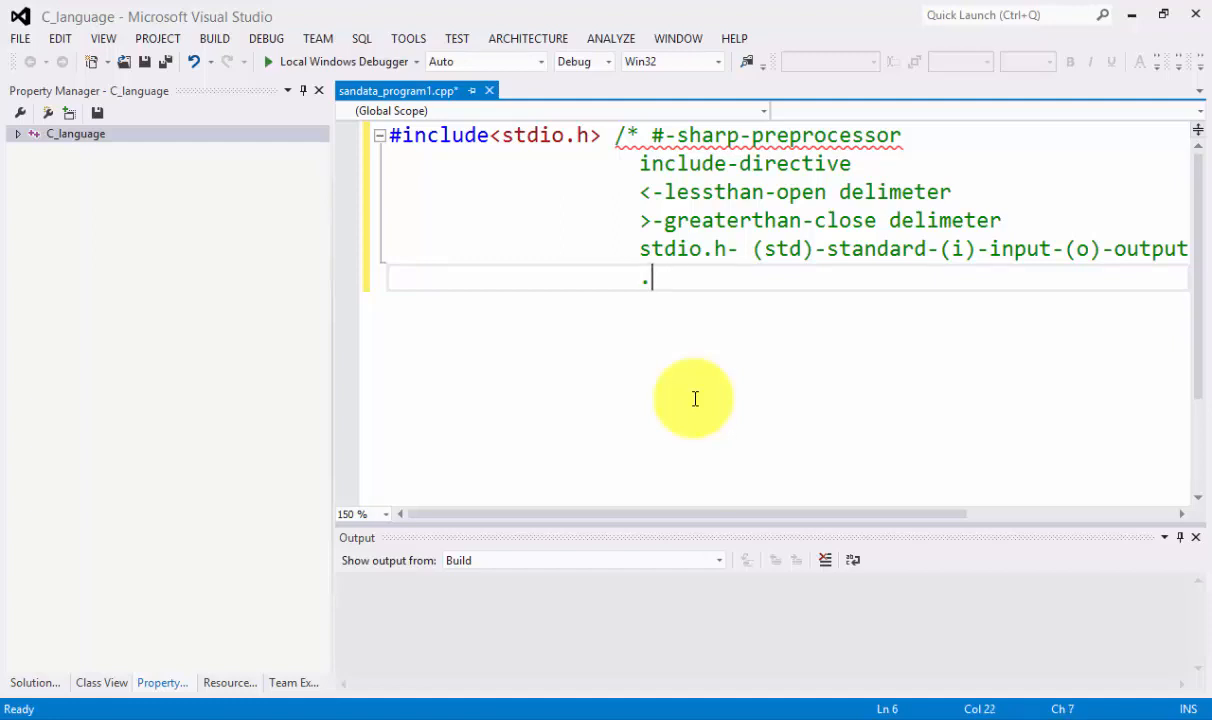
text(-dot)
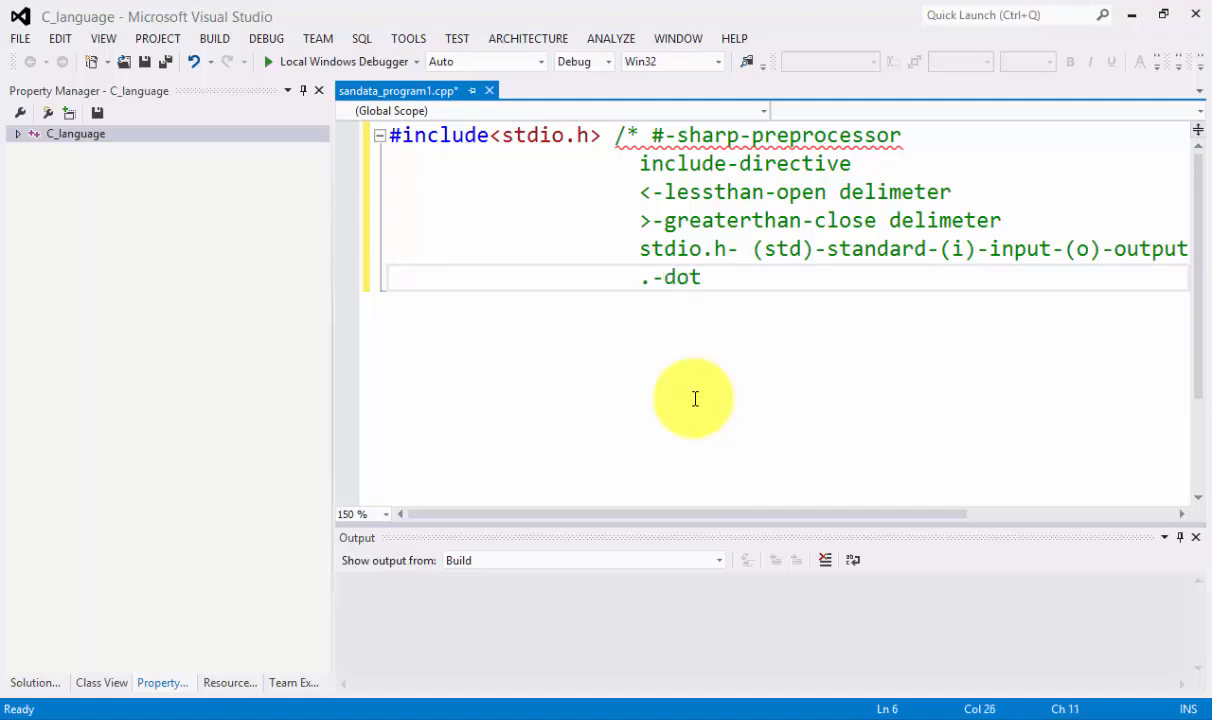
text(-)
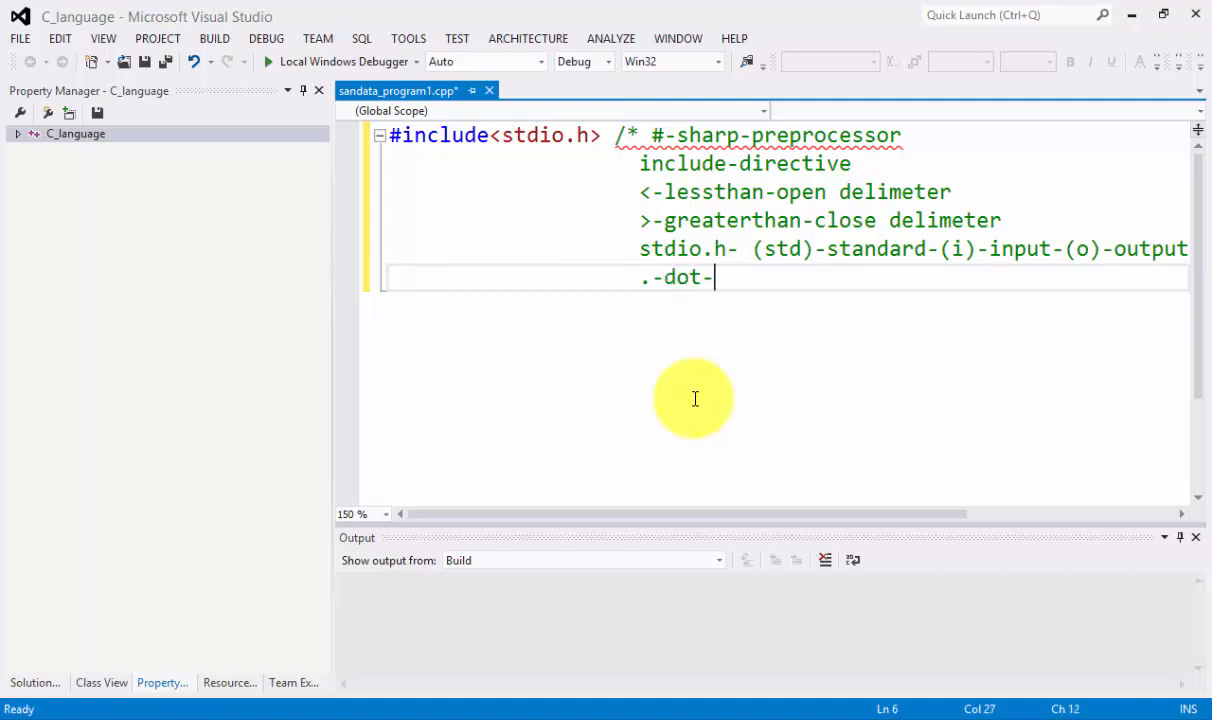
text(separte)
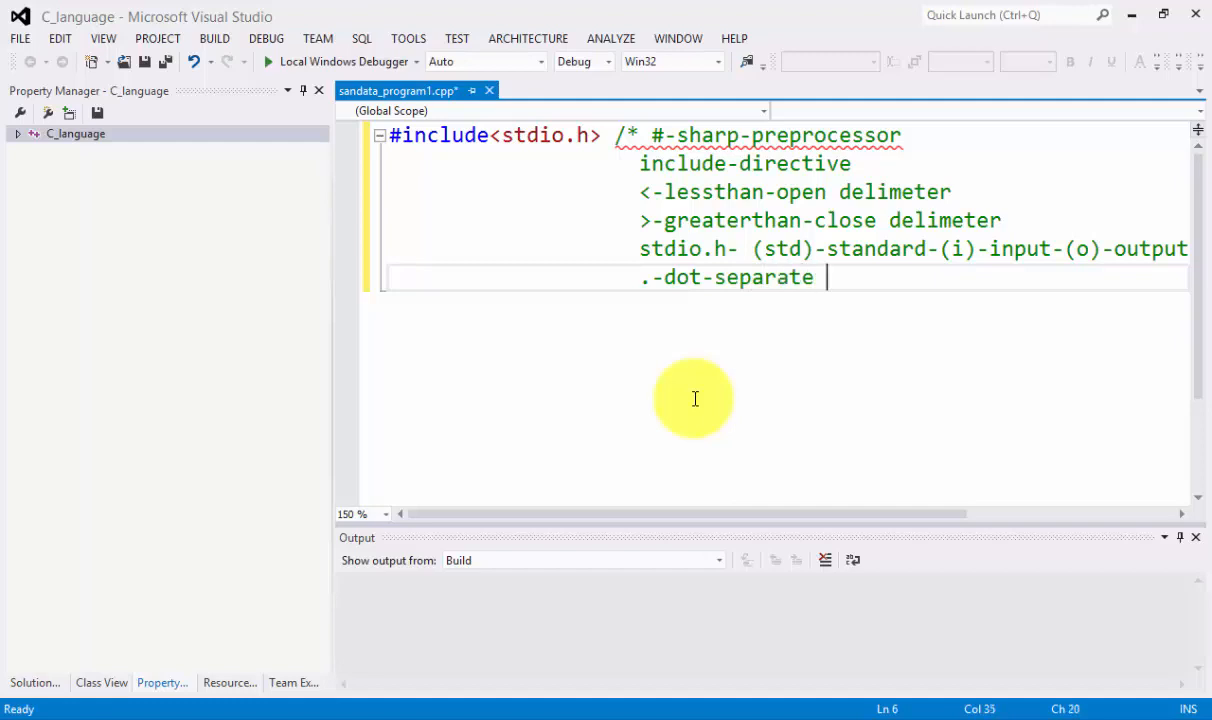
text(fi)
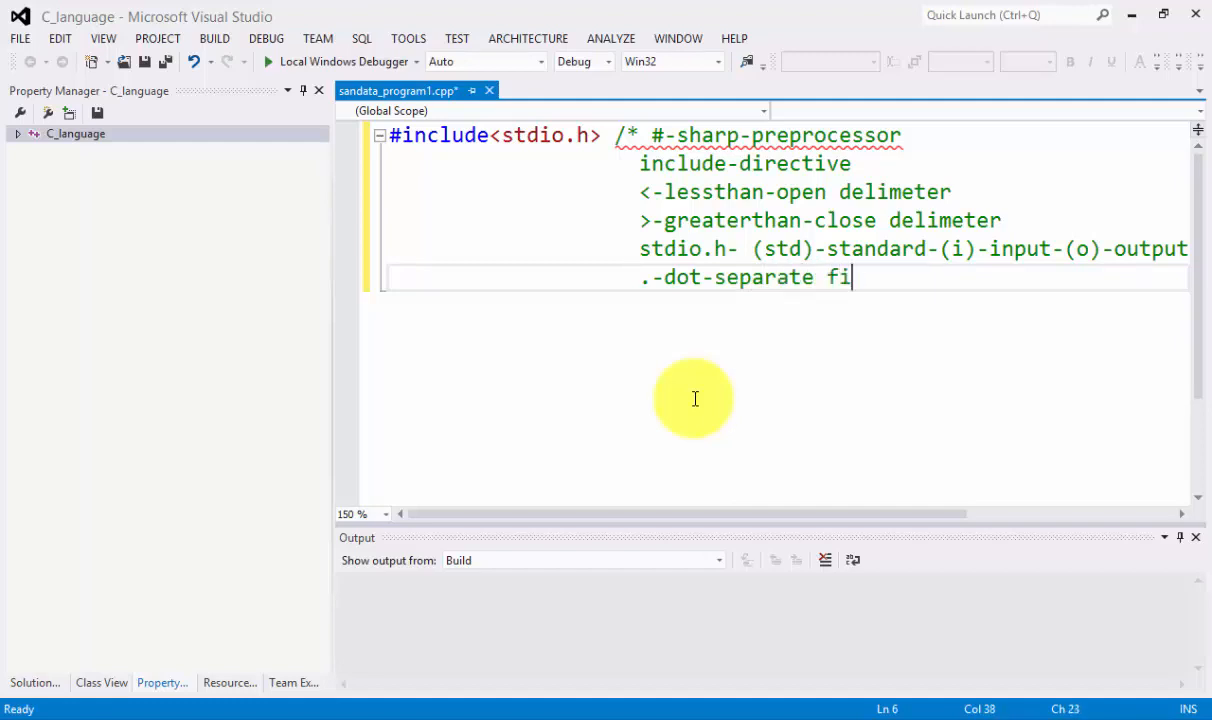
text(lename)
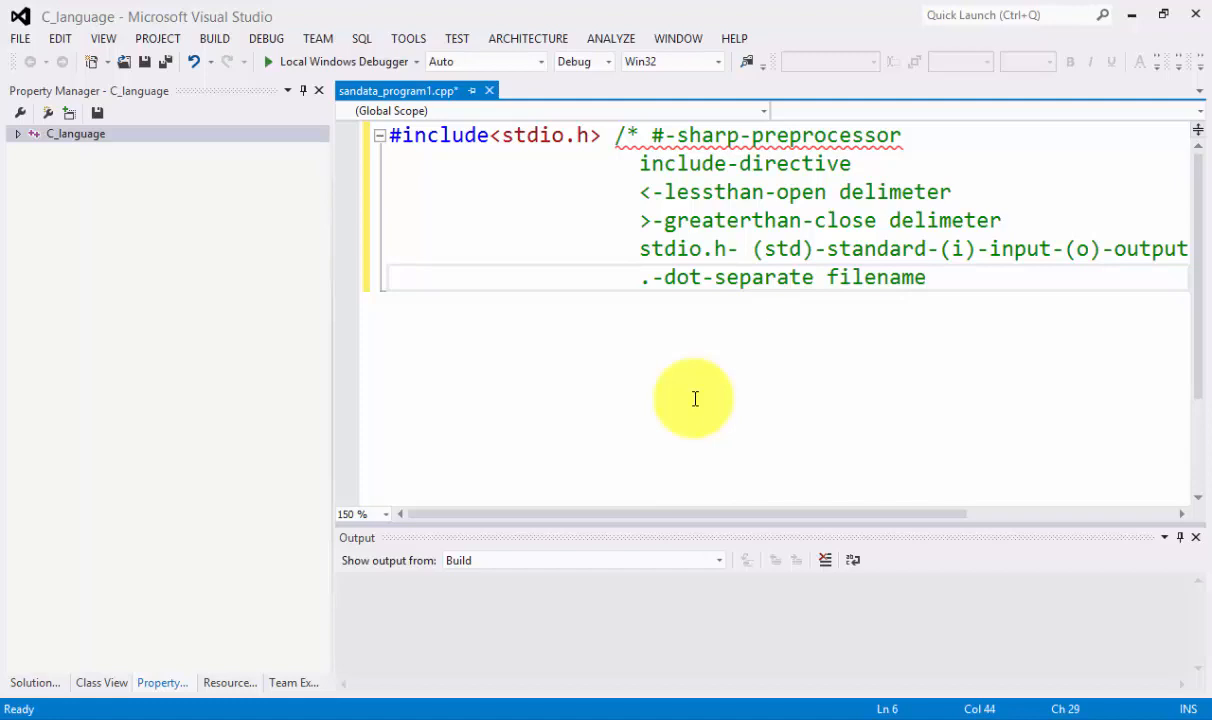
text(to)
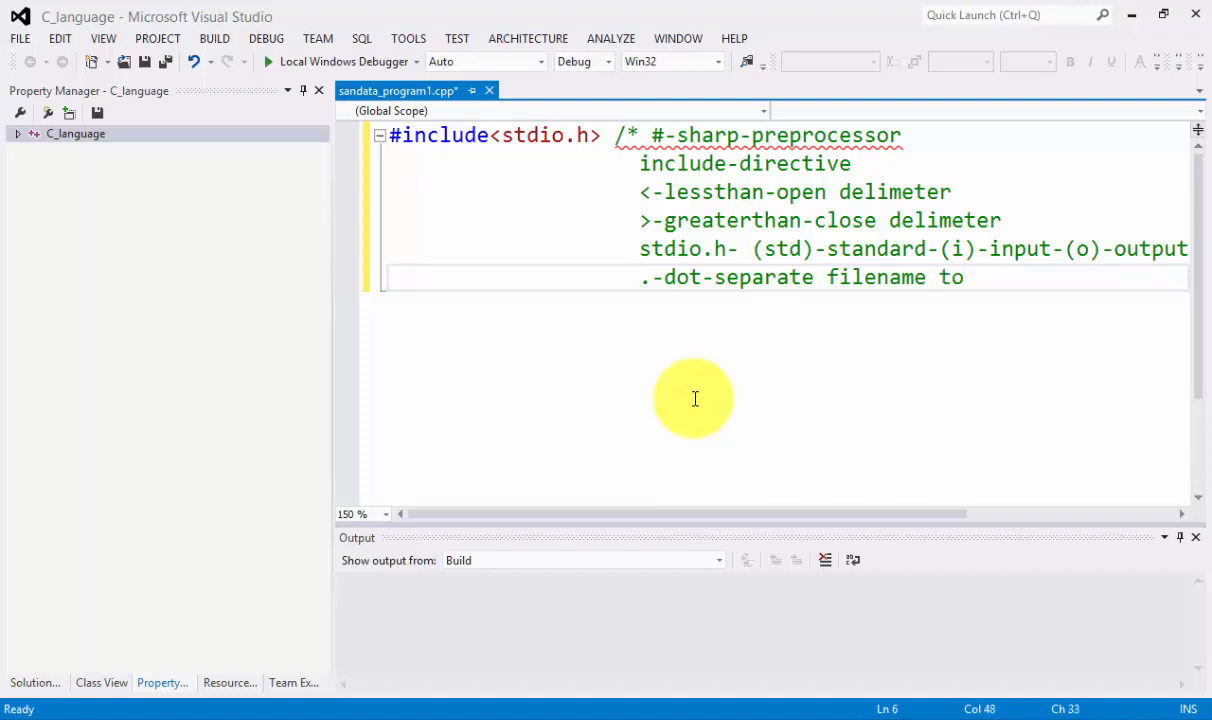
text(extension n)
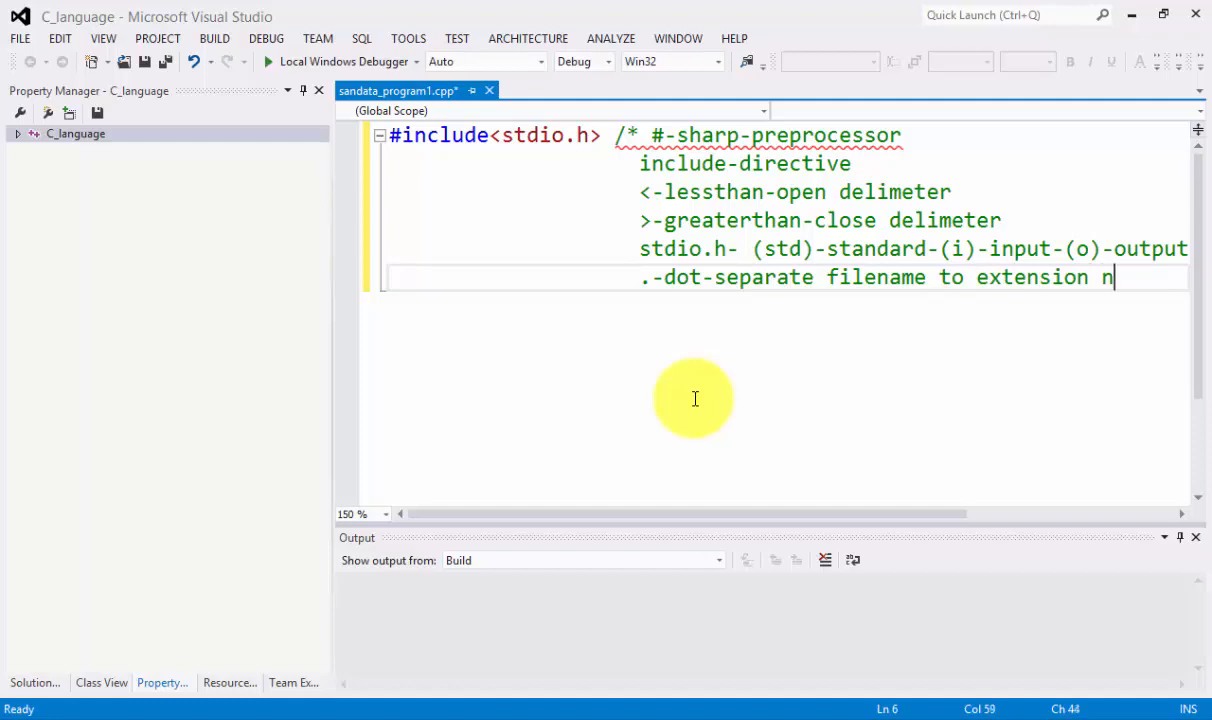
text(ame)
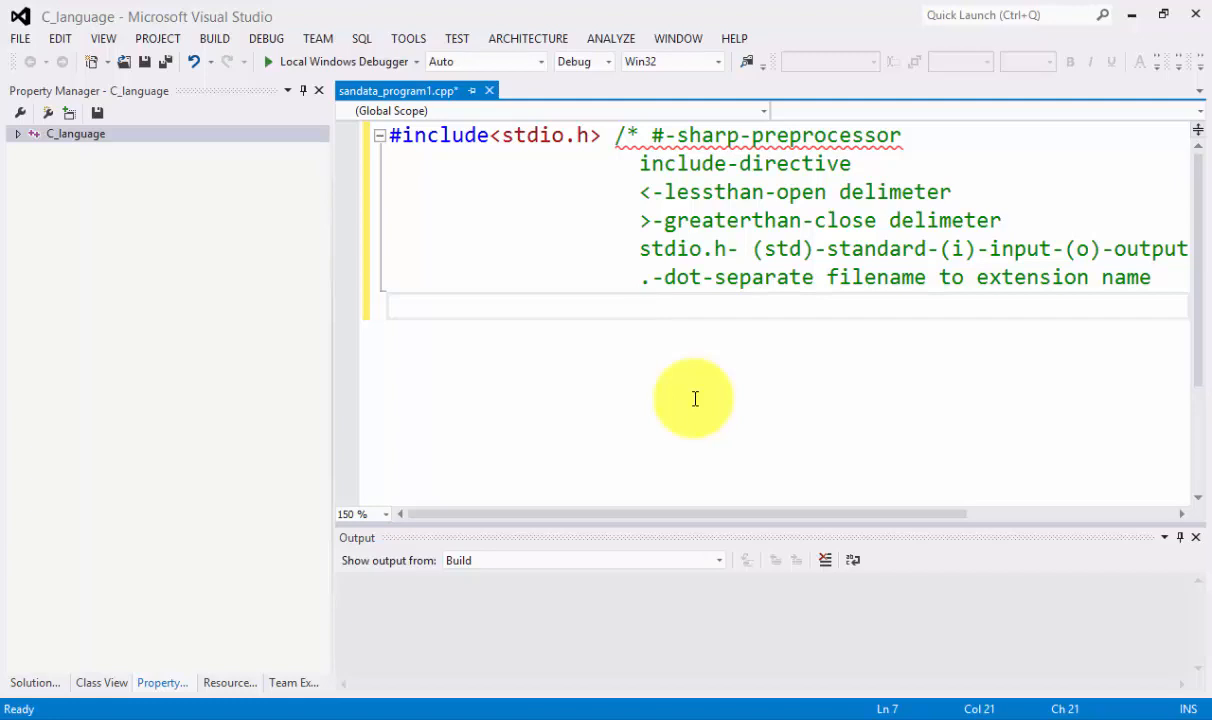
Add the final line 'h-header as extension name */' closing the comment block.
text(h-)
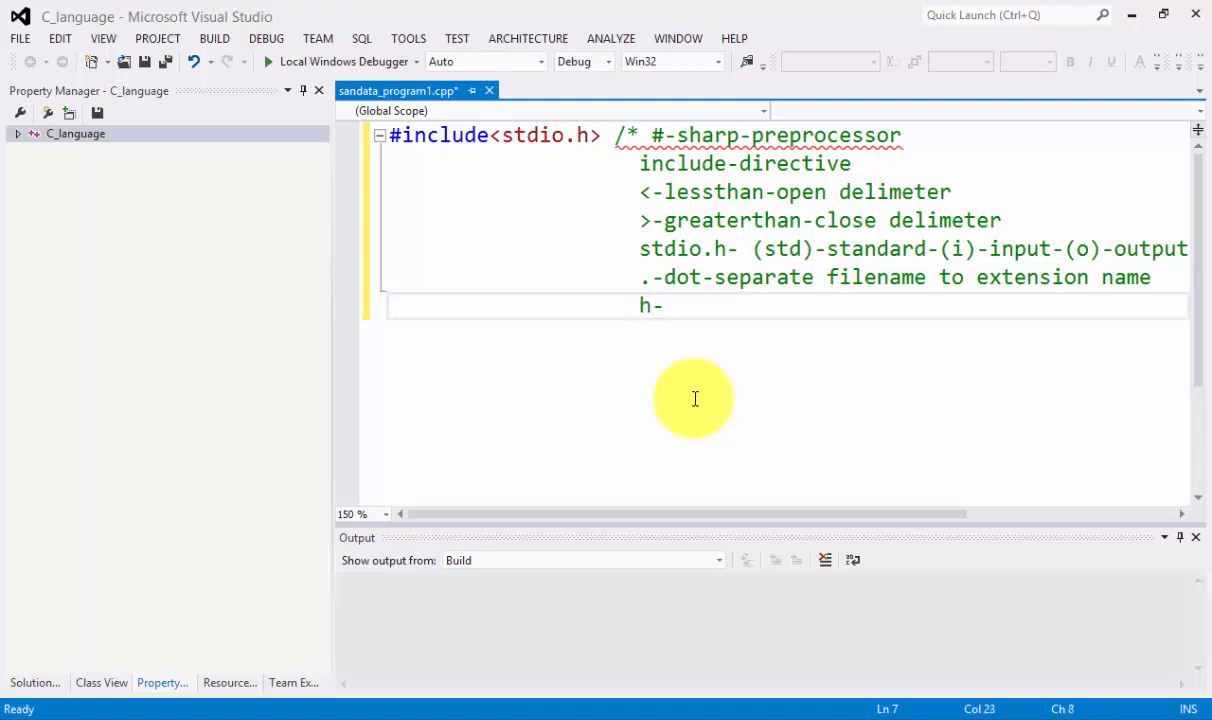
text(h)
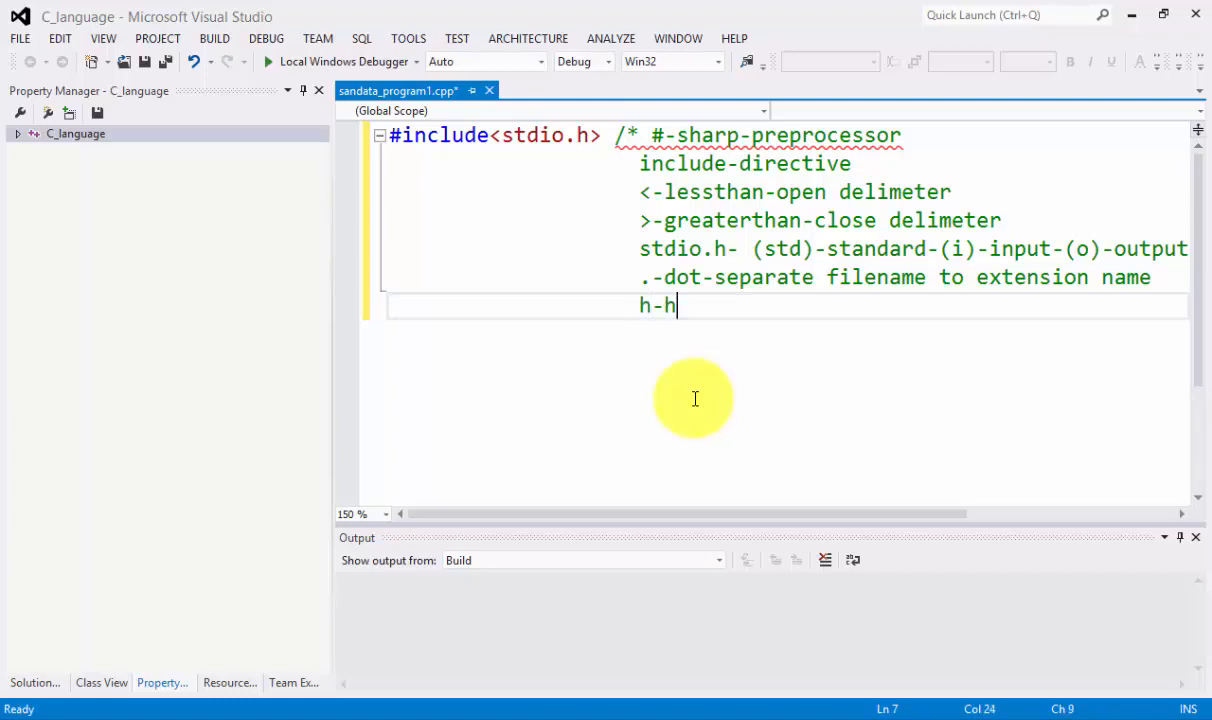
text(eader)
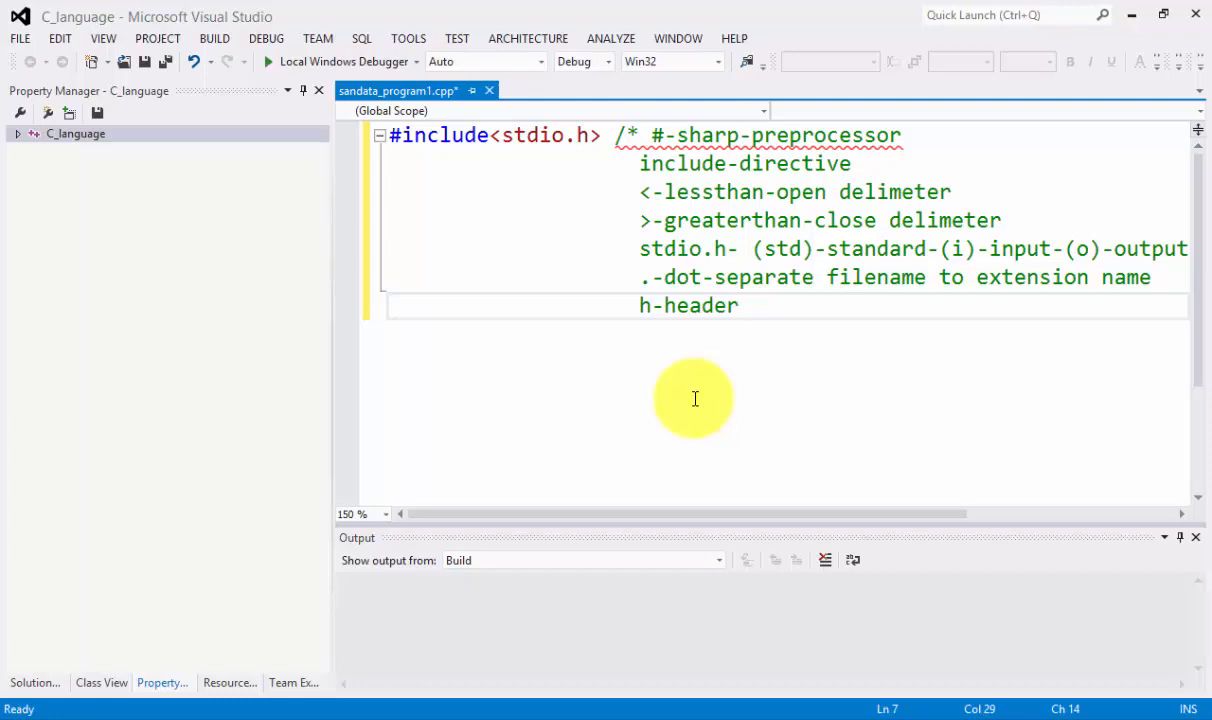
text(as)
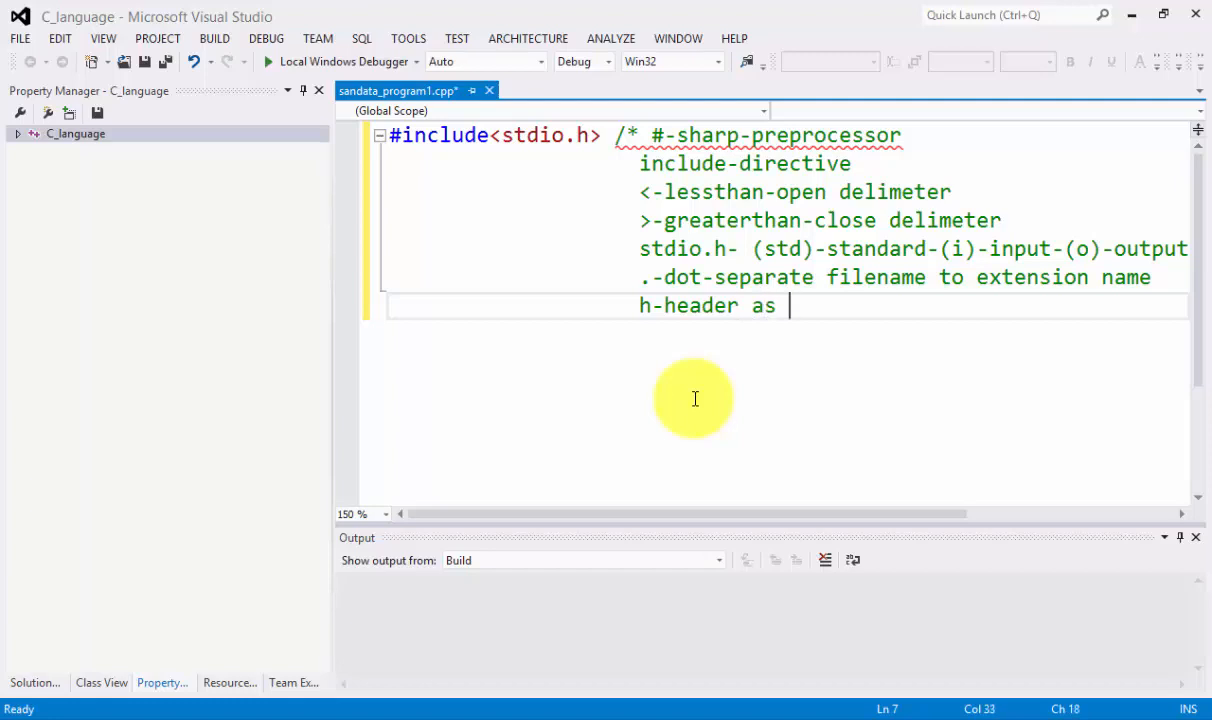
text(extension name */)
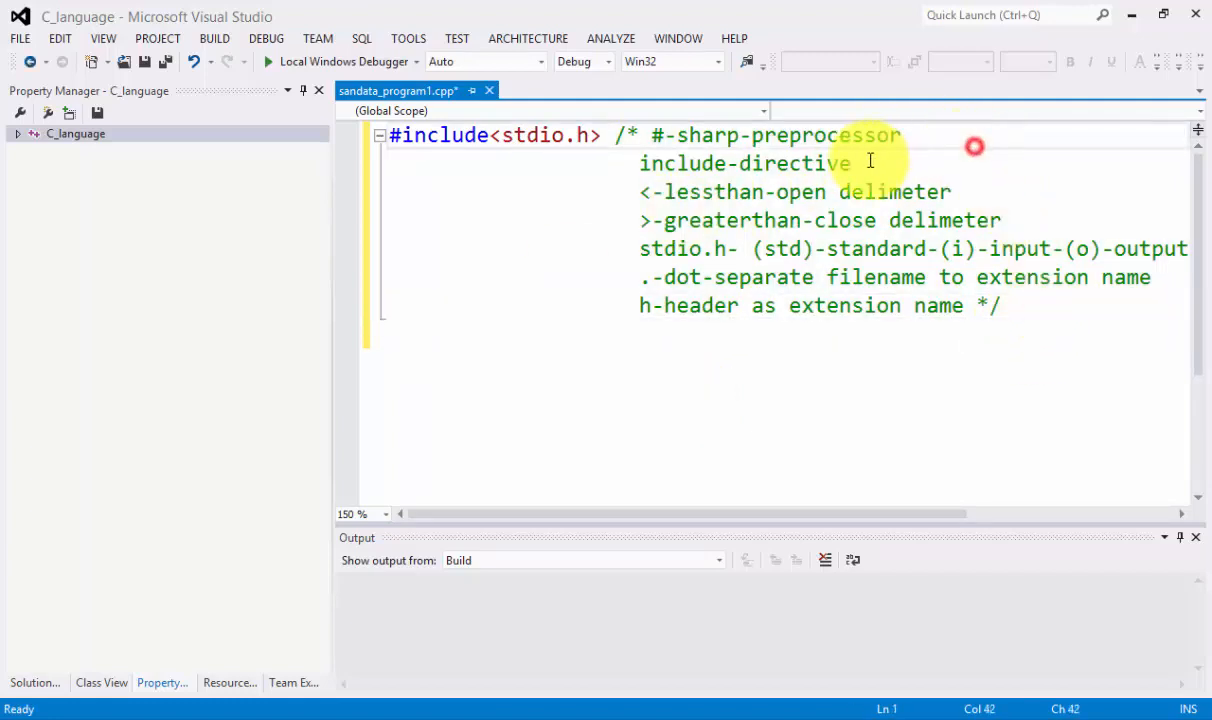
click(900, 136)
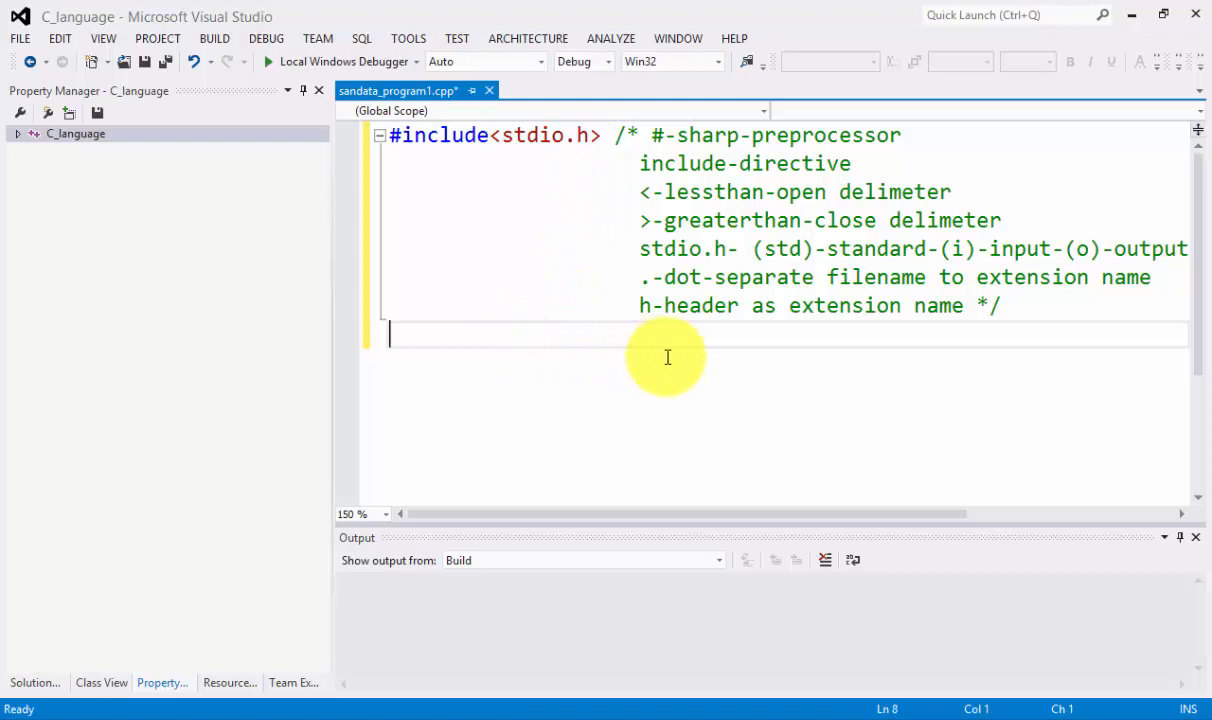
Write 'int main()' and open a comment explaining int as an integer data type of the language.
text(int)
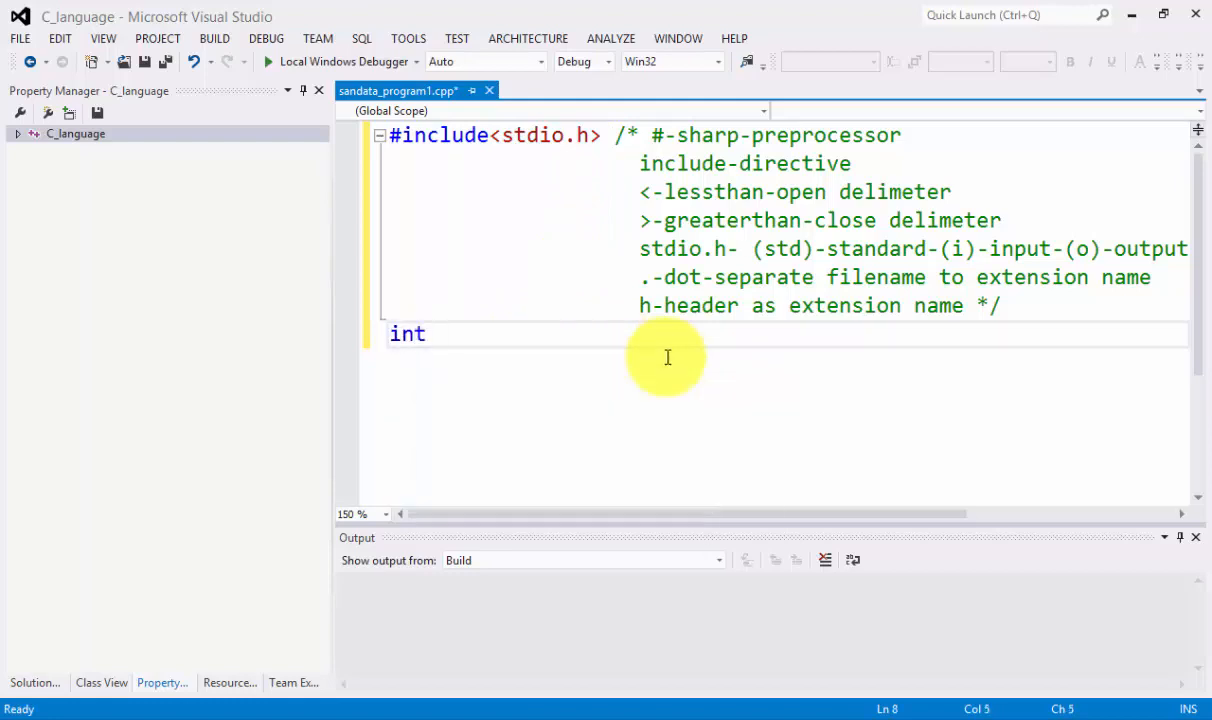
text(ma)
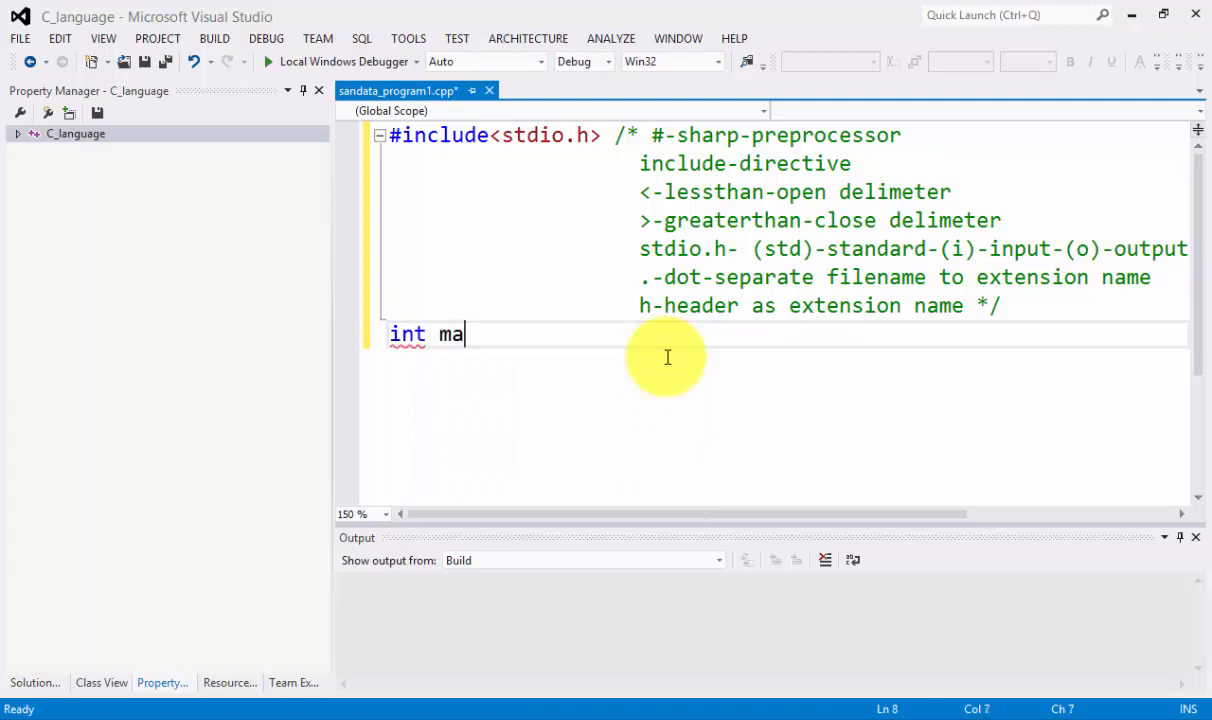
text(in())
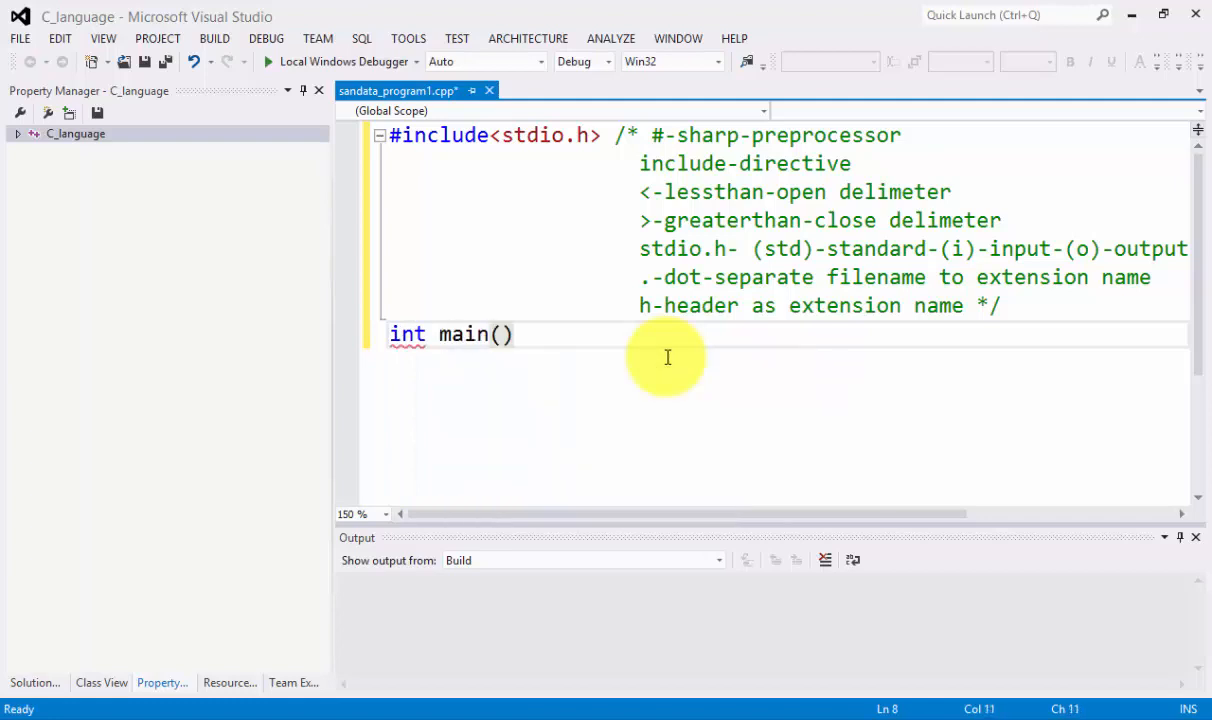
text(/)
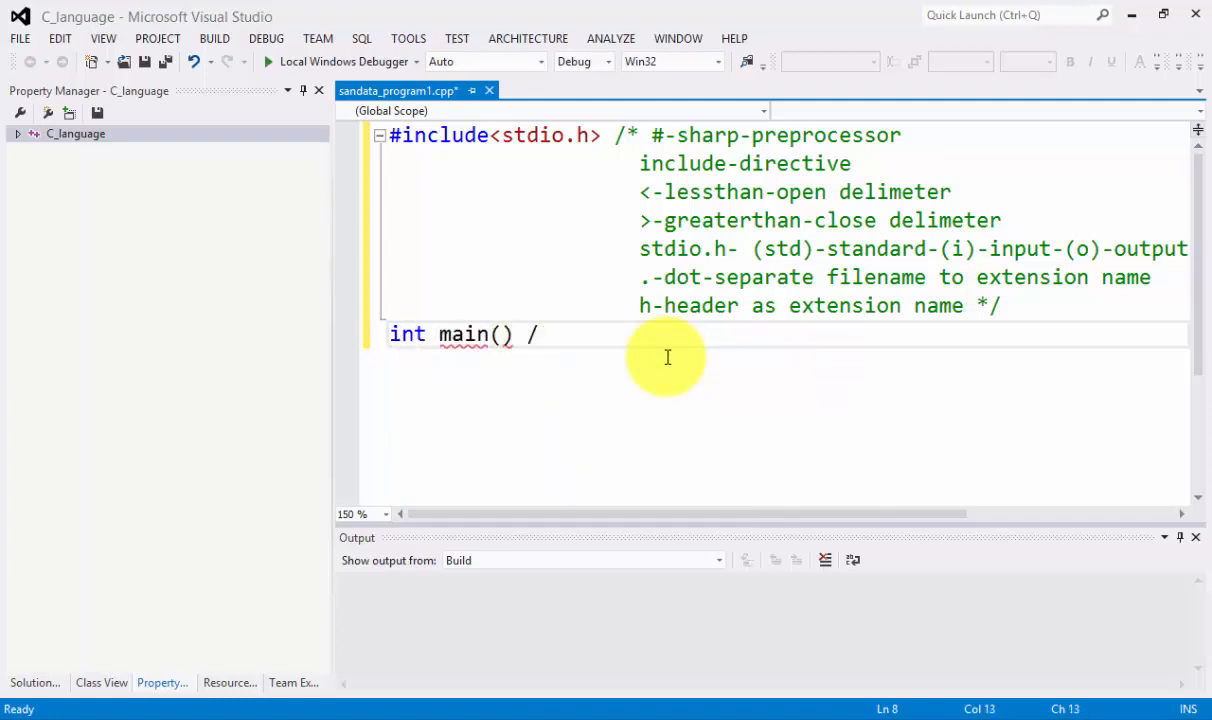
text(*)
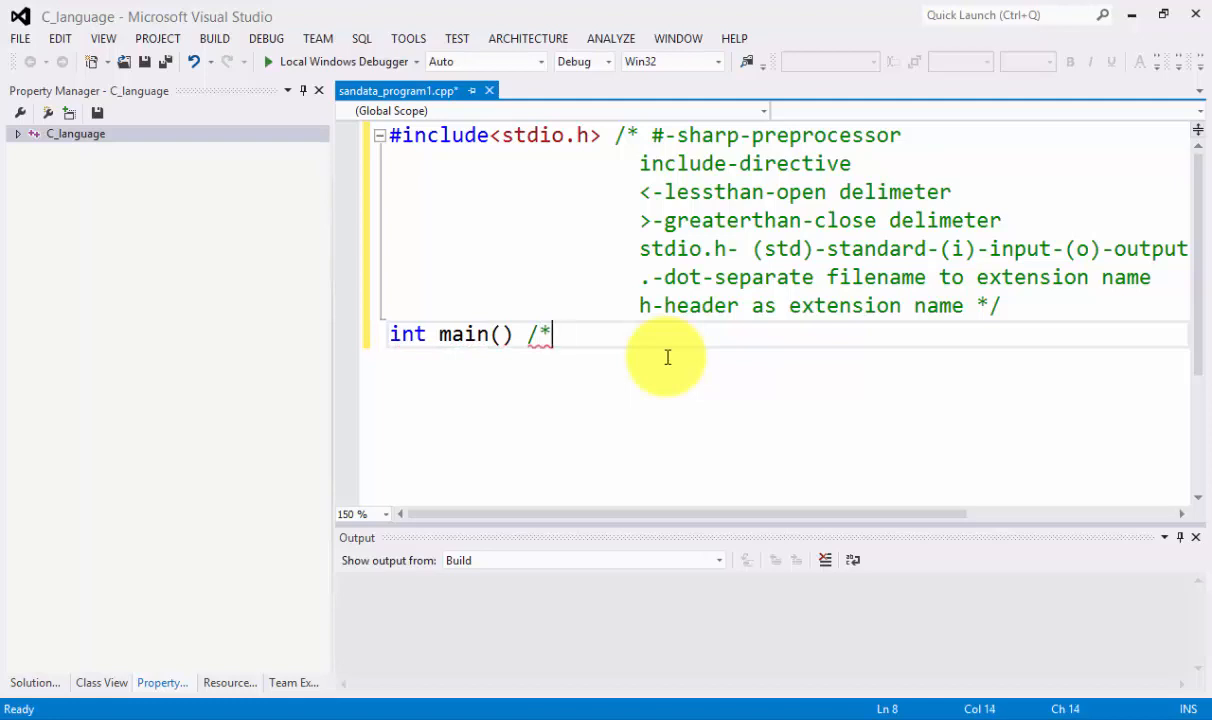
text(int)
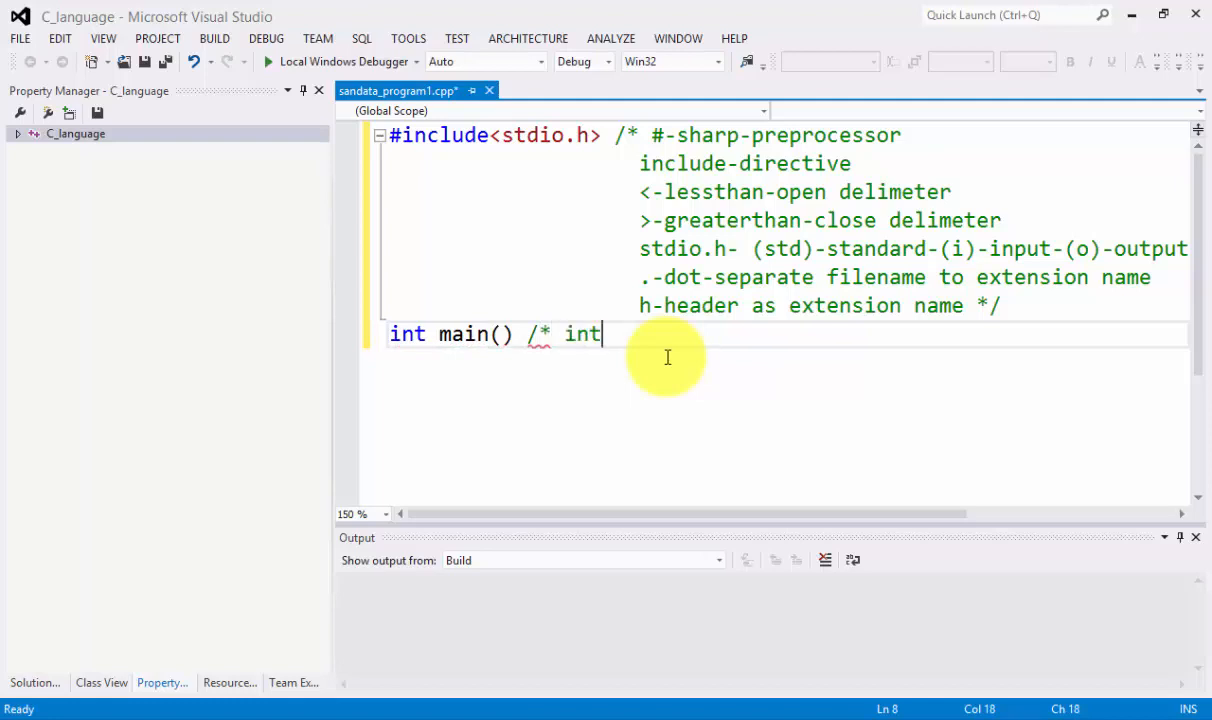
text(-integer)
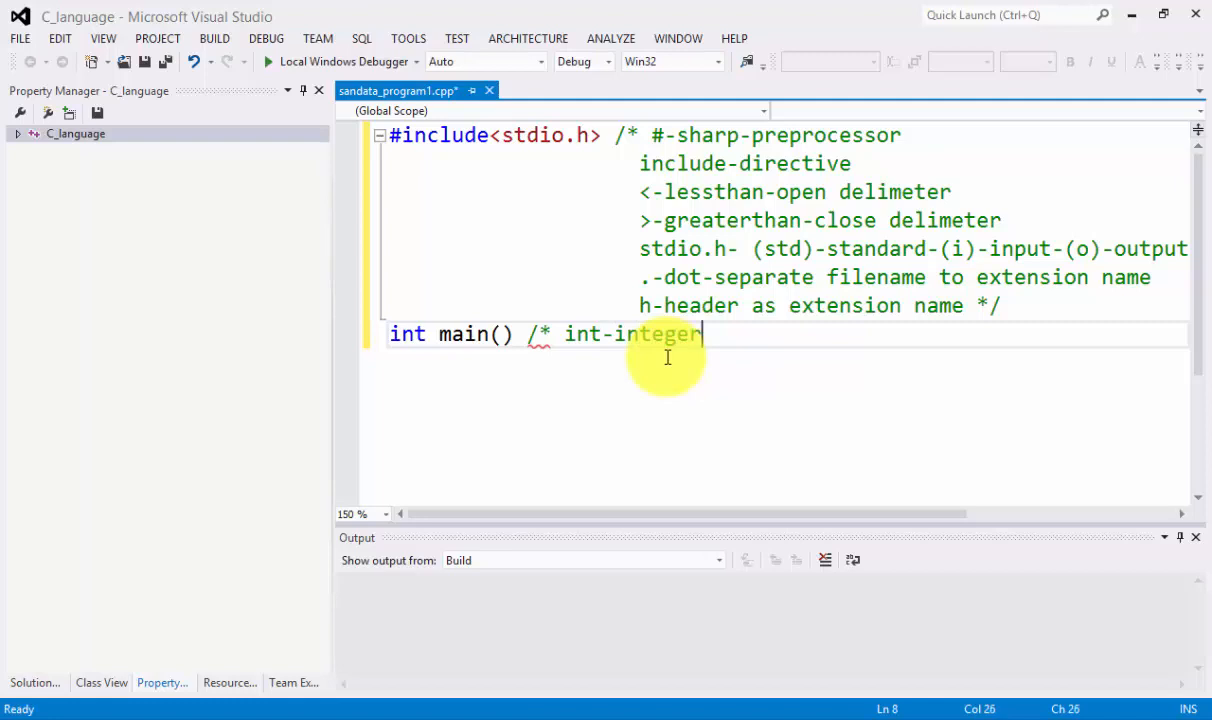
text(-o)
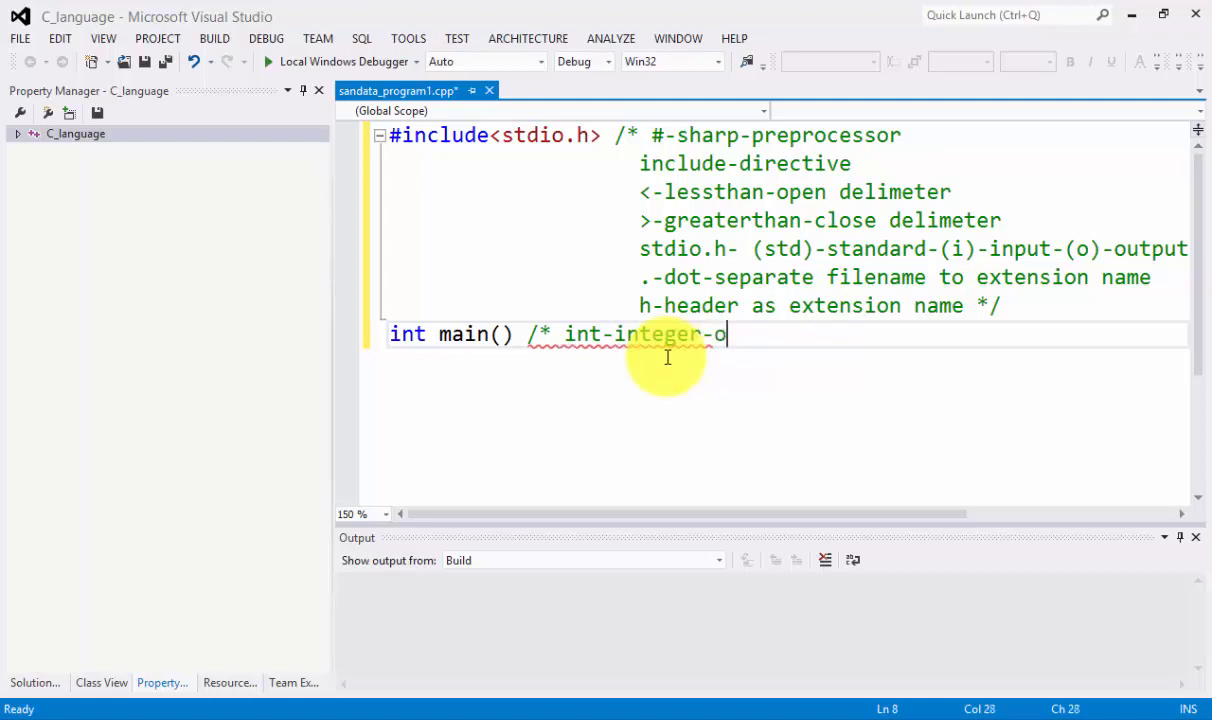
text(ne of the da)
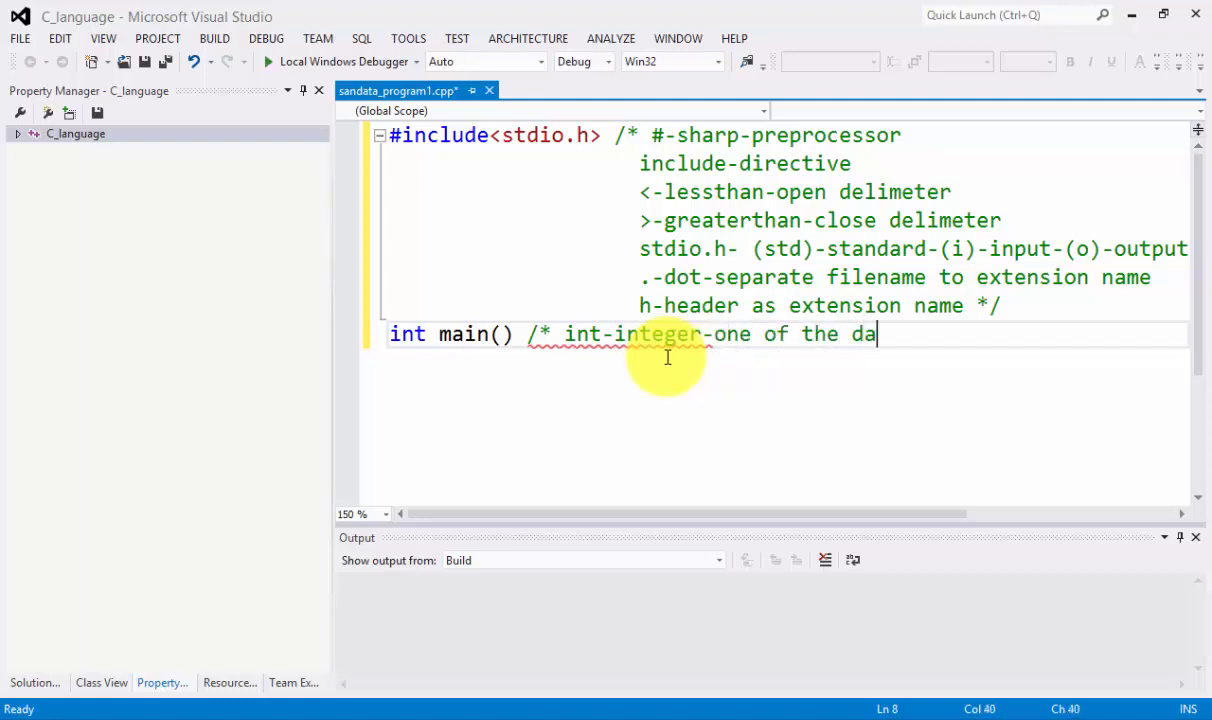
text(tatype in c)
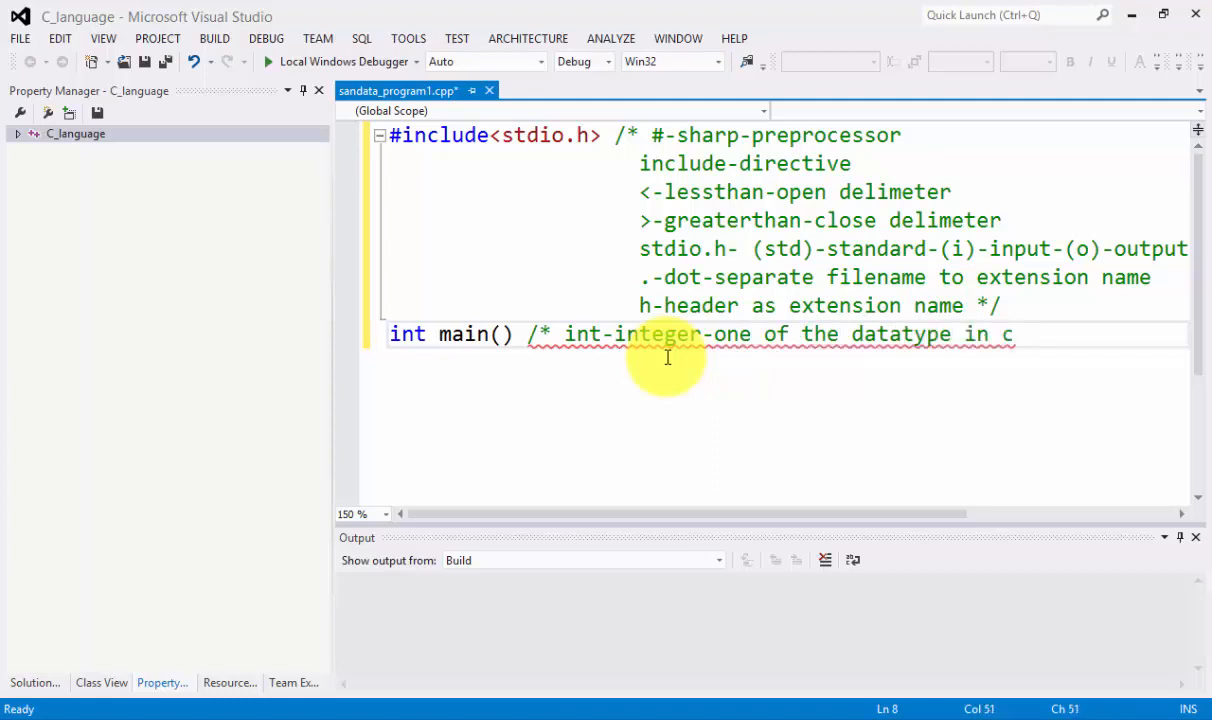
text(" ")
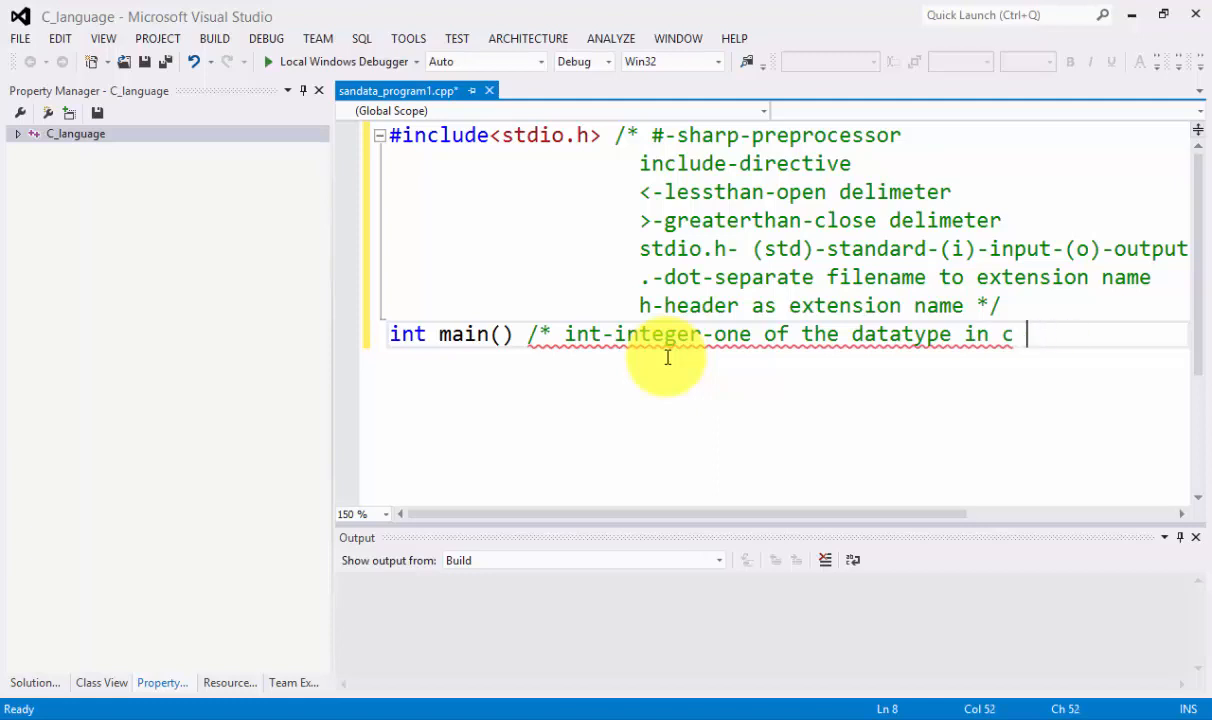
text(language)
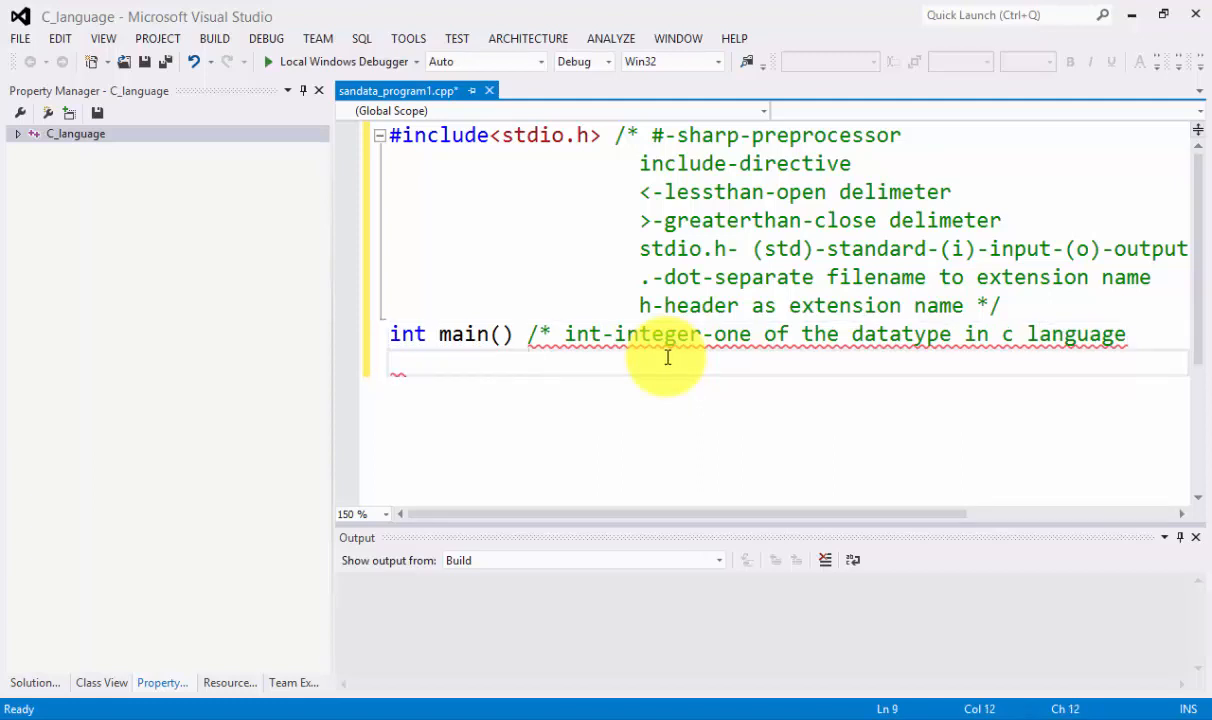
Add comment lines for 'main()-function', '(- open parenthesis' and ')-close parenthesis'.
text(main())
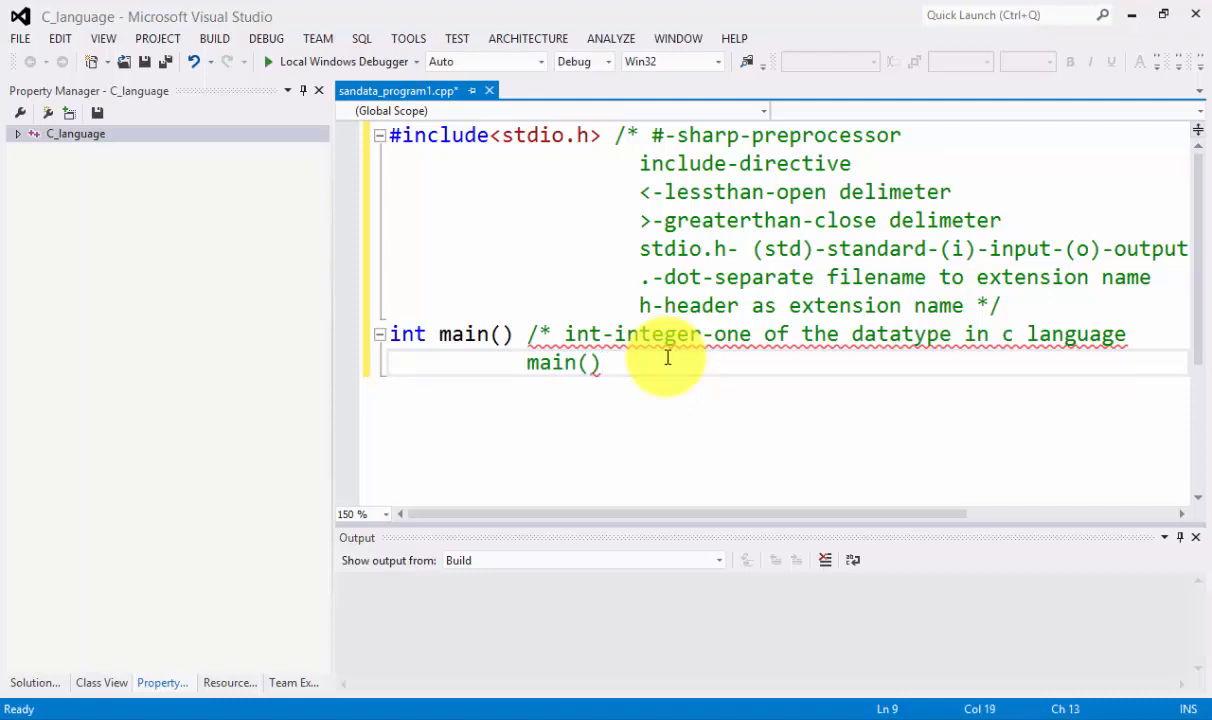
text(-function)
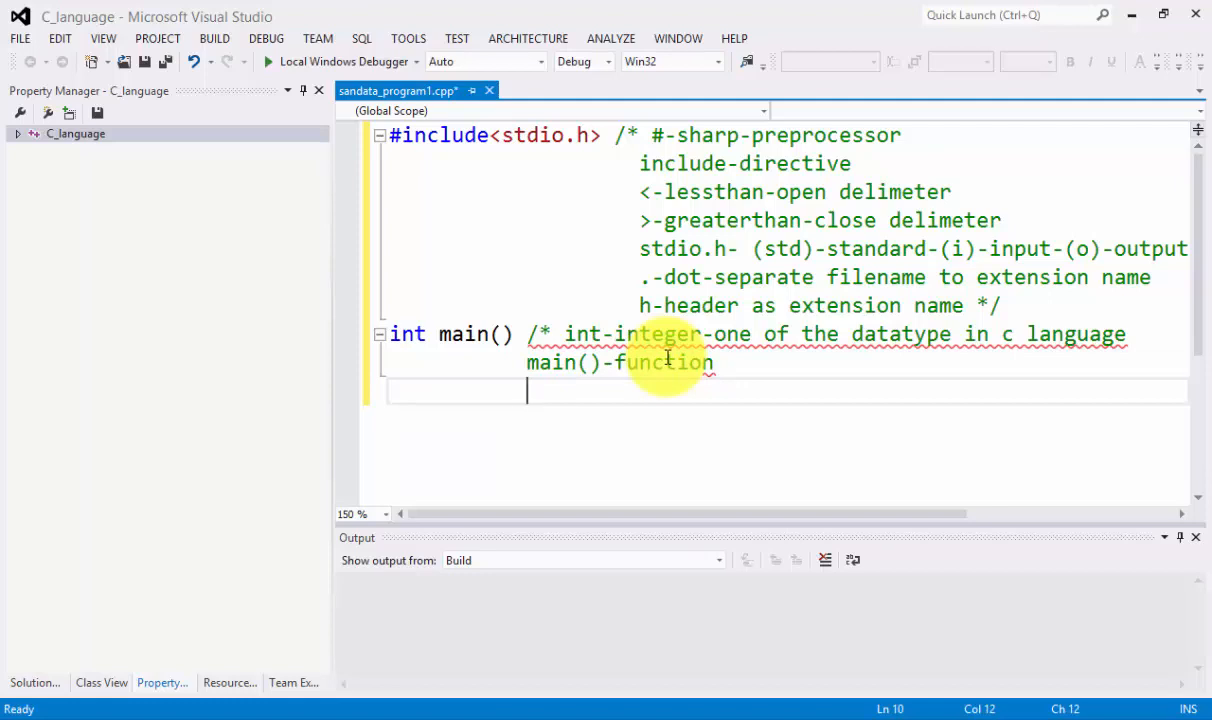
text(()
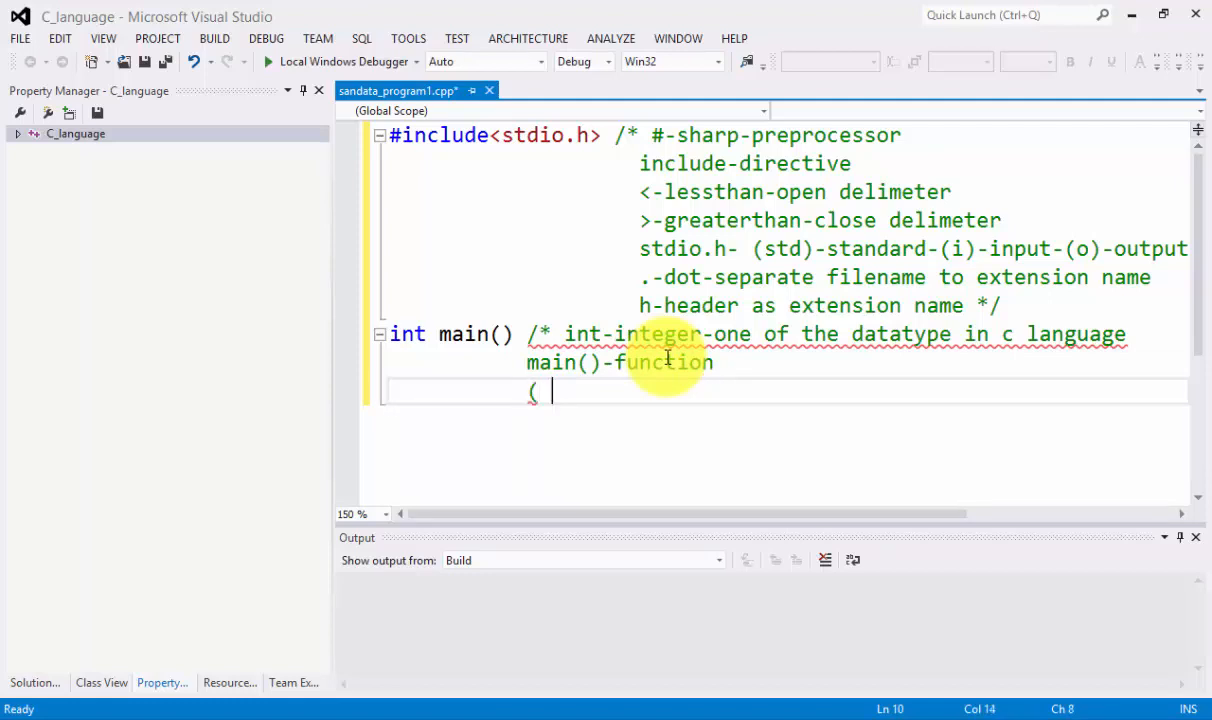
text(- ope)
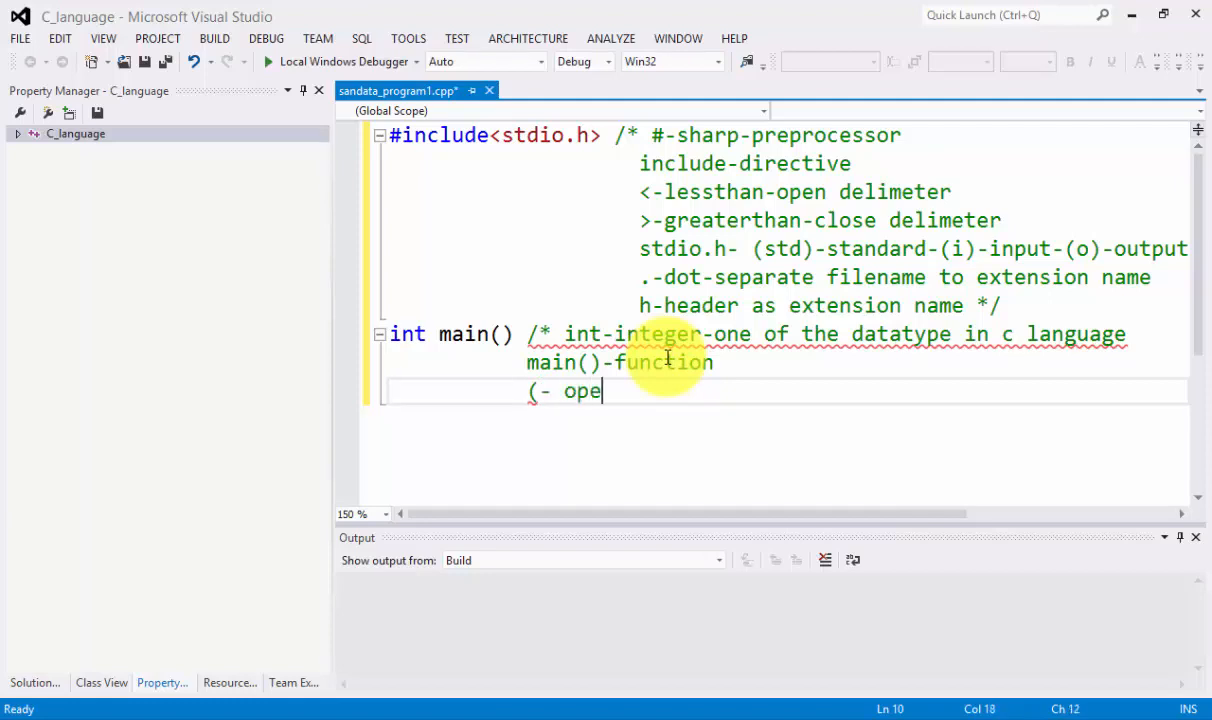
text(n)
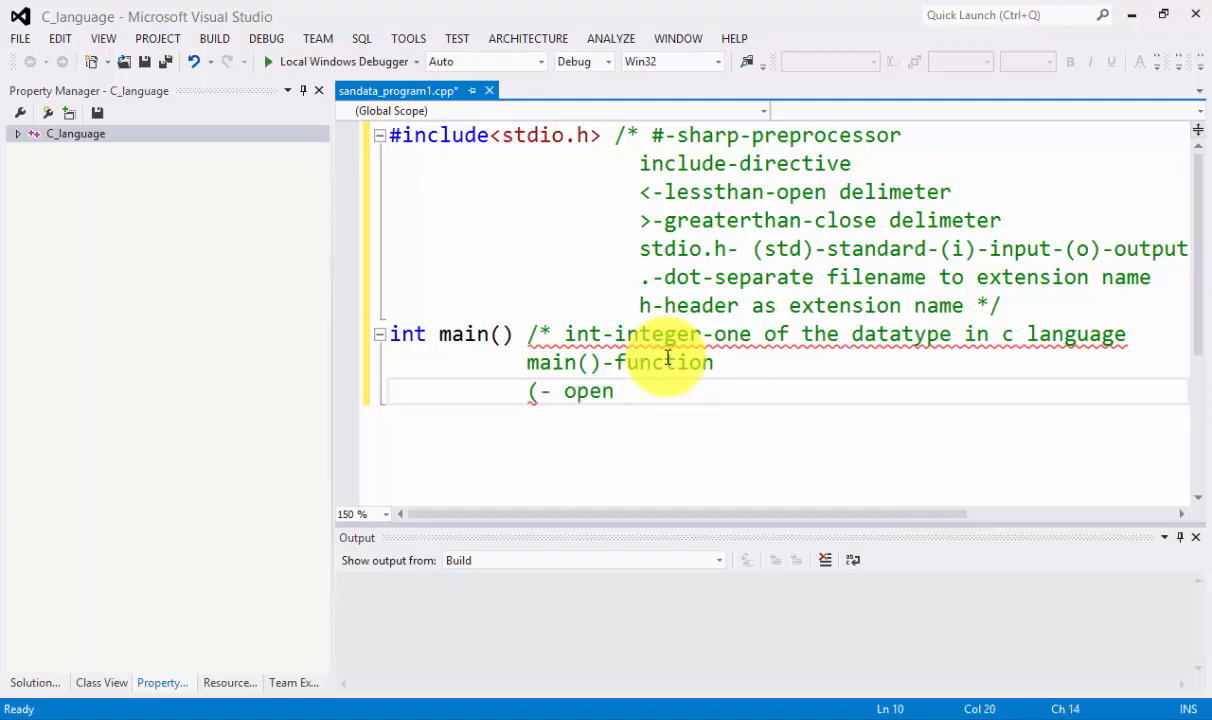
text(parae)
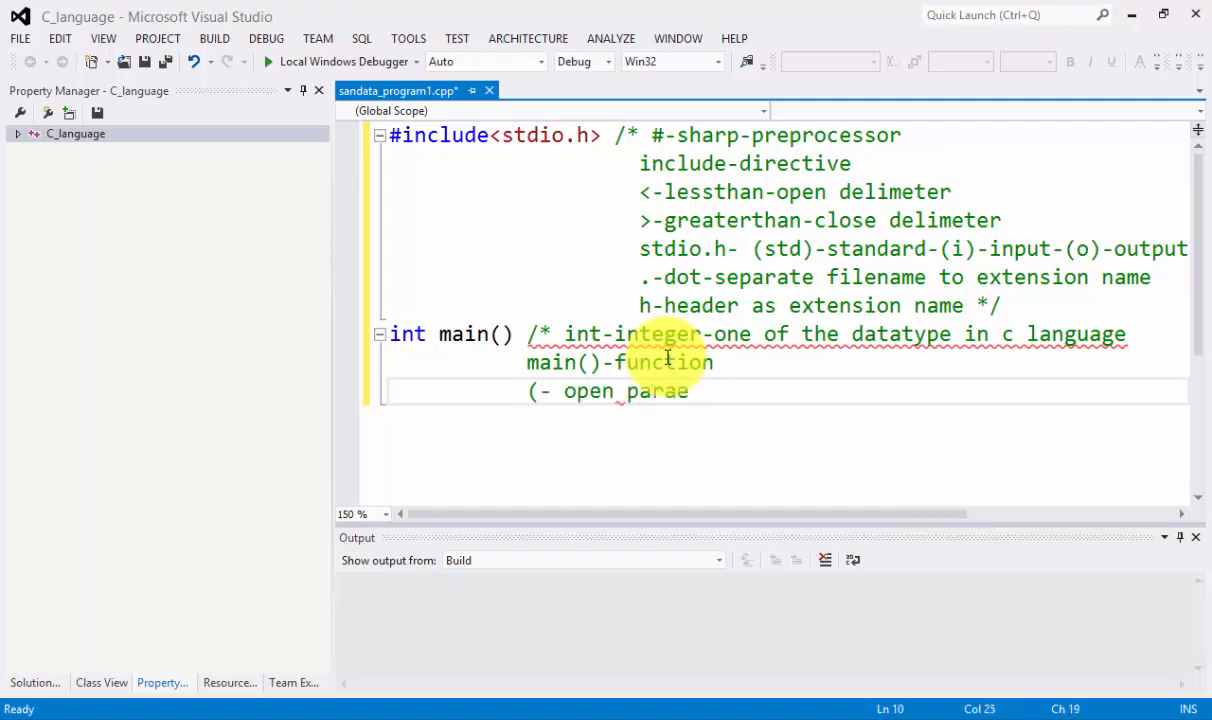
text(nthesis)
text())
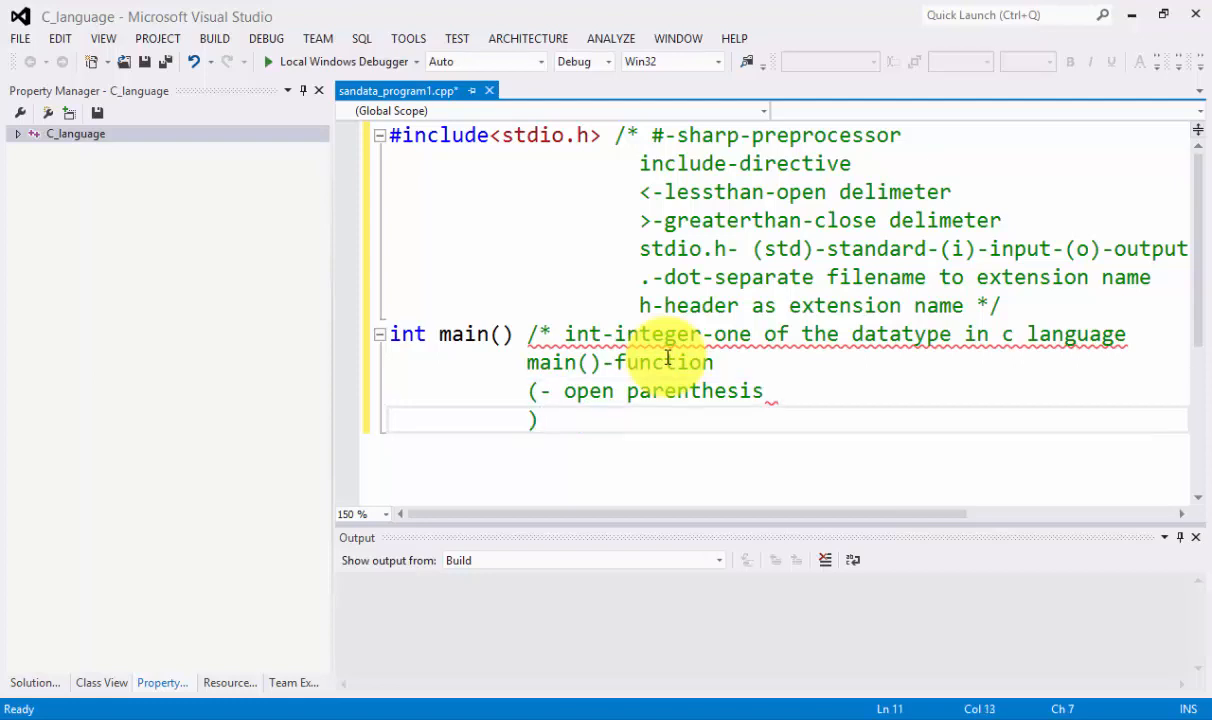
text(-)
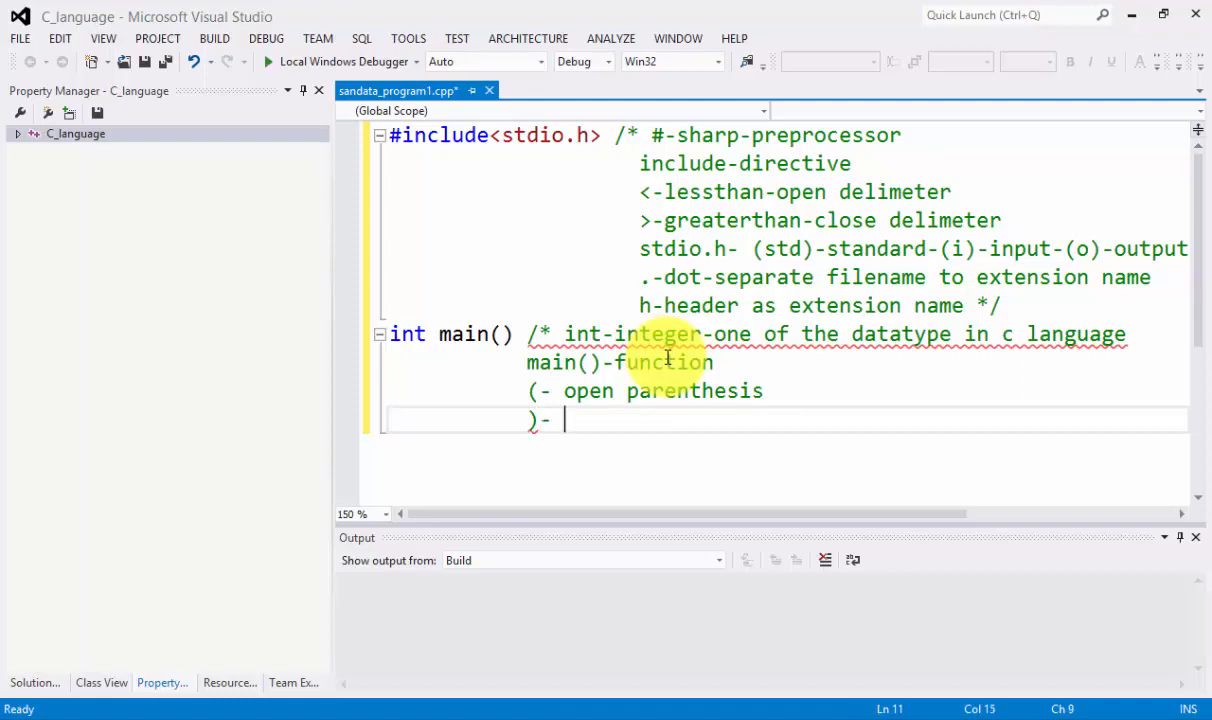
text(close par)
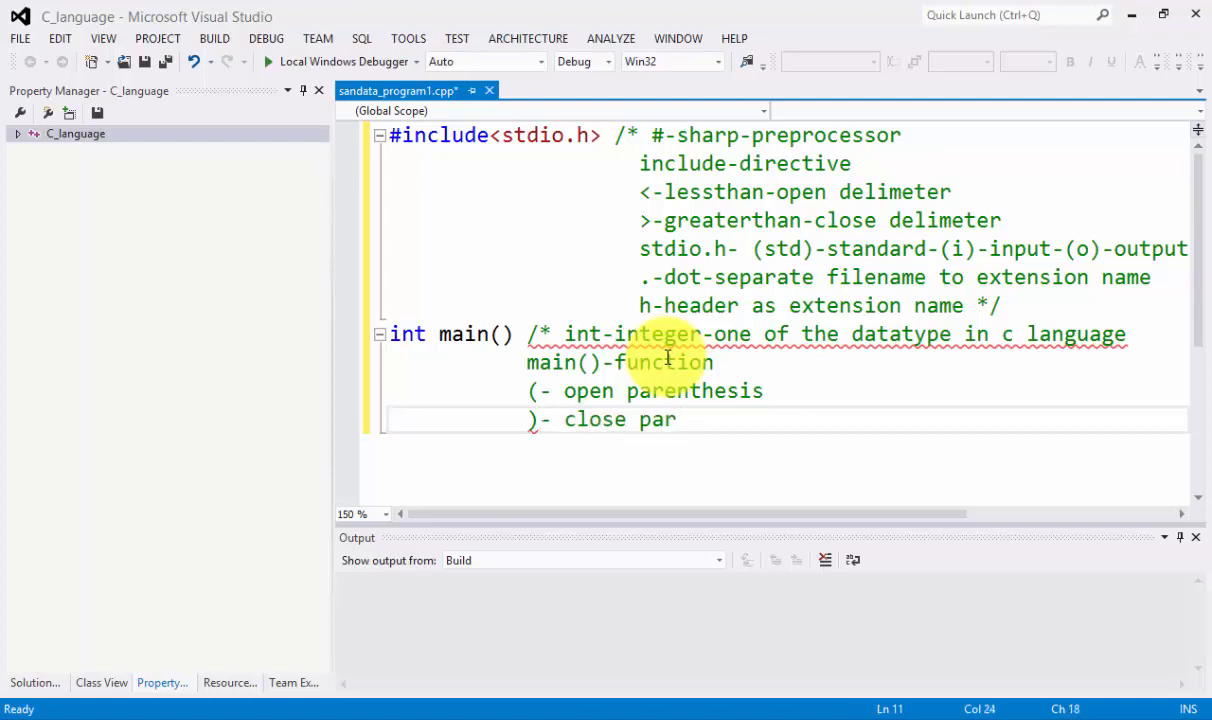
text(enthesis)
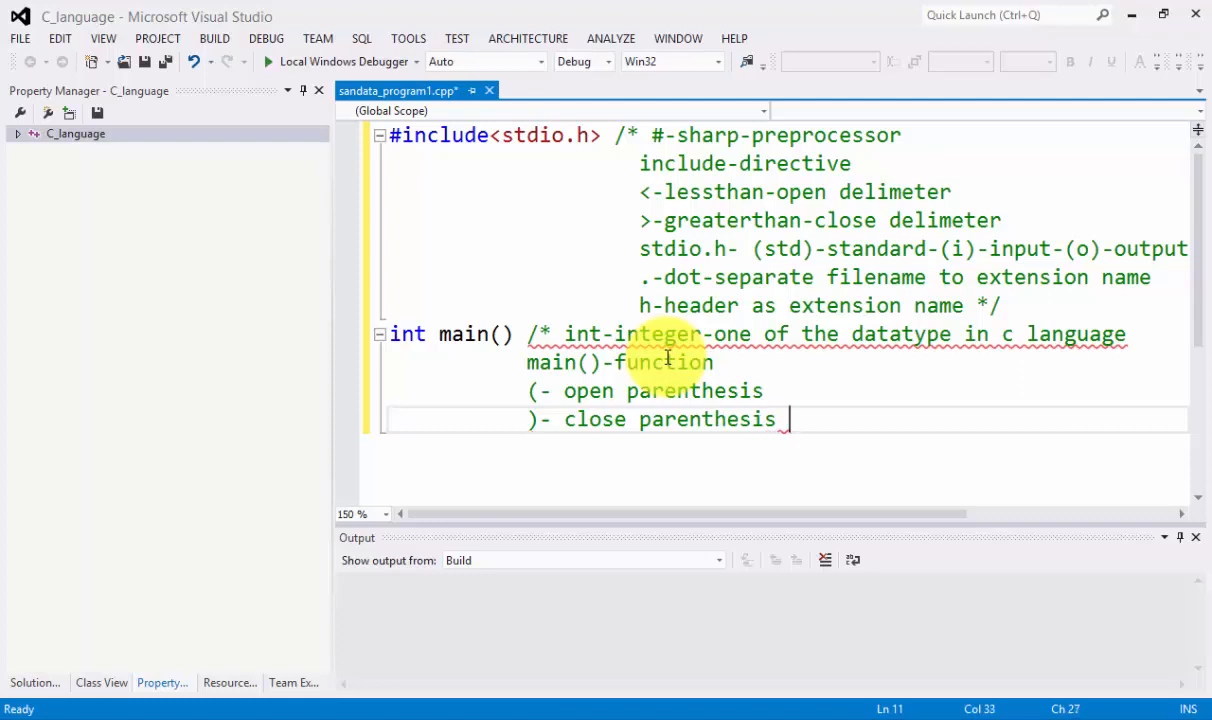
Note that this function is the main of the program and return to the close-parenthesis line.
text(this)
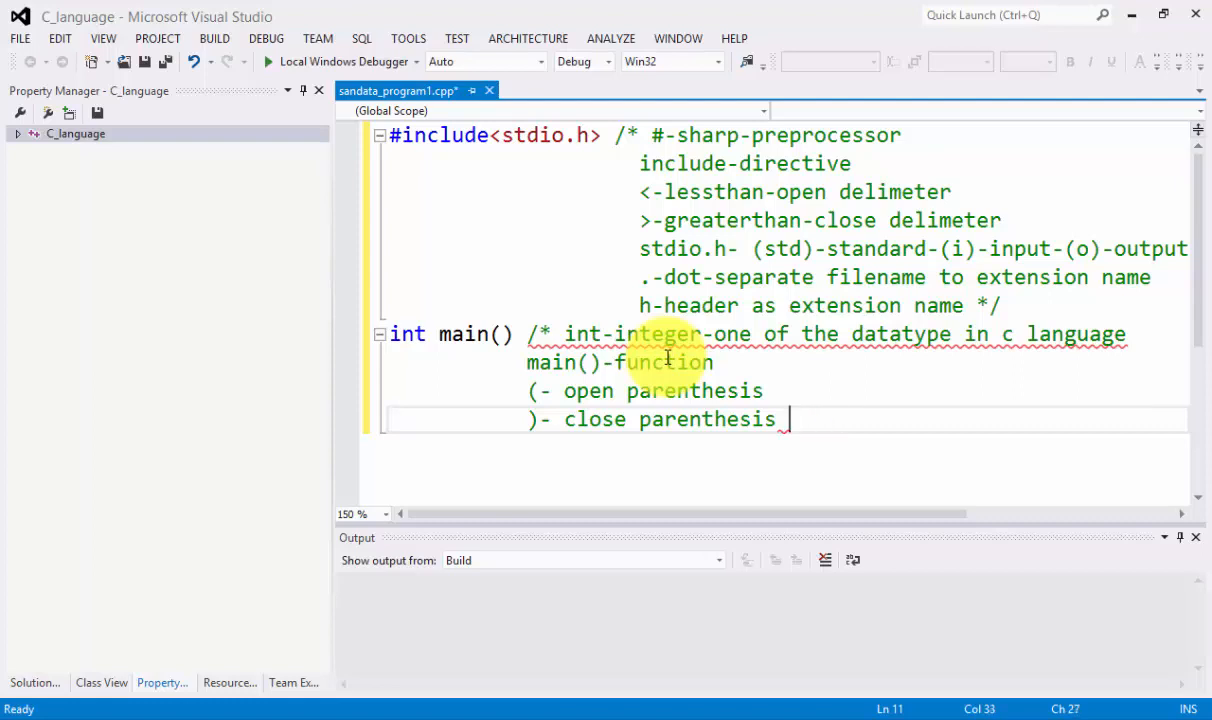
text(-)
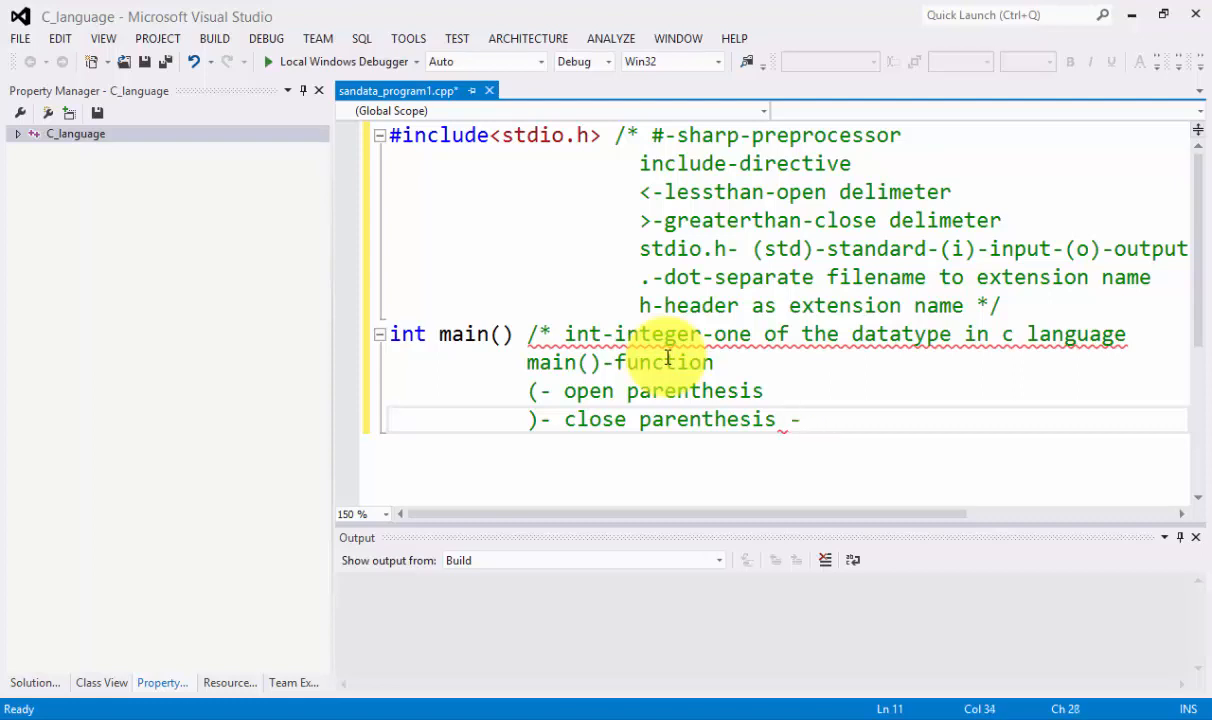
text(funct)
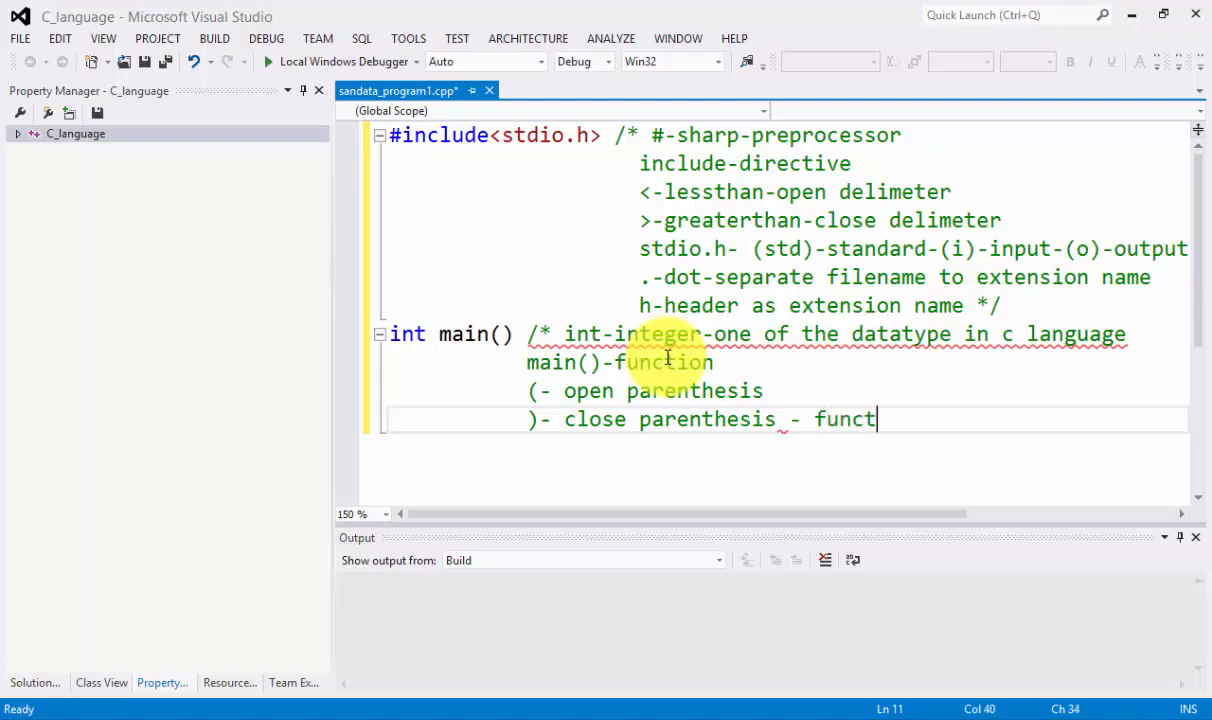
text(ion.)
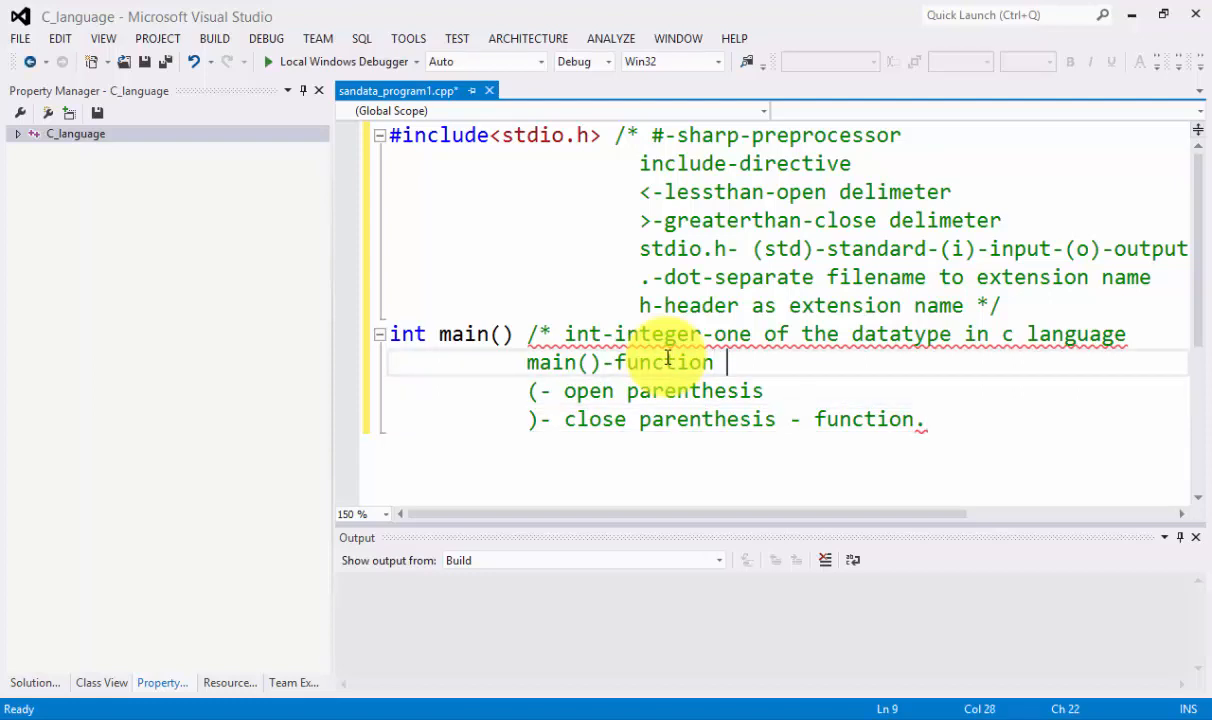
text(- the main of the)
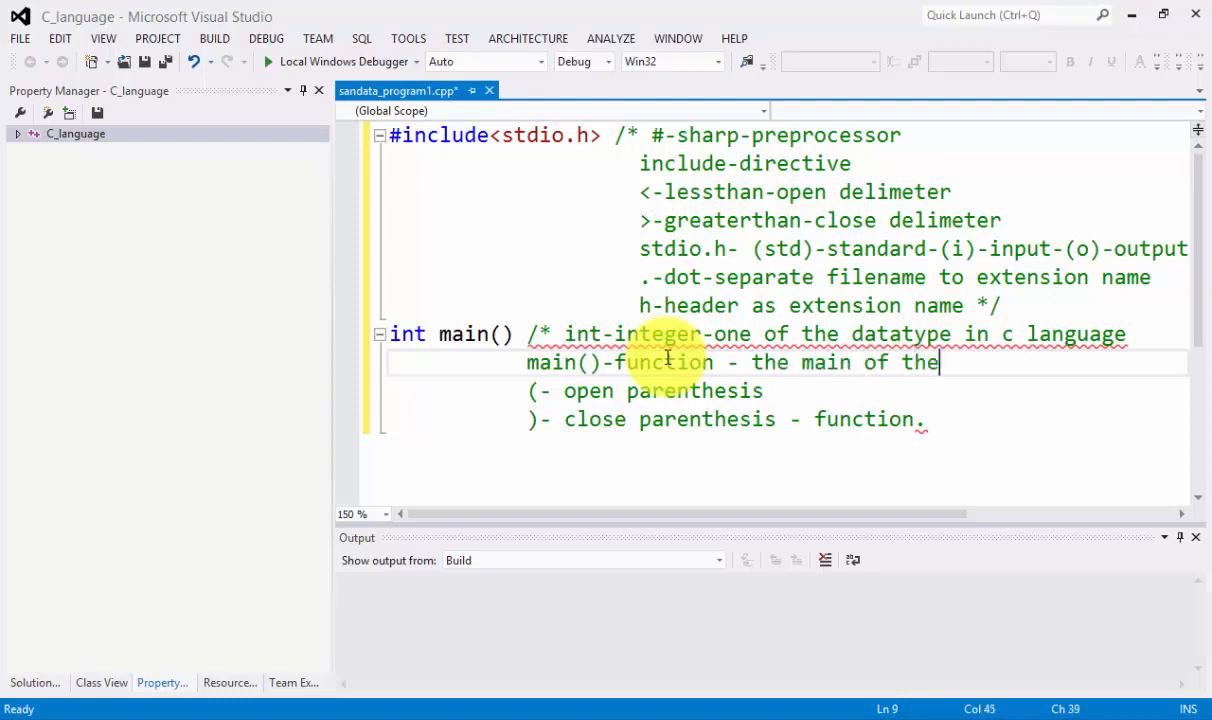
text(program)
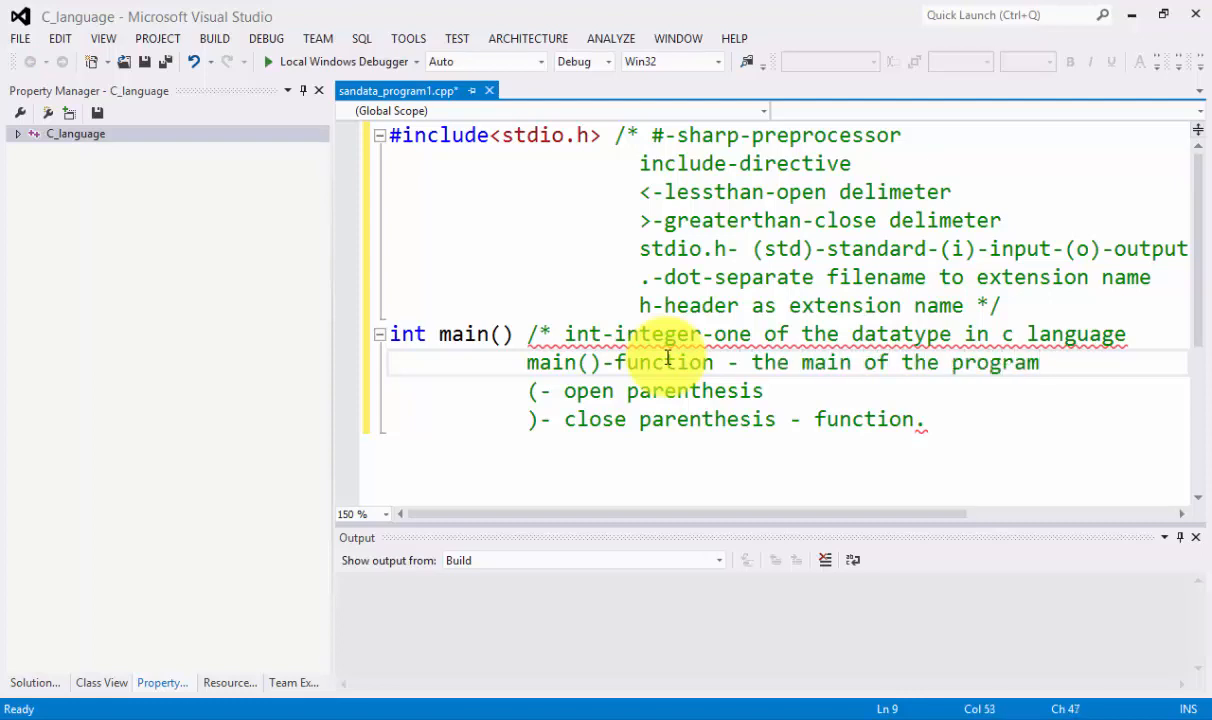
click(924, 420)
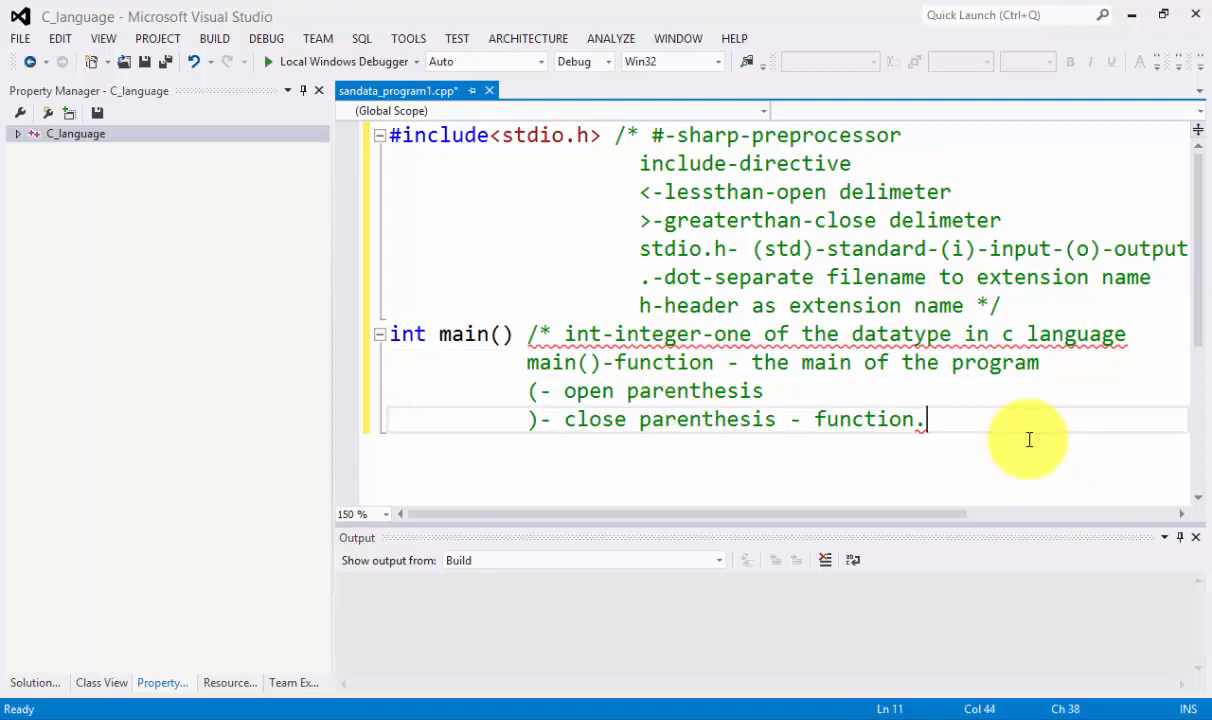
Close the main() comment with '*/', add '{' and a comment '{-open curly brace' on a new line.
text(*/)
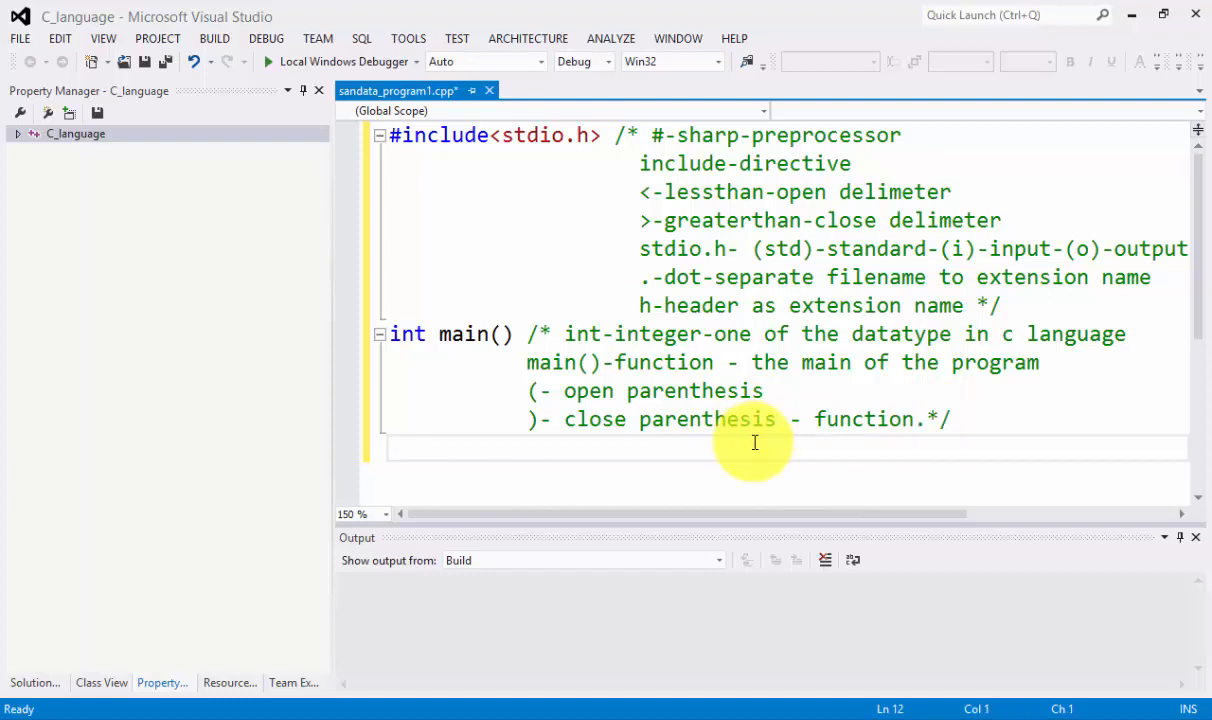
text({)
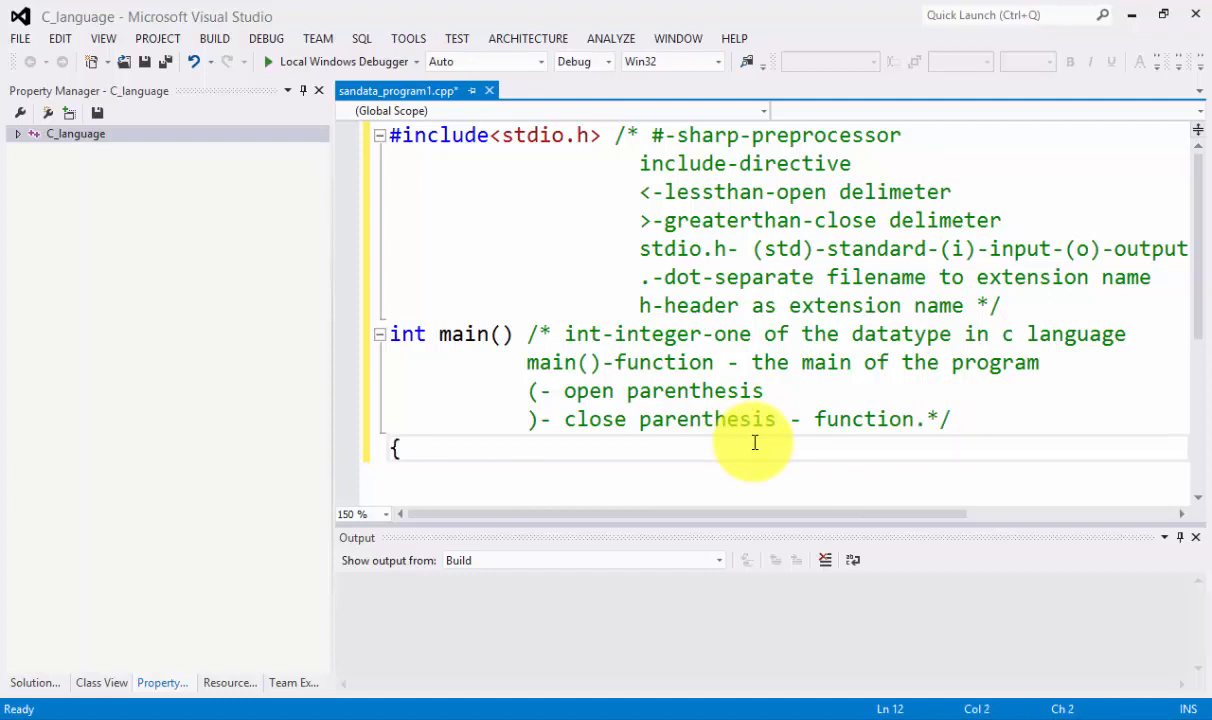
click(452, 448)
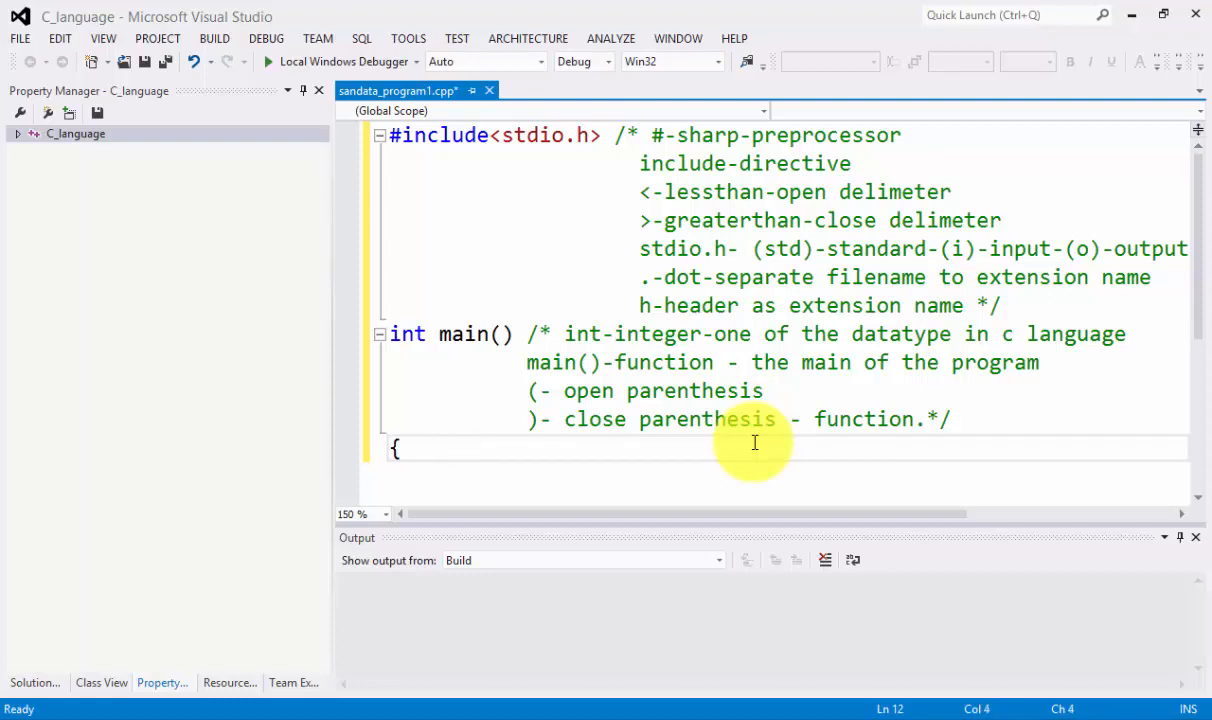
text(/*)
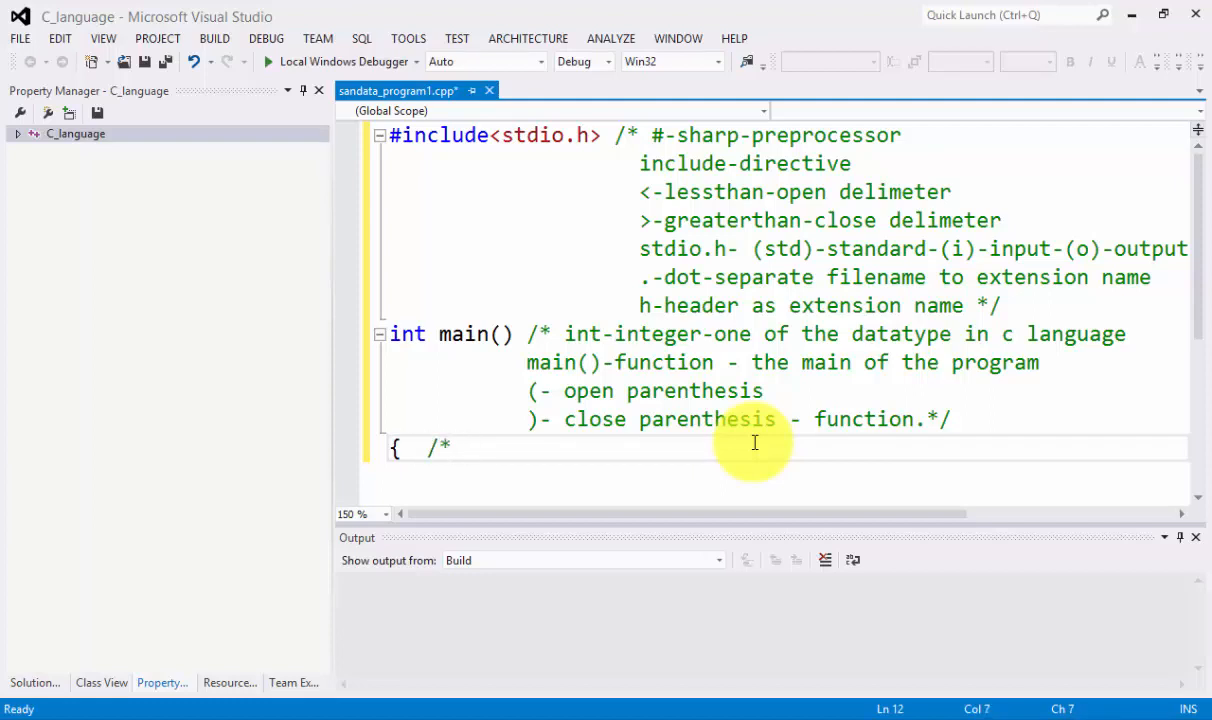
text({)
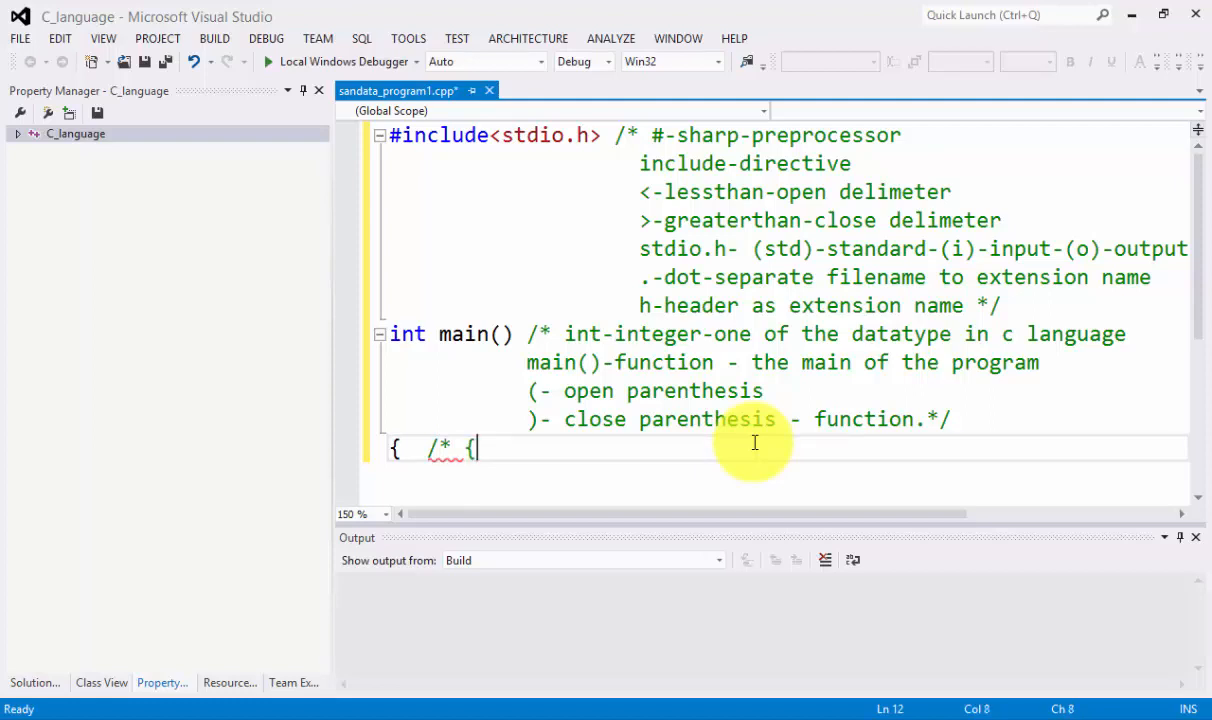
text(-open curly br)
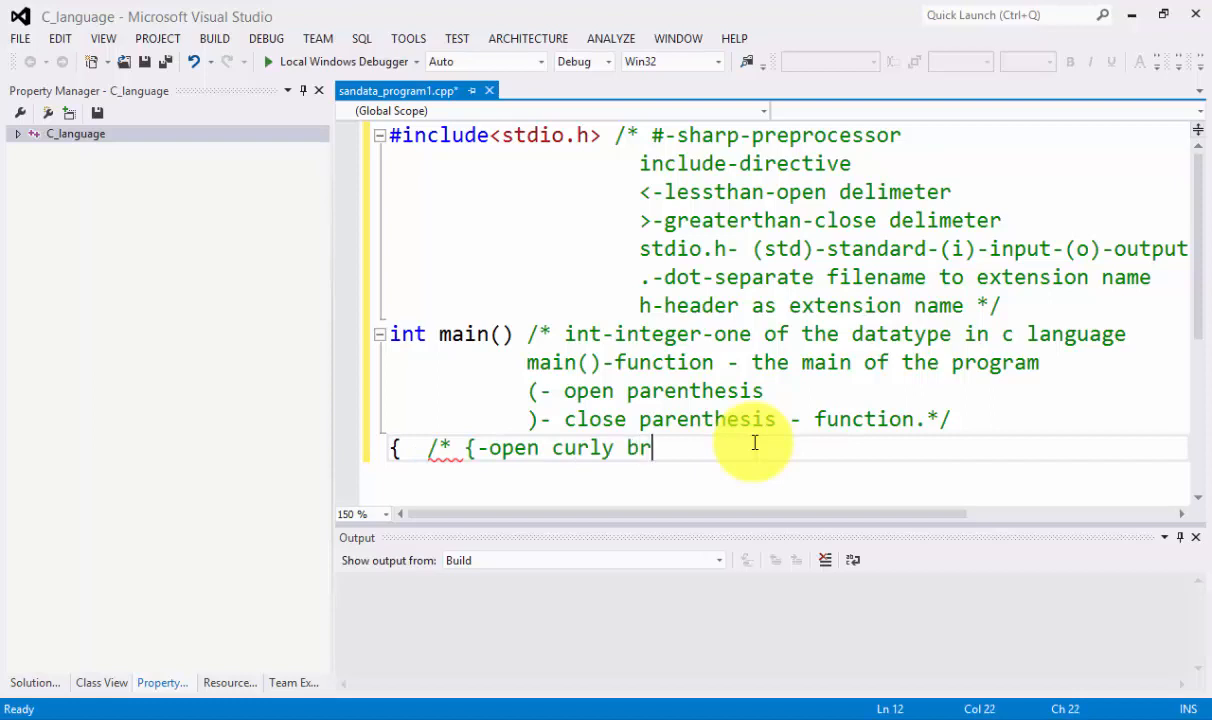
text(ace)
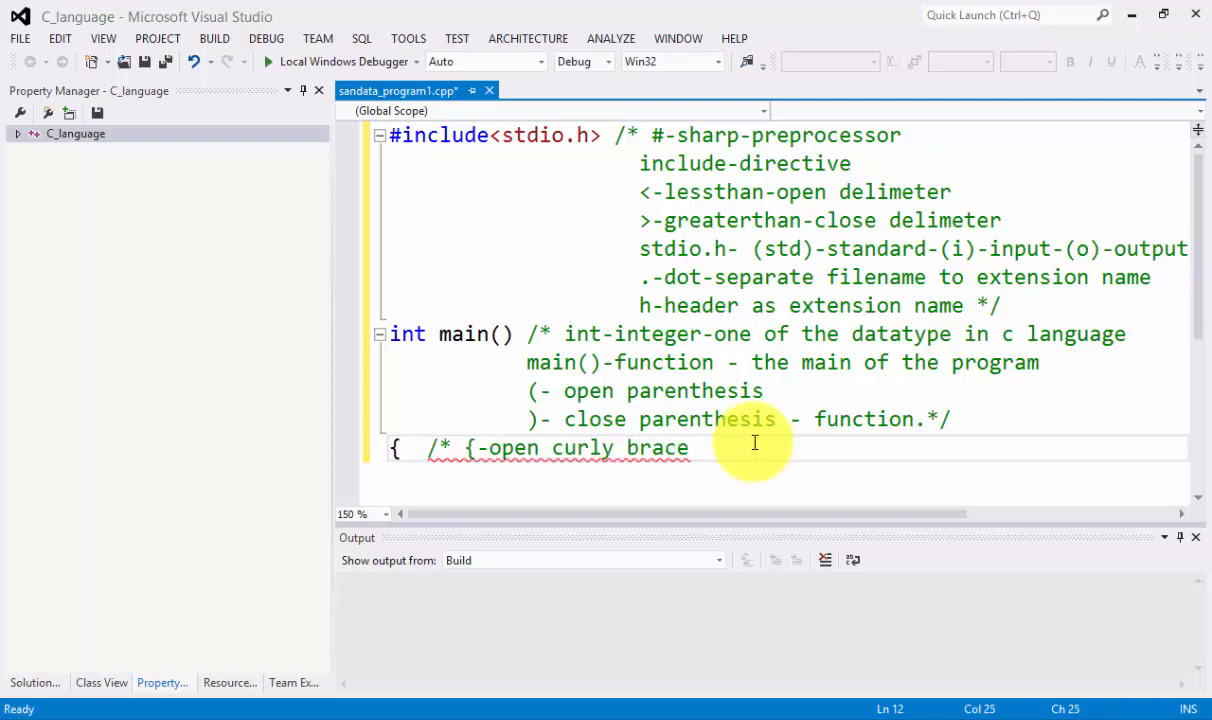
key(enter)
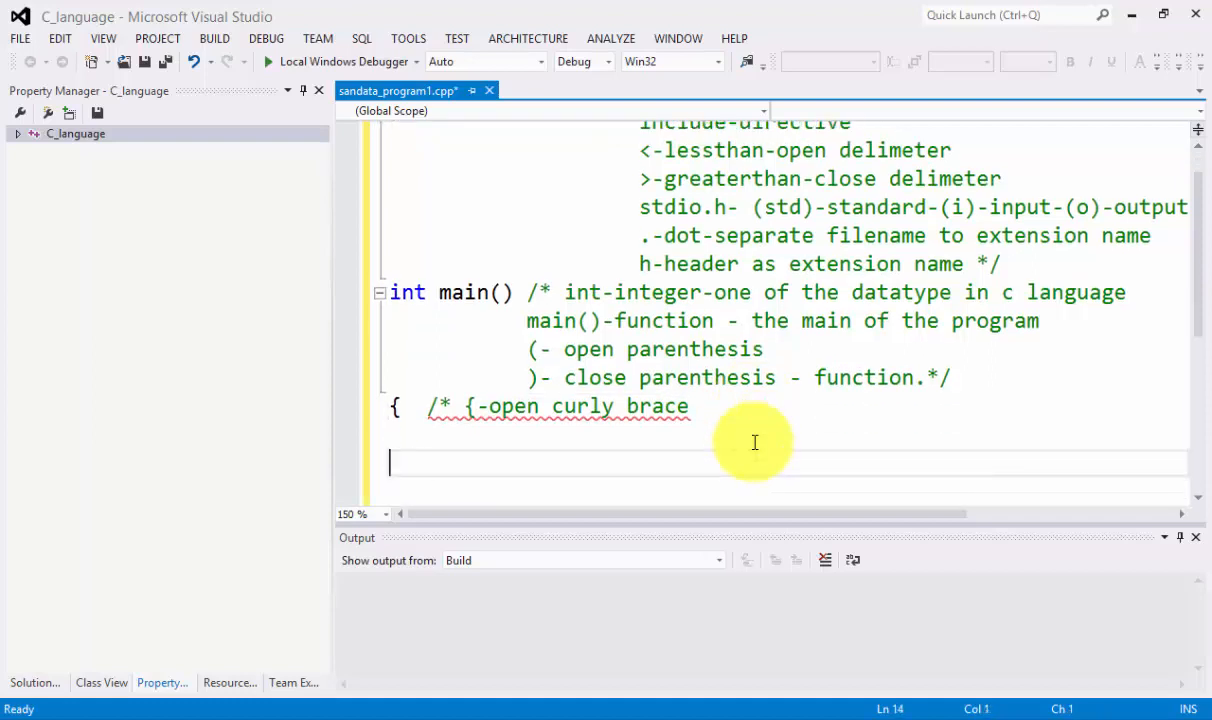
text(} /* {)
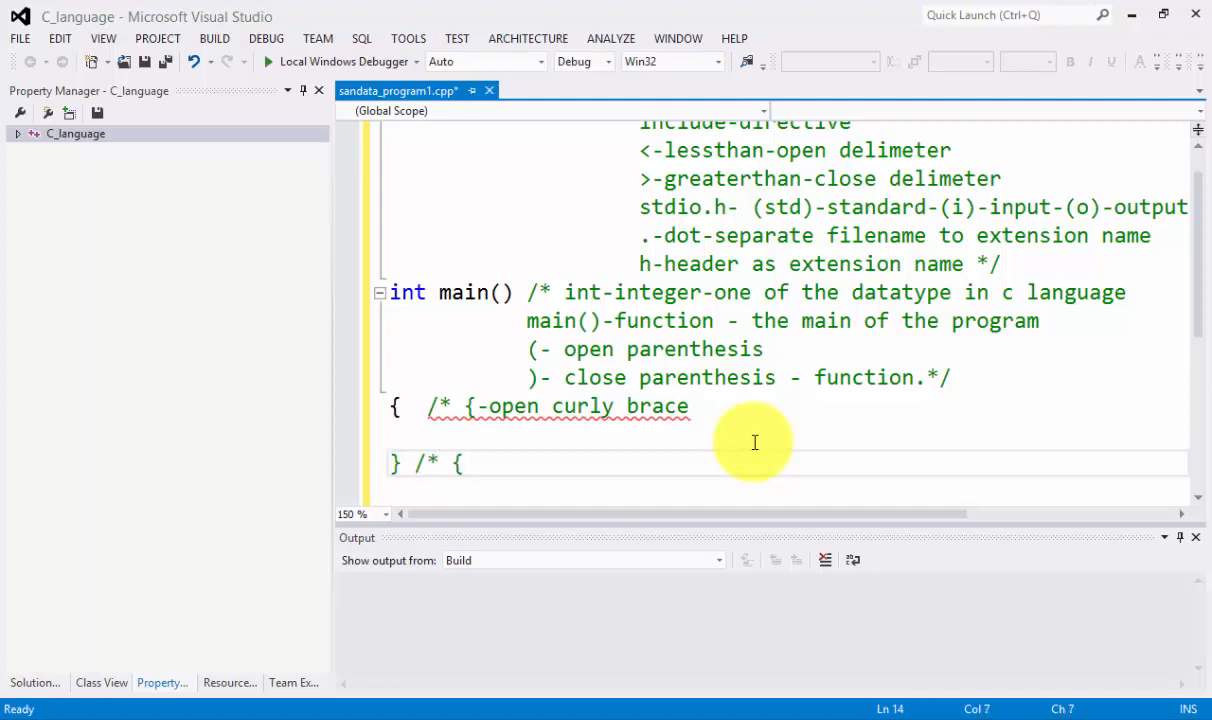
text(})
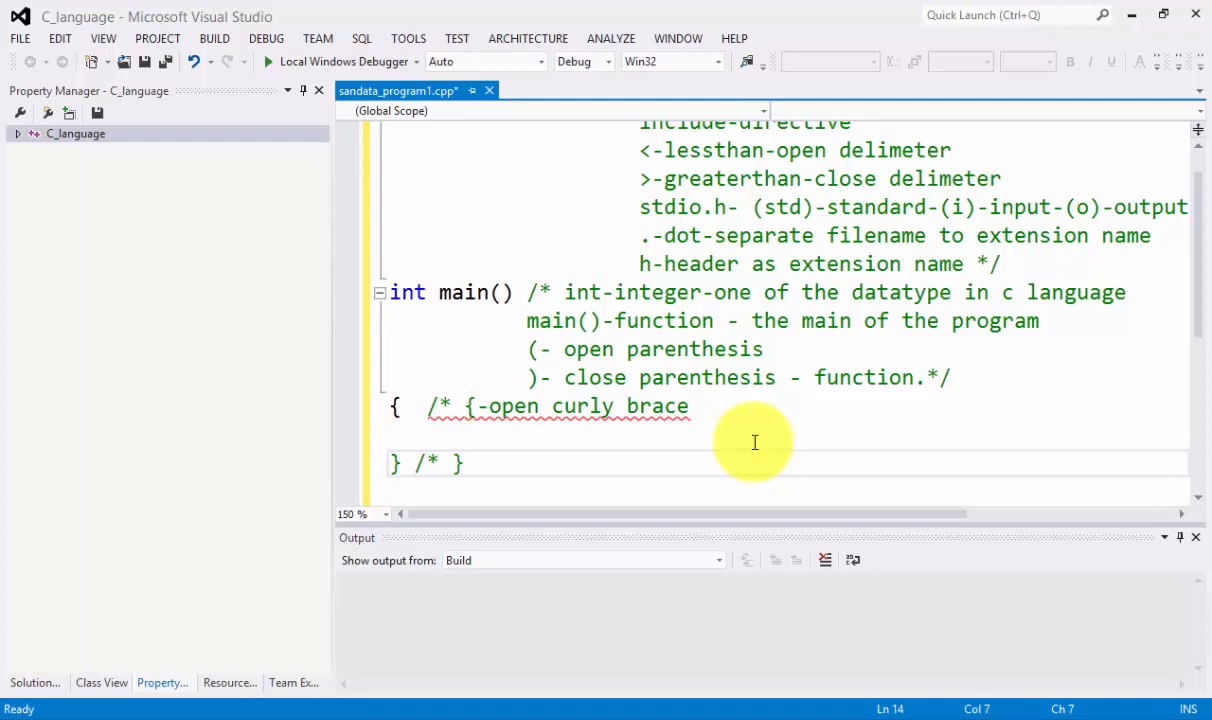
text(-close cu)
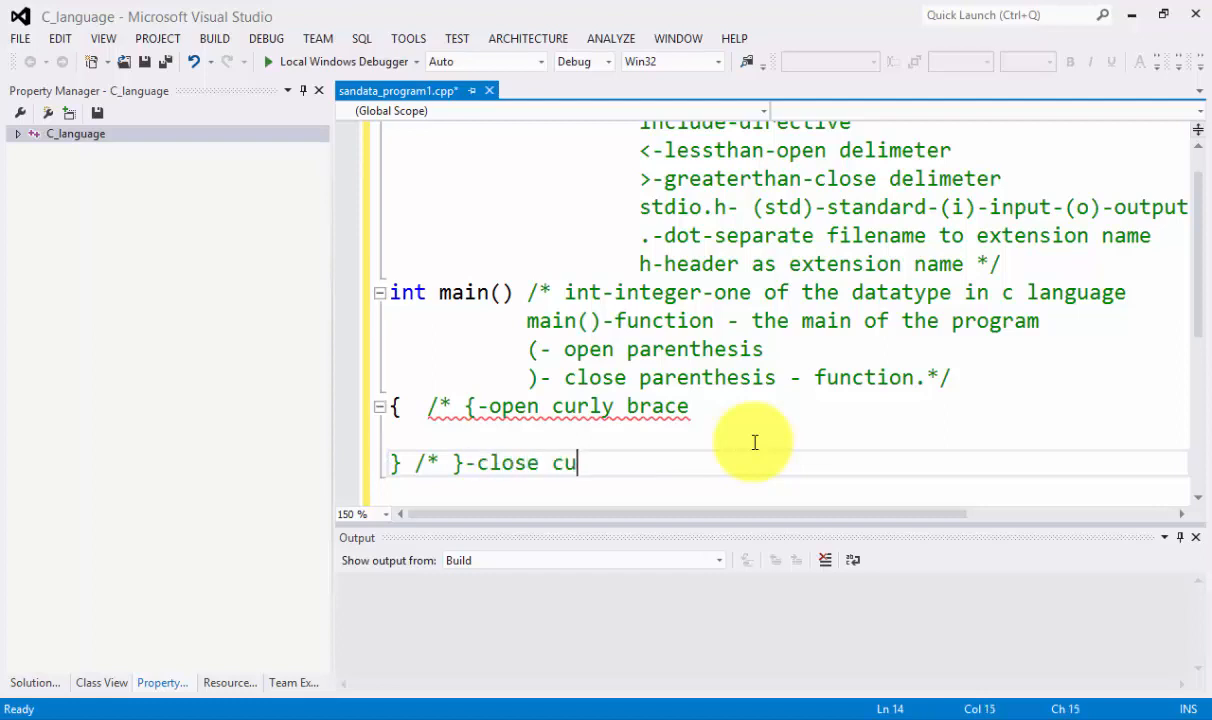
text(rly brac)
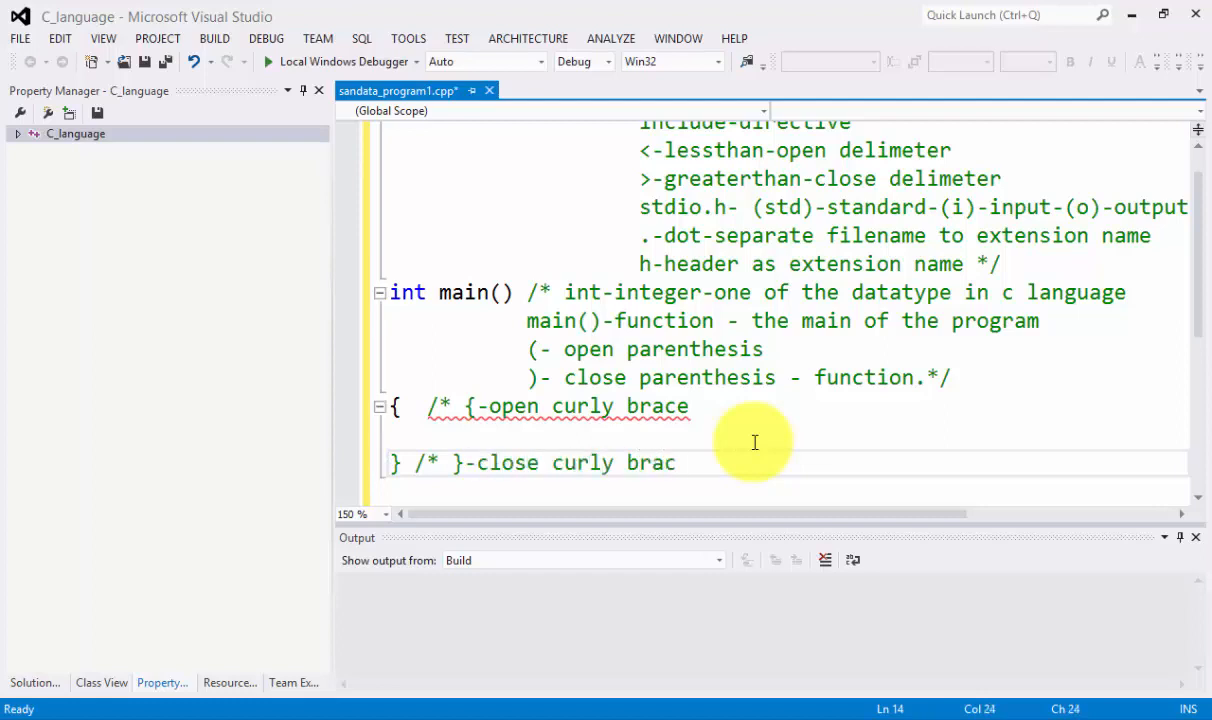
text(e)
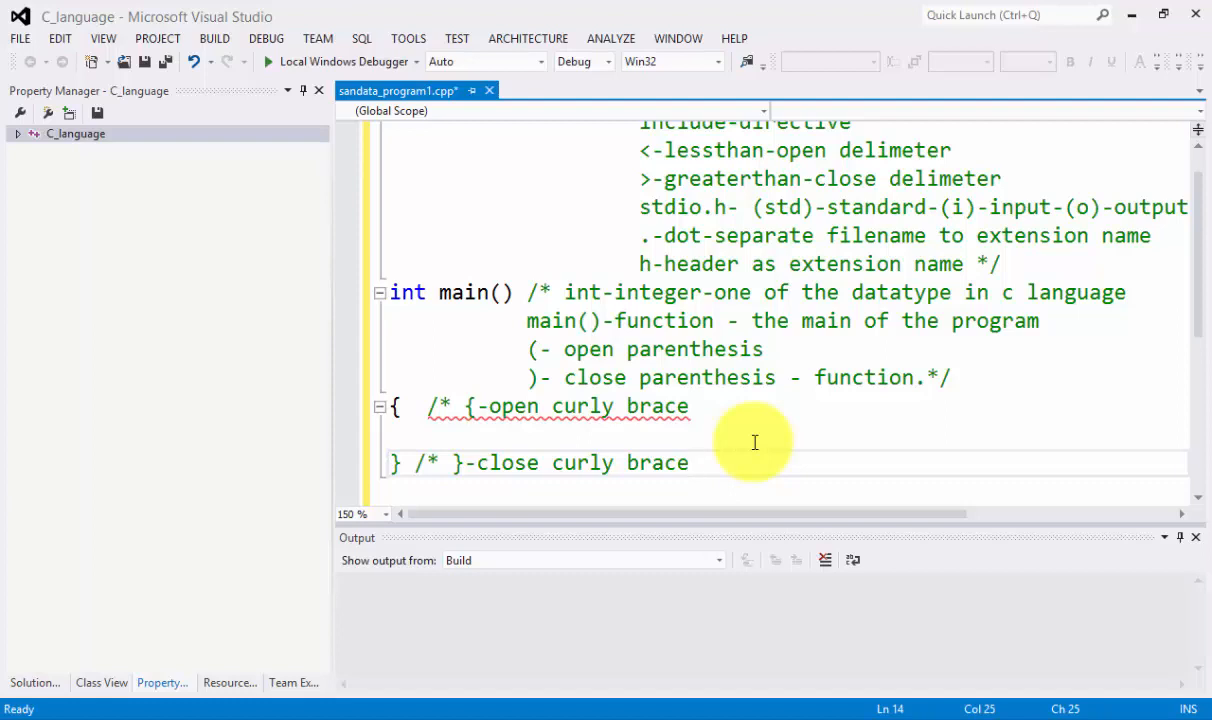
text(*)
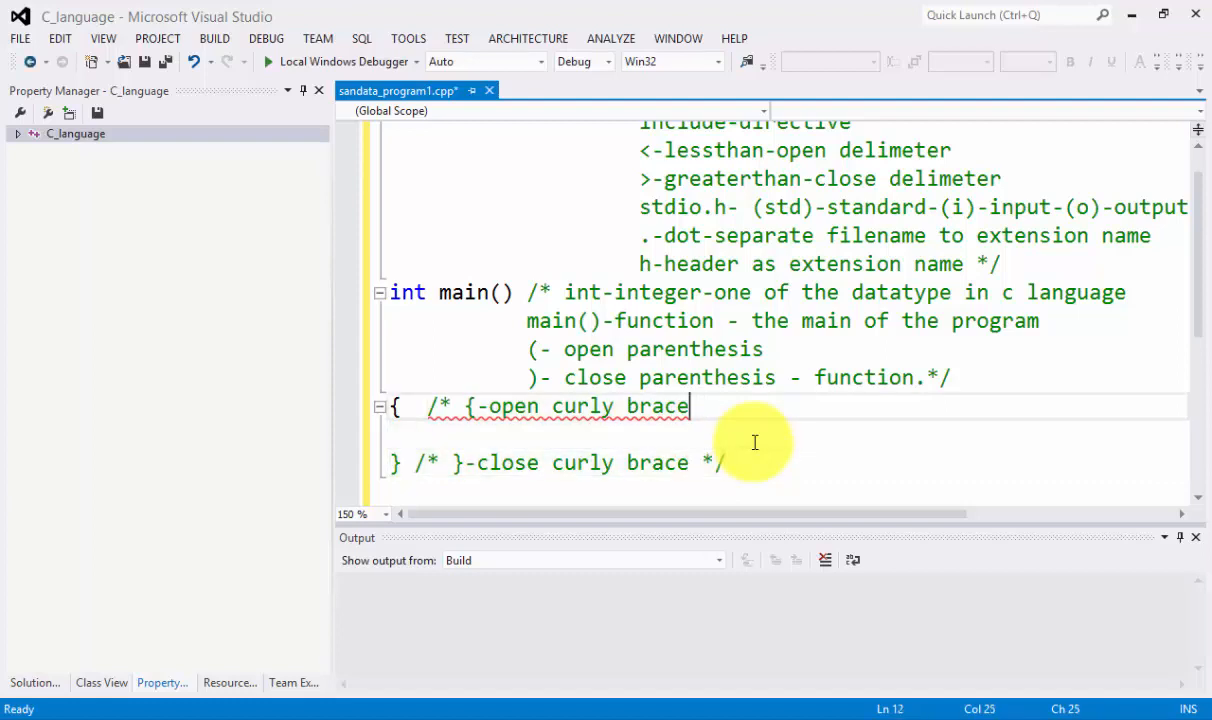
text(*)
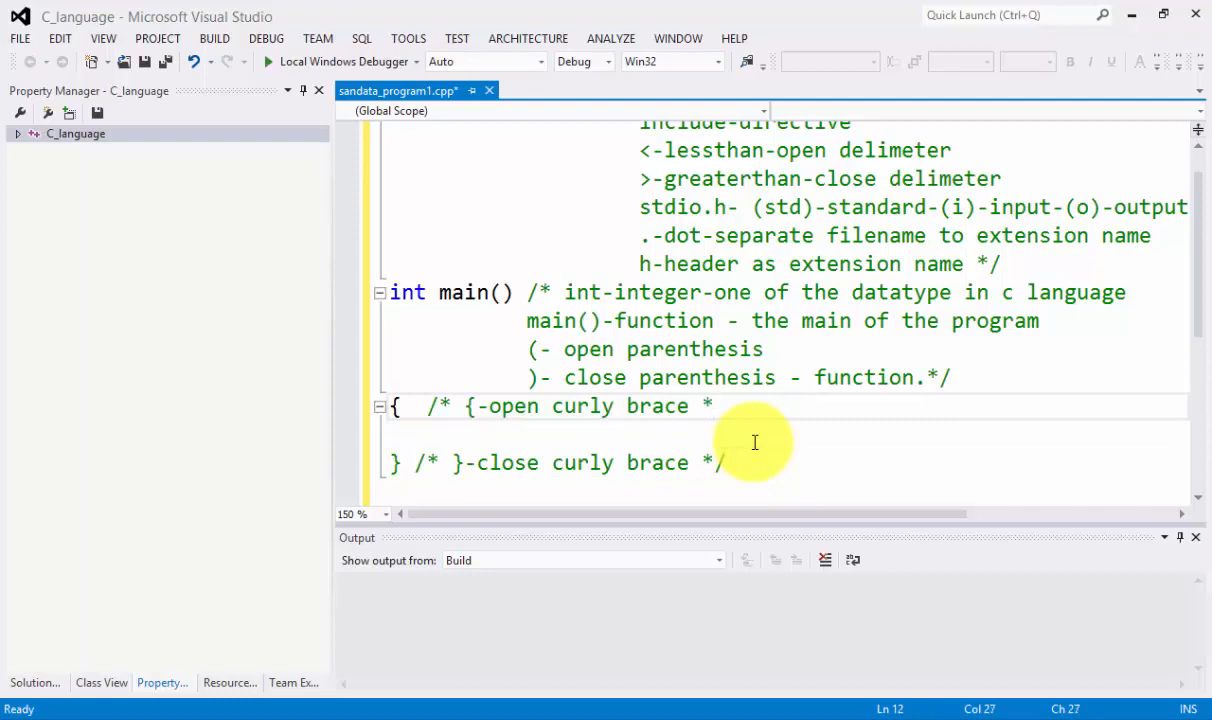
key(enter)
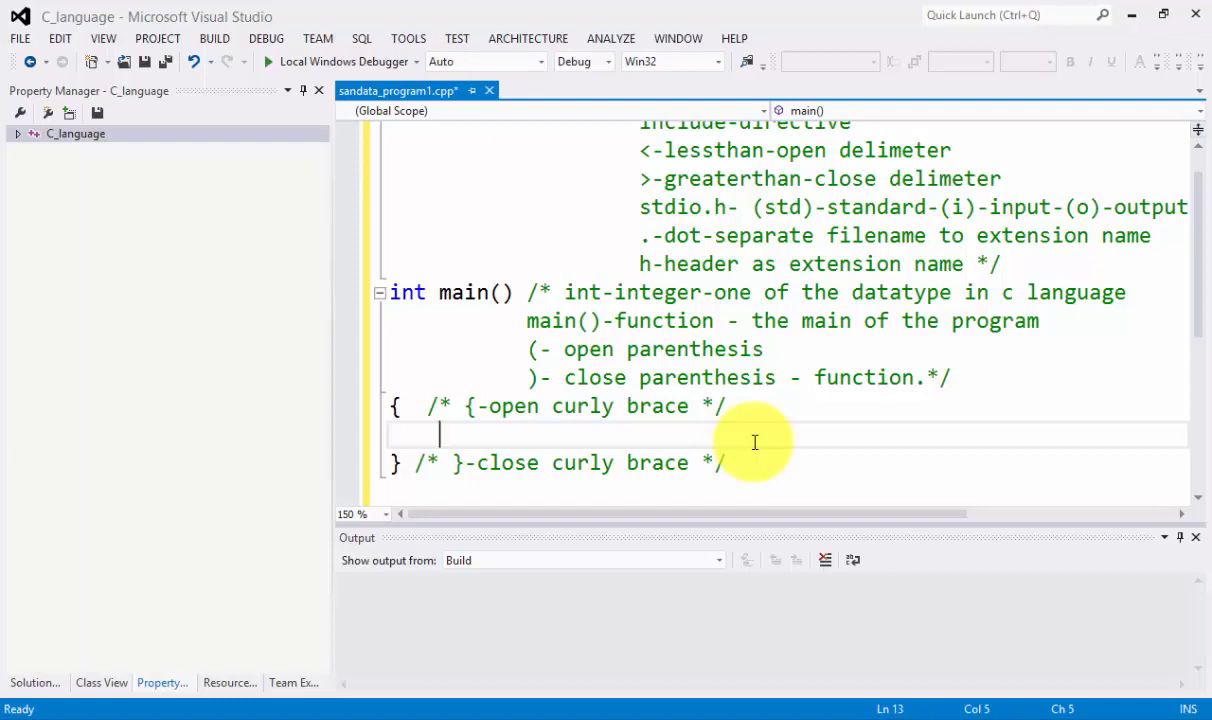
key(Home)
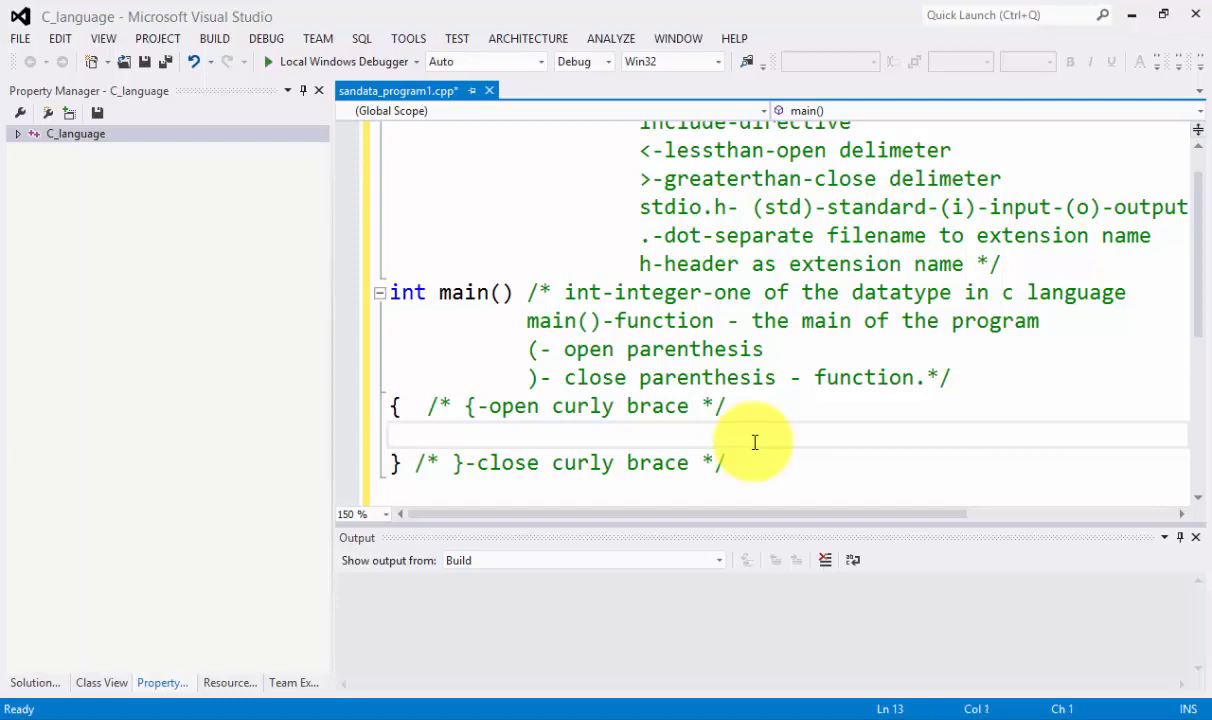
text(/*)
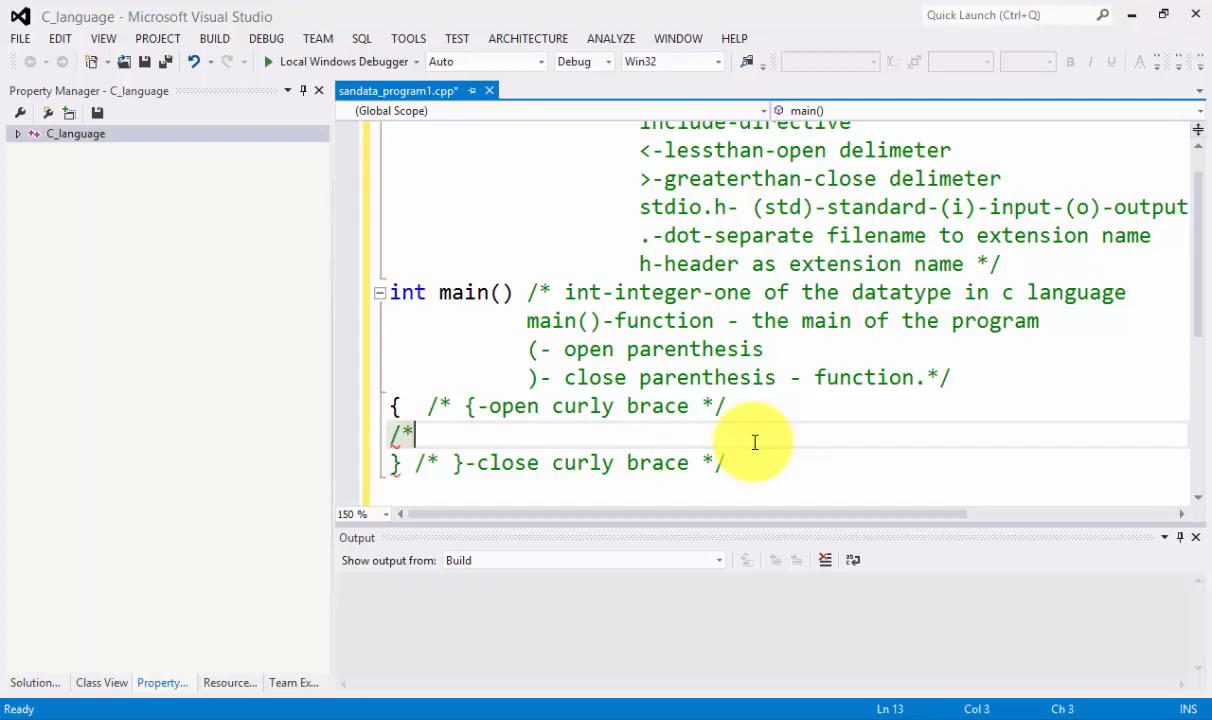
text(type)
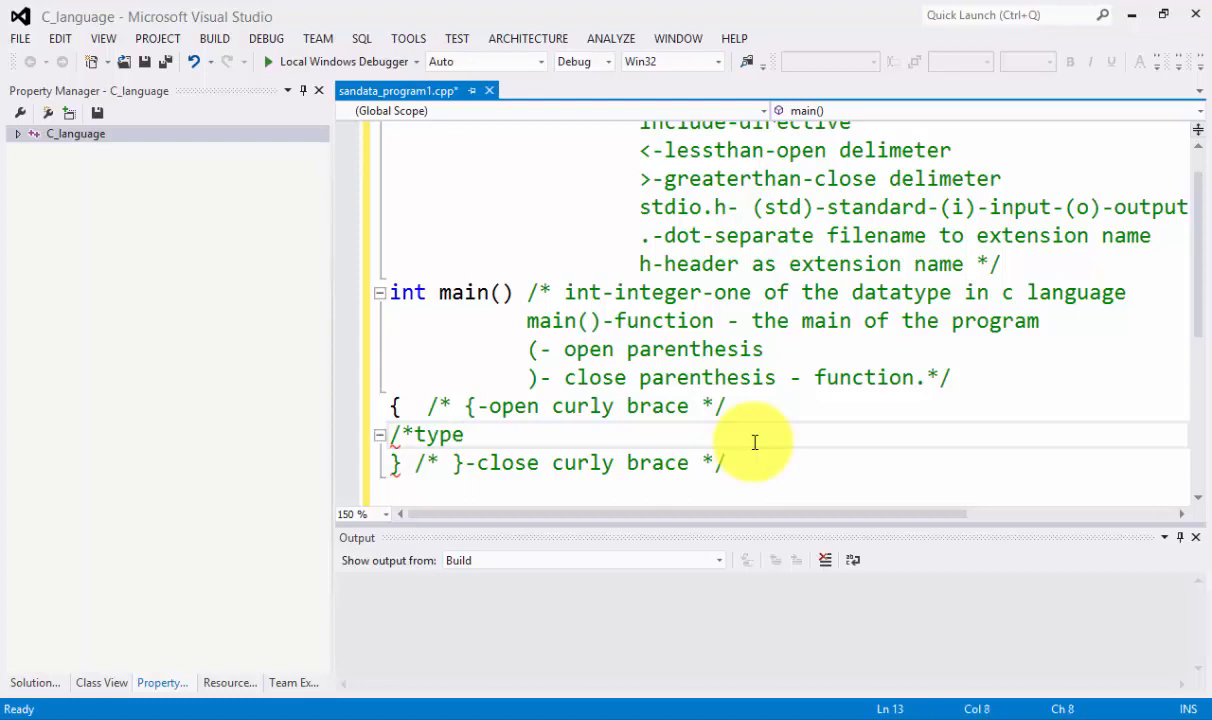
text(your cod)
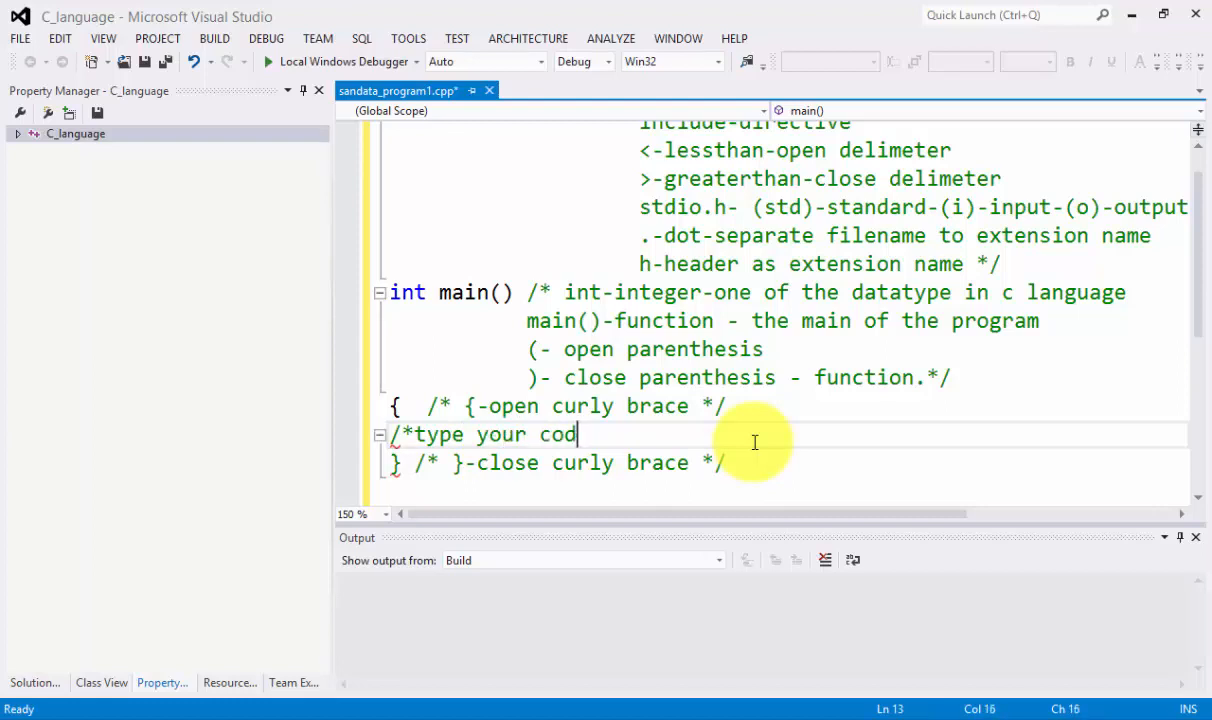
text(e here)
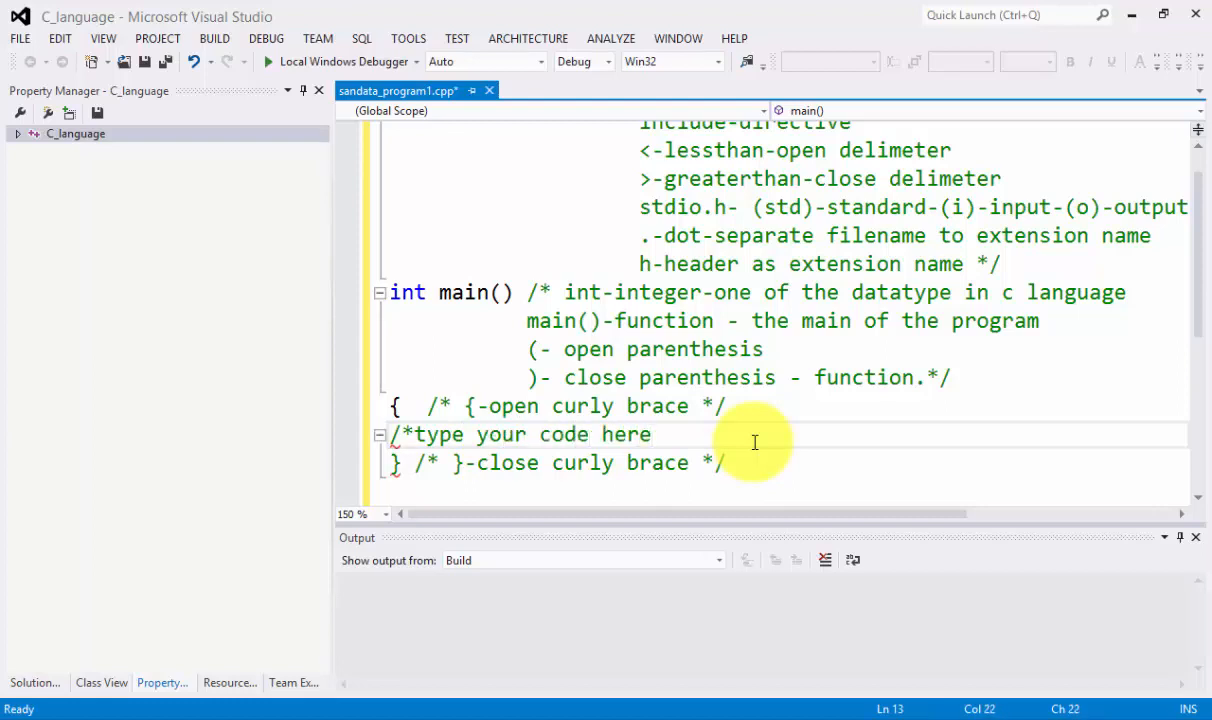
text(*)
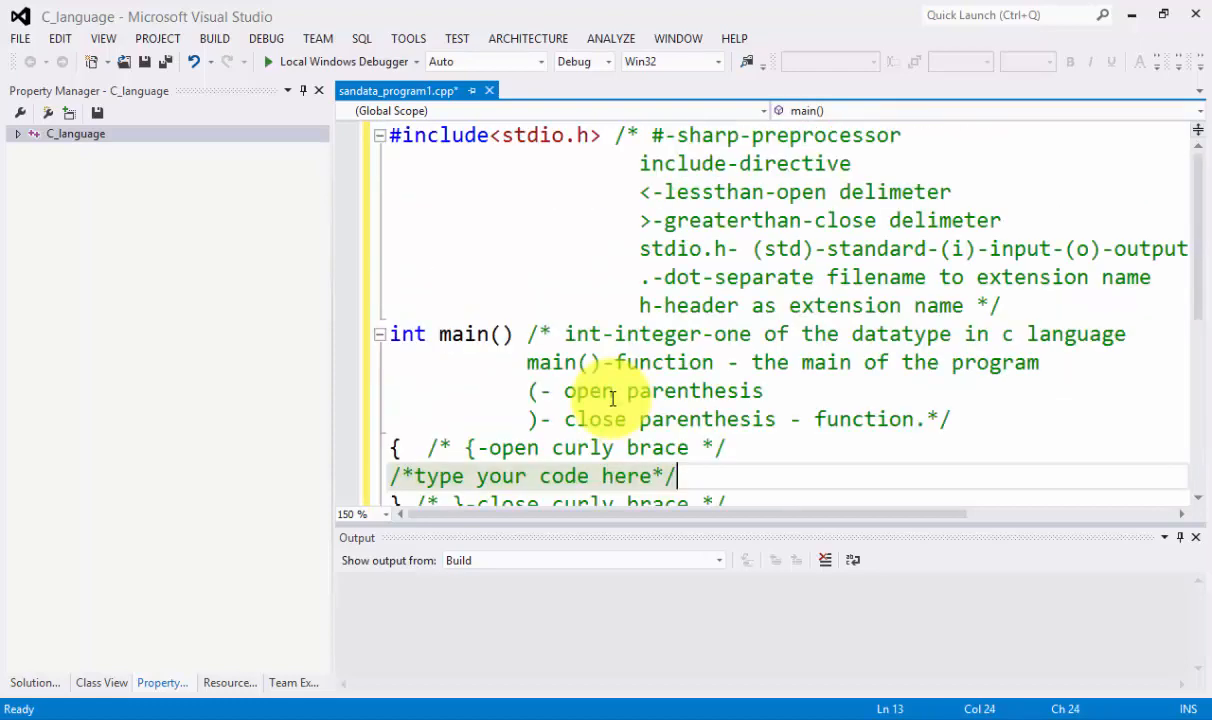
mouse_move(810, 428)
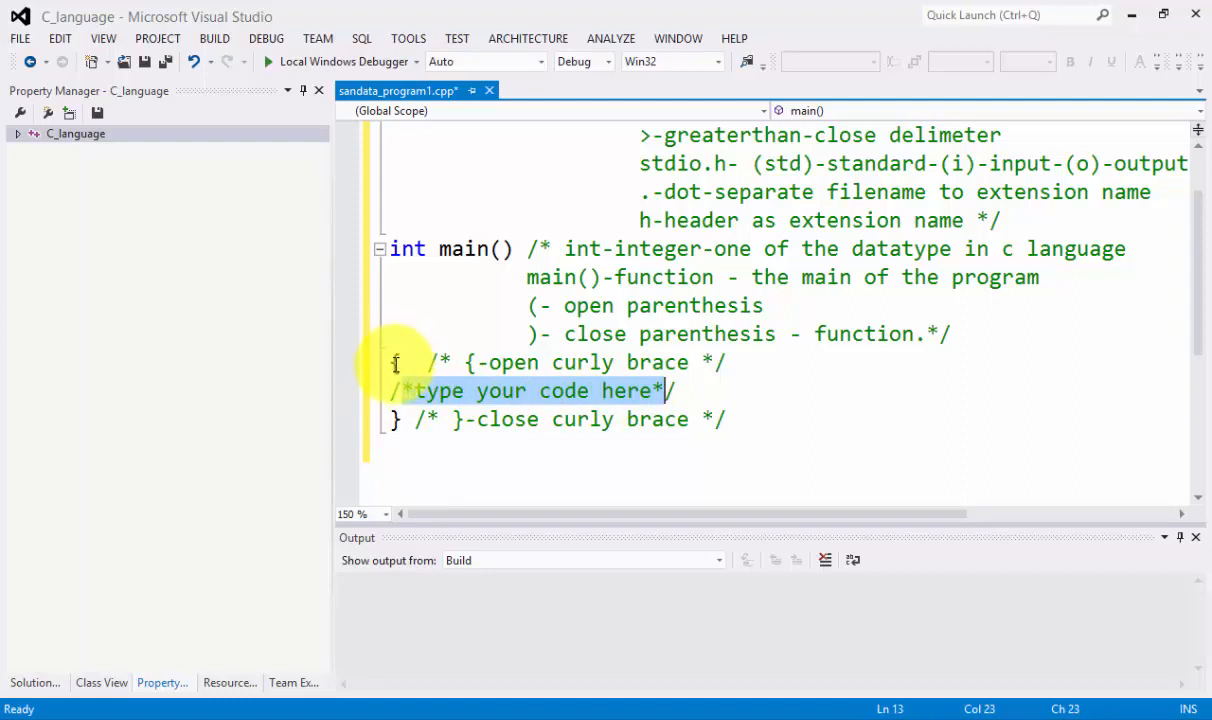
click(398, 420)
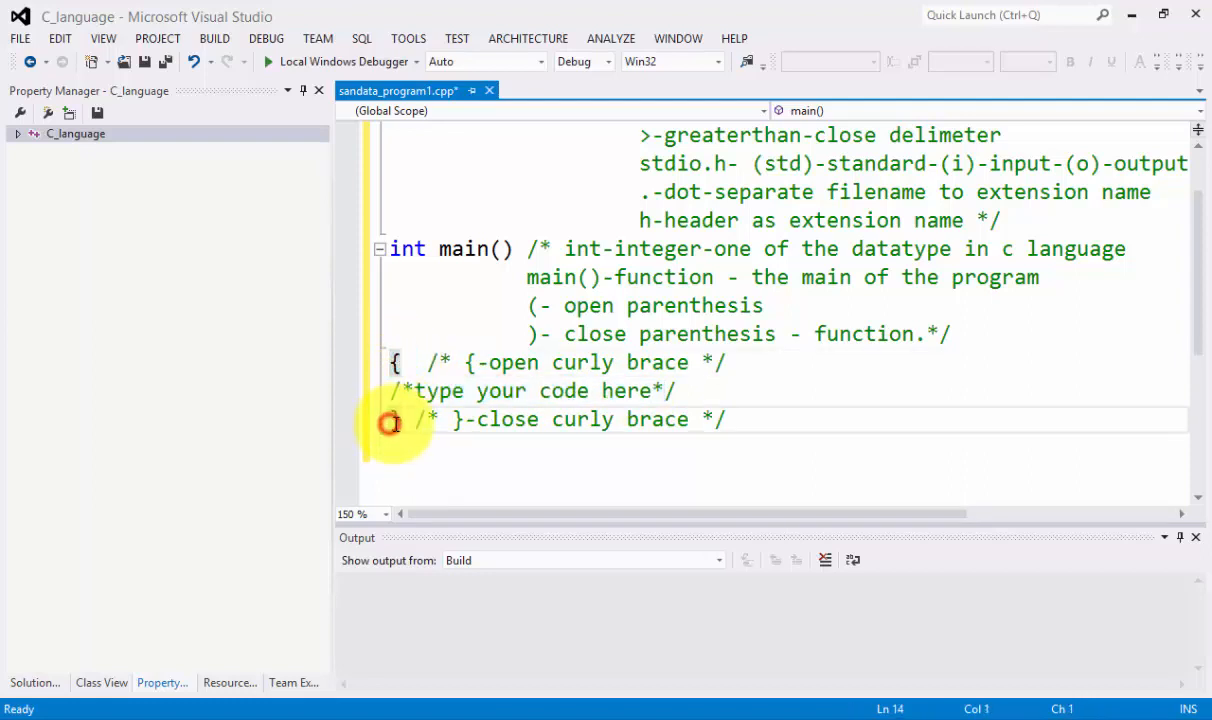
click(726, 362)
text(-)
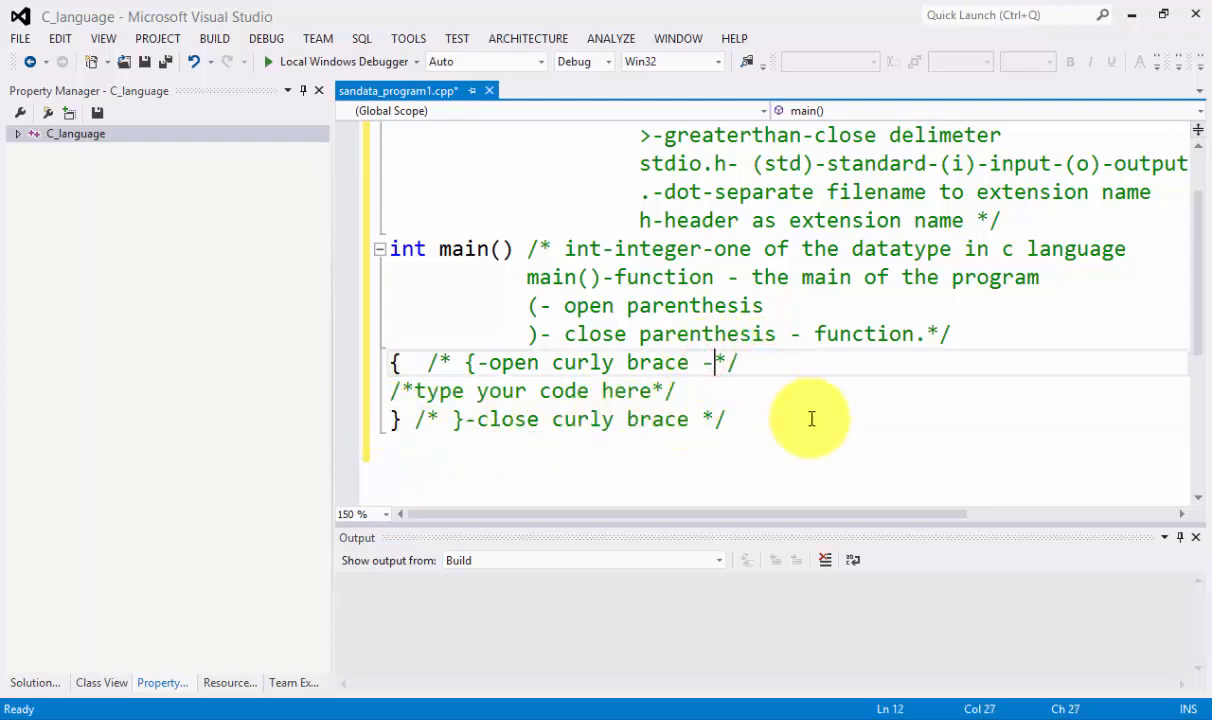
text(begin)
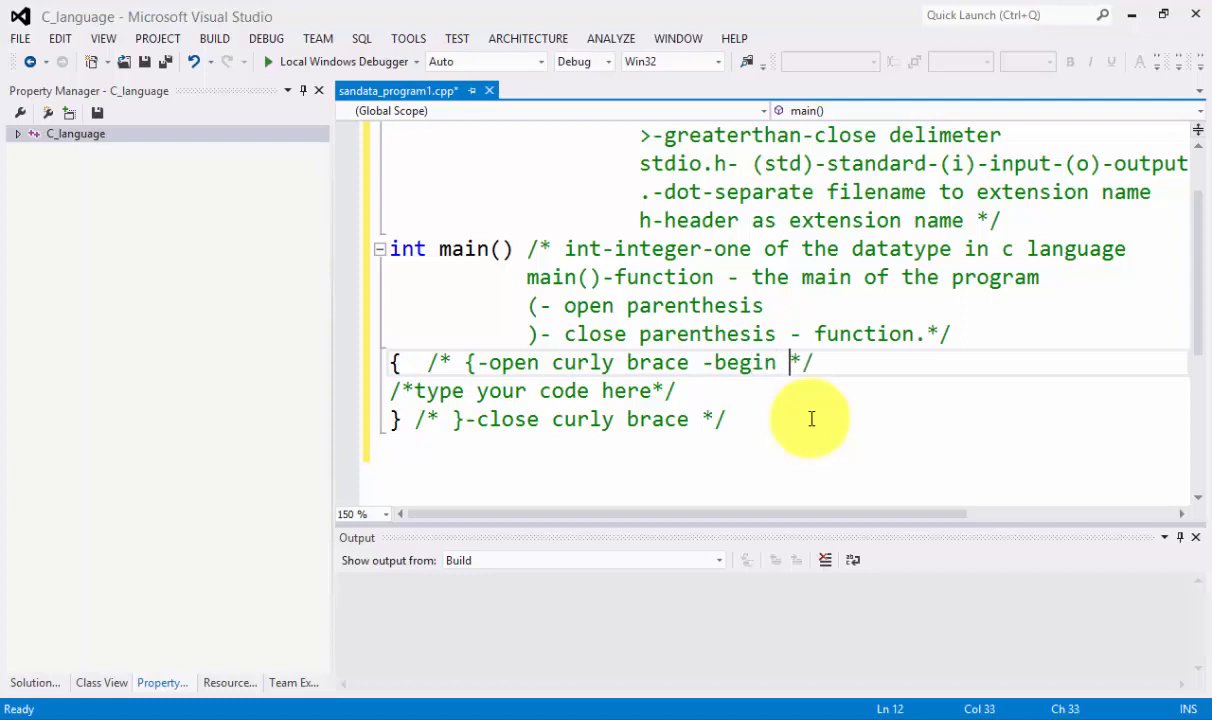
text(of the program)
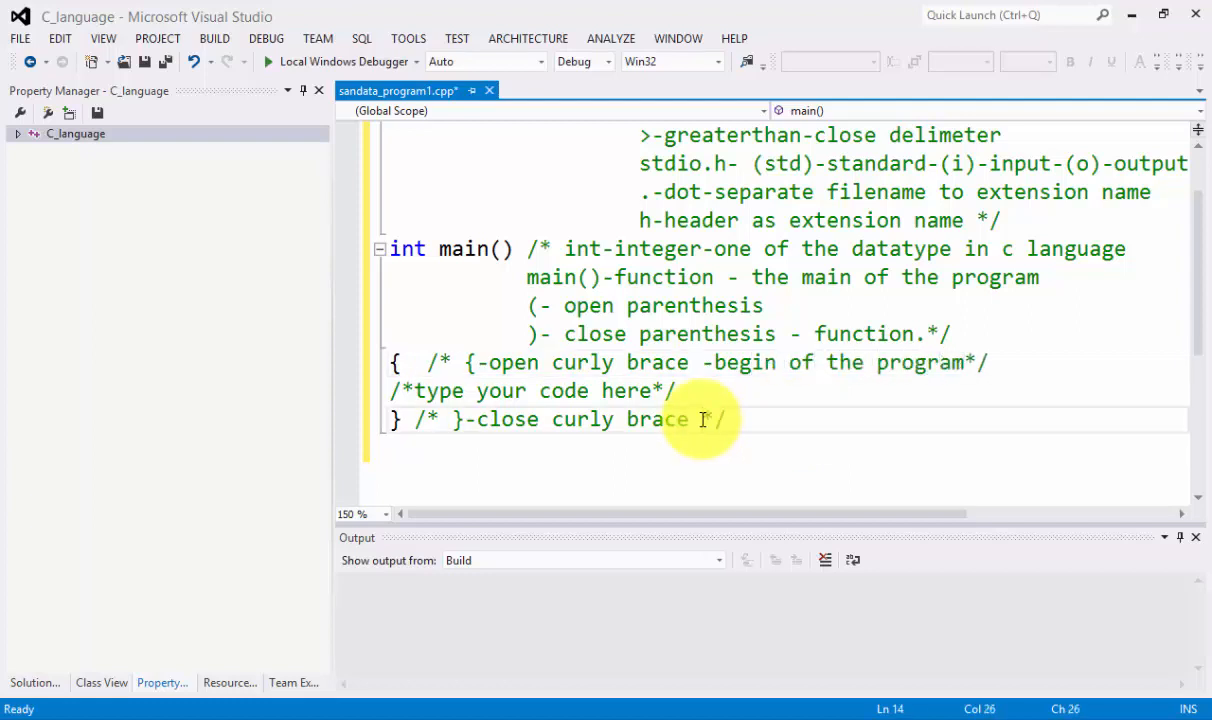
text(end of the pro)
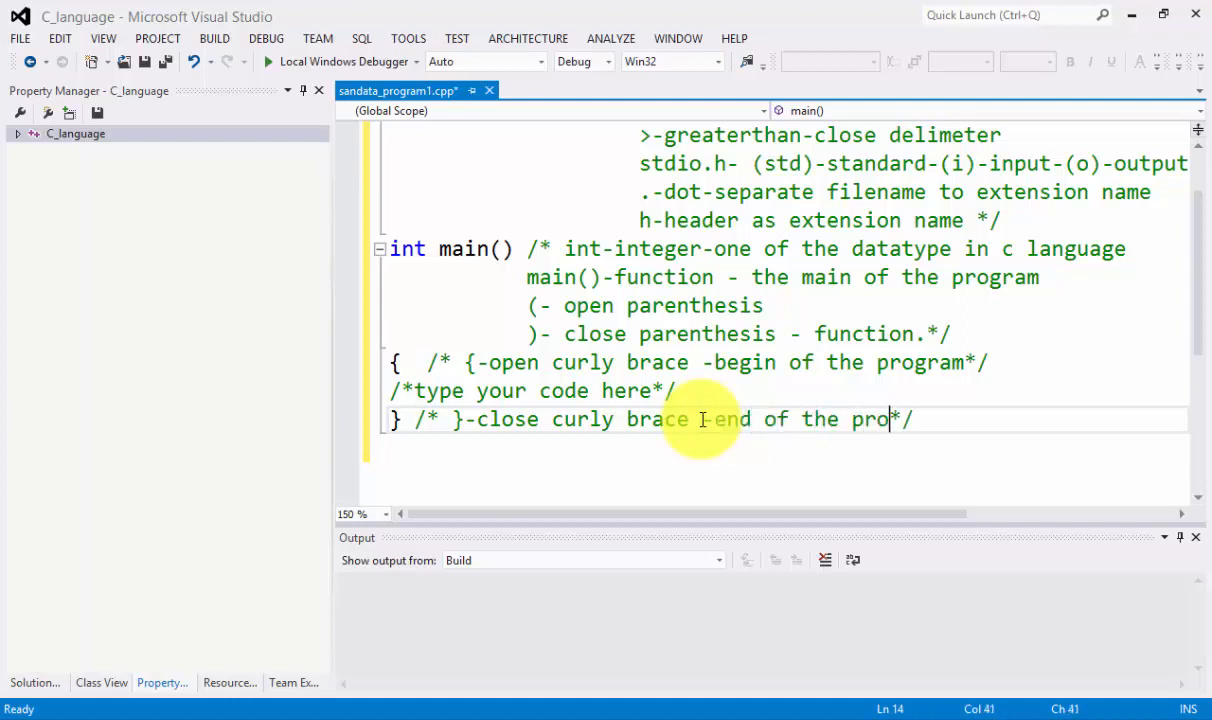
text(gram)
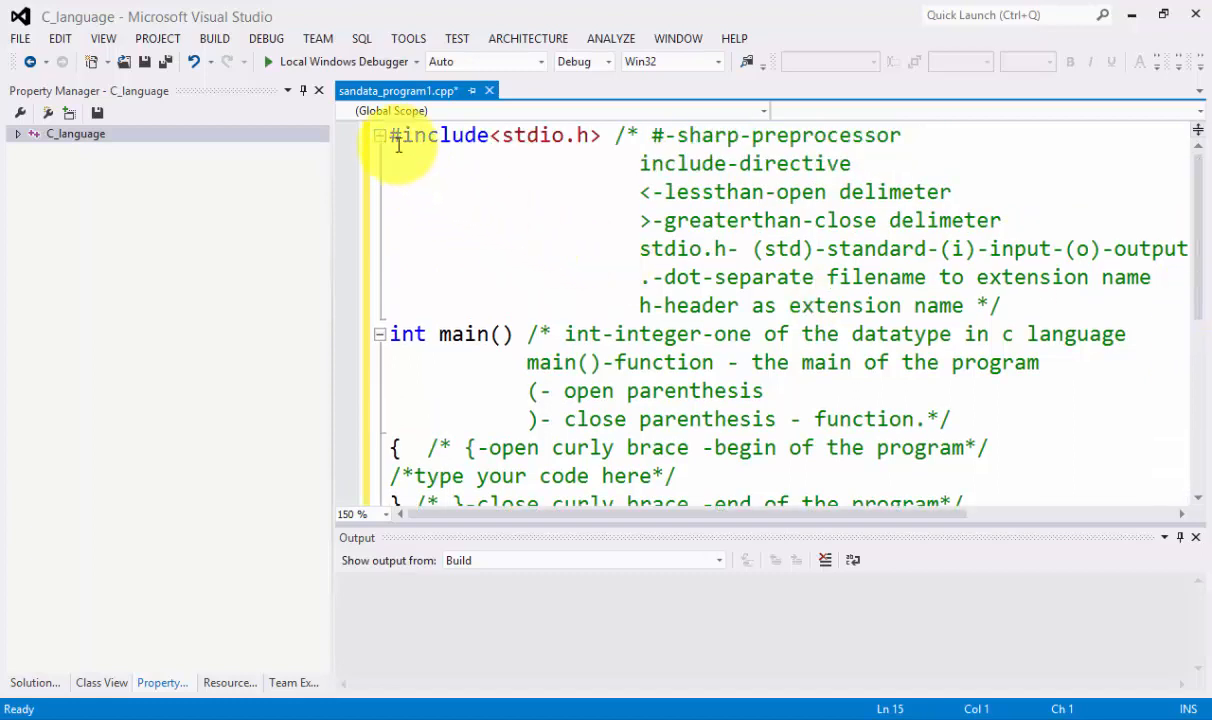
click(380, 136)
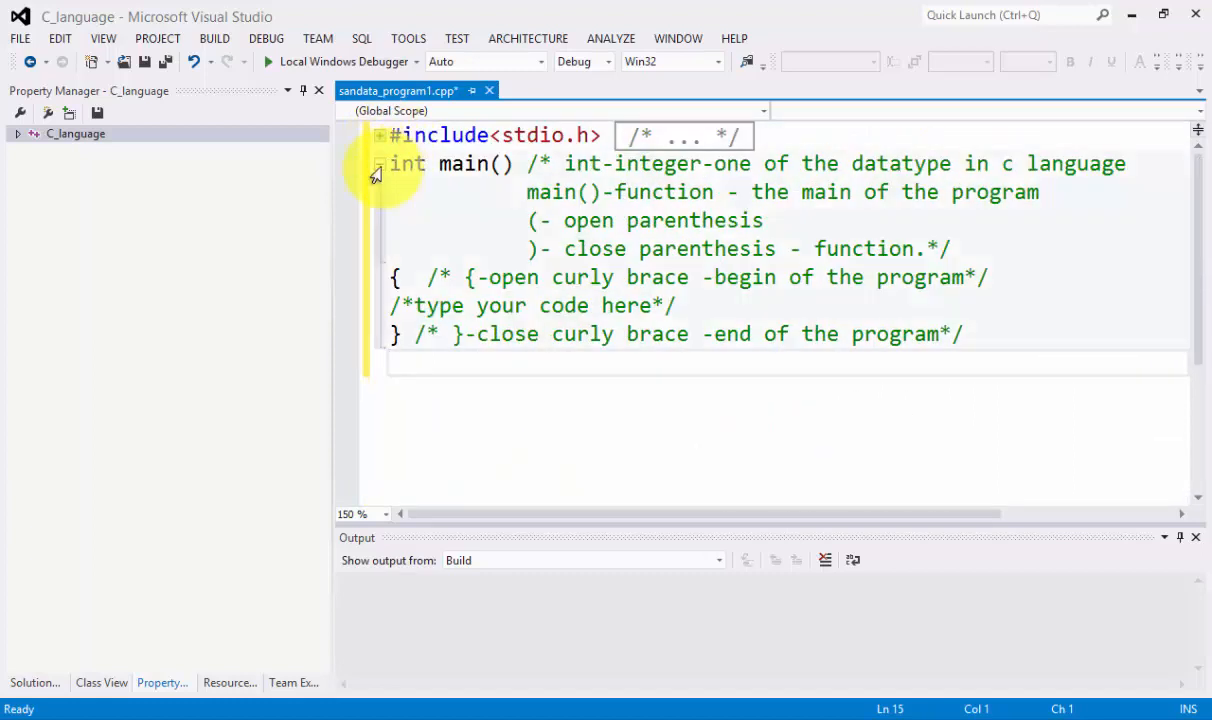
click(378, 164)
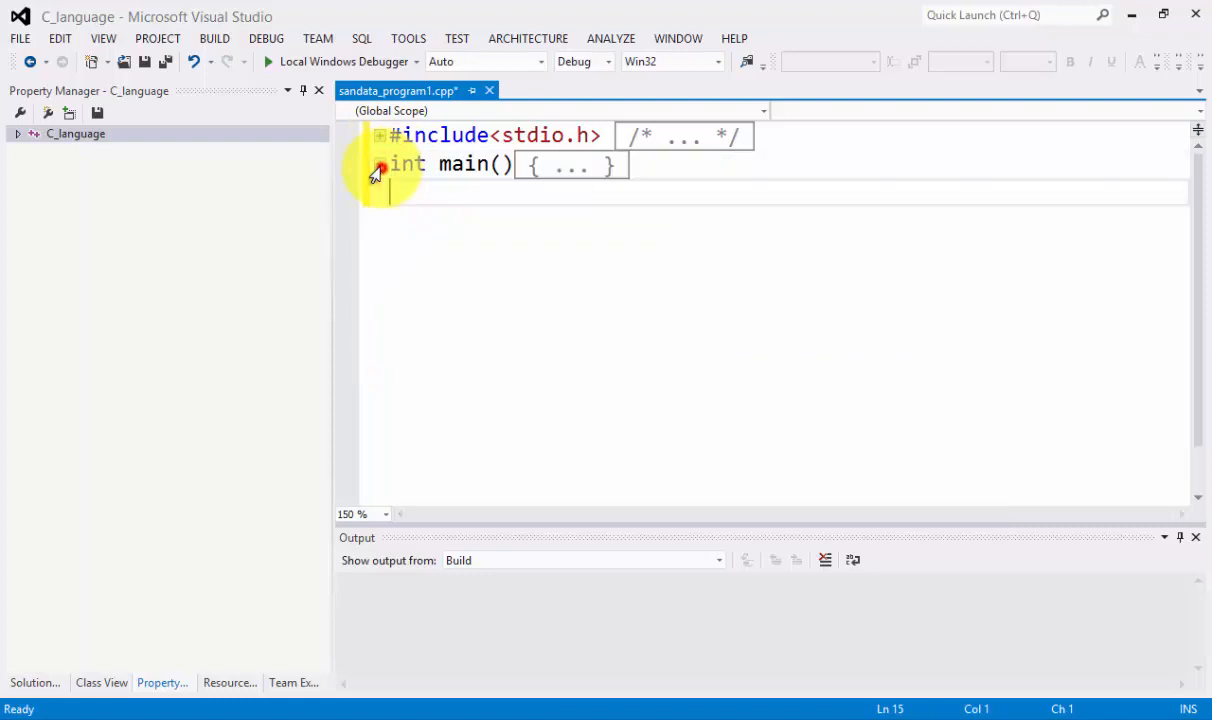
click(380, 136)
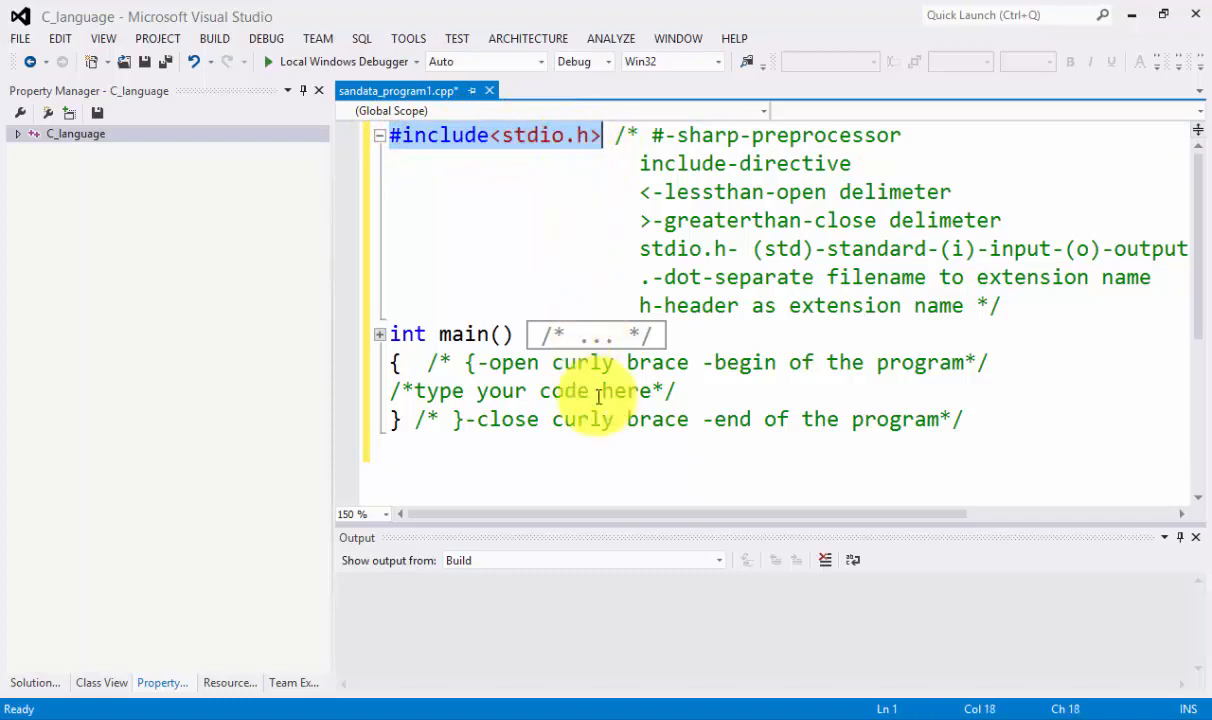
click(392, 334)
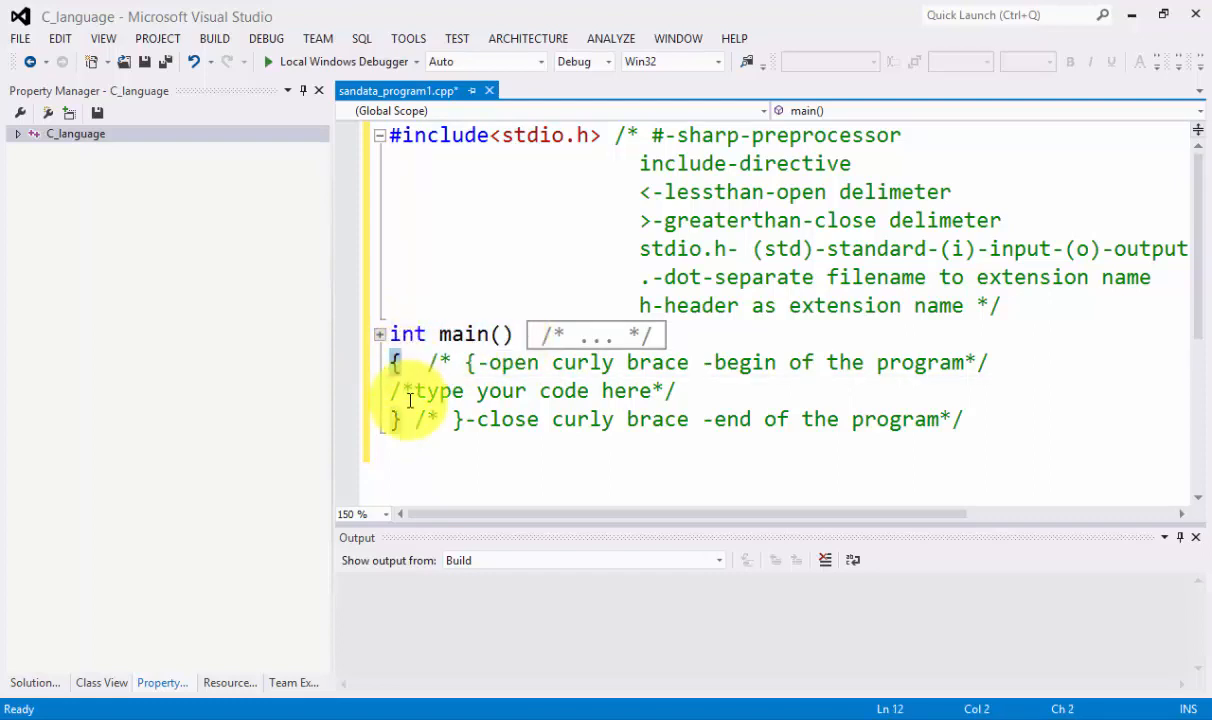
click(396, 420)
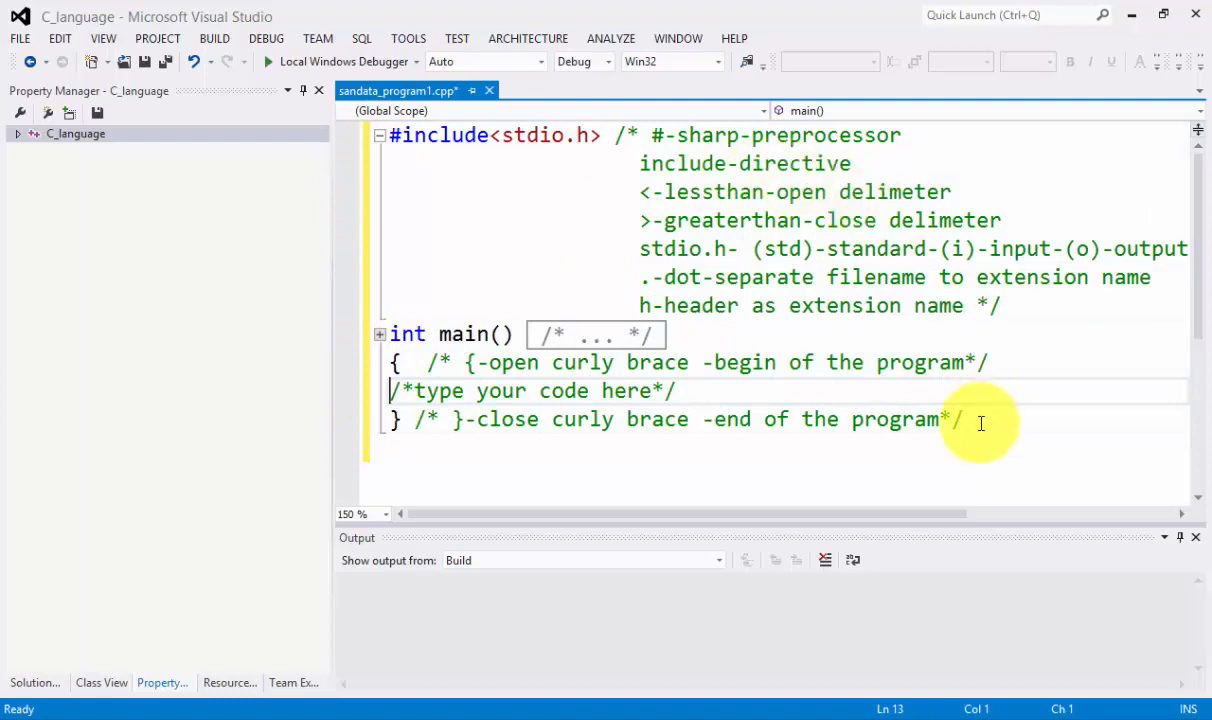
click(676, 390)
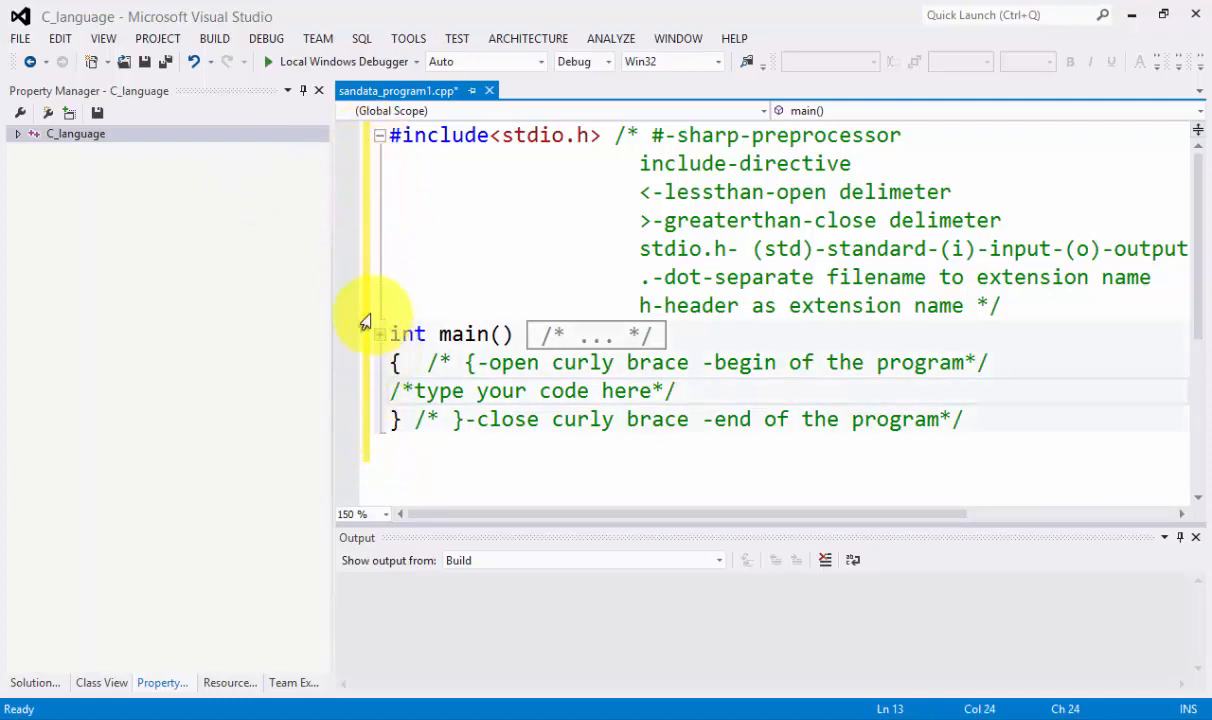
mouse_move(380, 136)
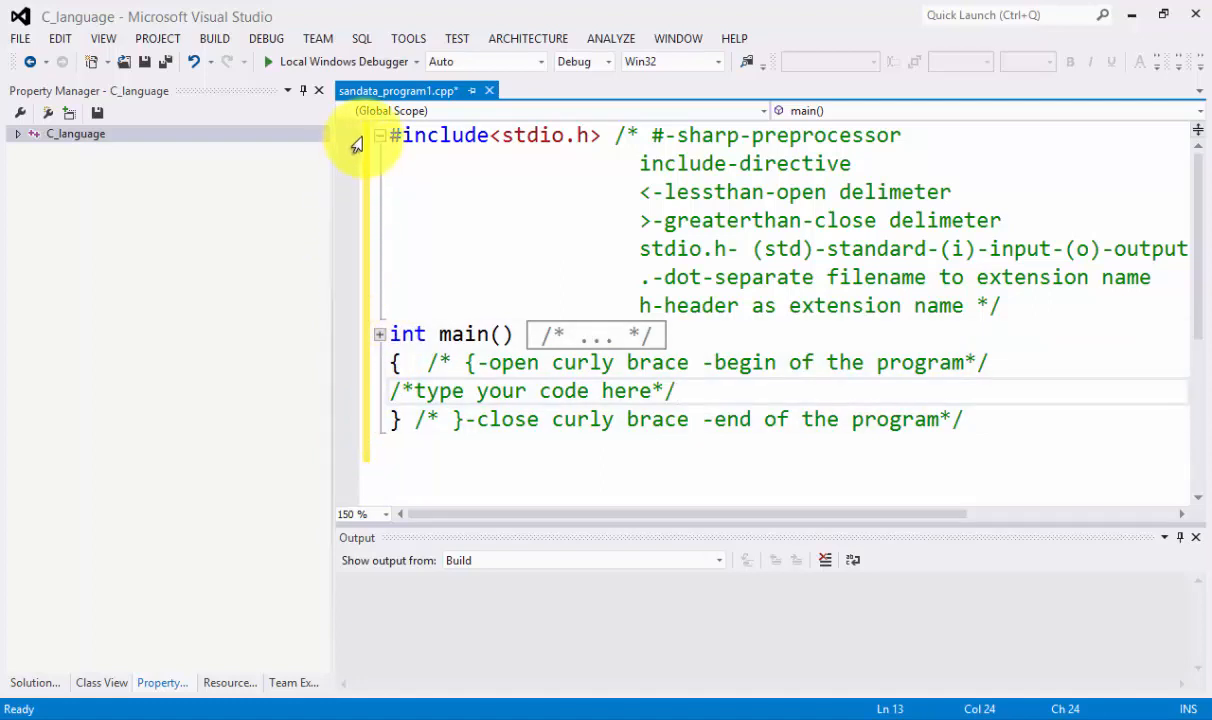
mouse_move(358, 264)
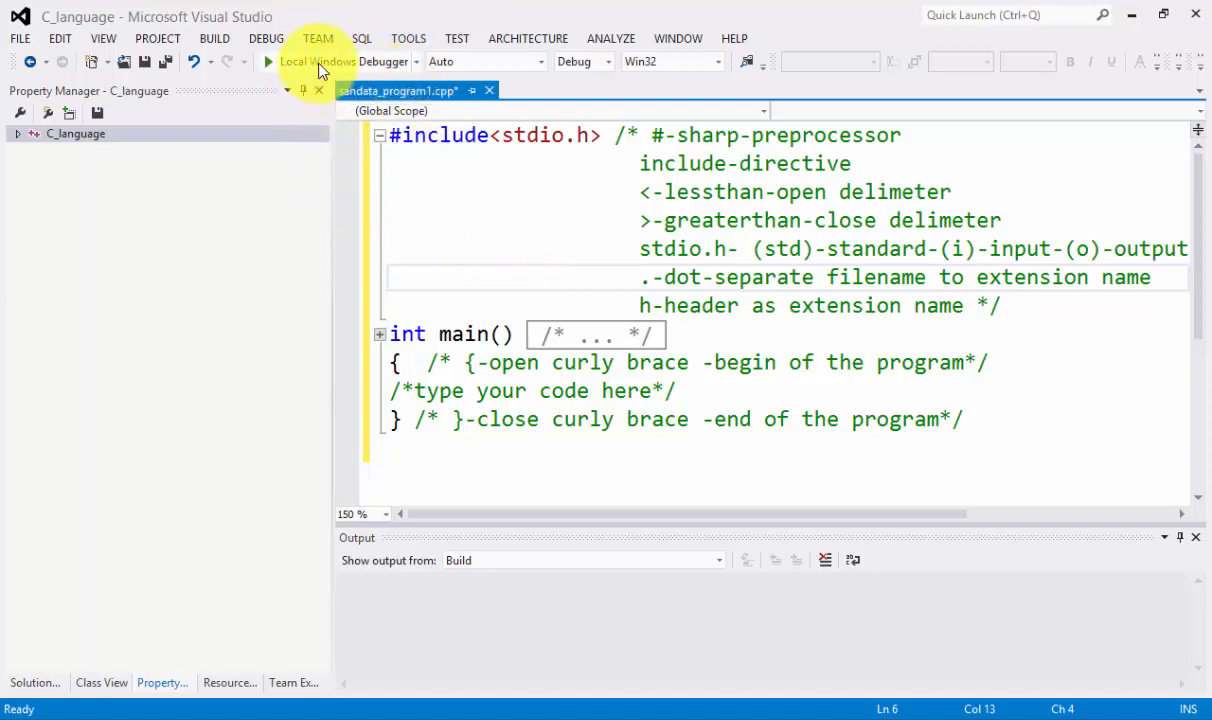
mouse_move(316, 60)
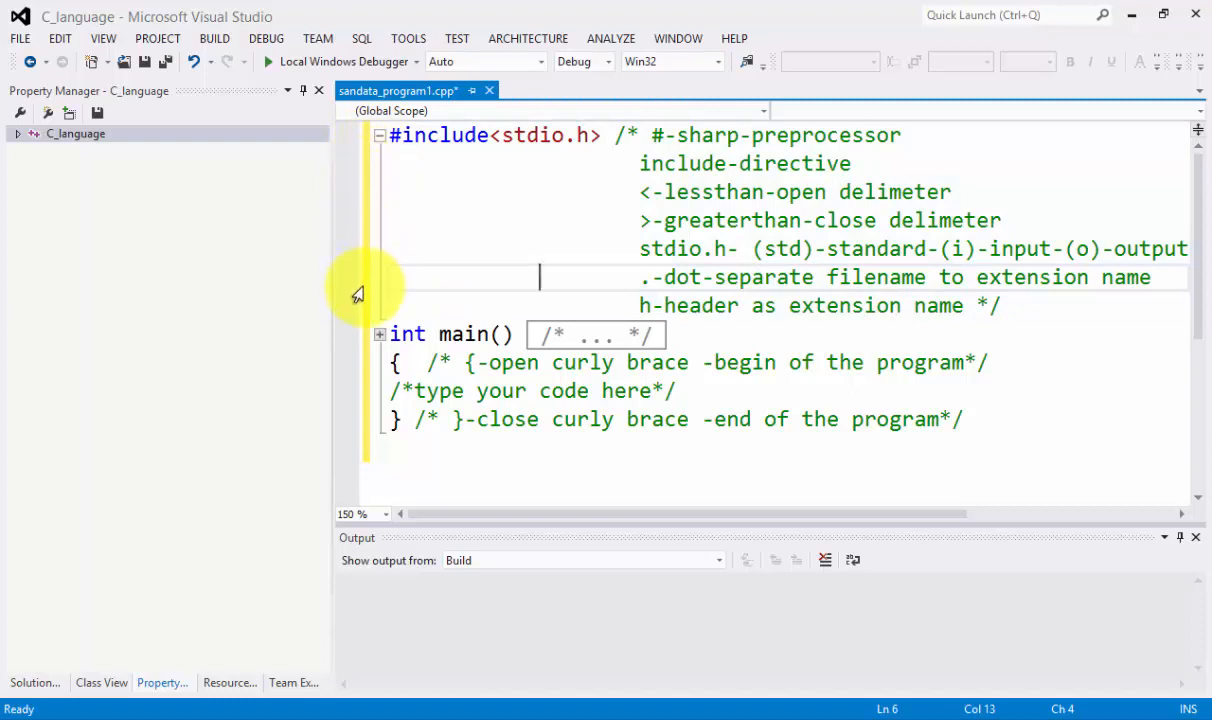
mouse_move(306, 70)
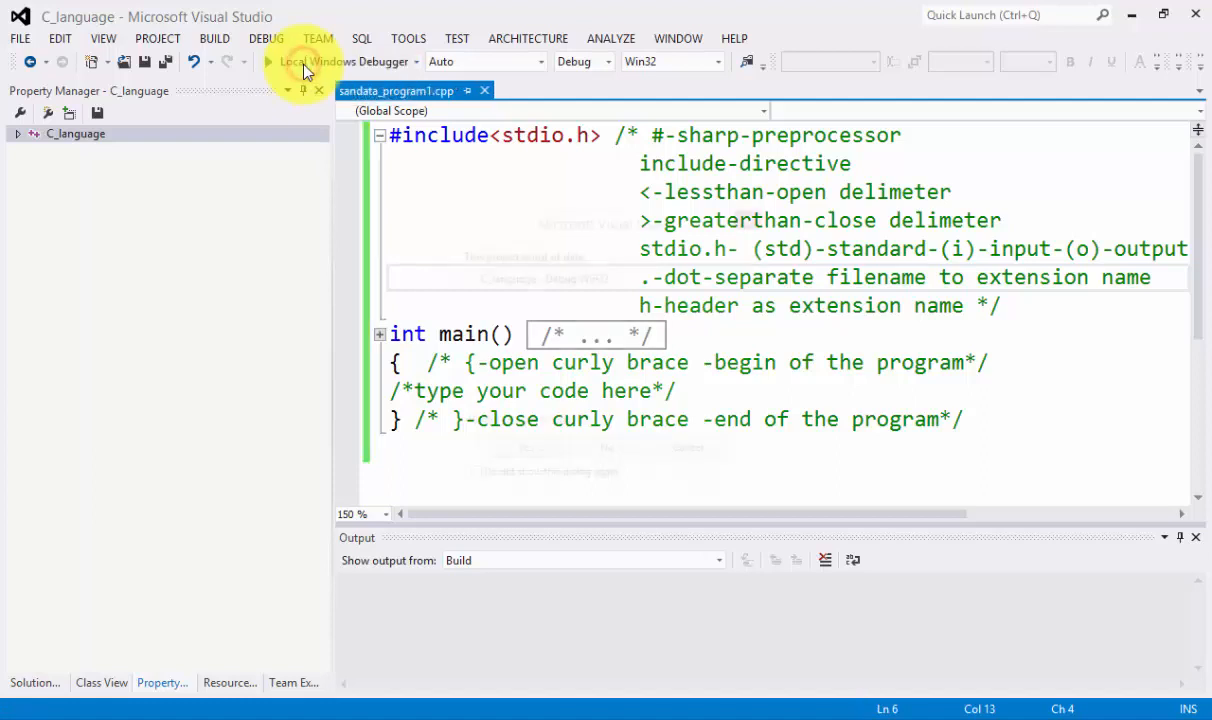
Run with Local Windows Debugger, agreeing to build the out-of-date C_language project first.
click(338, 60)
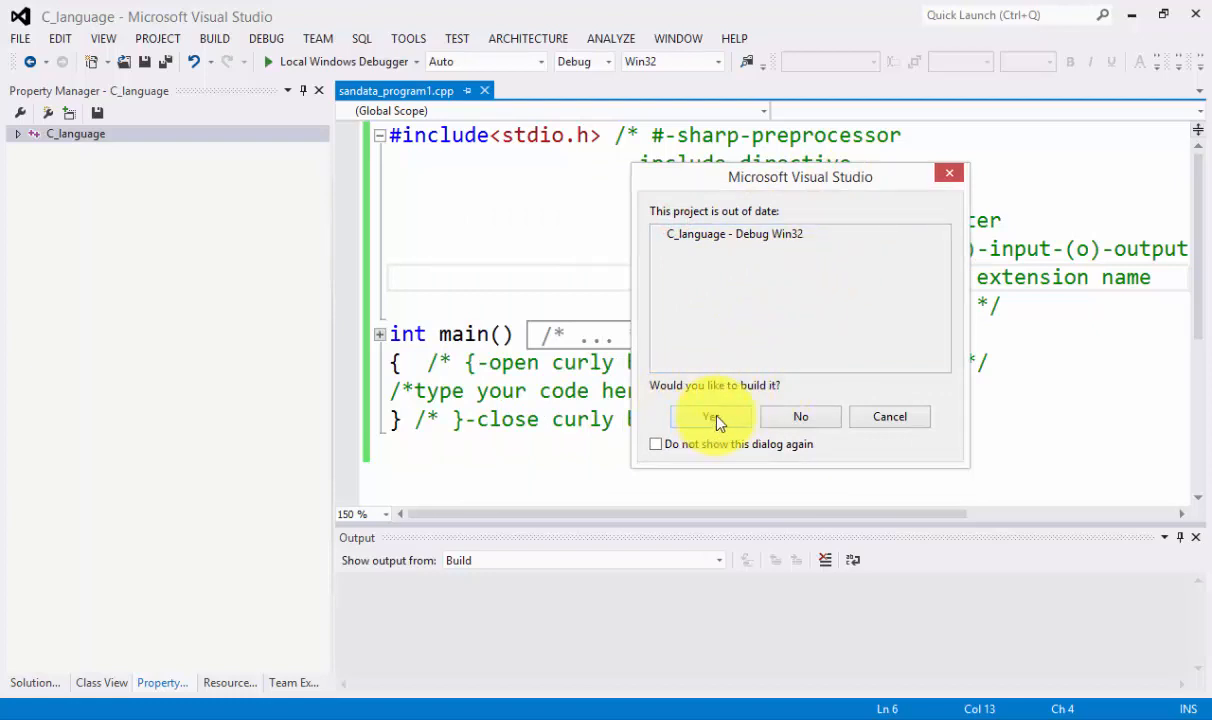
mouse_move(728, 216)
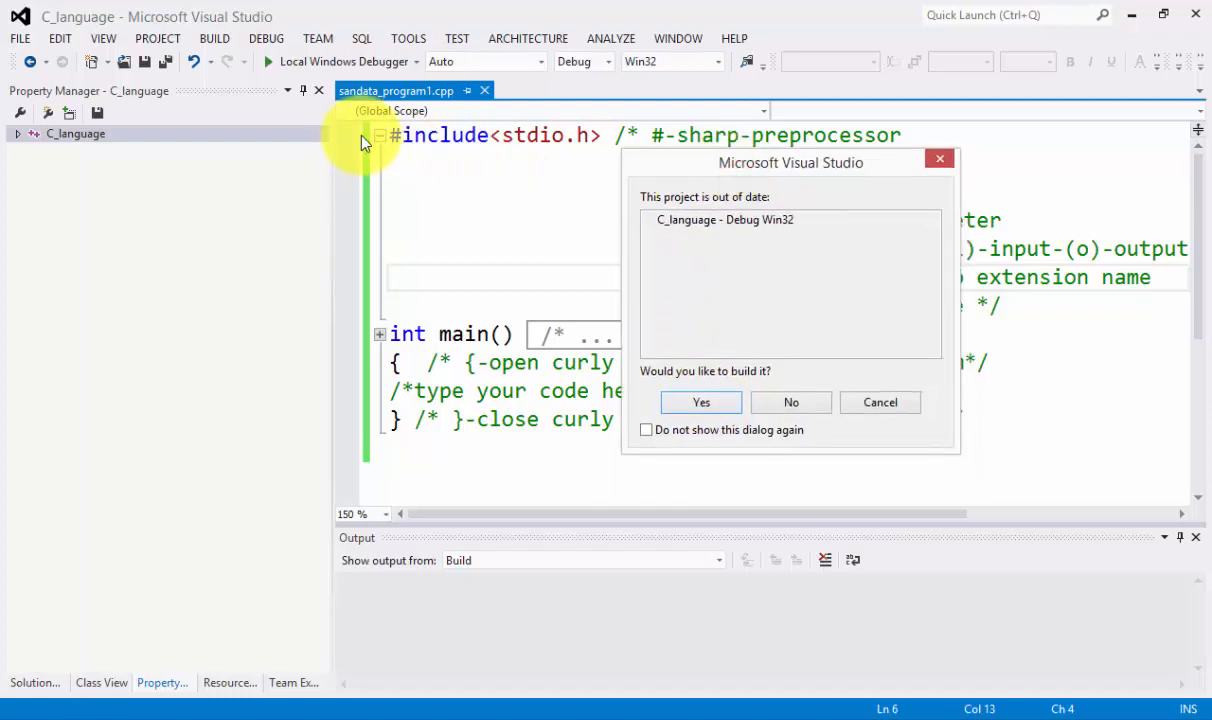
mouse_move(370, 324)
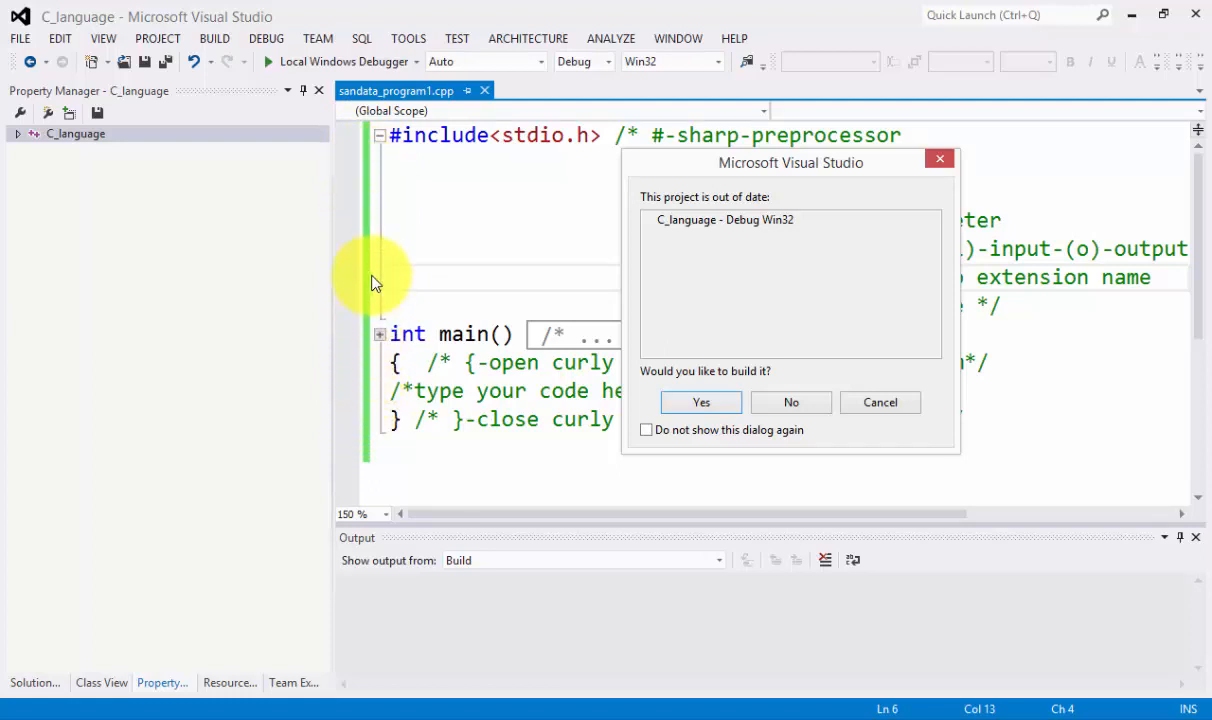
mouse_move(360, 390)
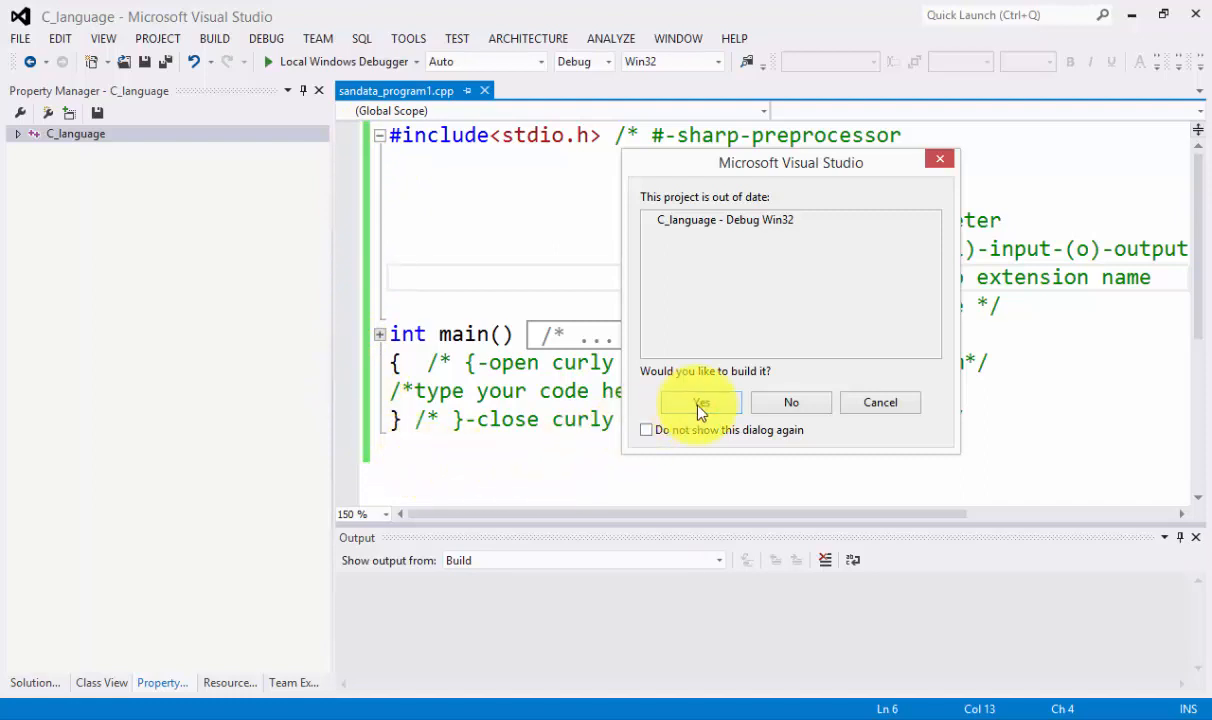
click(700, 402)
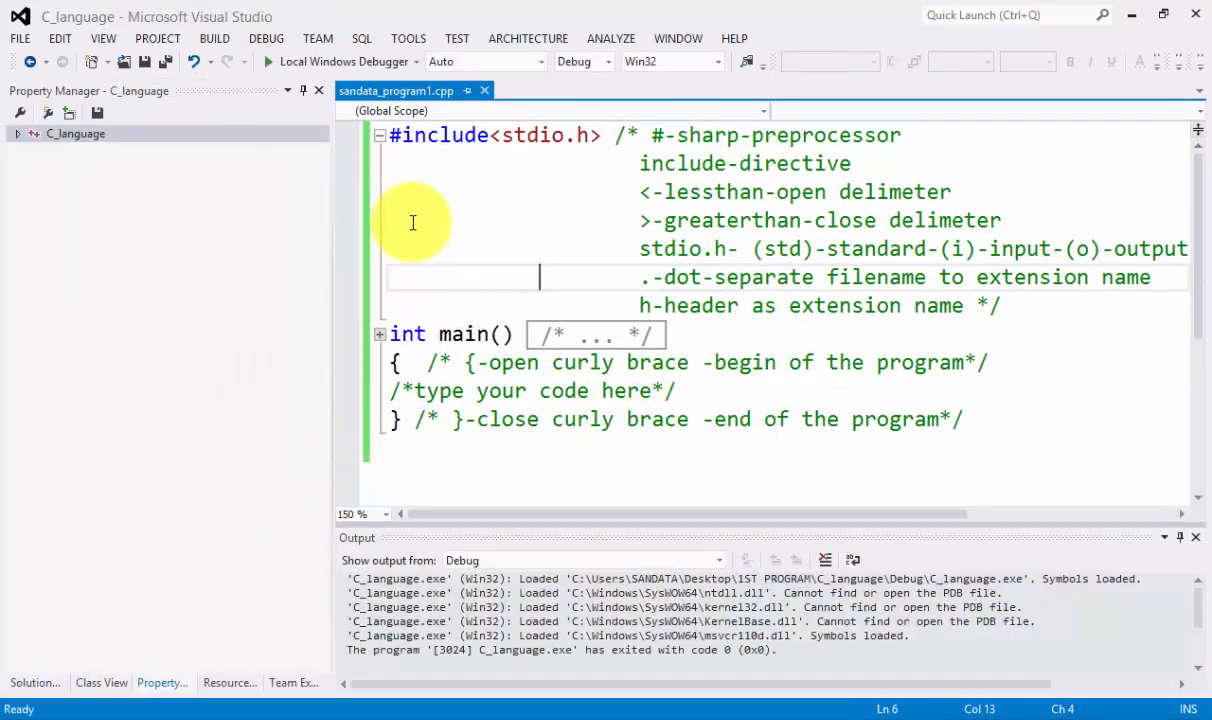
mouse_move(416, 230)
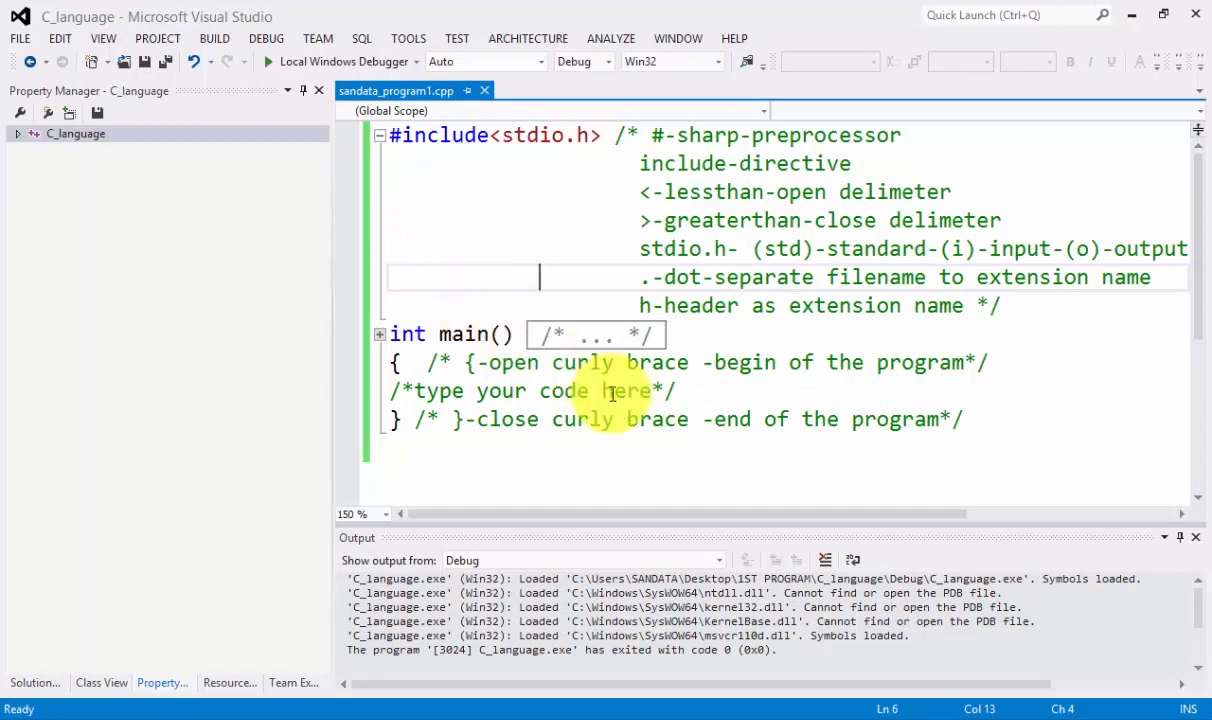
mouse_move(628, 468)
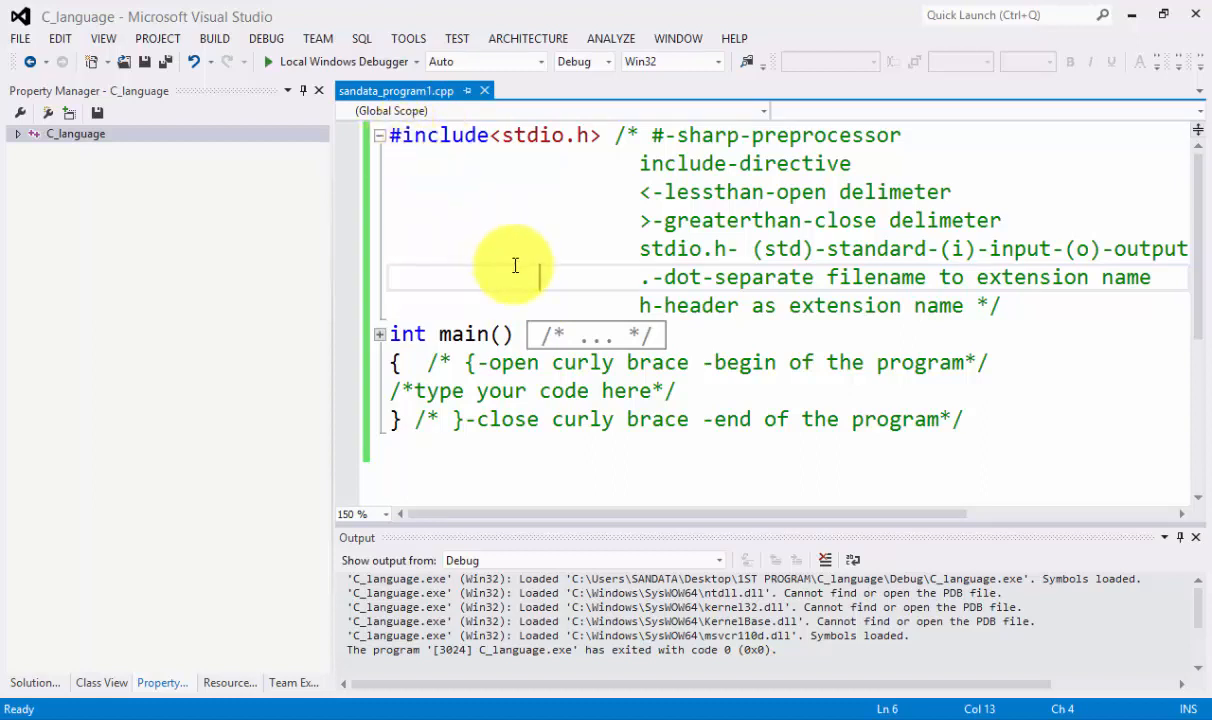
mouse_move(436, 170)
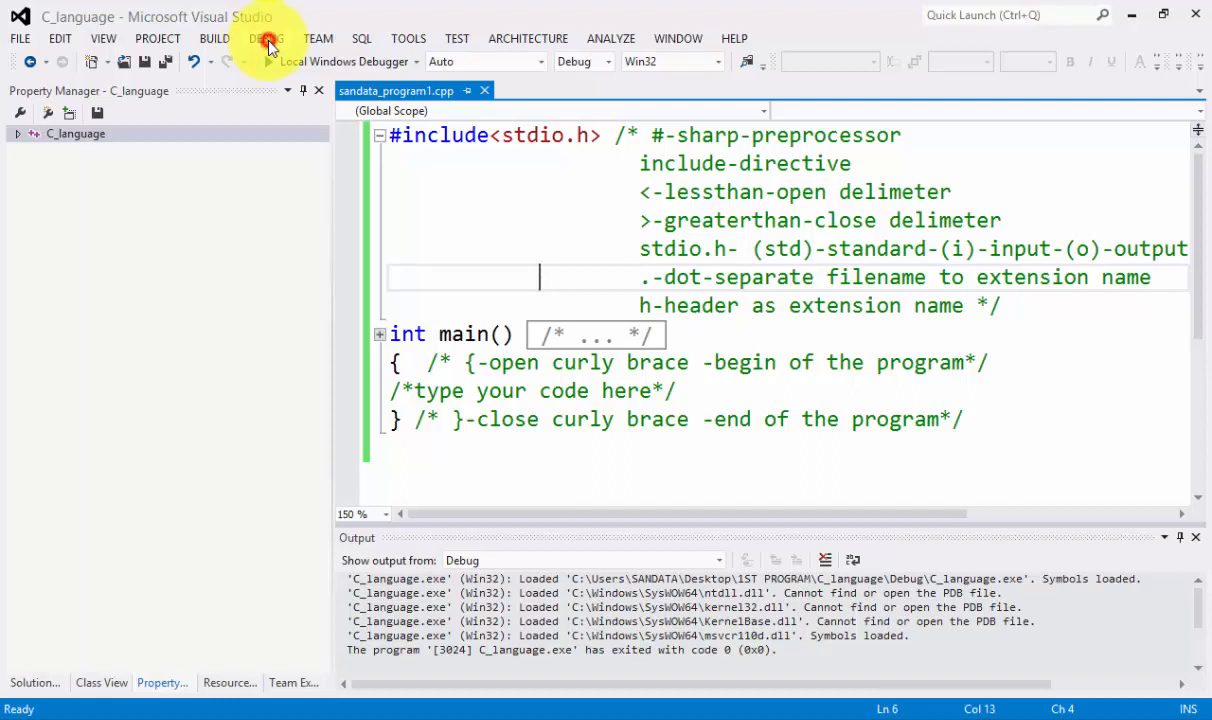
Run the program again via DEBUG > Start Debugging (F5), exiting with code 0.
click(266, 38)
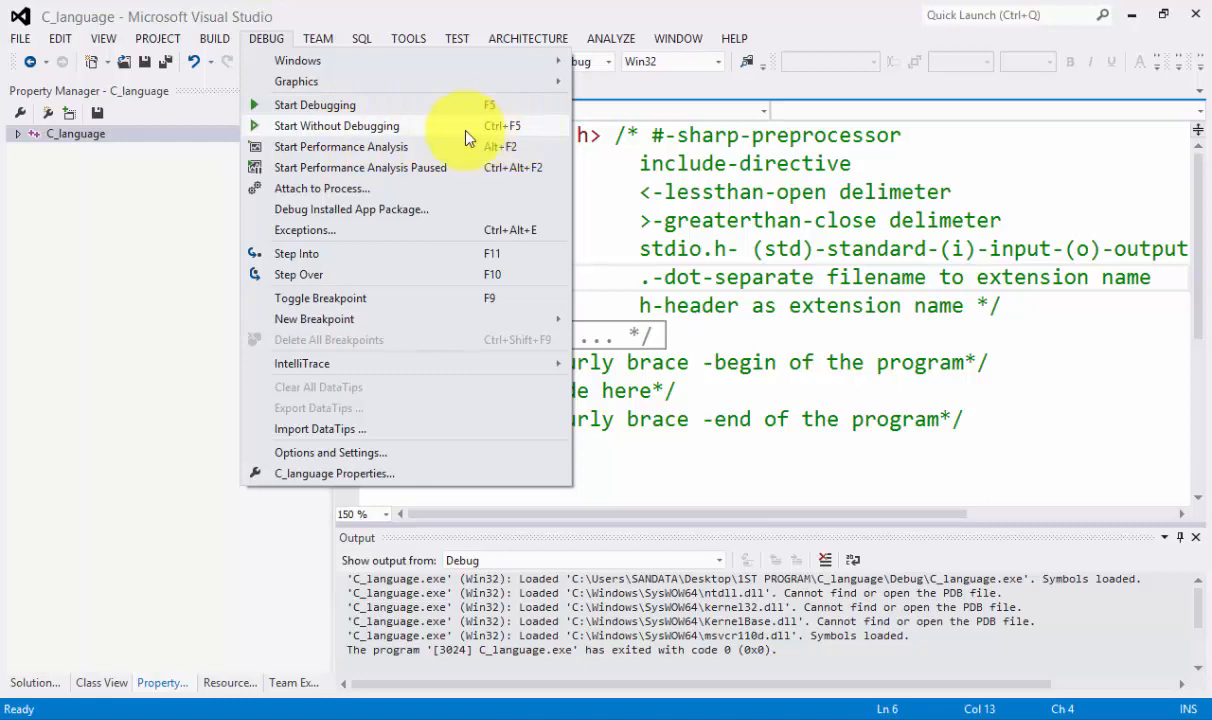
mouse_move(410, 104)
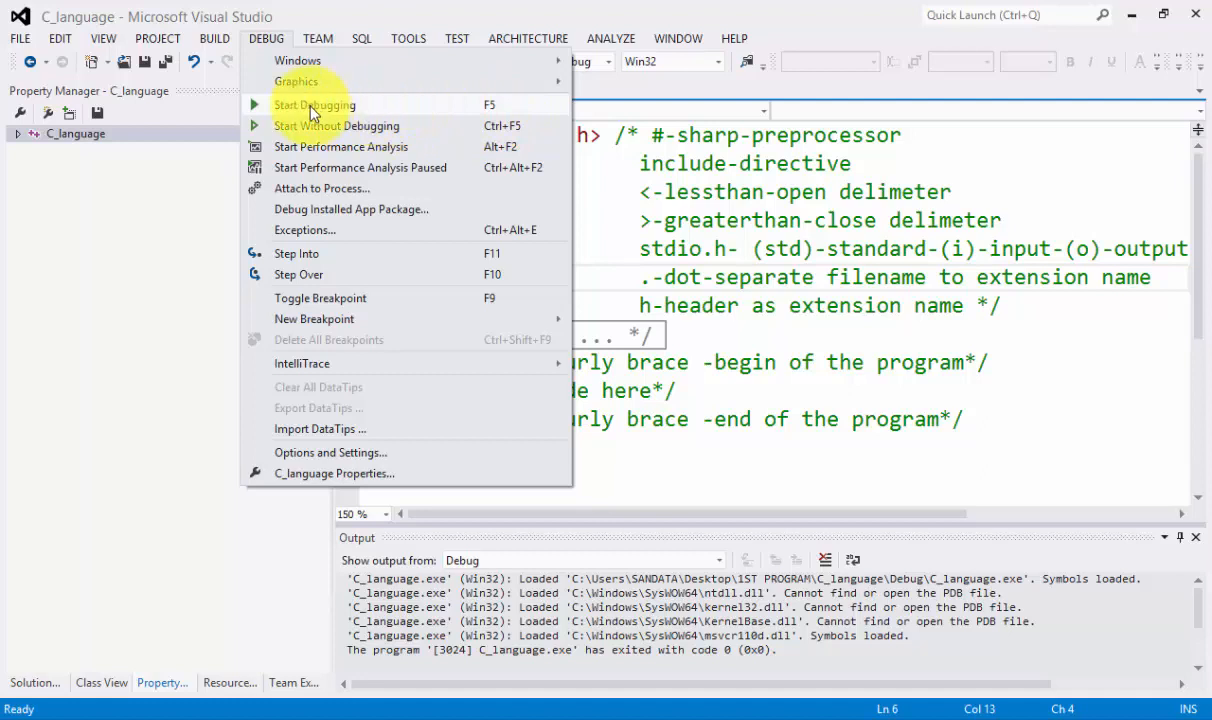
mouse_move(422, 114)
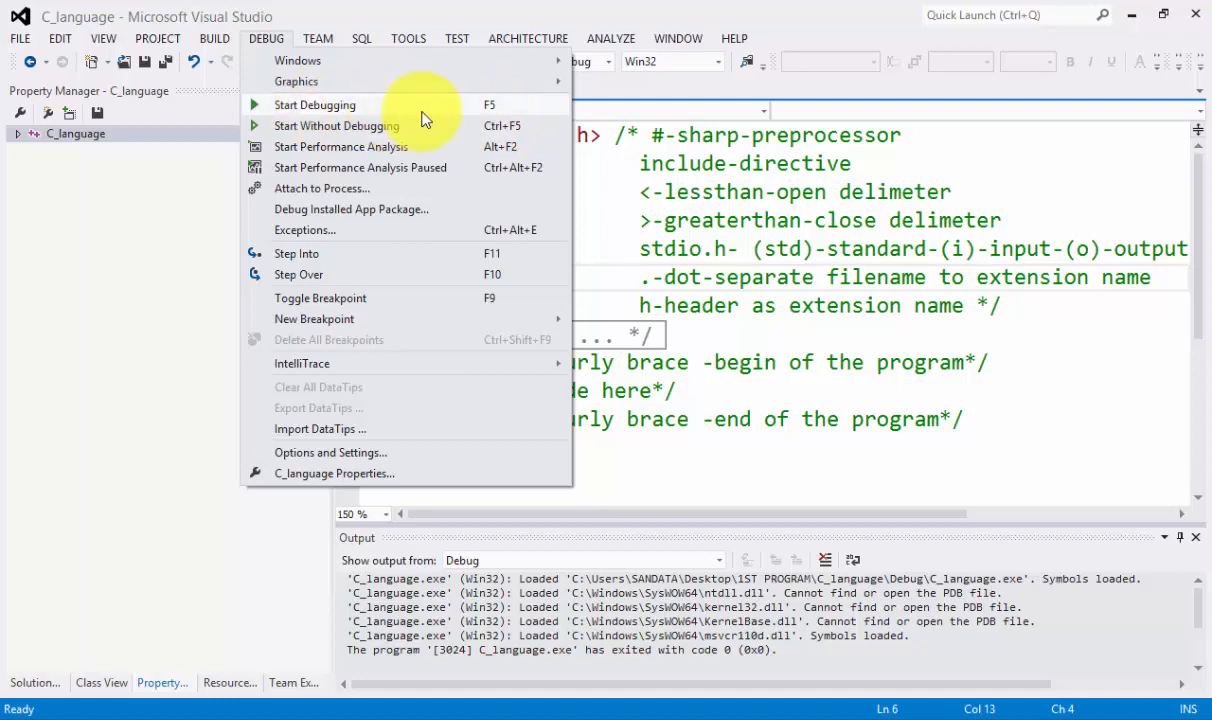
mouse_move(520, 112)
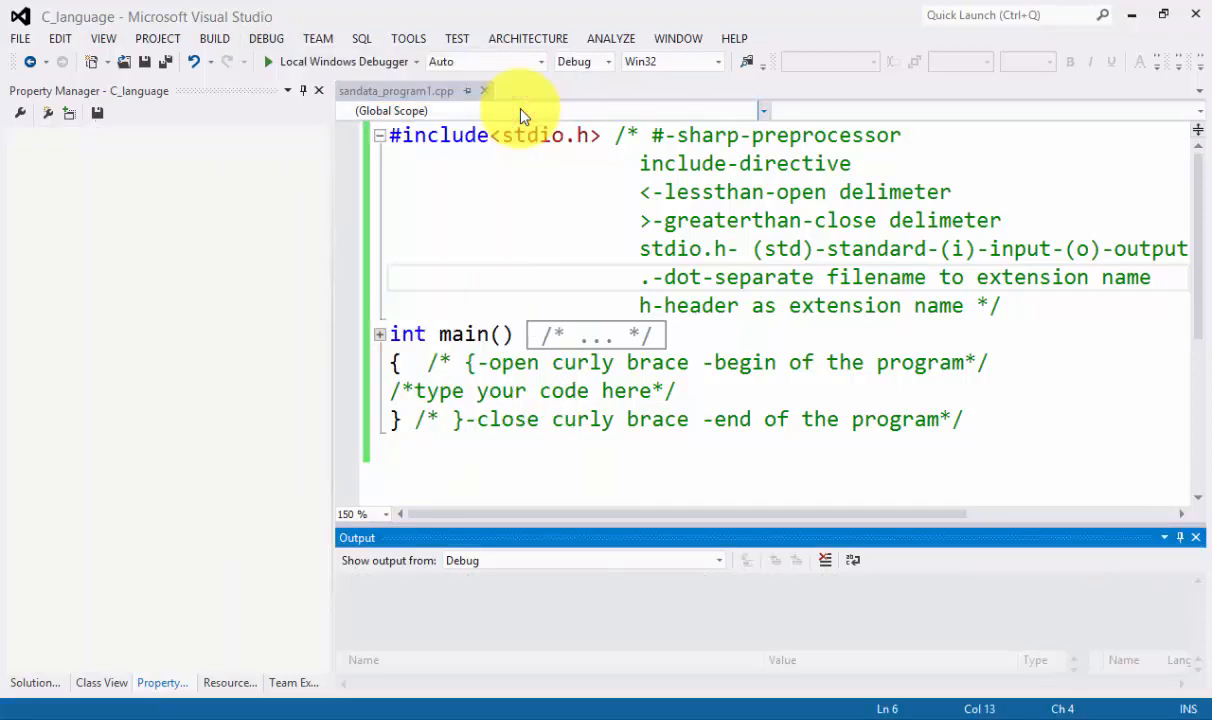
click(268, 60)
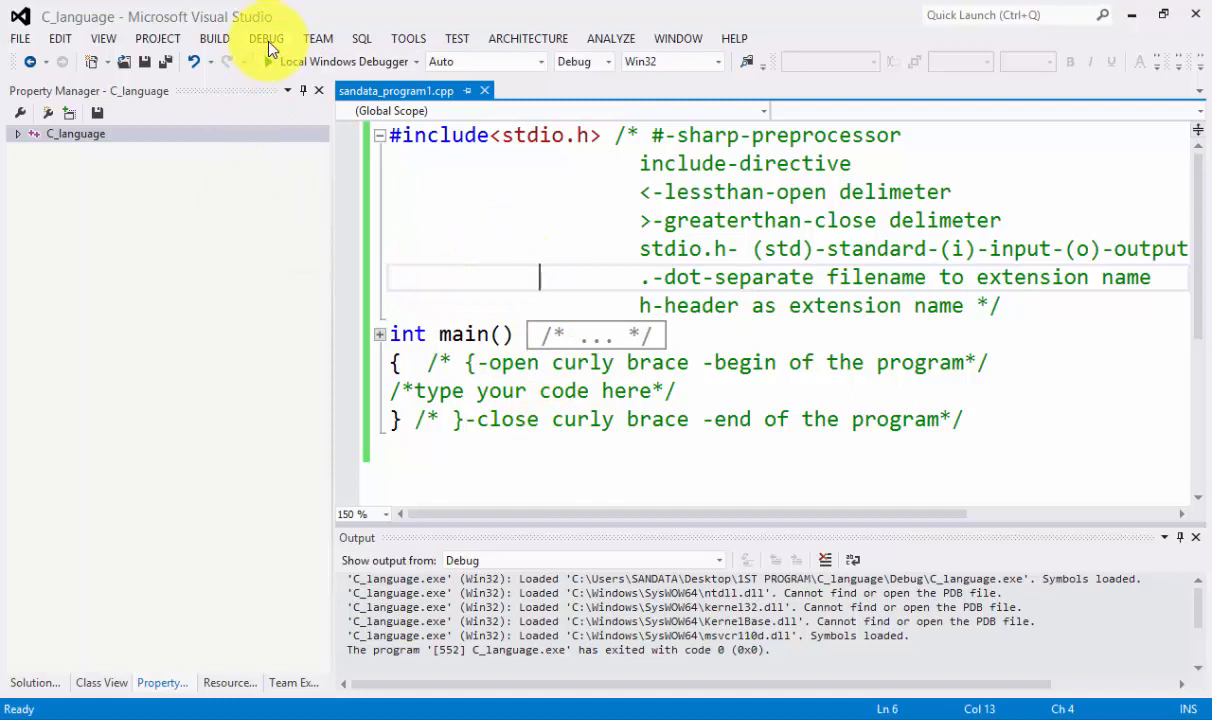
Reopen the DEBUG menu to run the program without debugging again.
click(266, 38)
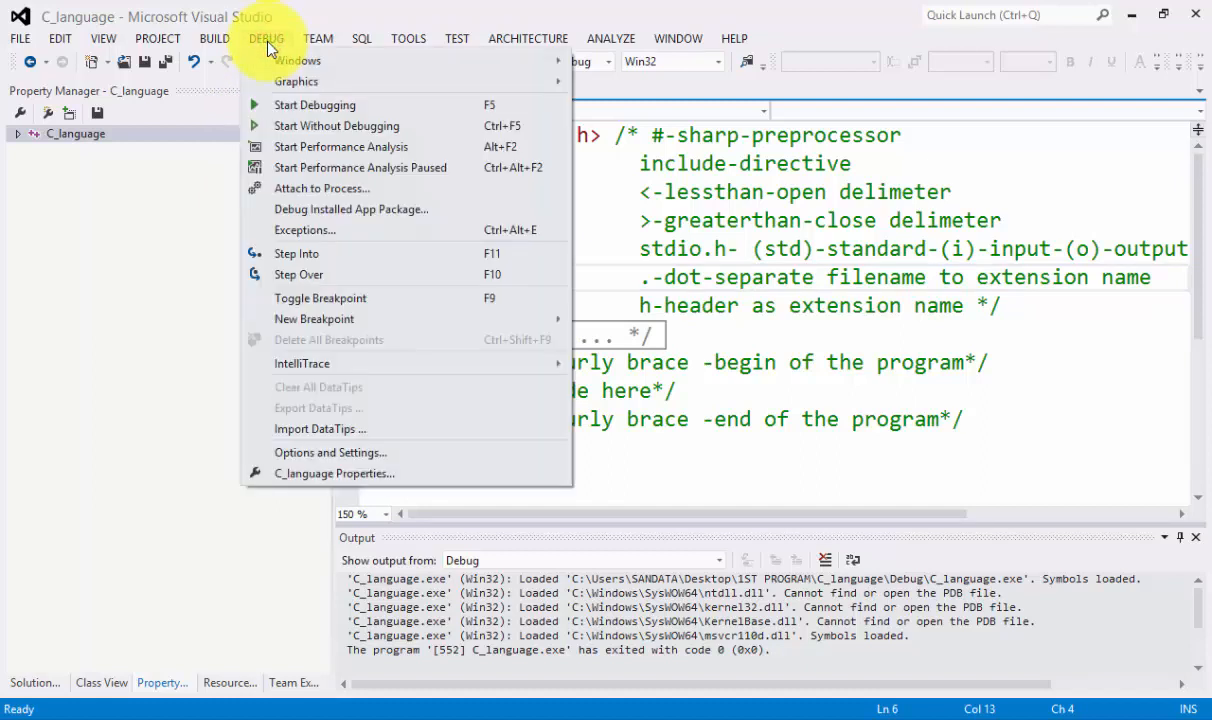
mouse_move(336, 124)
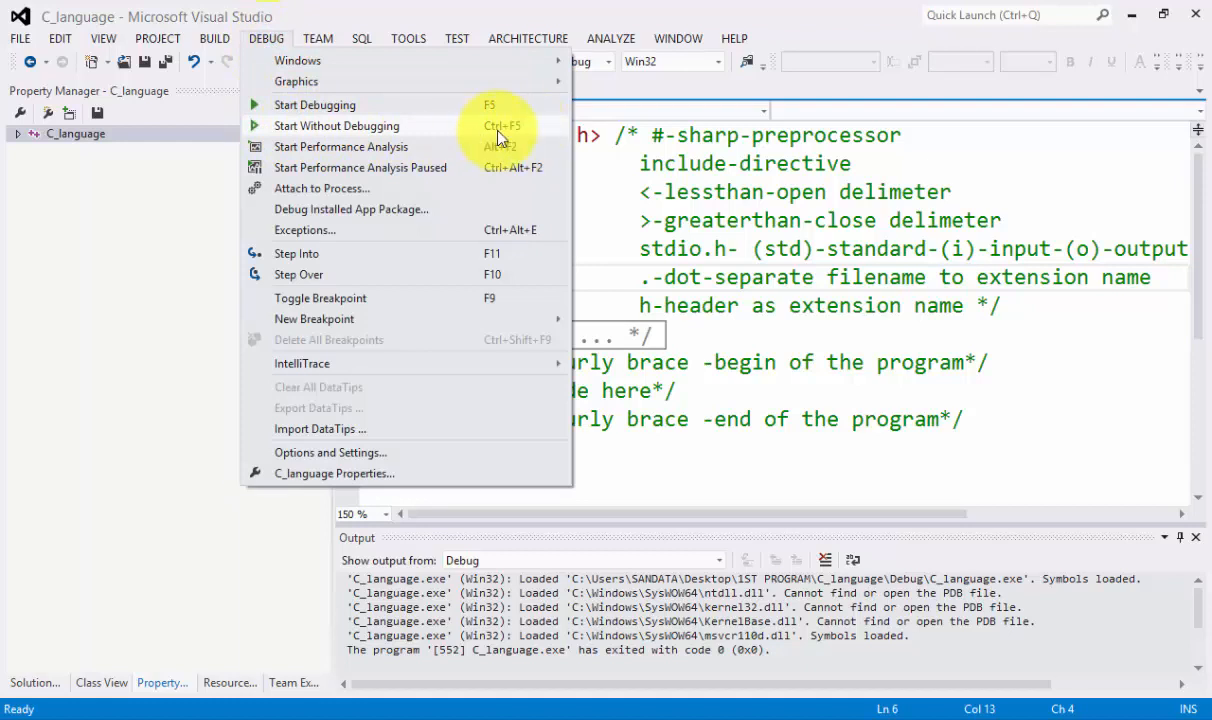
mouse_move(544, 132)
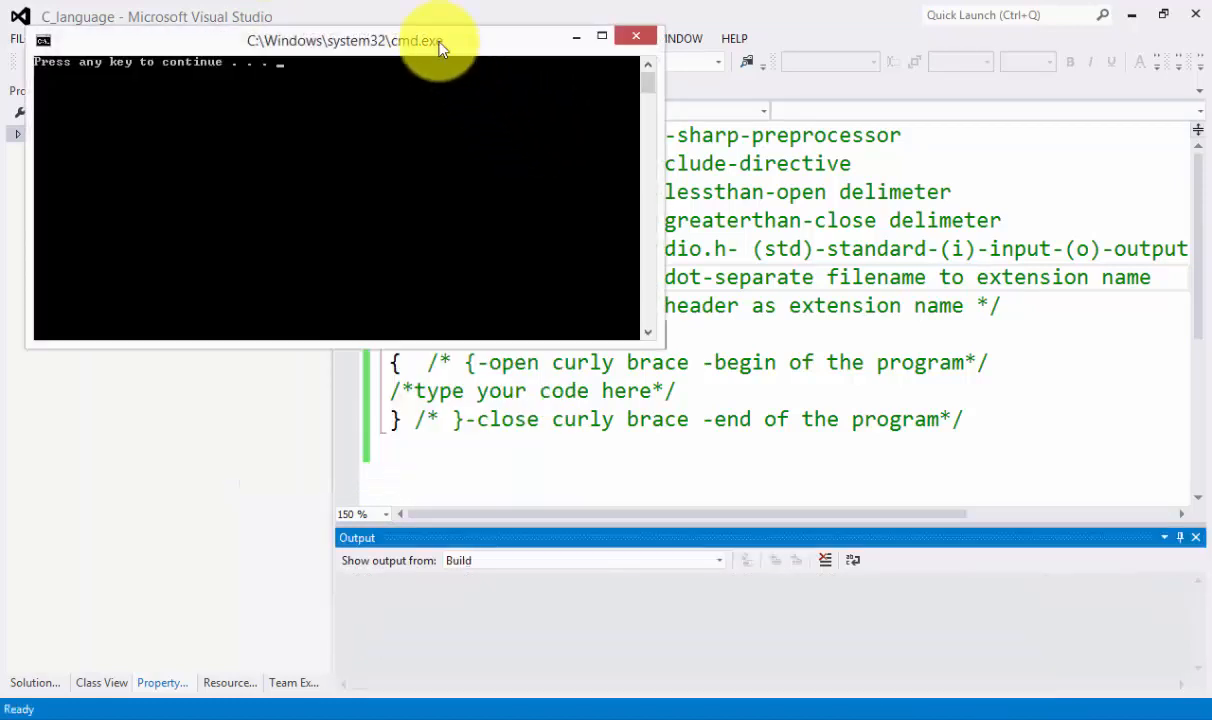
mouse_move(500, 52)
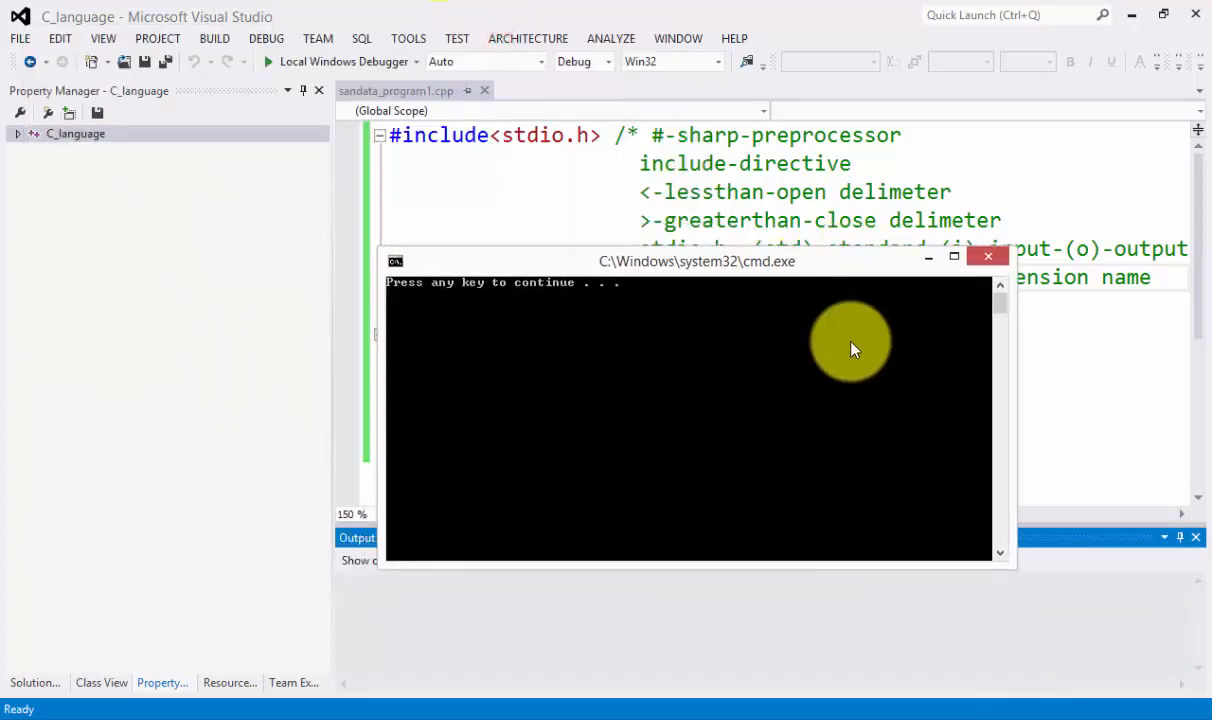
drag(696, 260, 782, 212)
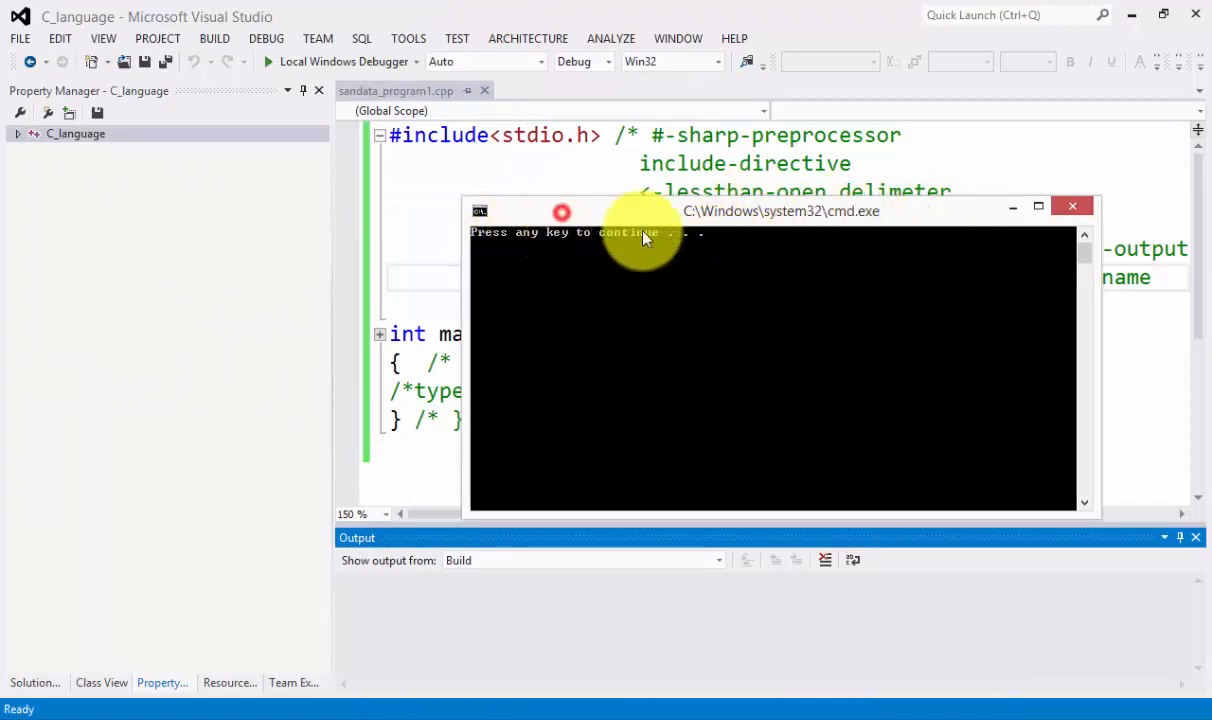
drag(780, 212, 856, 296)
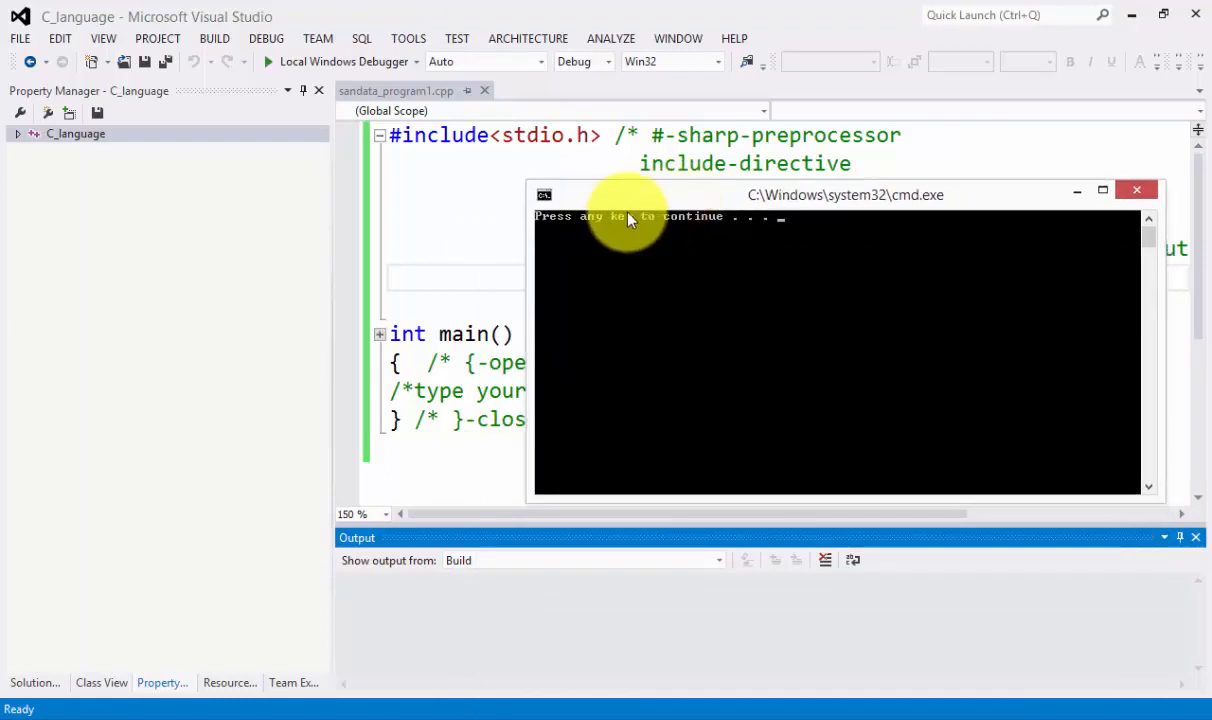
drag(844, 194, 832, 188)
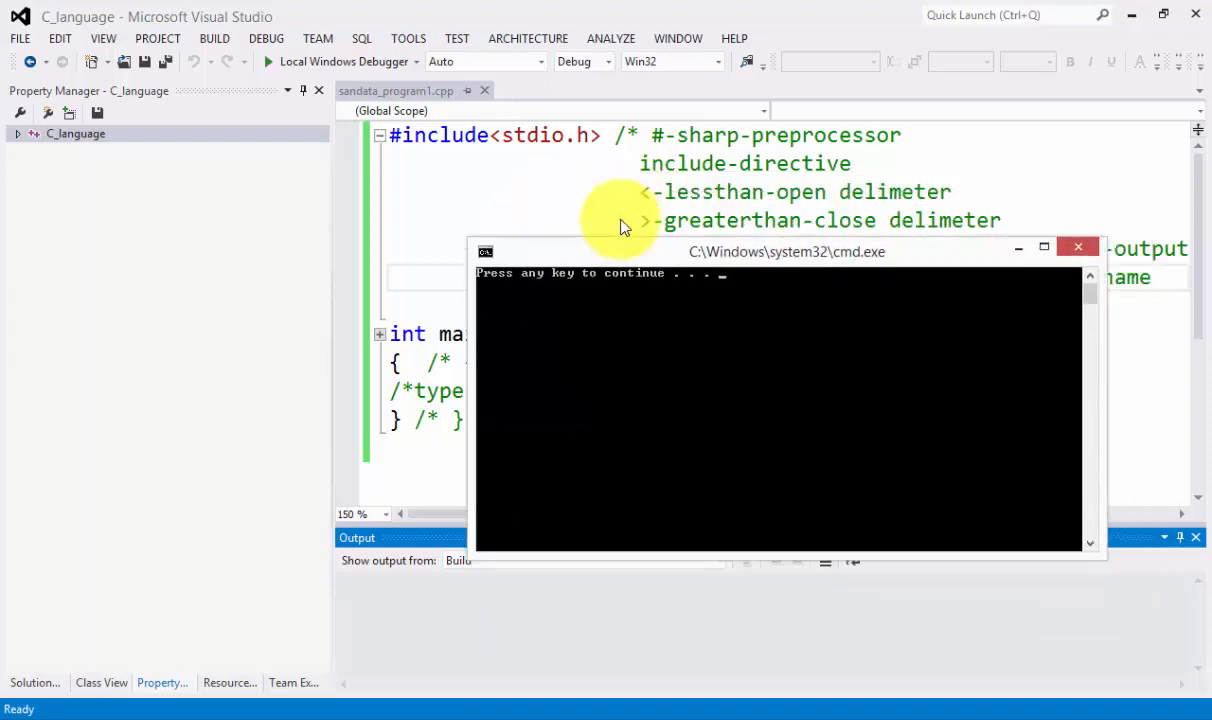
drag(786, 252, 856, 210)
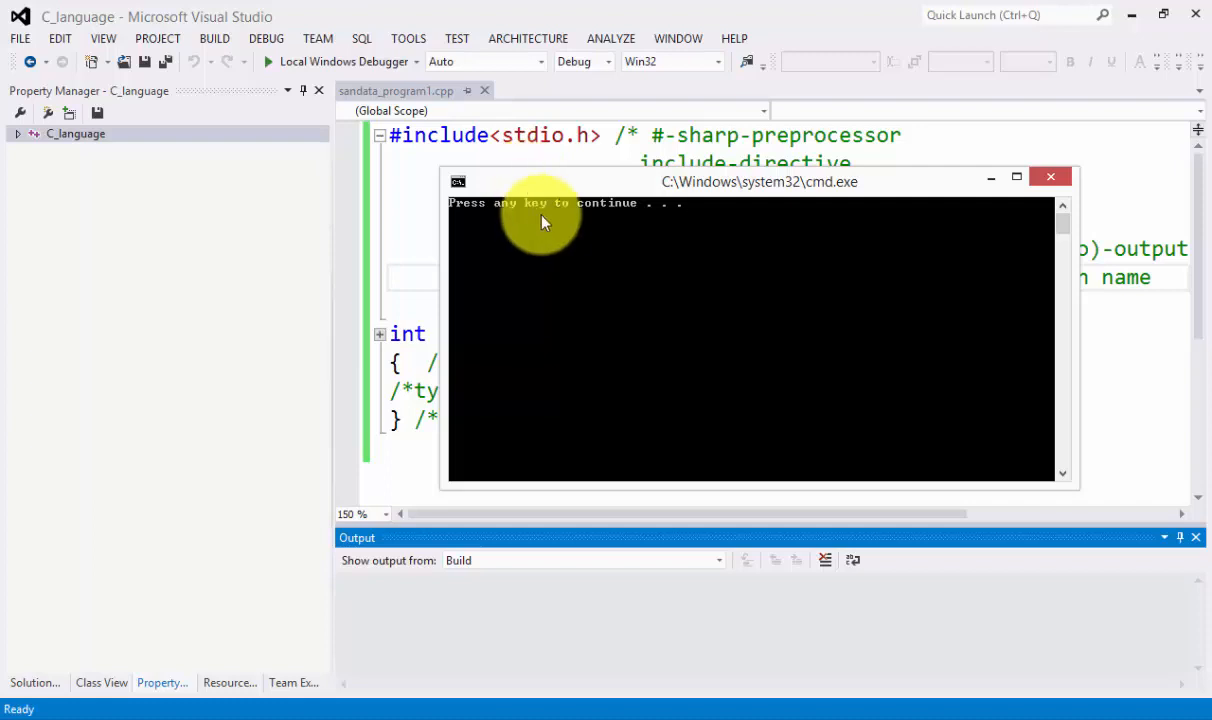
drag(544, 180, 660, 180)
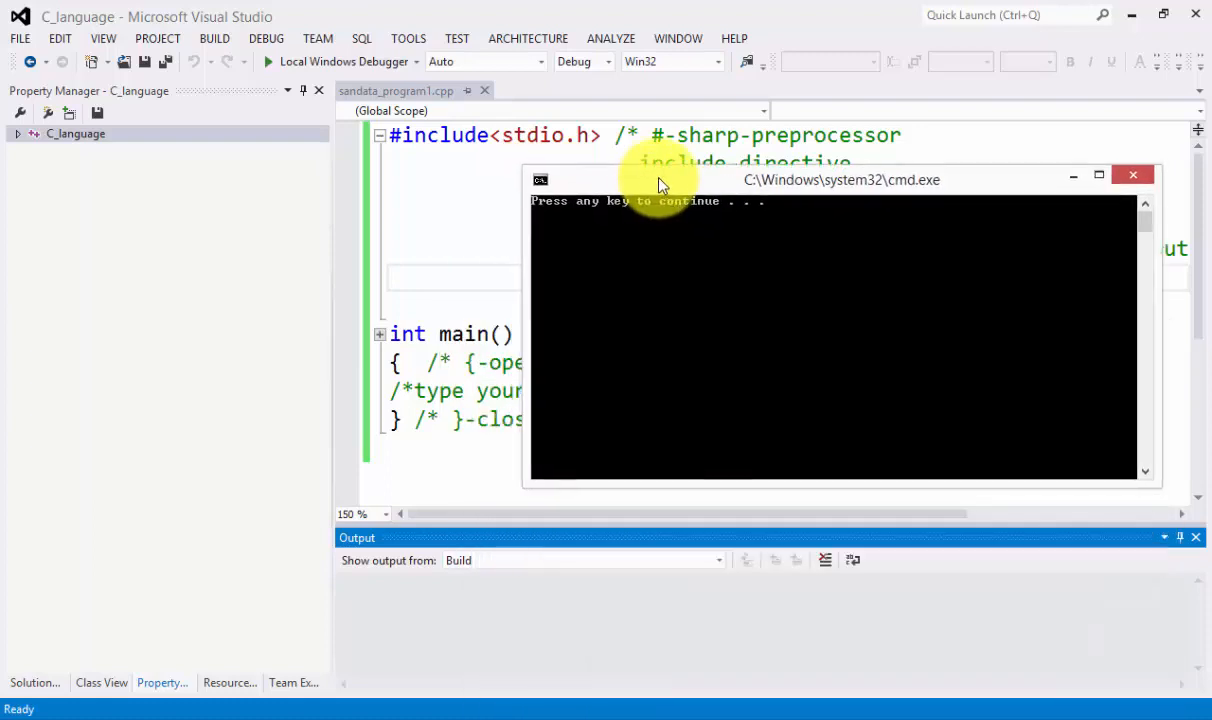
drag(660, 180, 620, 180)
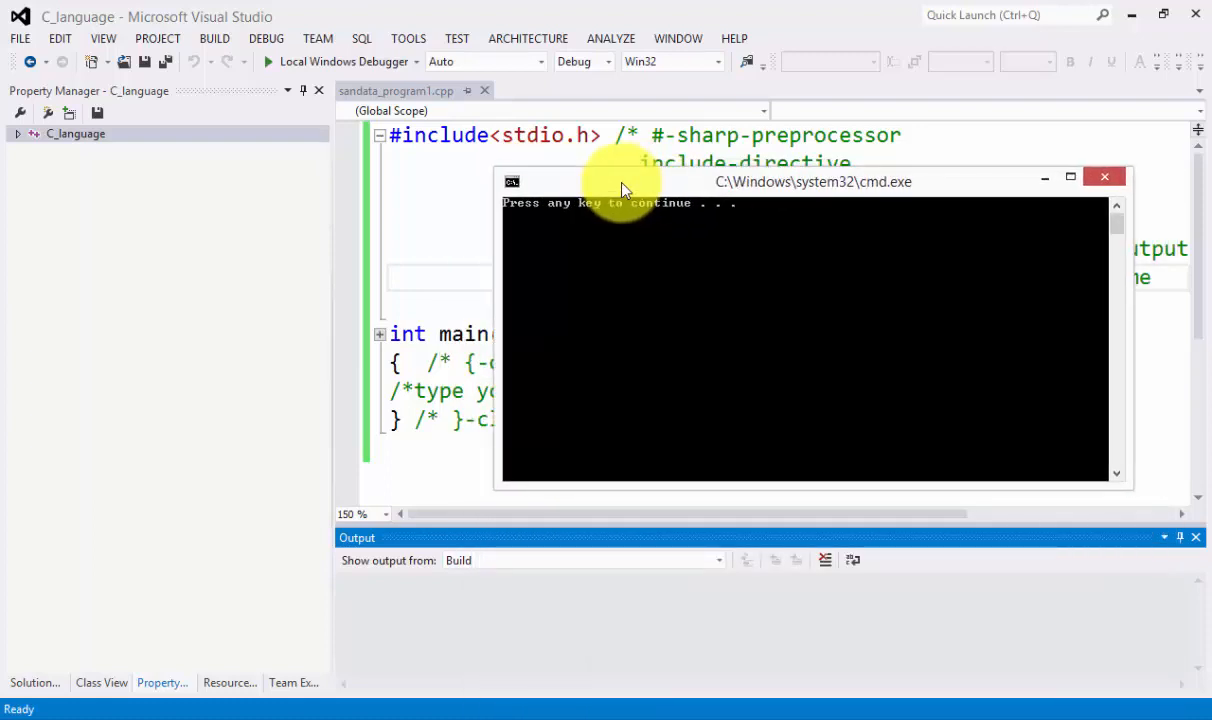